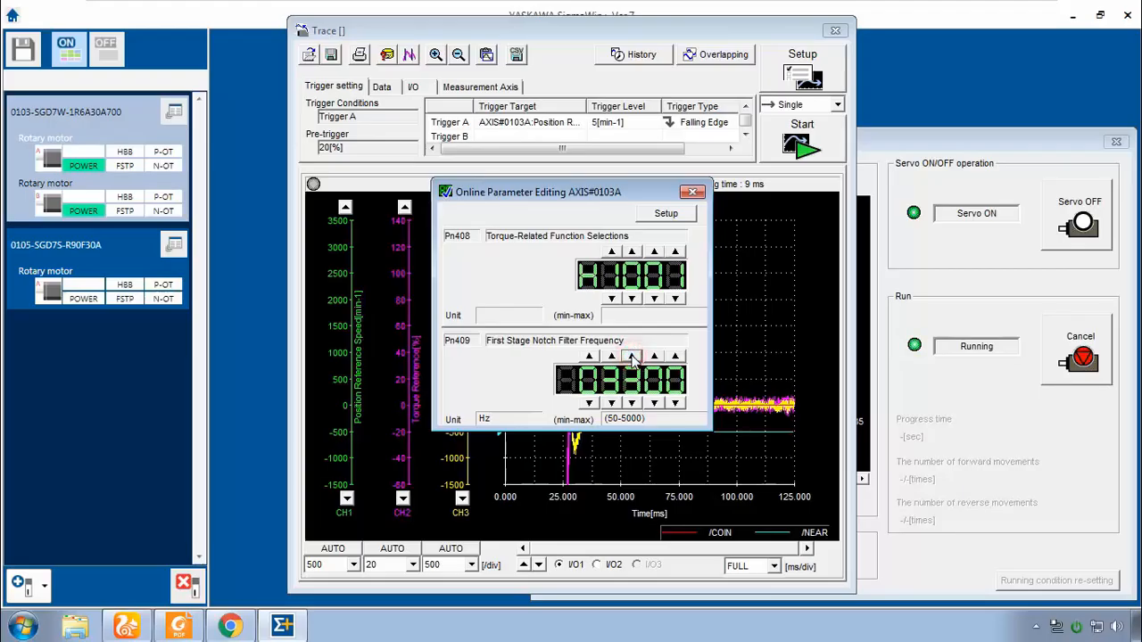
Finish adjusting notch filter Pn409, close the editing windows and view the tuning results table.
click(632, 357)
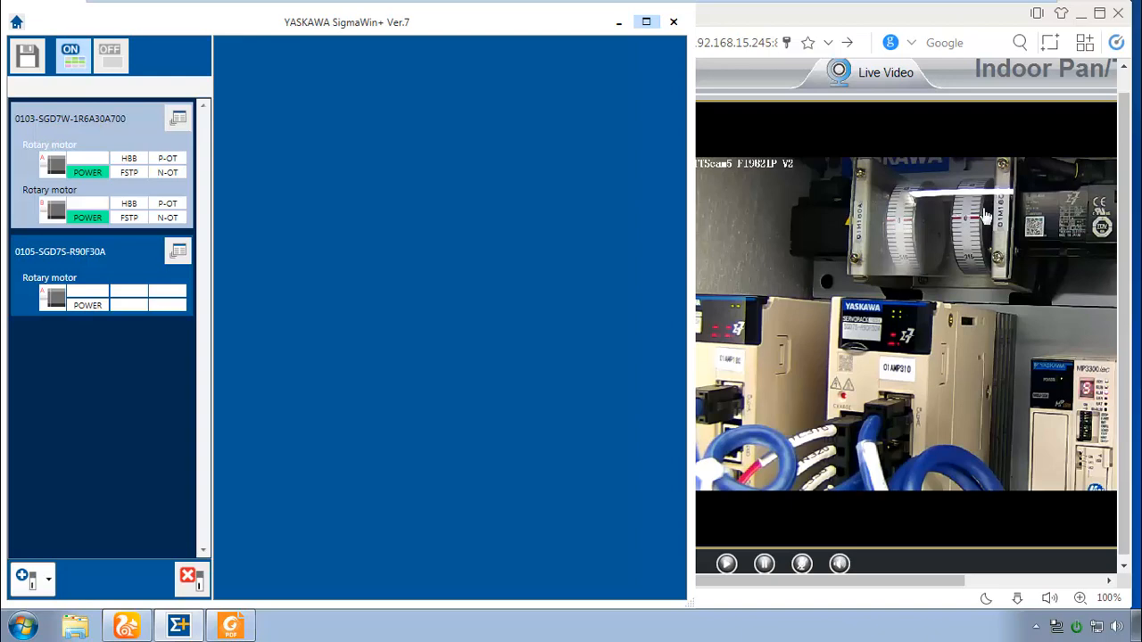
click(230, 624)
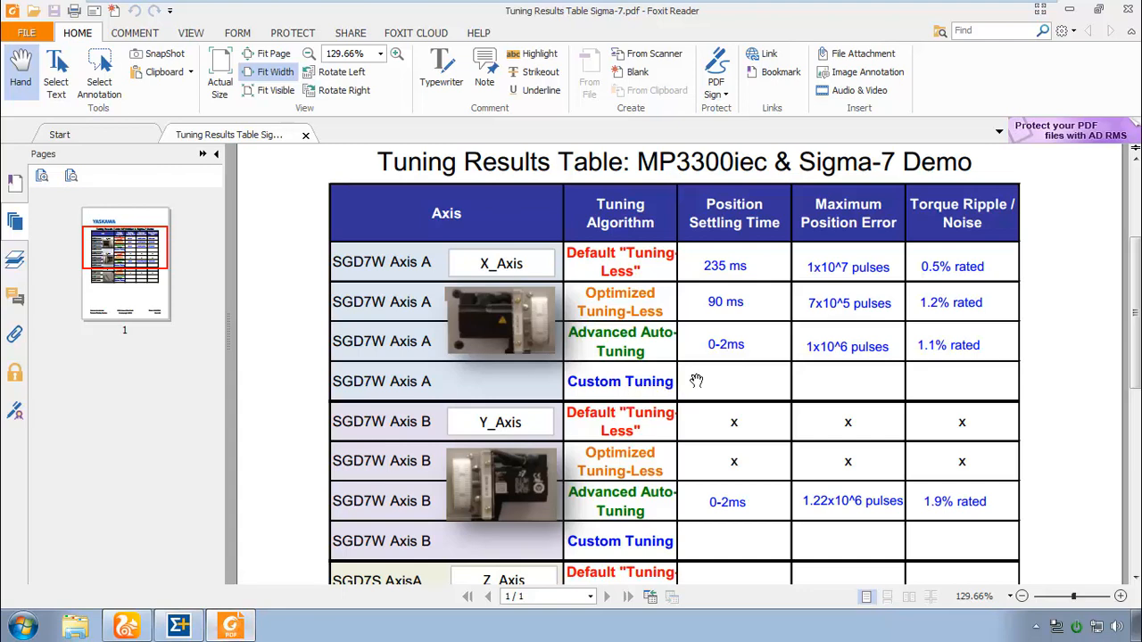
mouse_move(732, 357)
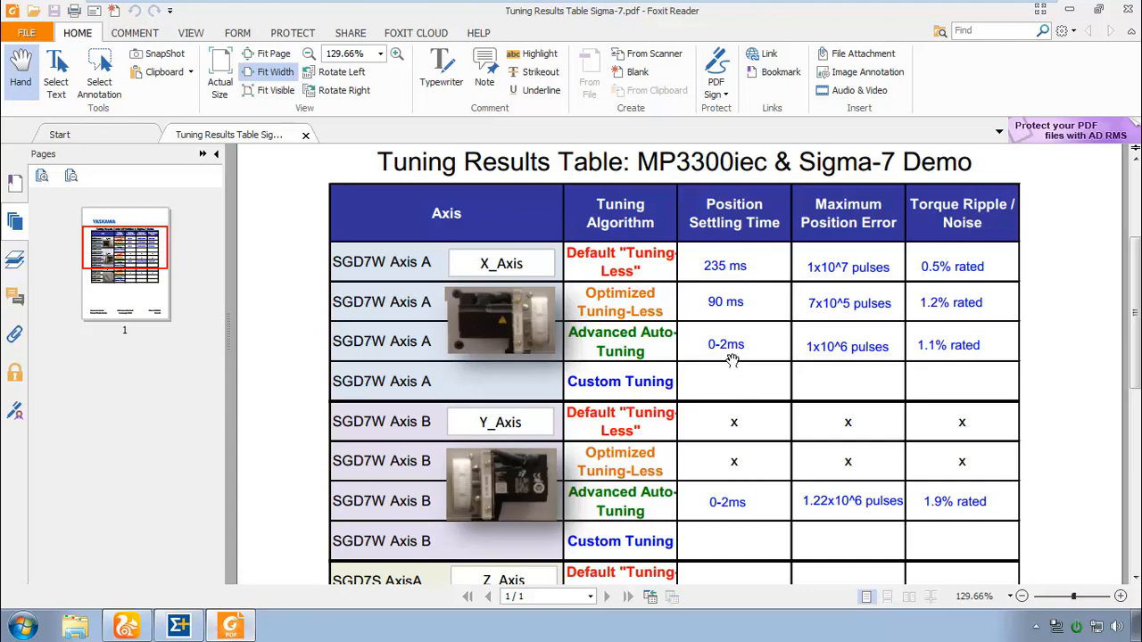
mouse_move(743, 364)
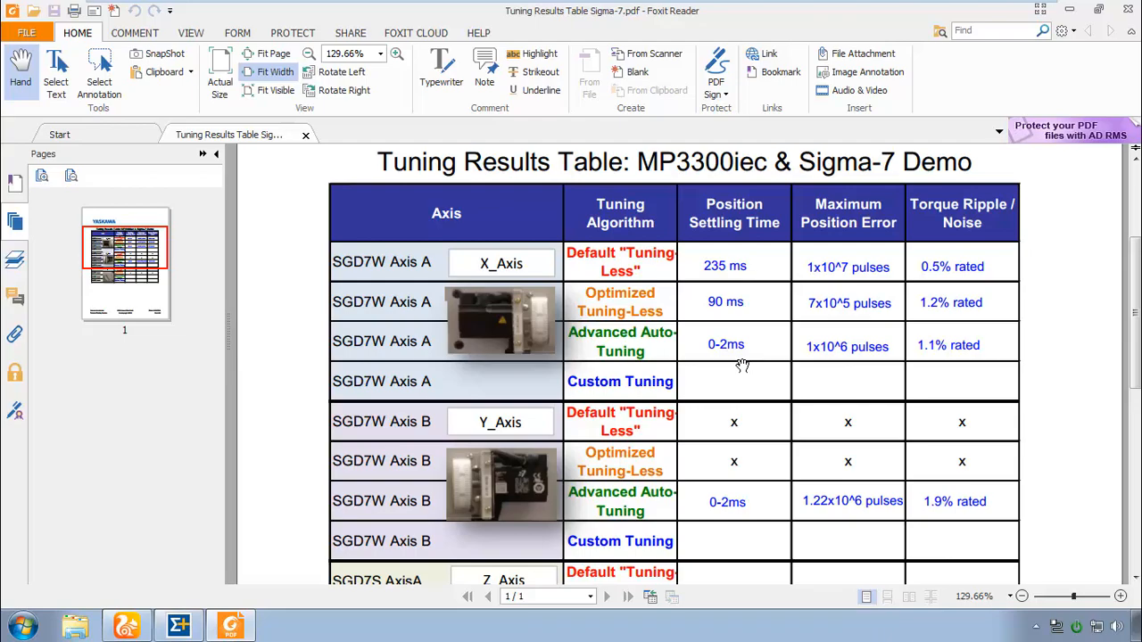
mouse_move(757, 360)
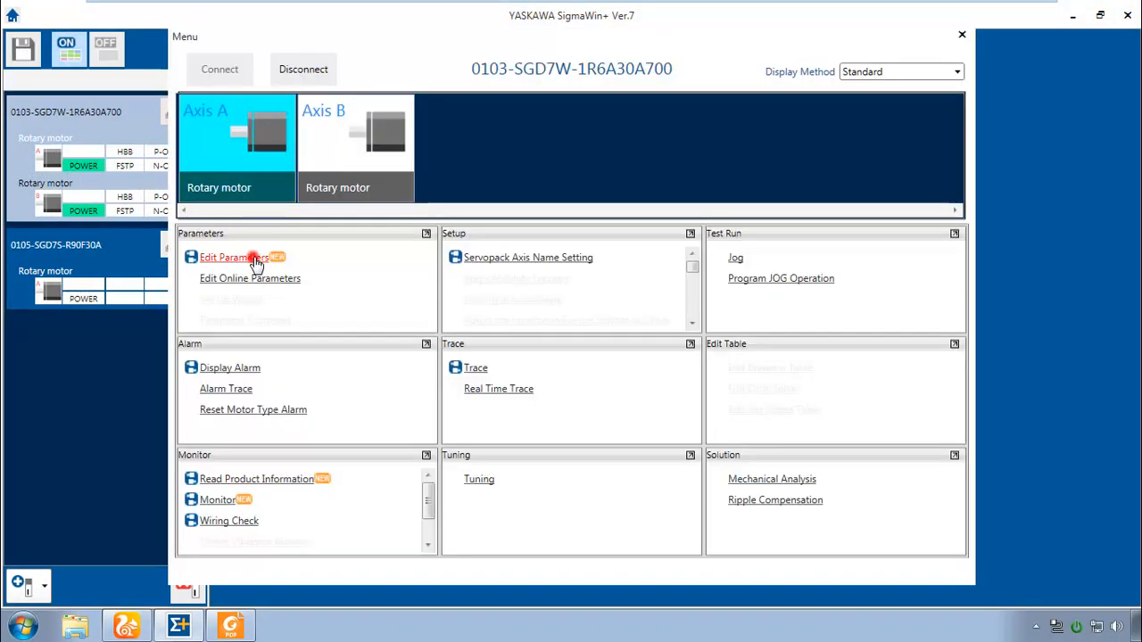
Change Axis A's Positioning Completed Width Pn522 from 4660 to 466.
click(229, 257)
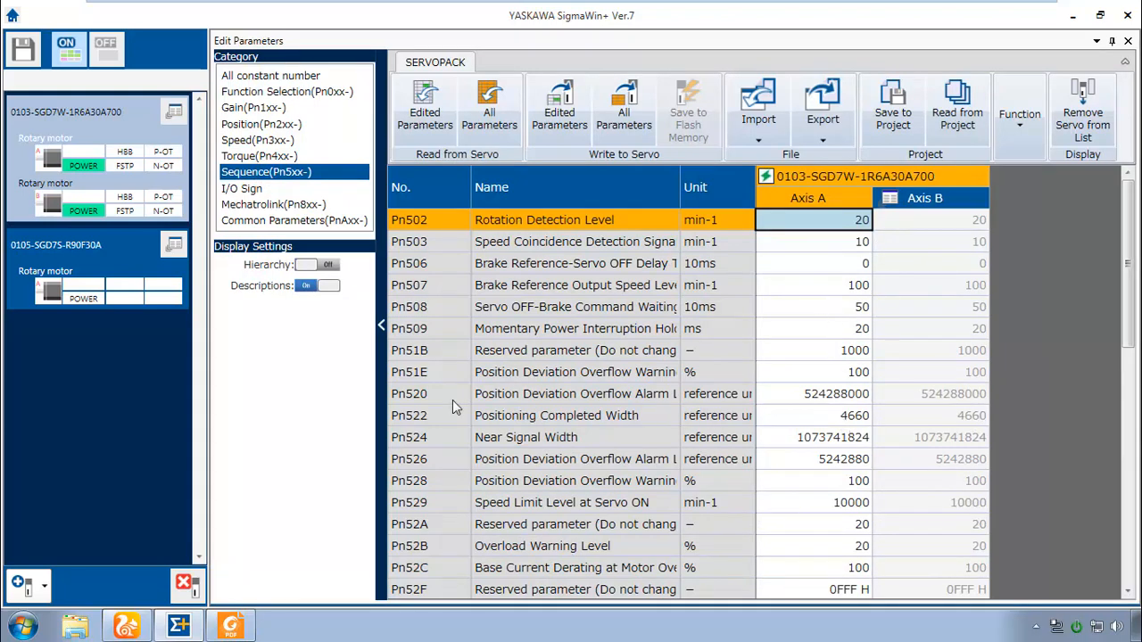
mouse_move(871, 429)
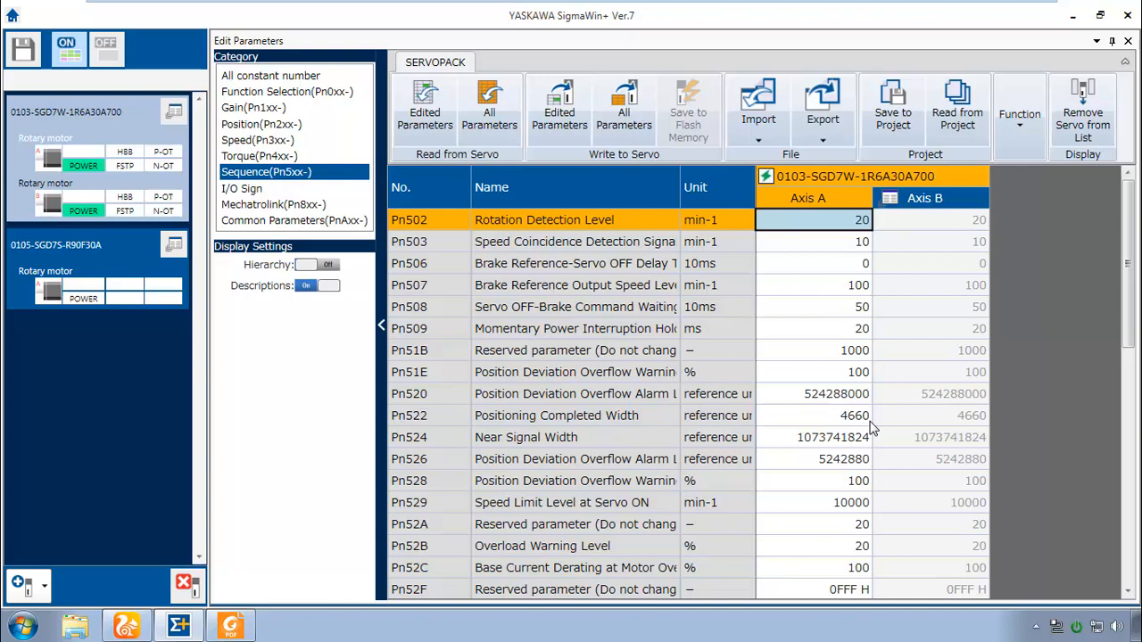
mouse_move(857, 447)
text(4)
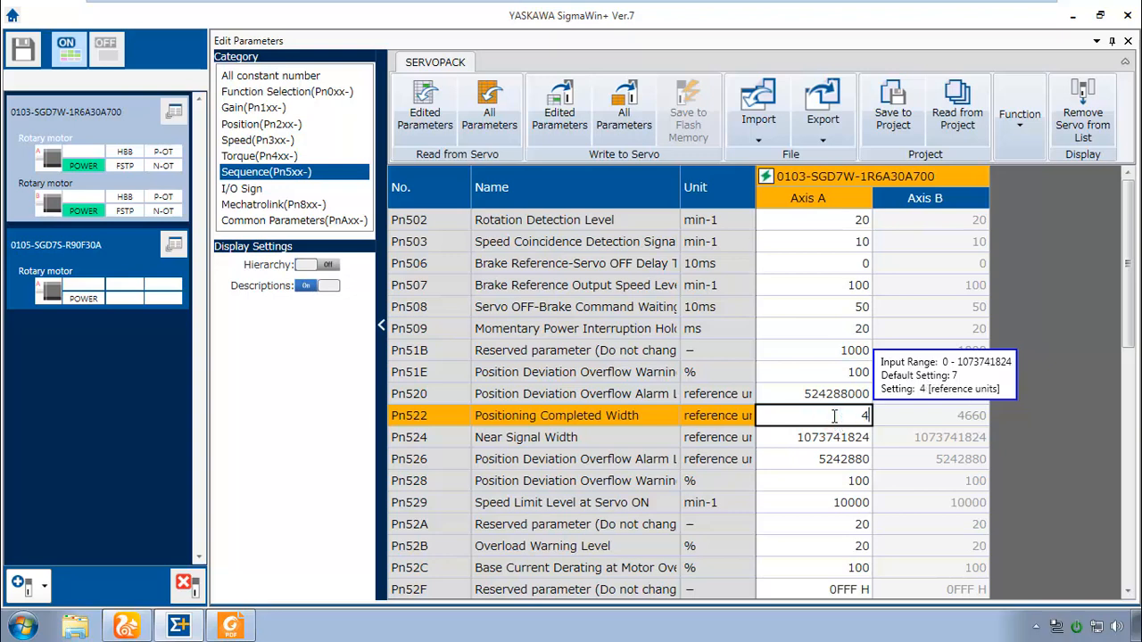
text(66)
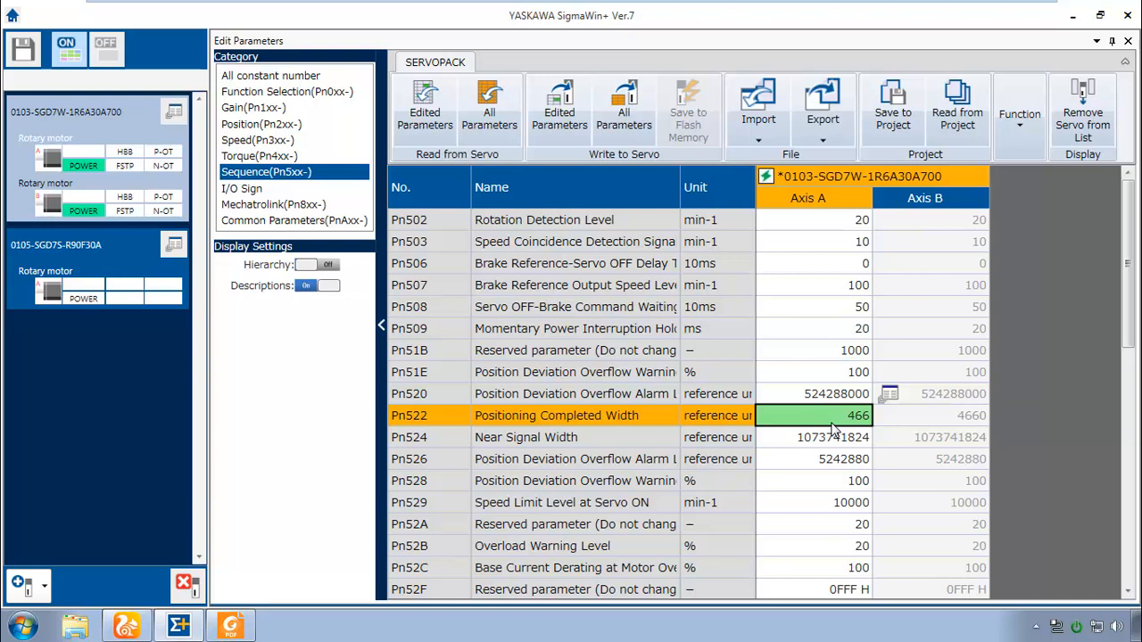
mouse_move(561, 102)
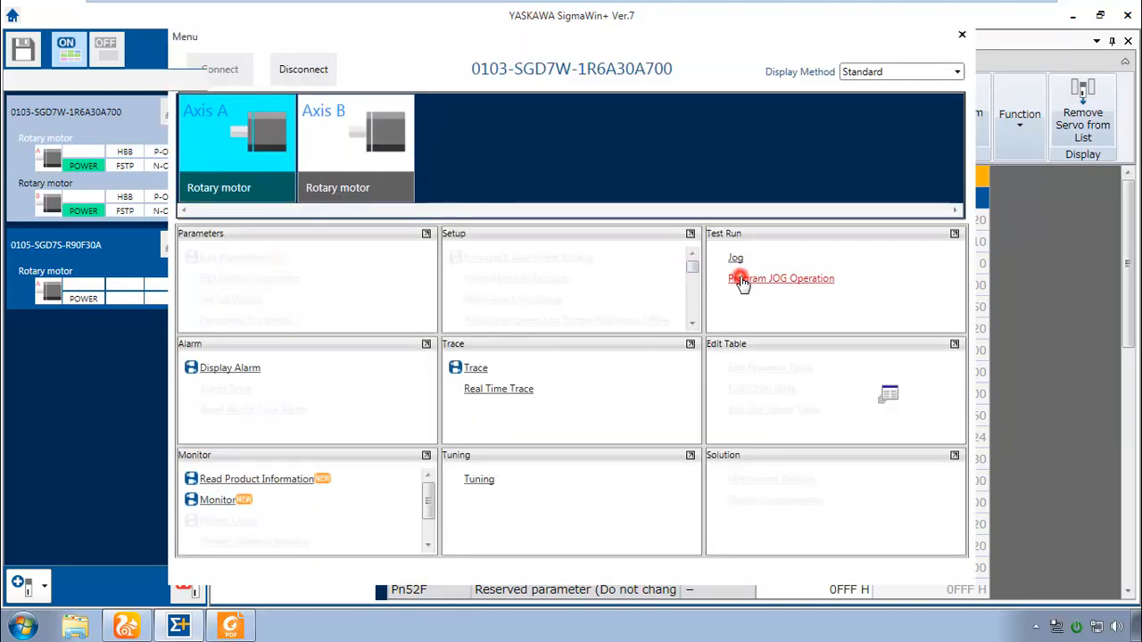
Run the jog program on Axis A with servo on, accepting the safety warning, then watch the camera view.
click(782, 278)
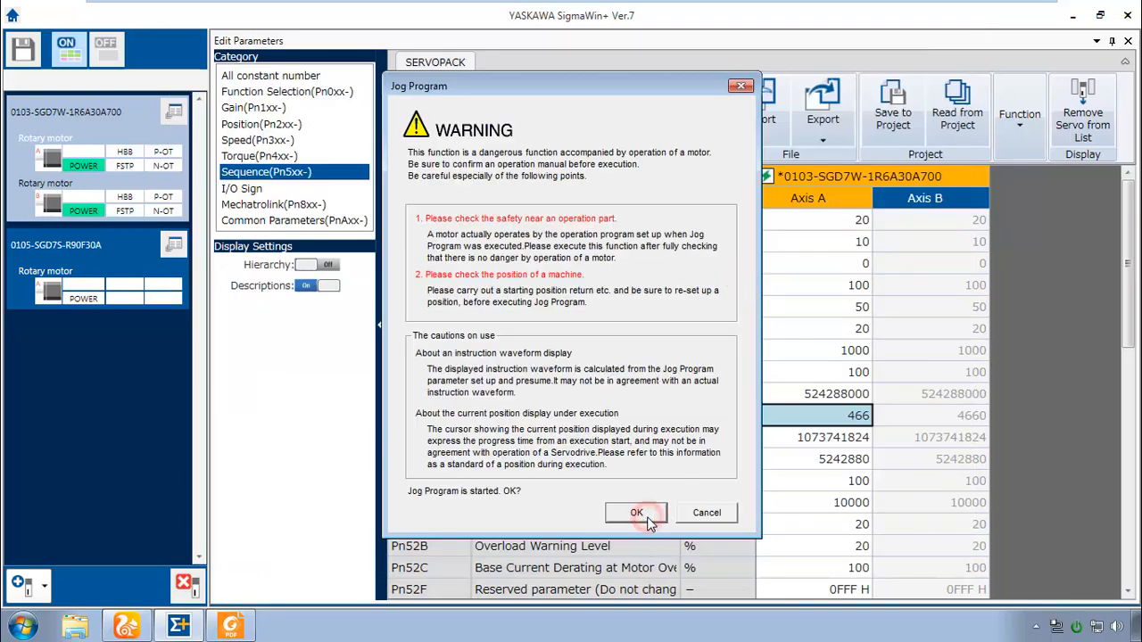
click(636, 513)
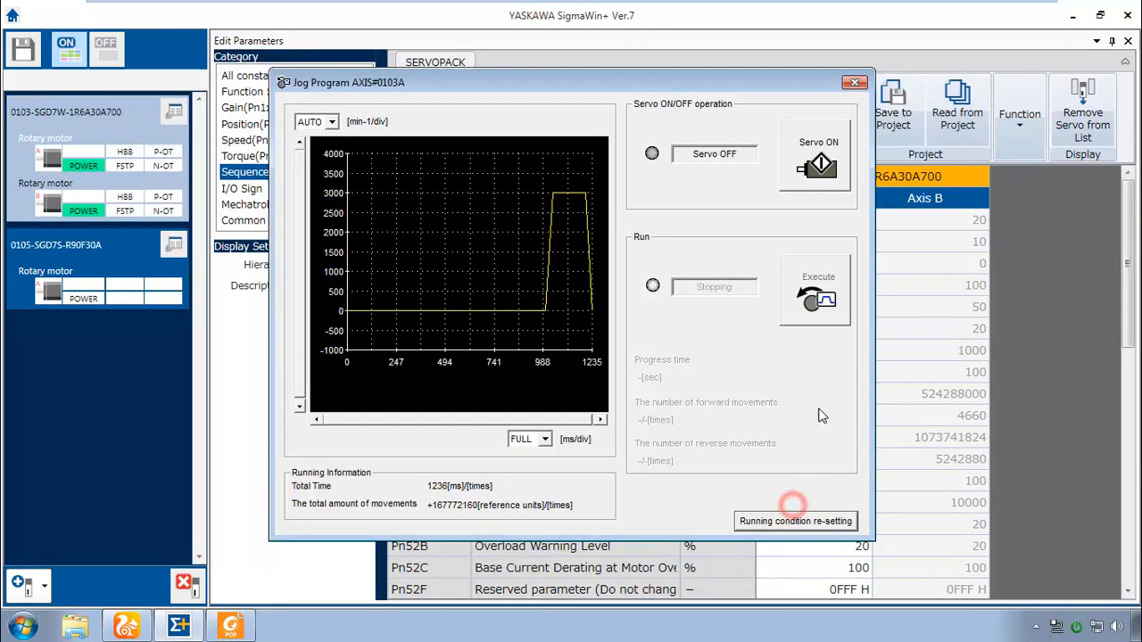
click(816, 300)
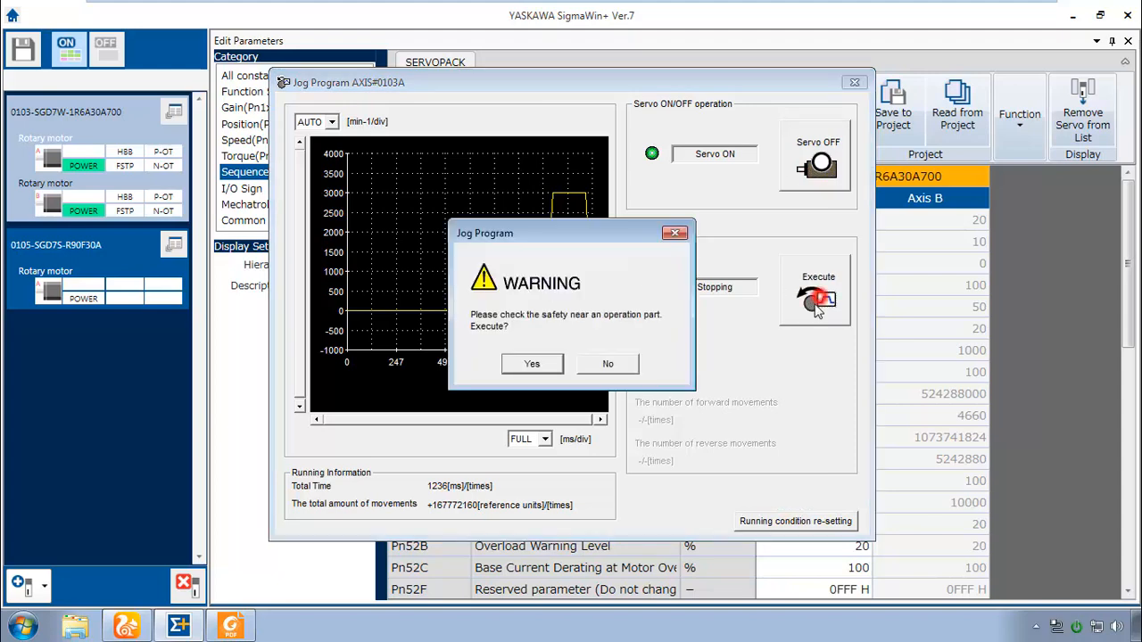
click(532, 365)
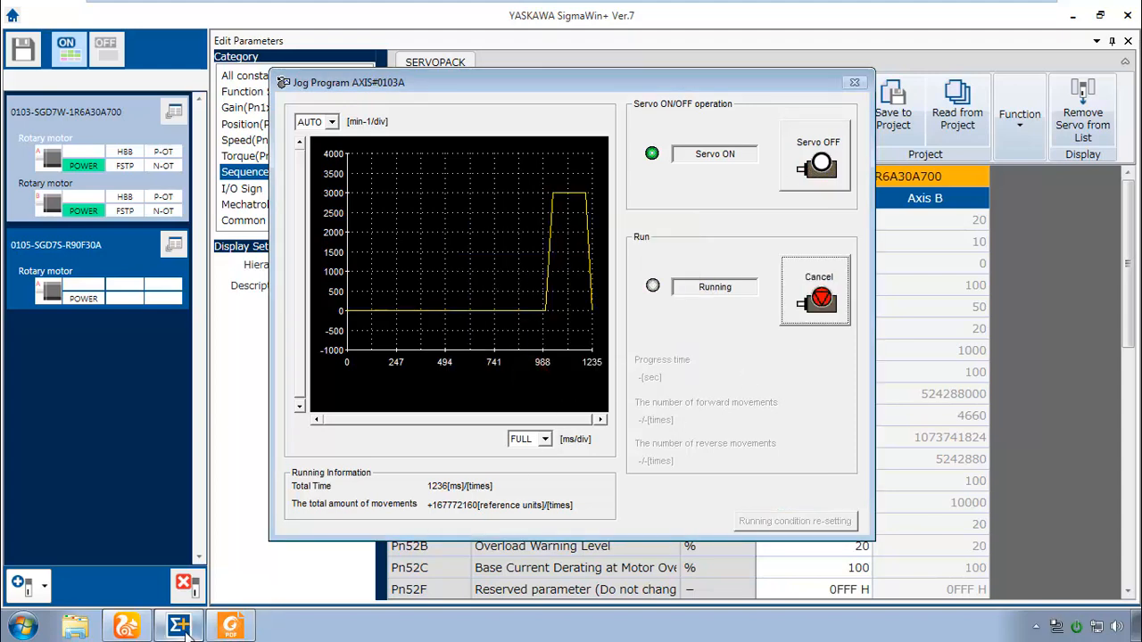
mouse_move(122, 625)
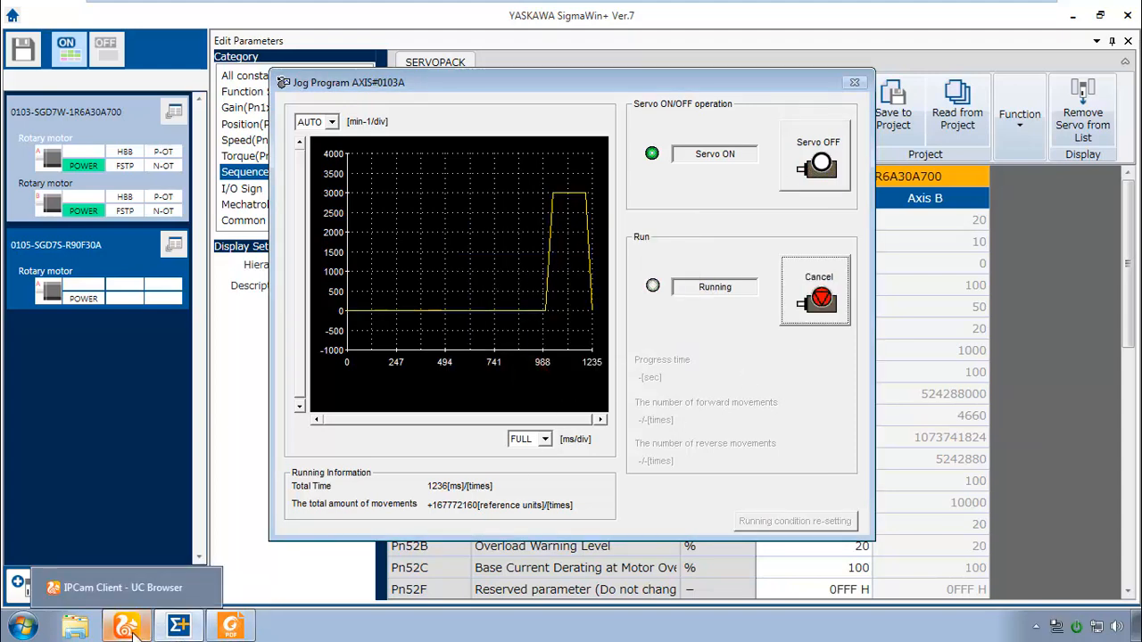
click(124, 623)
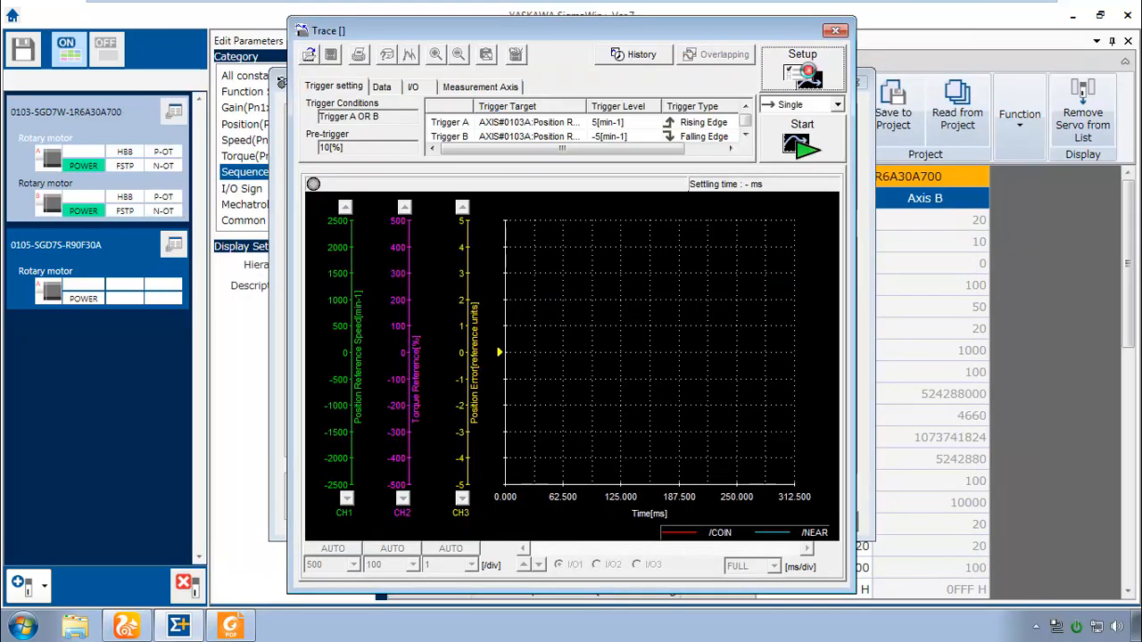
Change the trace sampling time from 625 to 750 µs and apply it.
click(803, 73)
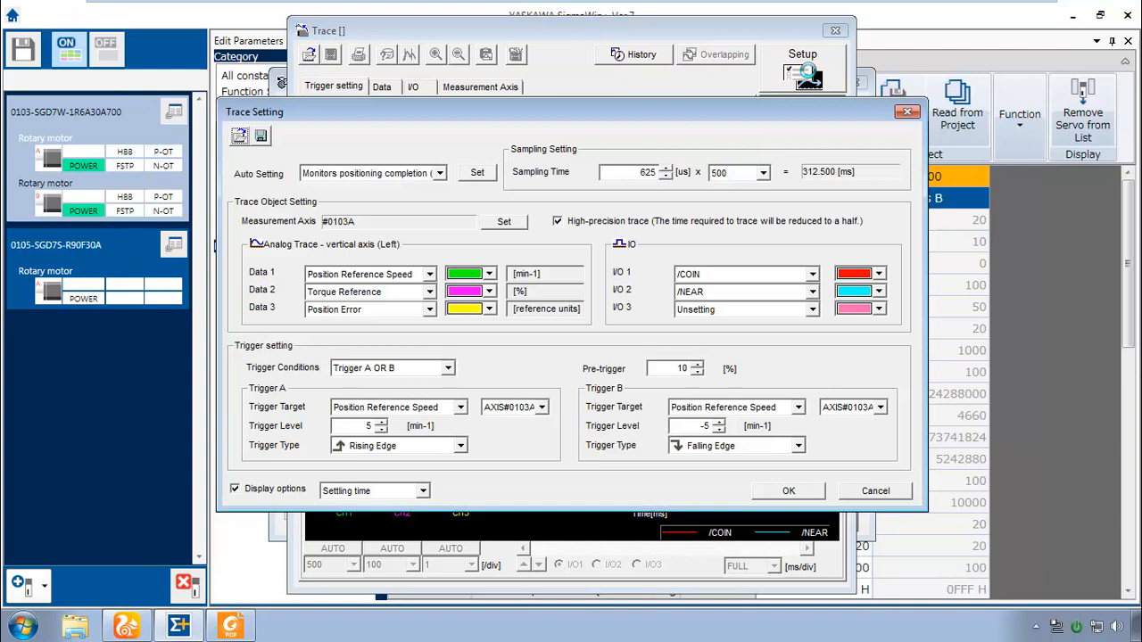
click(440, 171)
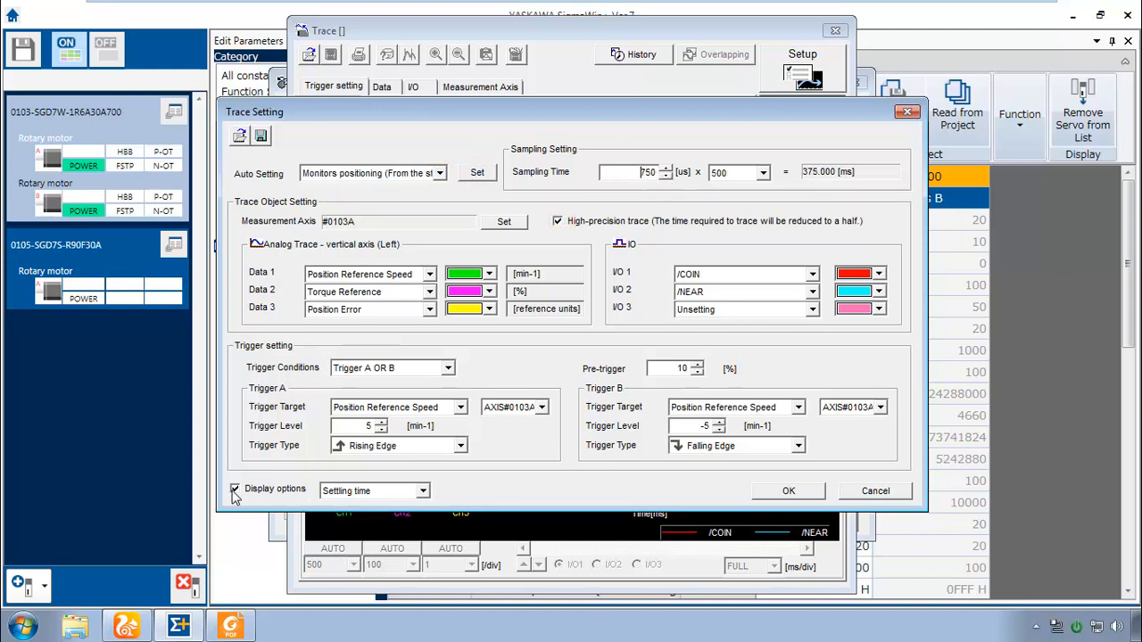
click(789, 491)
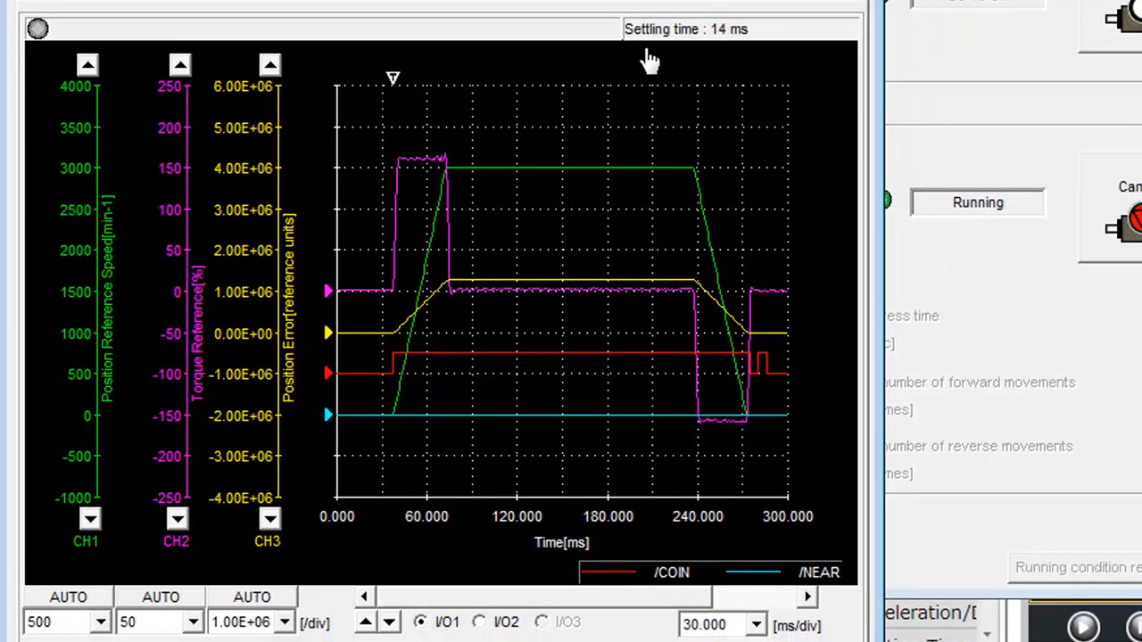
mouse_move(742, 70)
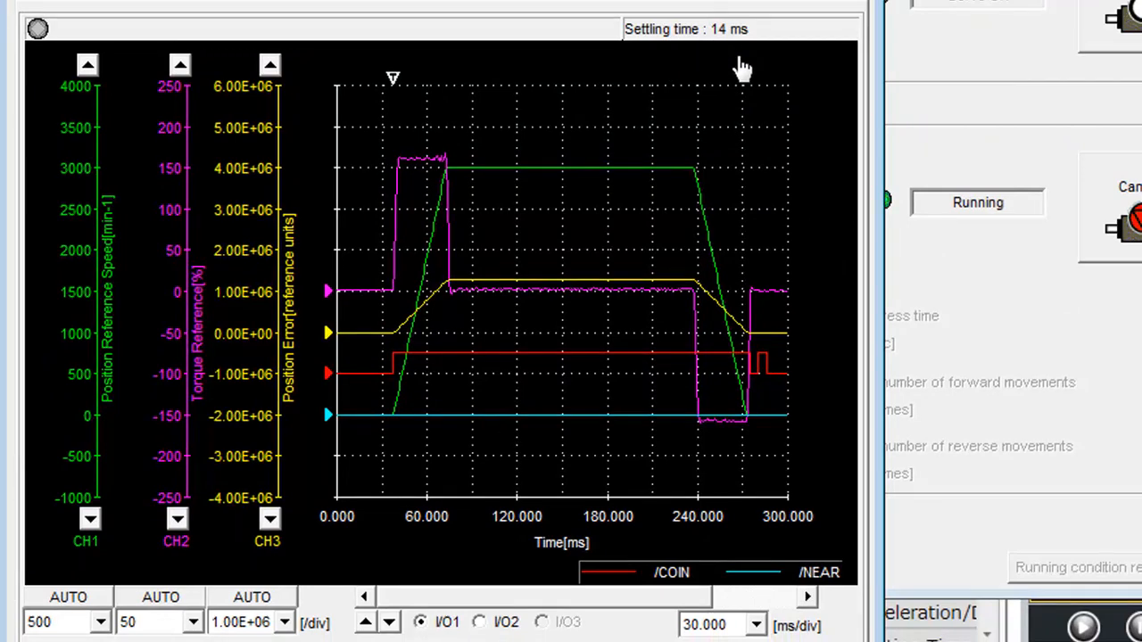
mouse_move(503, 237)
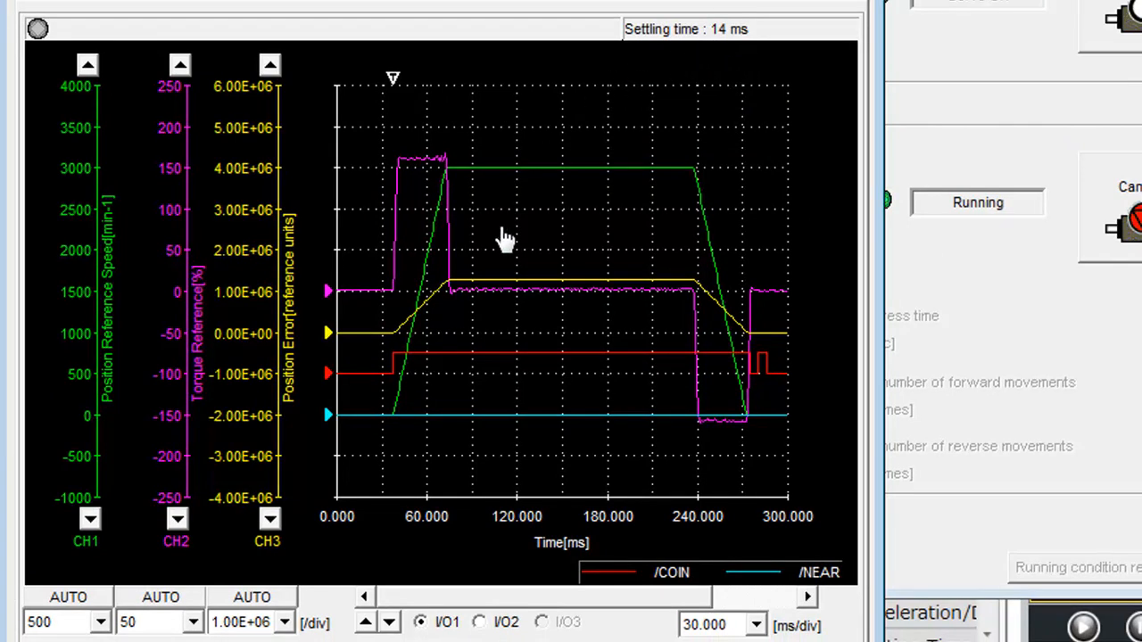
mouse_move(517, 334)
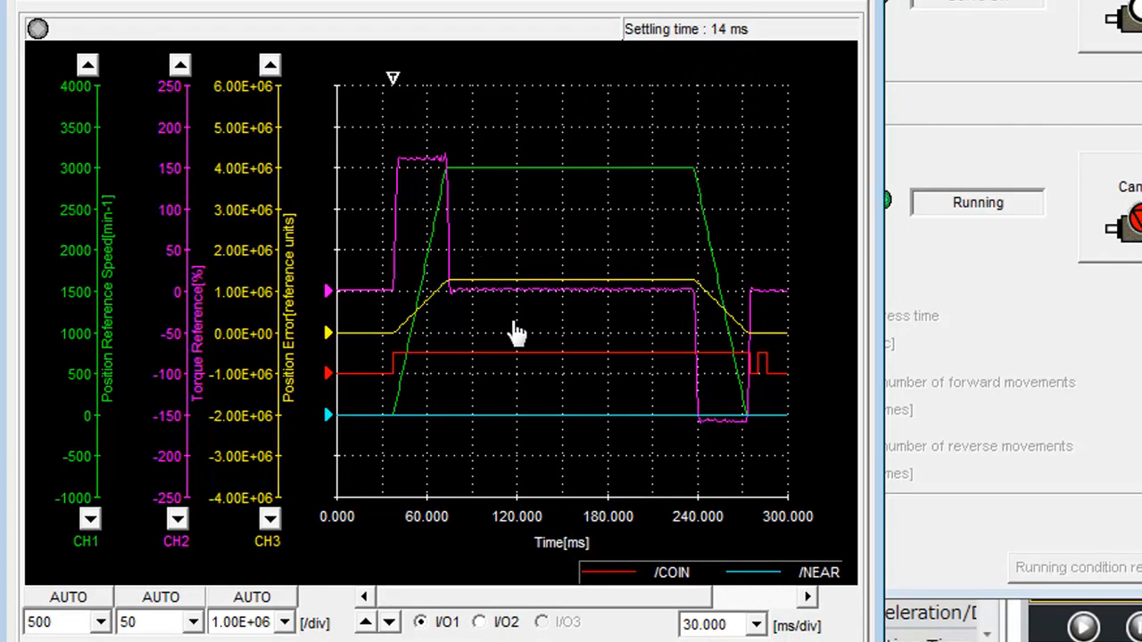
mouse_move(557, 389)
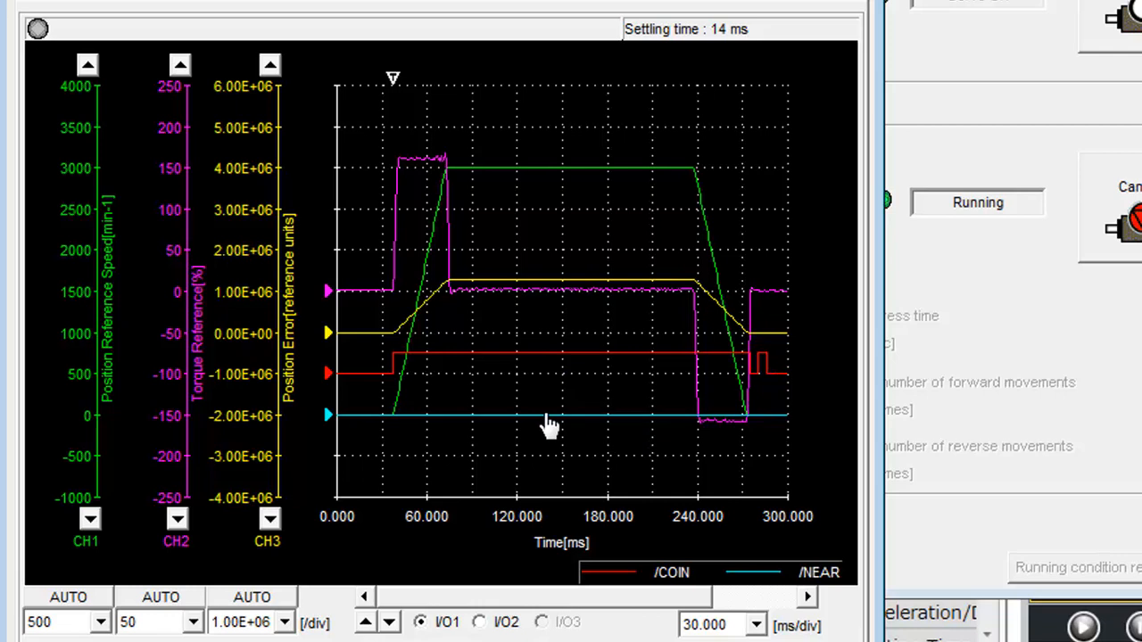
mouse_move(646, 396)
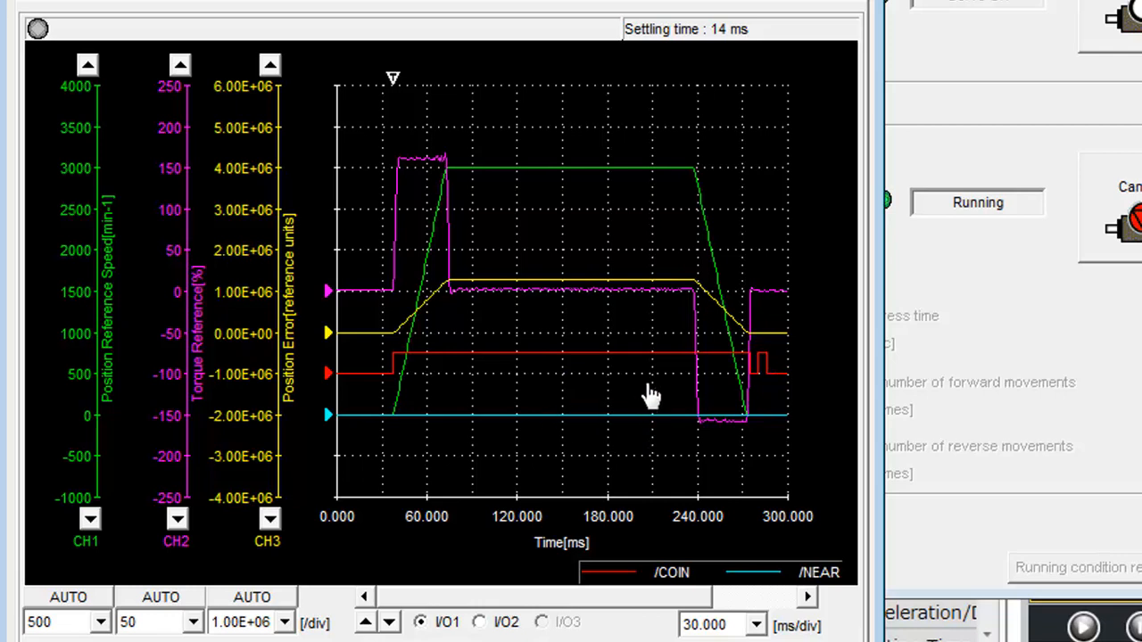
mouse_move(631, 406)
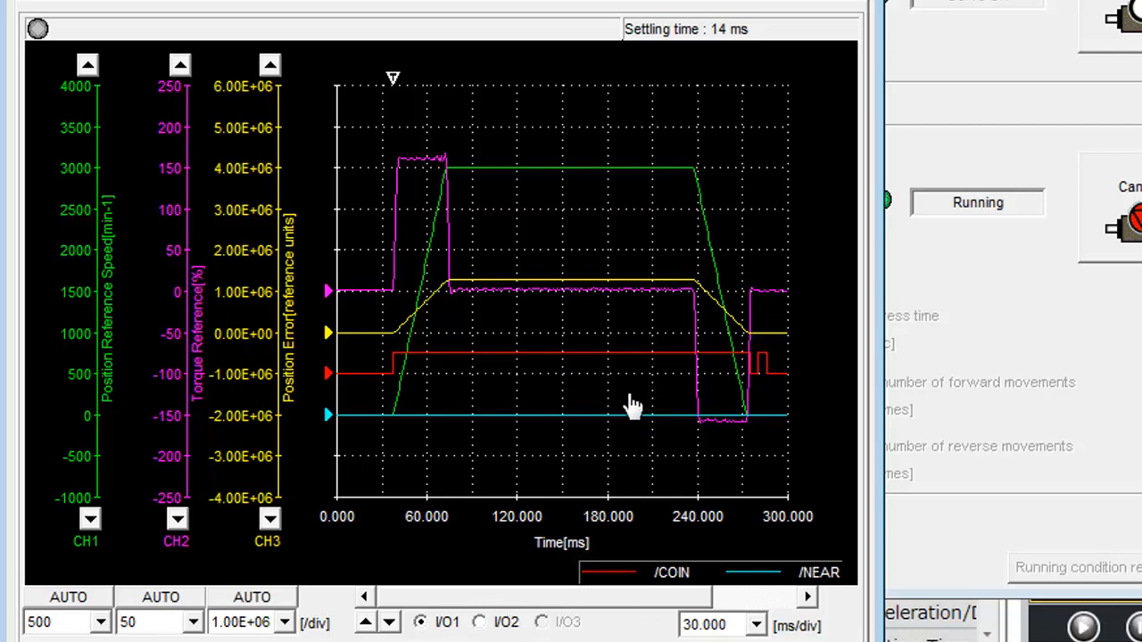
mouse_move(764, 66)
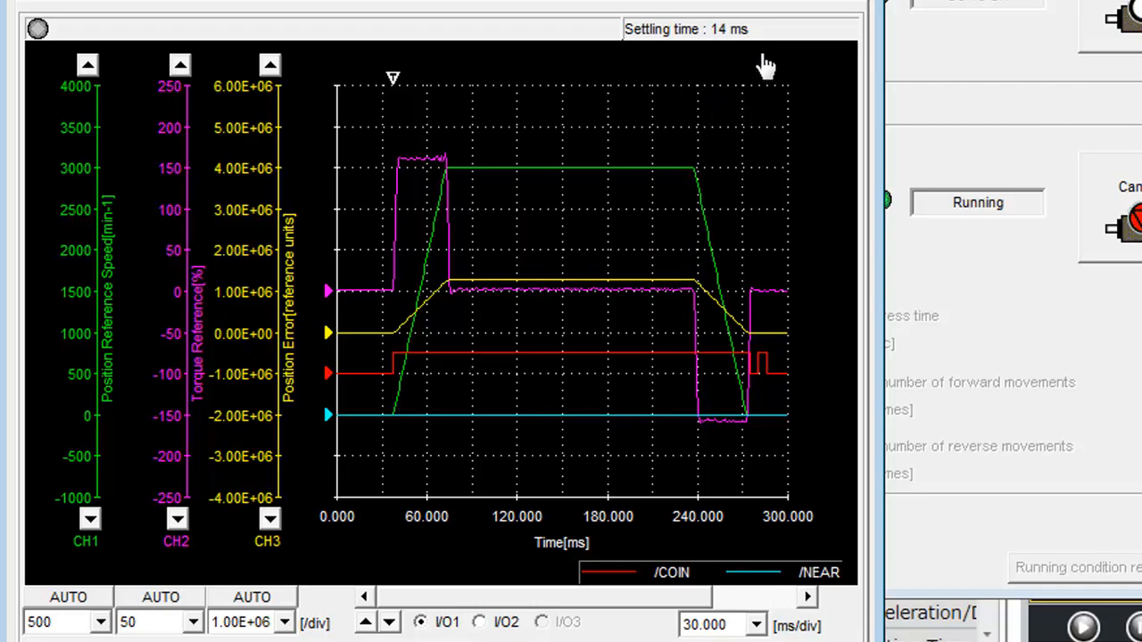
mouse_move(718, 57)
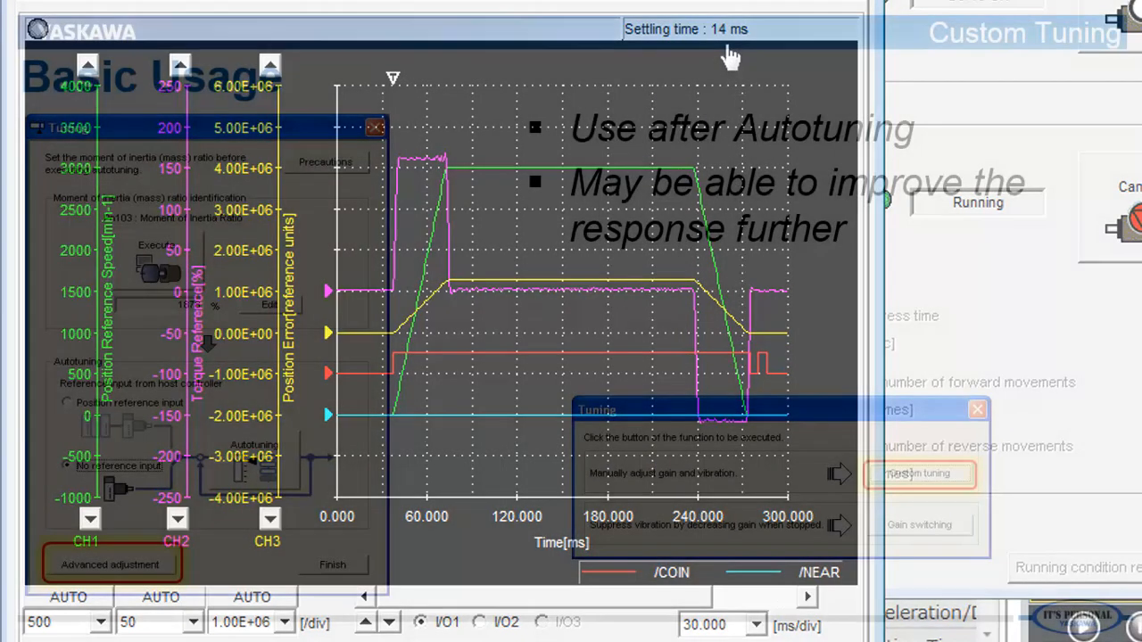
Advance to the Custom Tuning Basic Usage slide.
key(Right)
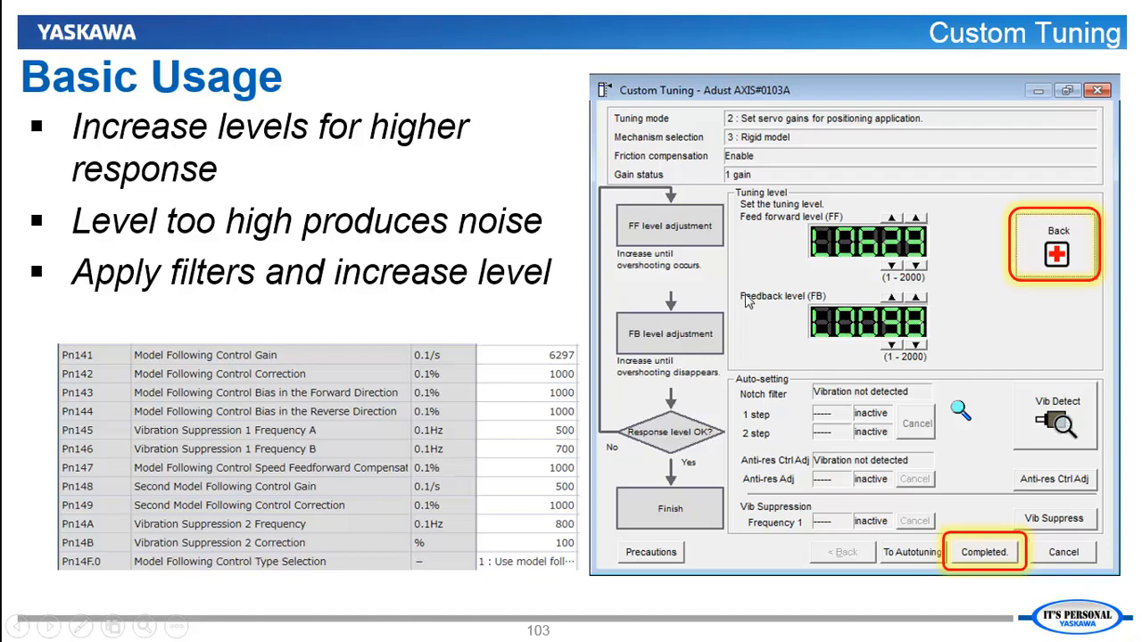
mouse_move(796, 285)
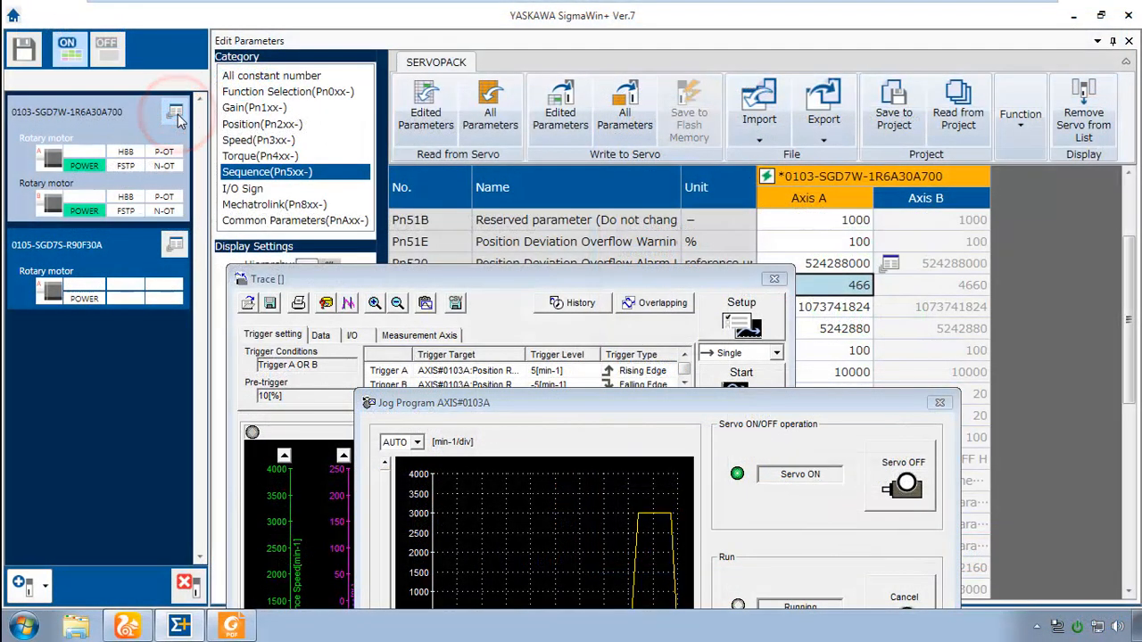
Launch Custom Tuning for Axis A in positioning mode with a rigid model and confirmed inertia ratio.
click(174, 114)
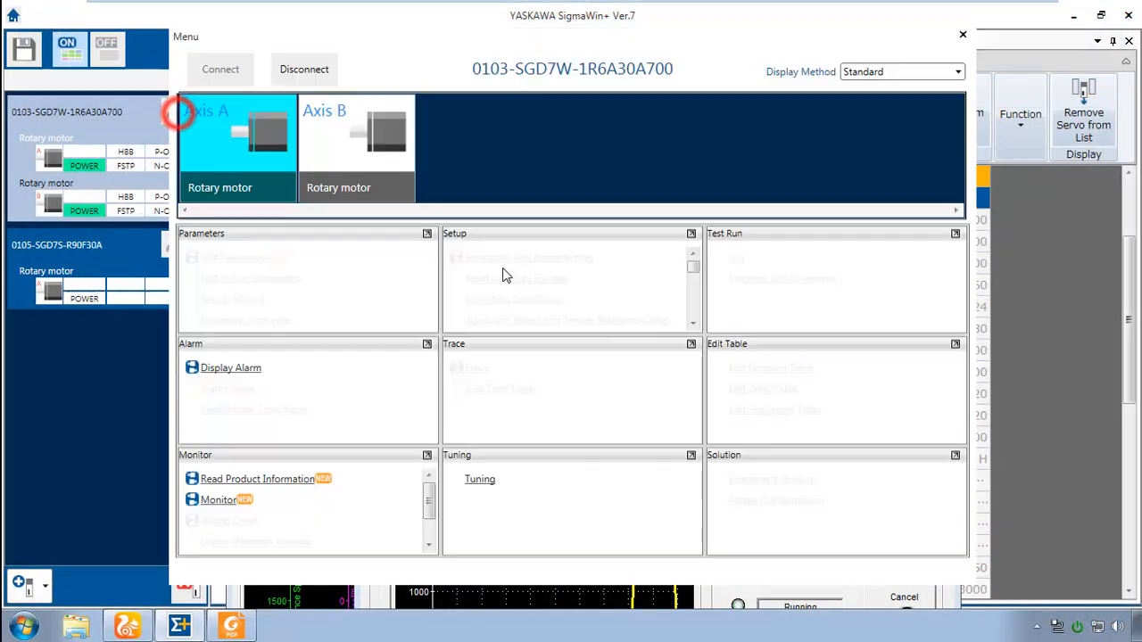
click(478, 478)
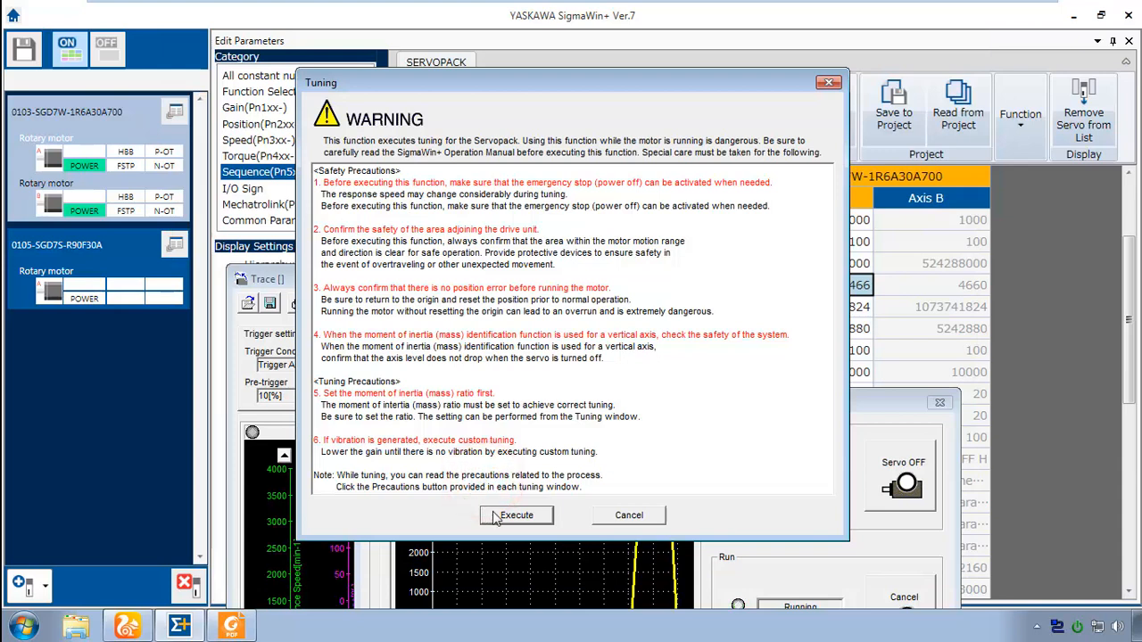
click(516, 514)
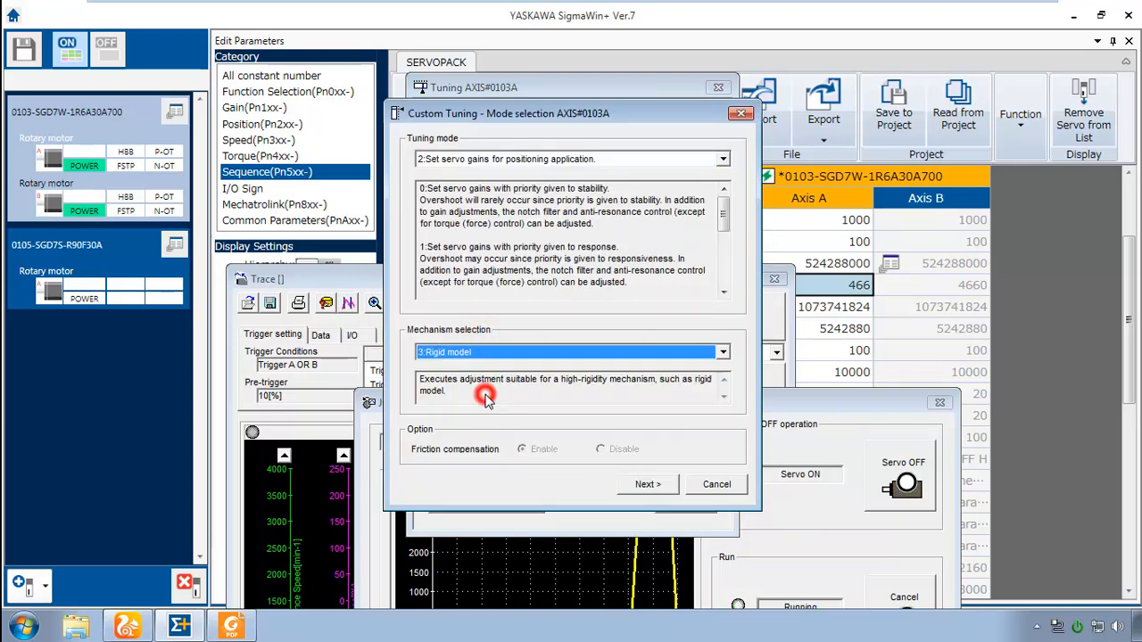
click(648, 486)
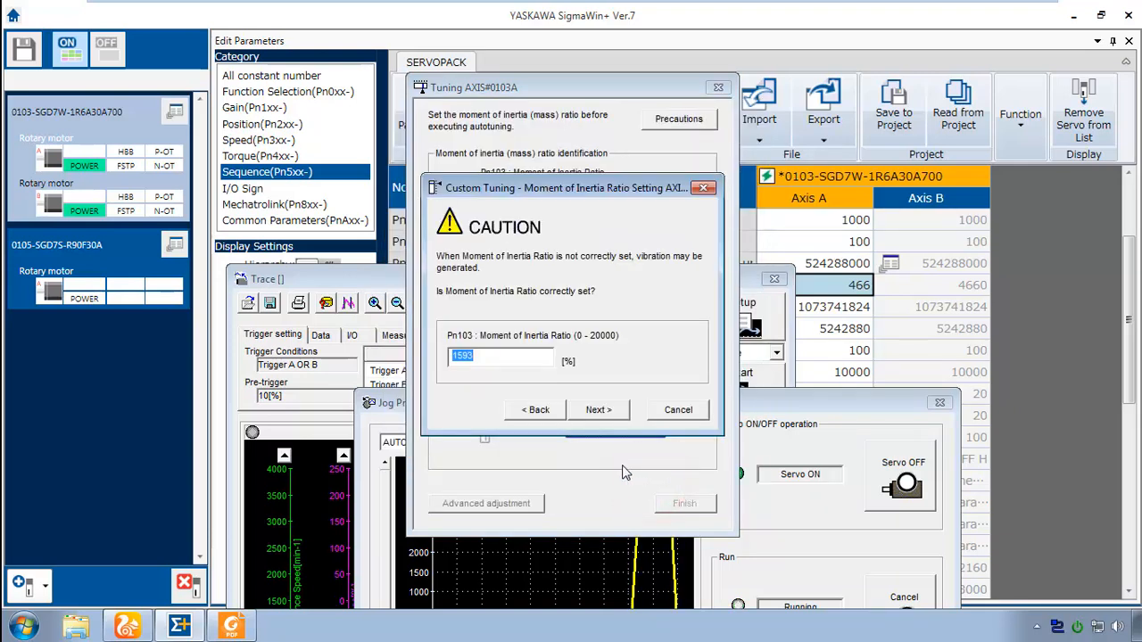
click(598, 408)
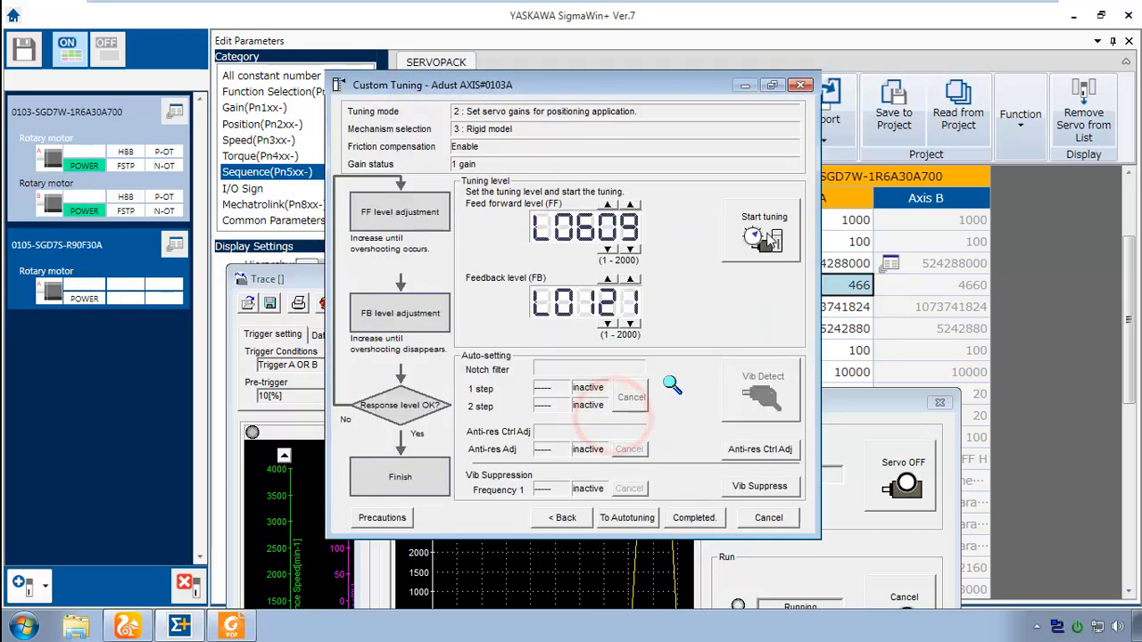
click(762, 232)
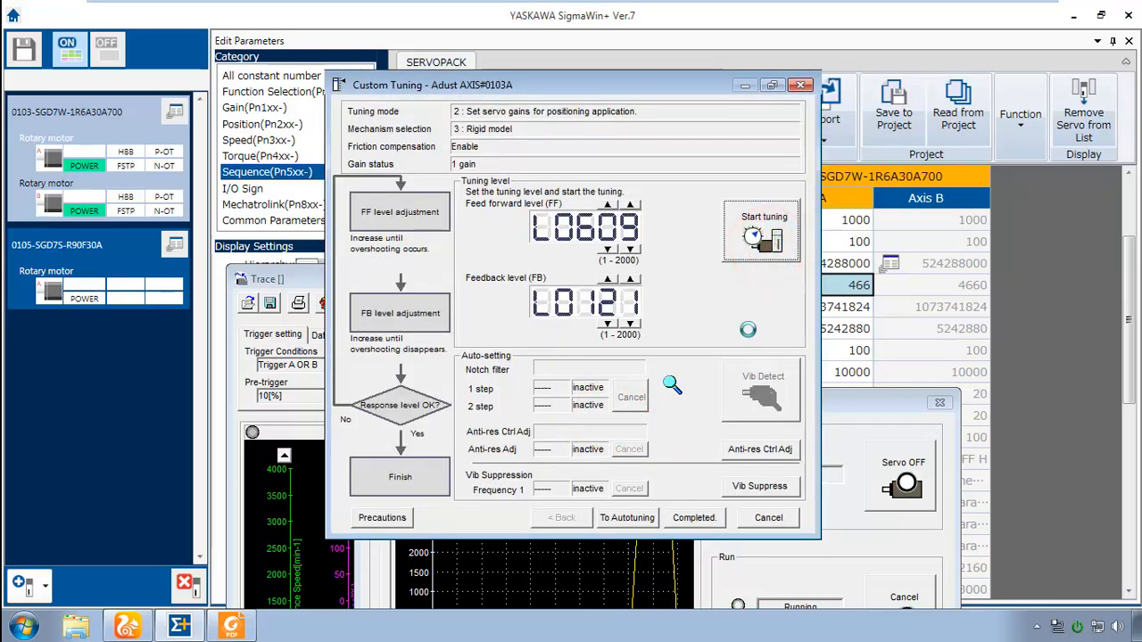
Start custom tuning at feedforward 609 and feedback 121.
click(761, 230)
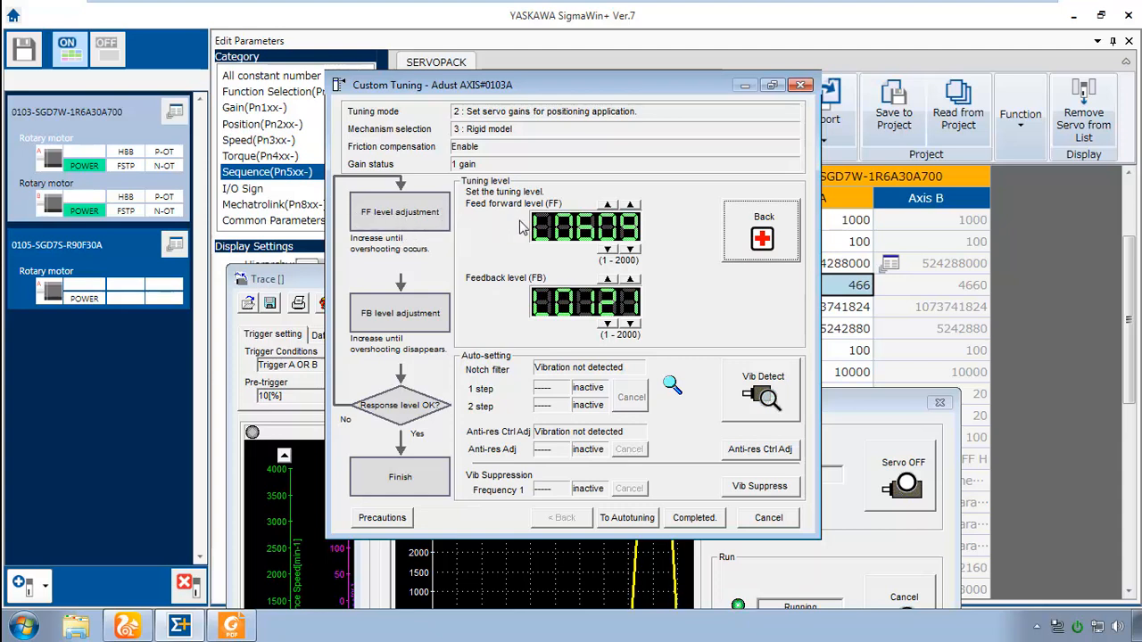
mouse_move(503, 250)
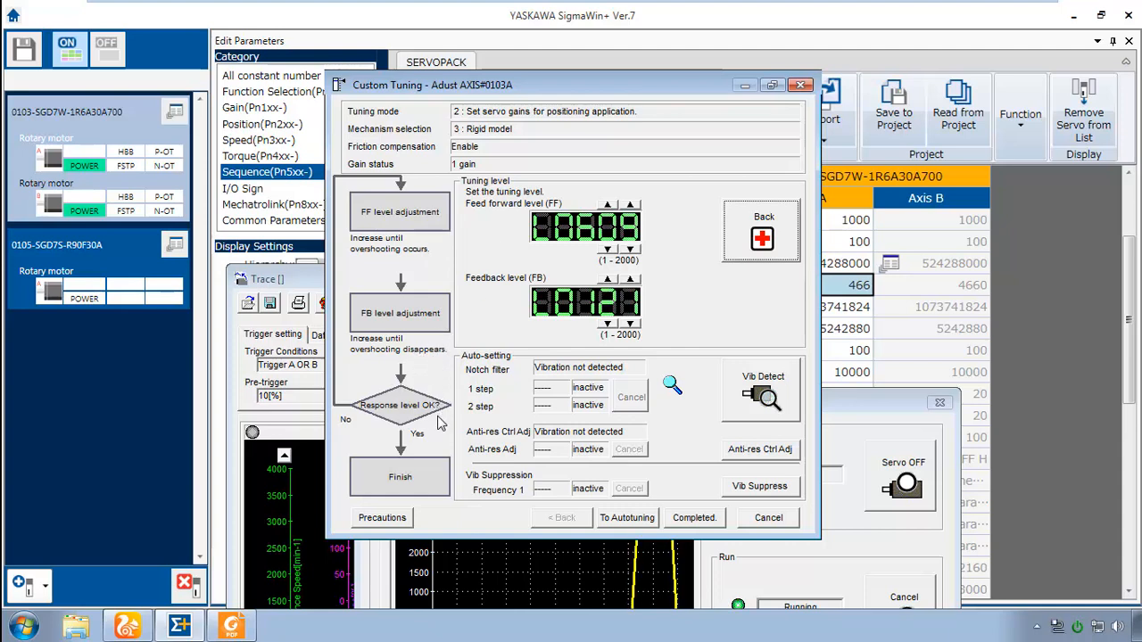
mouse_move(421, 426)
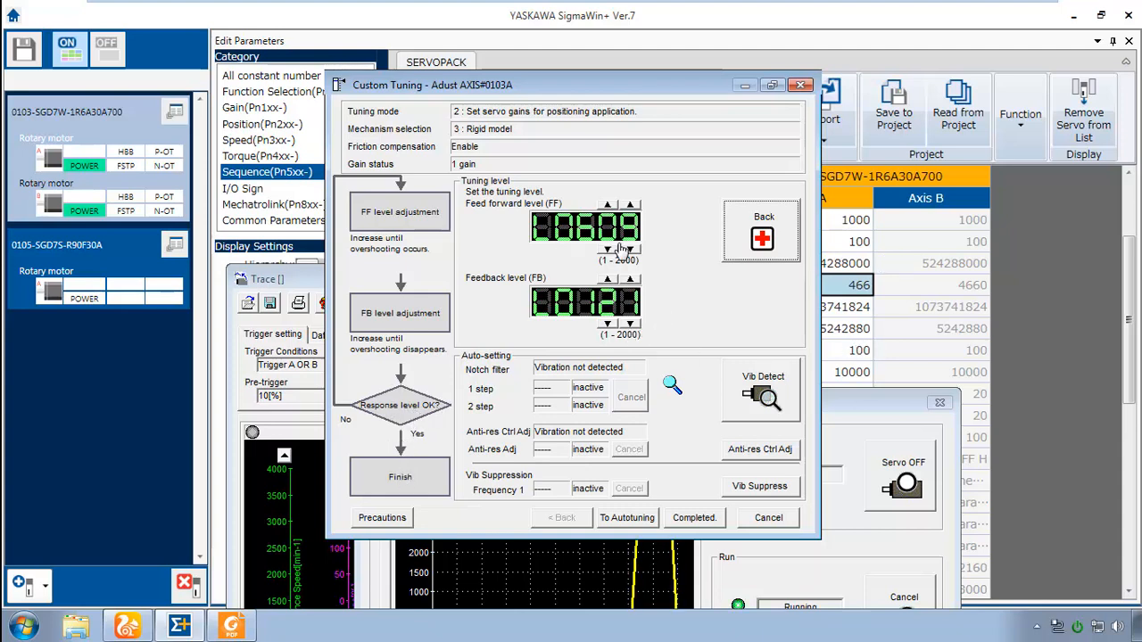
mouse_move(775, 335)
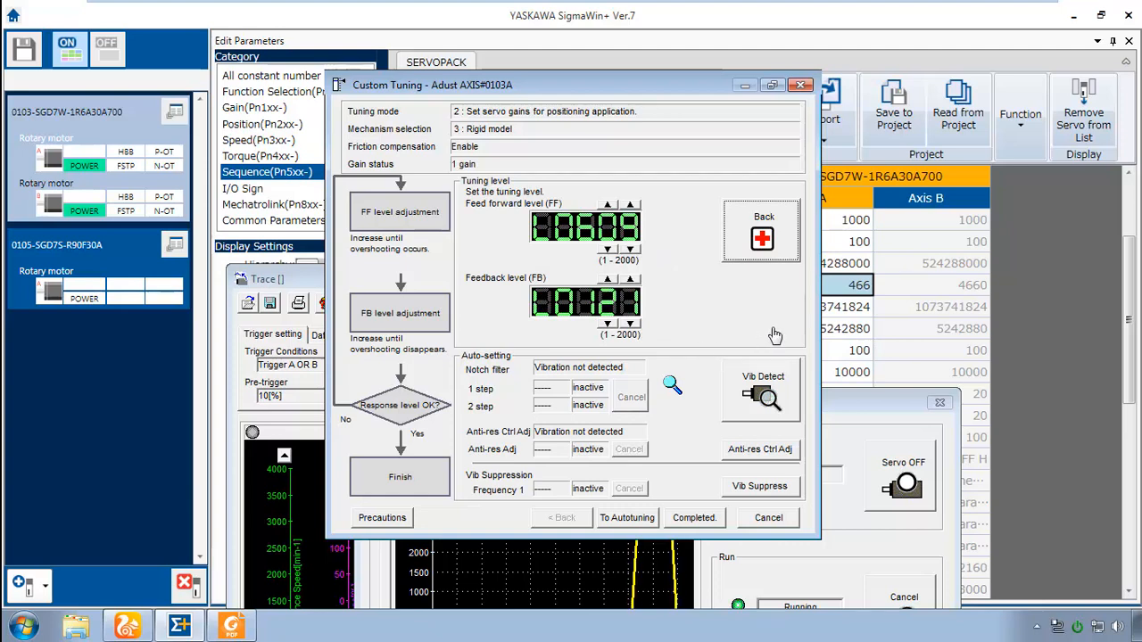
mouse_move(545, 409)
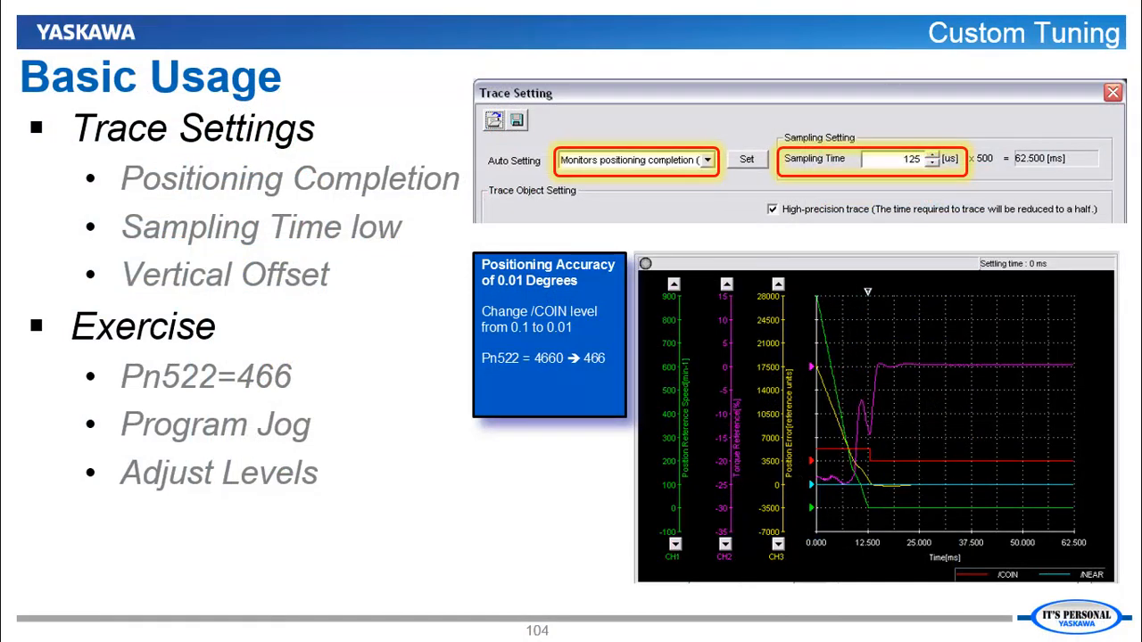
mouse_move(537, 179)
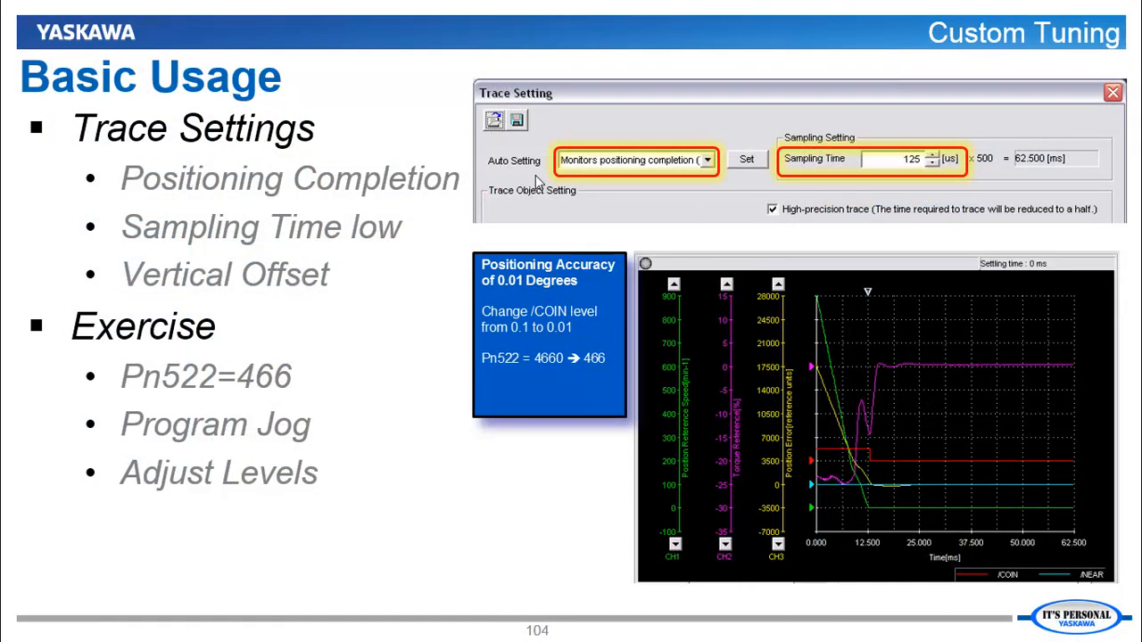
mouse_move(622, 177)
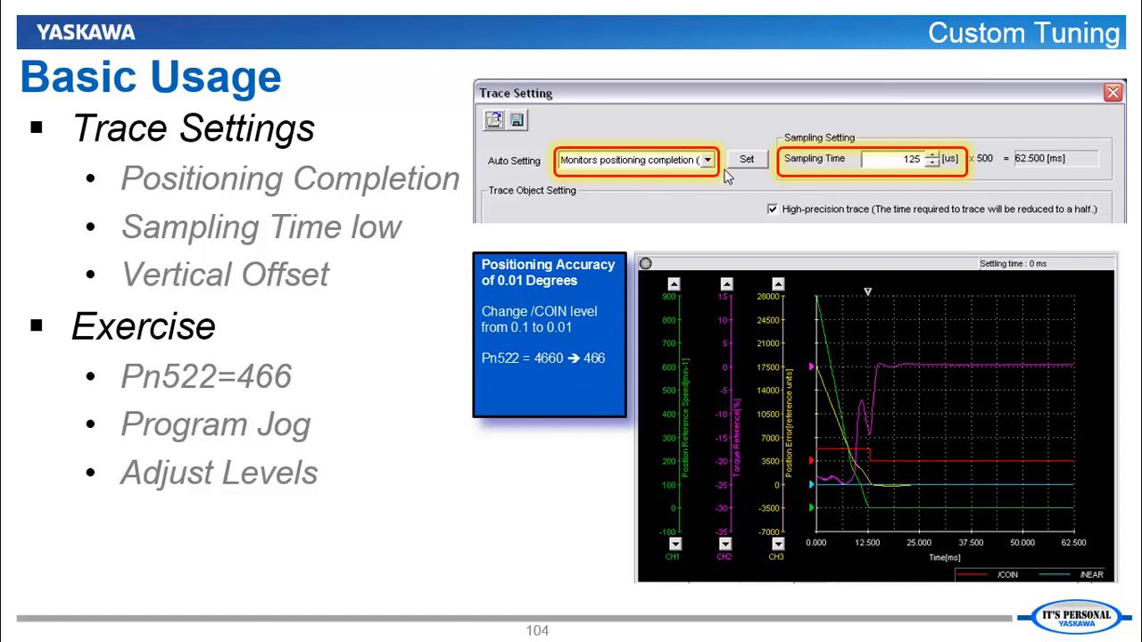
mouse_move(886, 182)
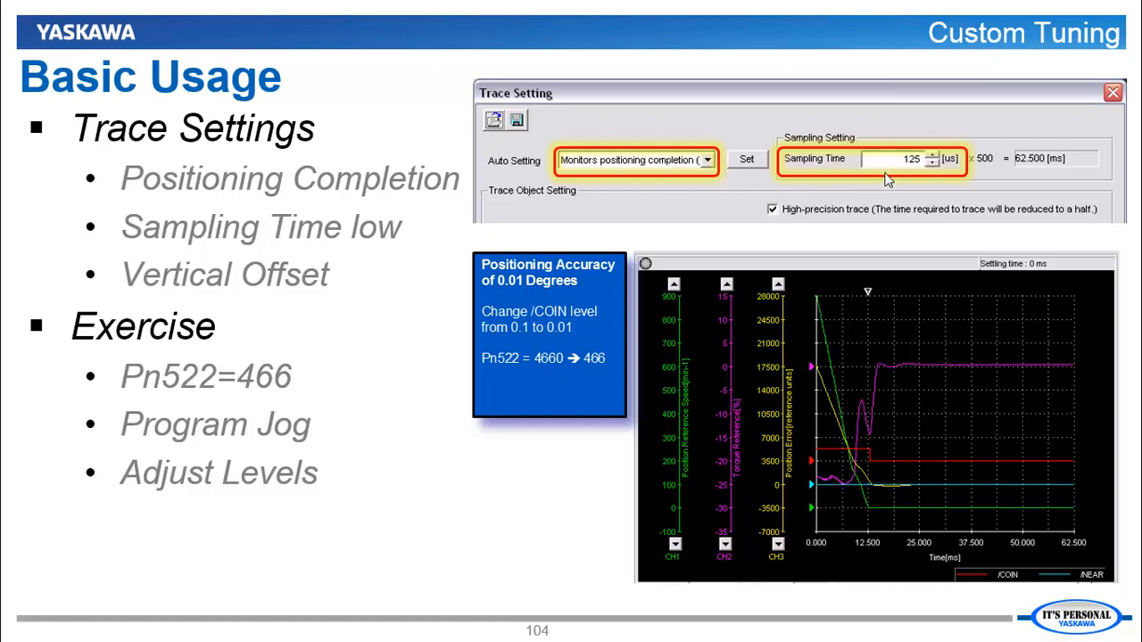
mouse_move(942, 280)
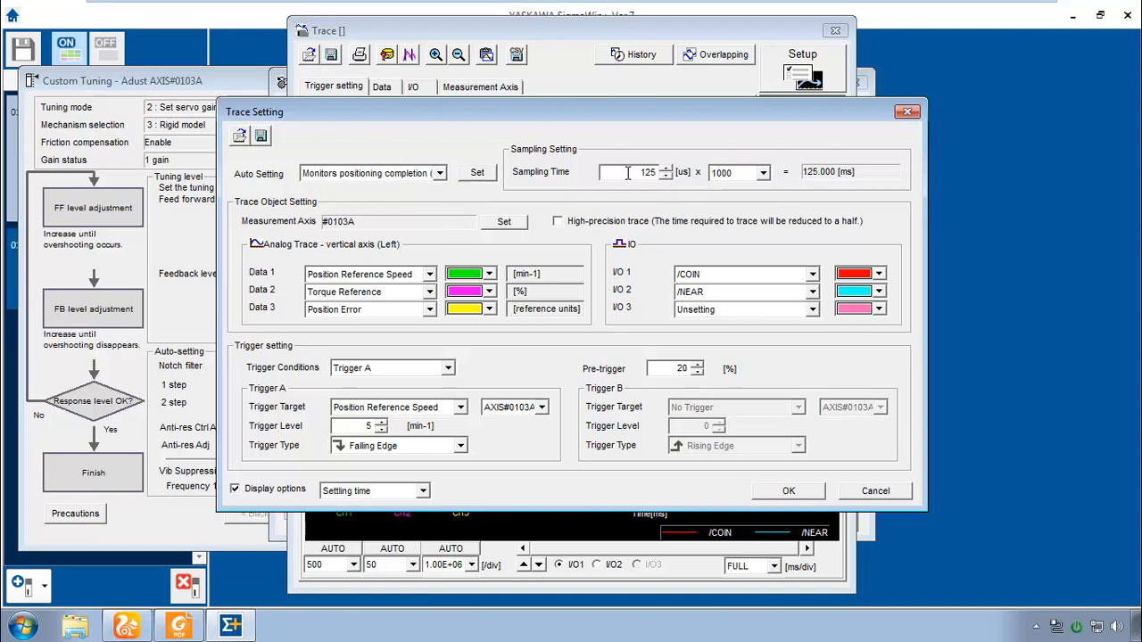
mouse_move(698, 193)
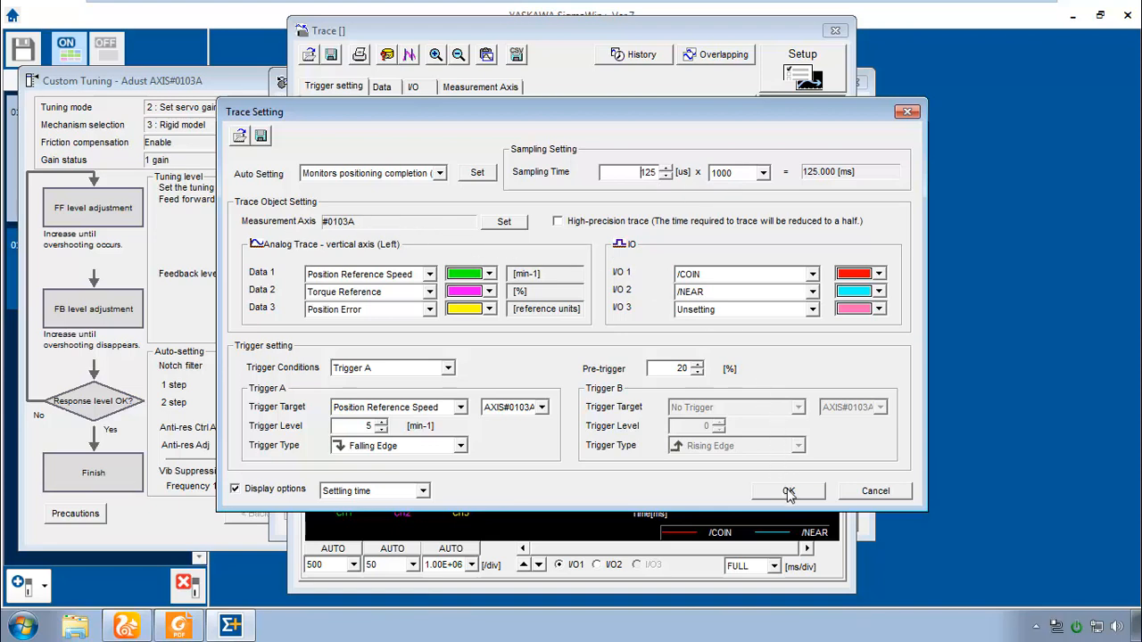
Confirm the trace setup for positioning completion at 125 µs sampling.
click(789, 491)
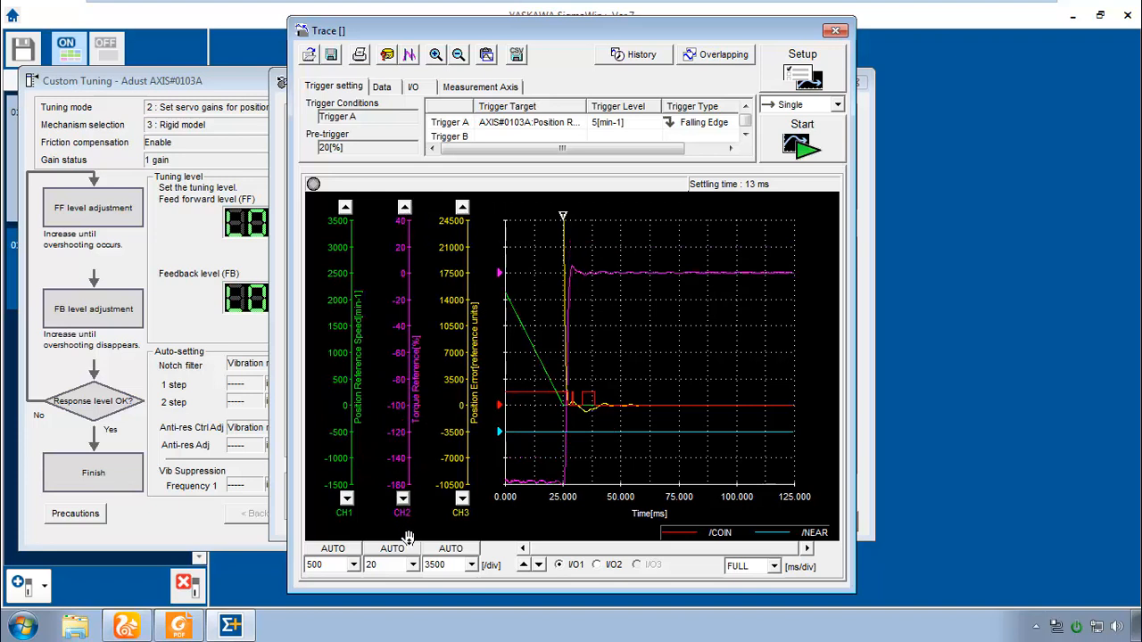
Adjust the CH2 torque trace scale below the graph.
click(410, 564)
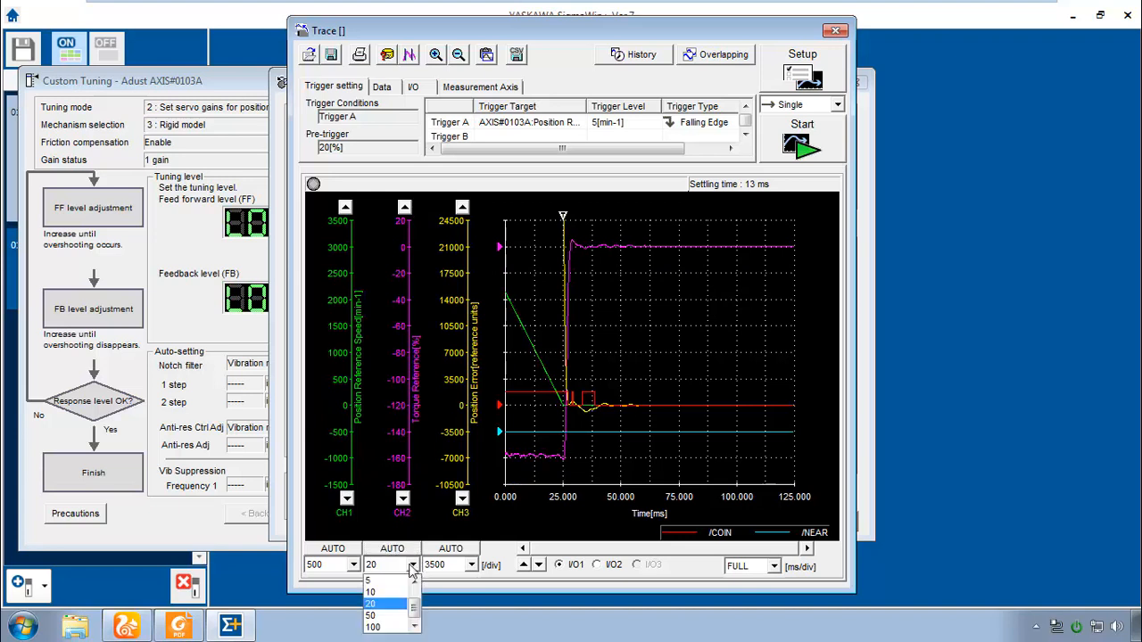
click(372, 591)
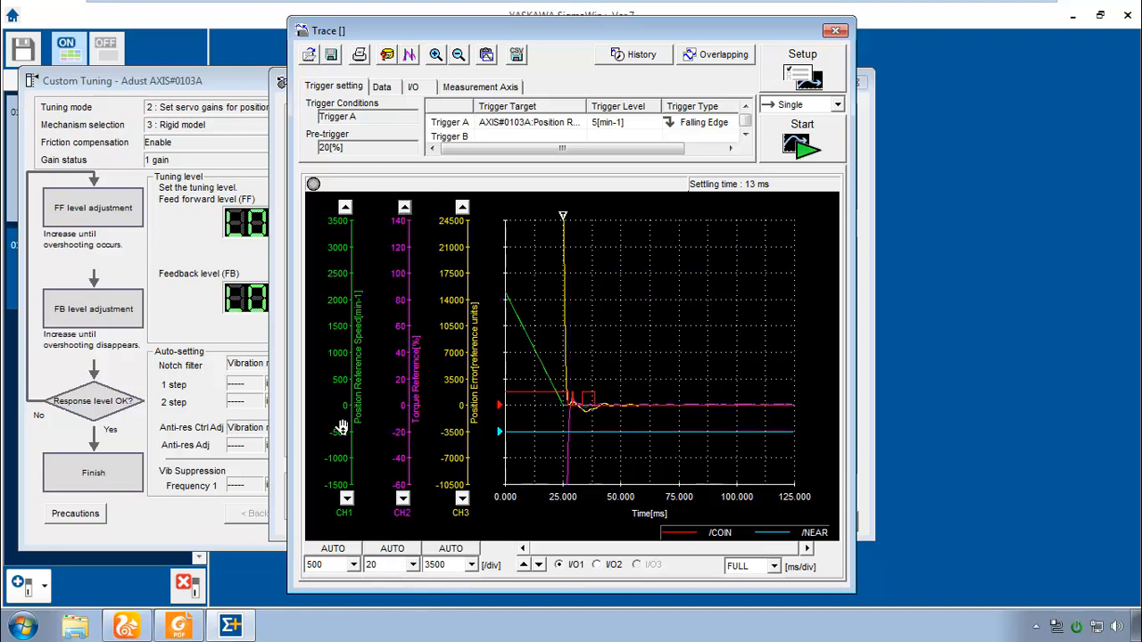
mouse_move(498, 32)
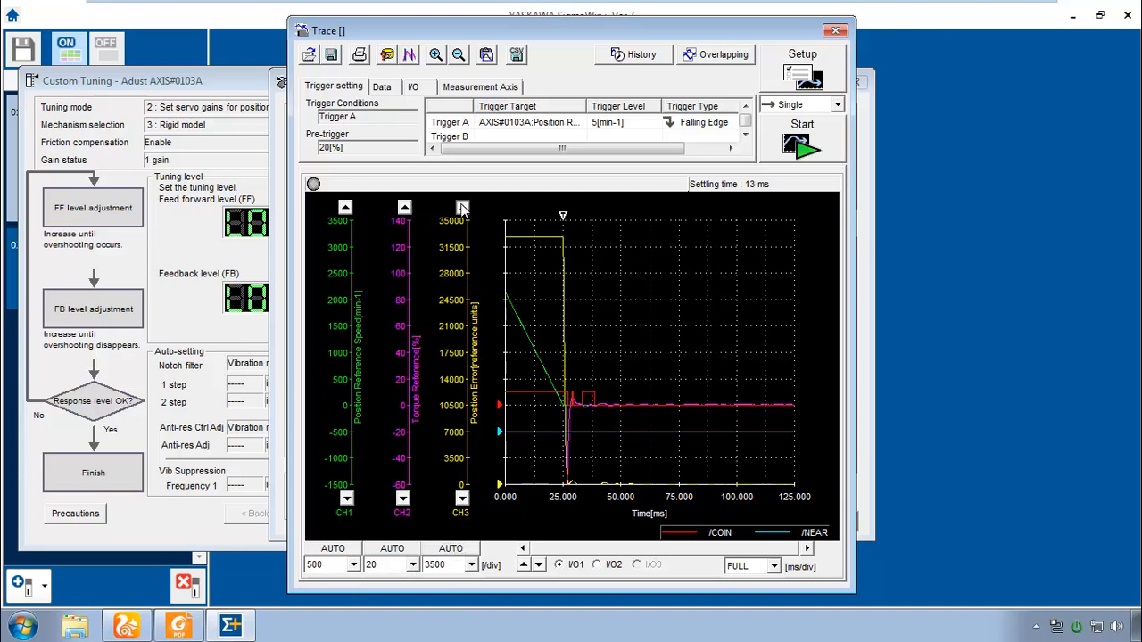
Magnify the CH3 position error trace to 2000, then 500 per division.
click(473, 564)
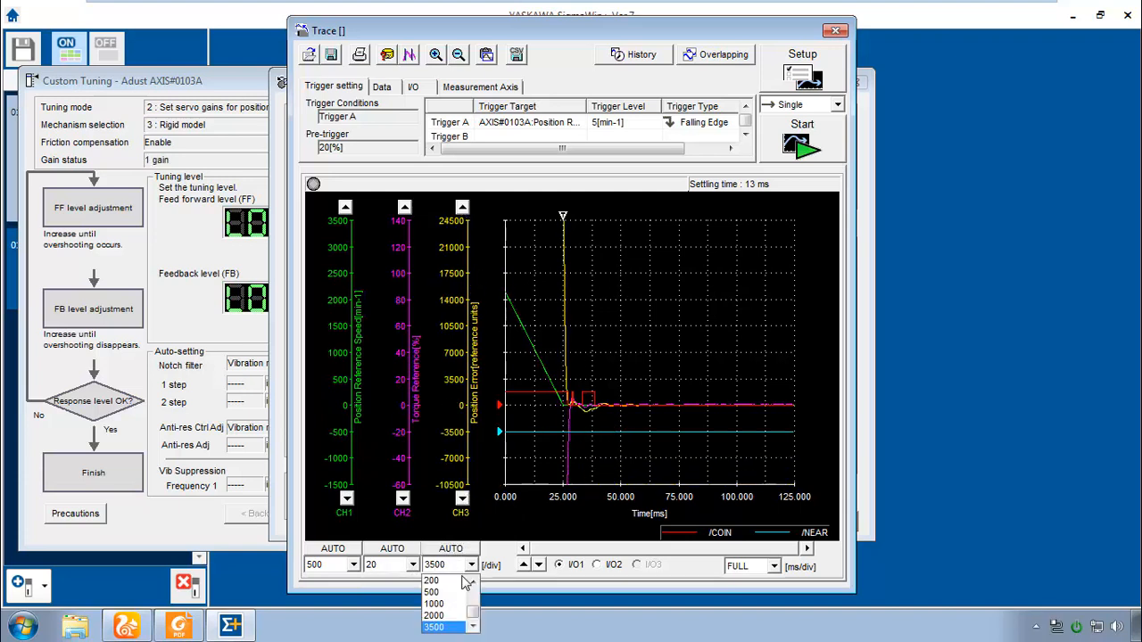
click(428, 616)
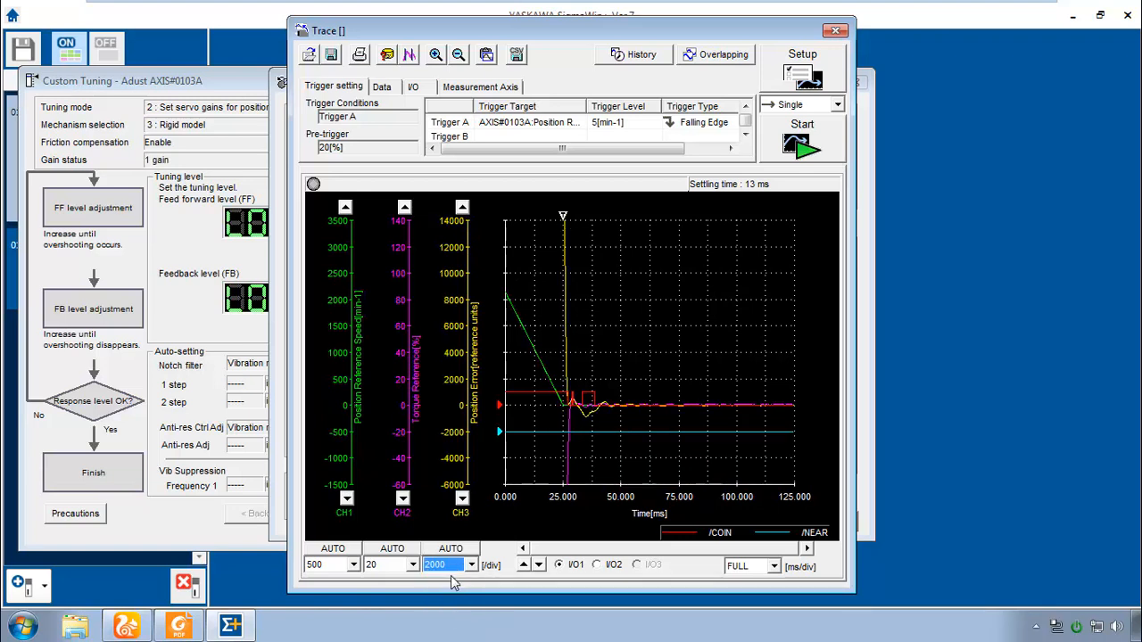
click(468, 564)
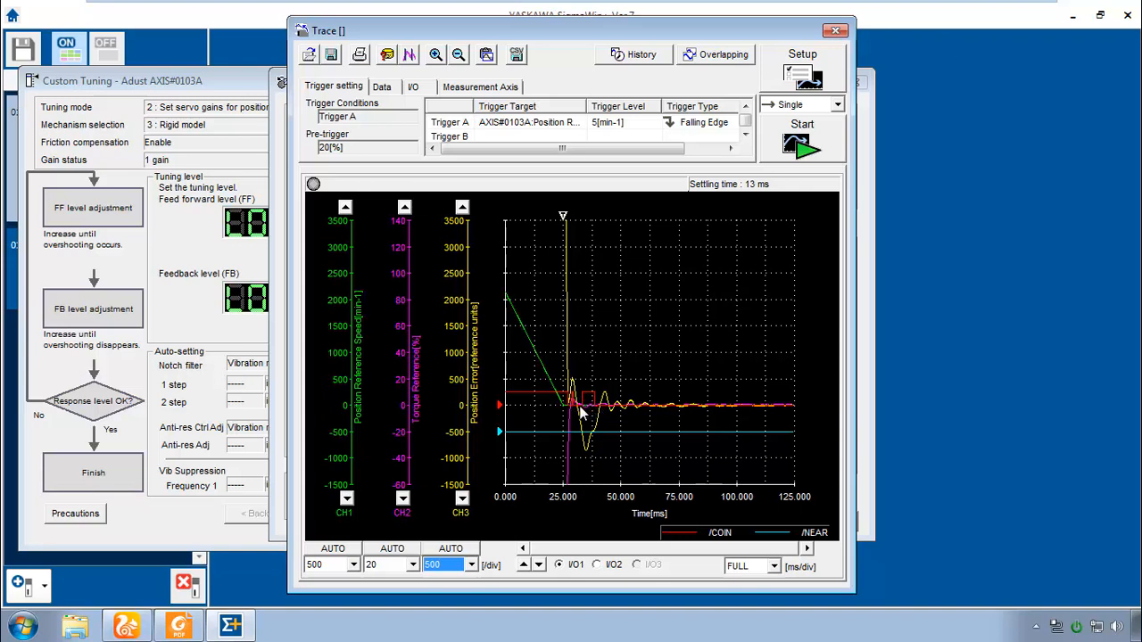
mouse_move(598, 460)
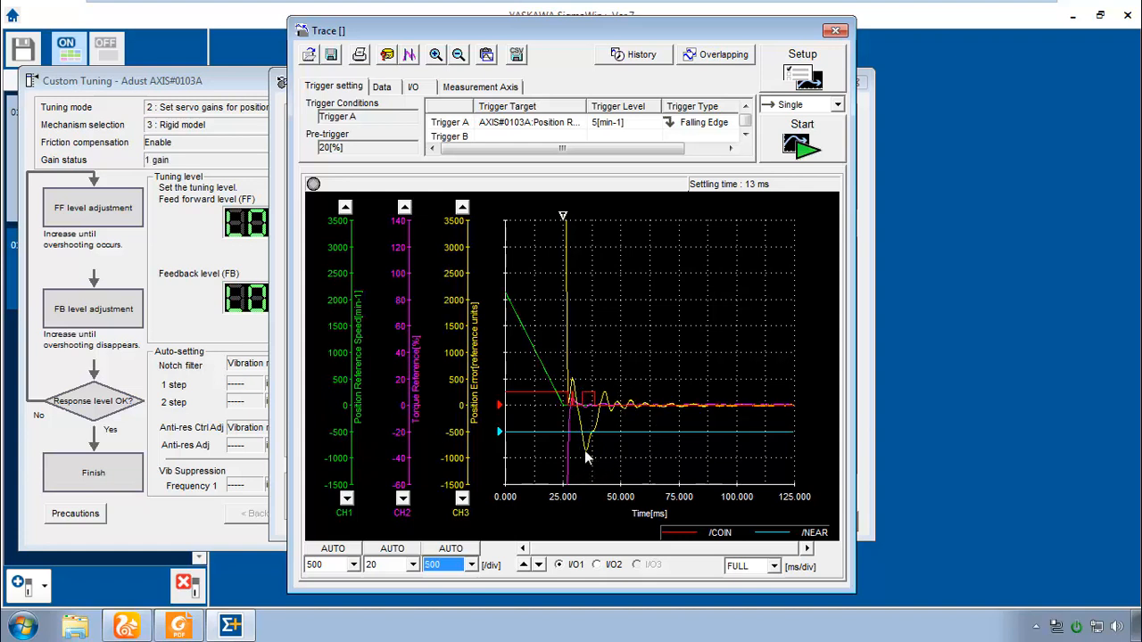
mouse_move(581, 414)
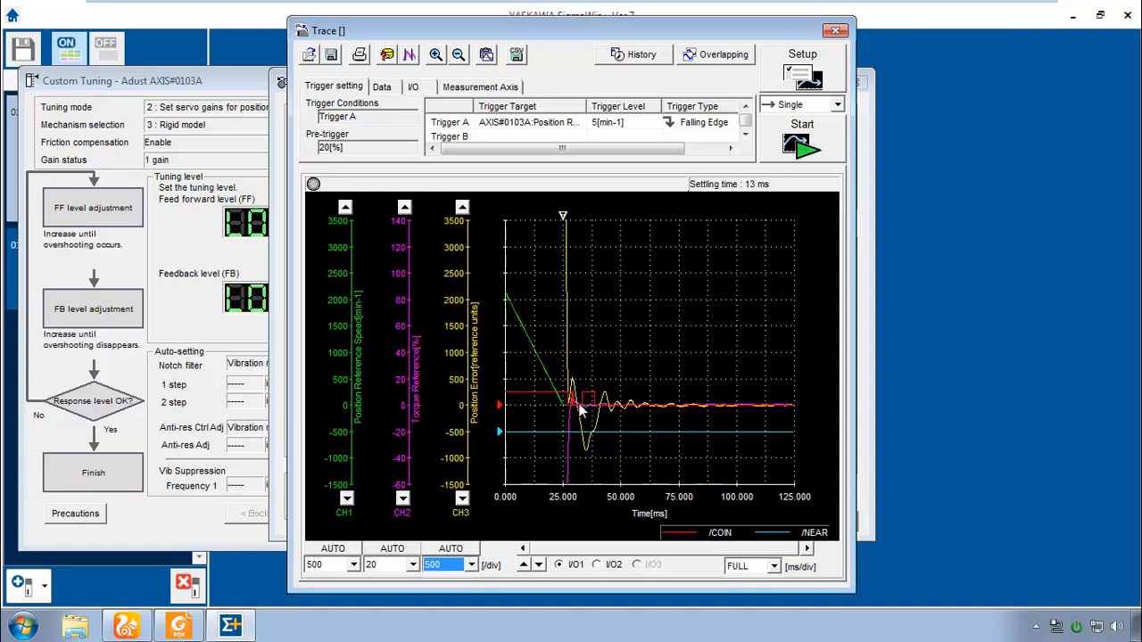
mouse_move(592, 418)
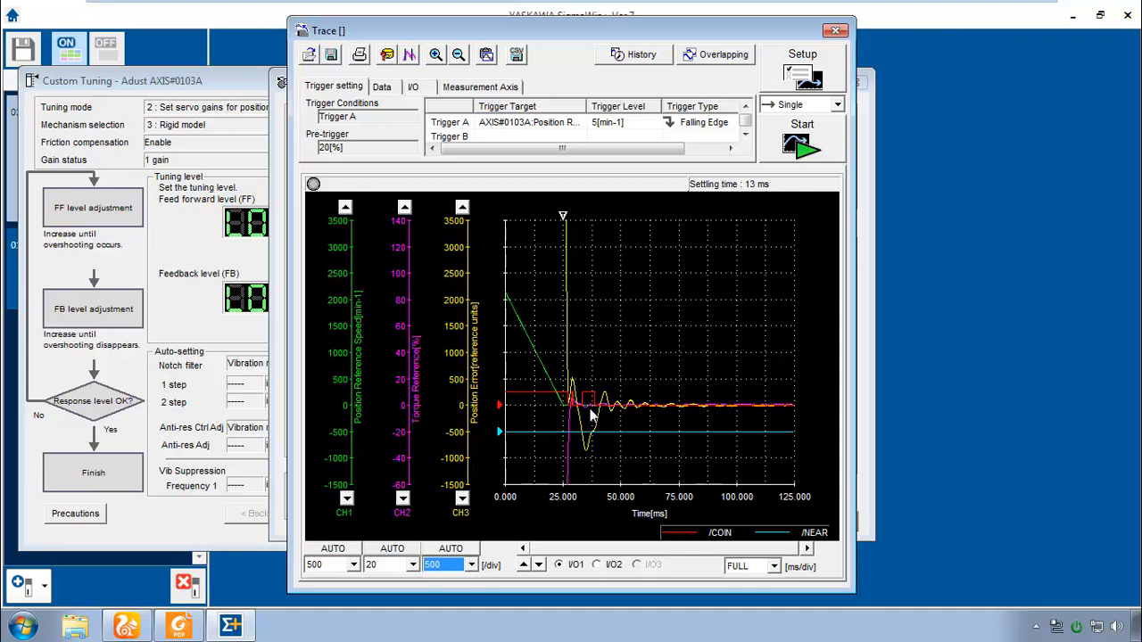
mouse_move(598, 425)
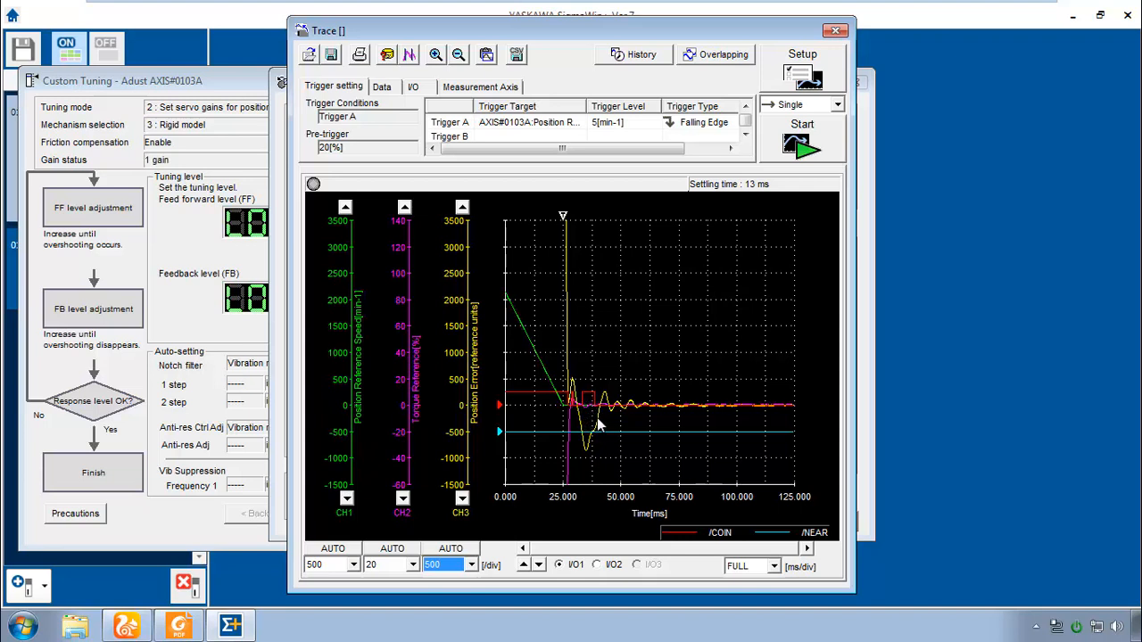
mouse_move(587, 450)
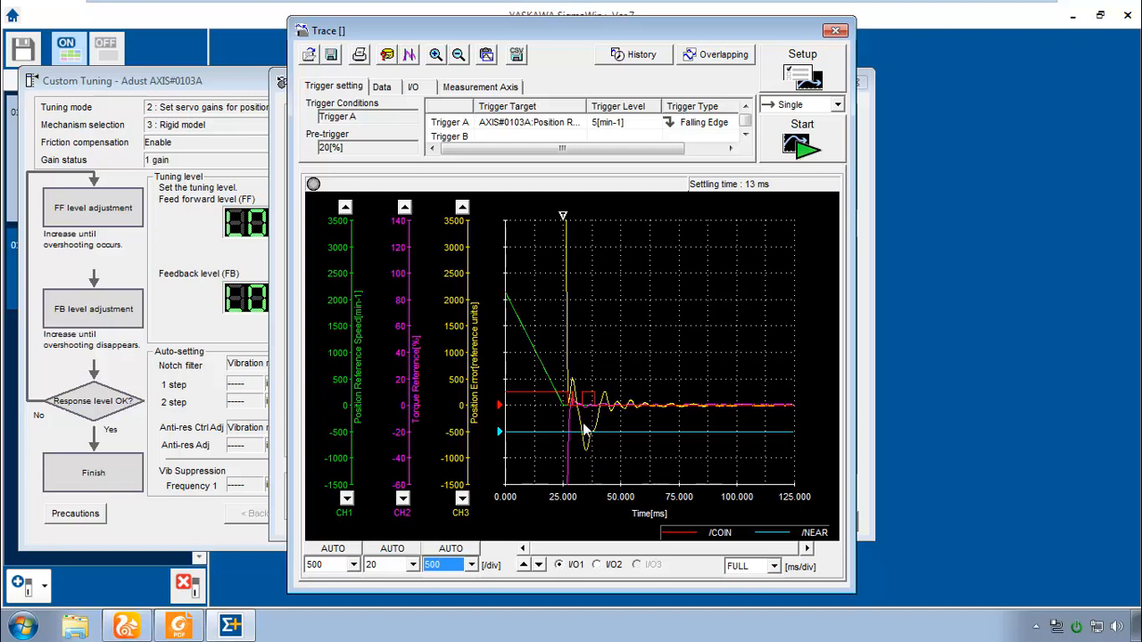
mouse_move(150, 248)
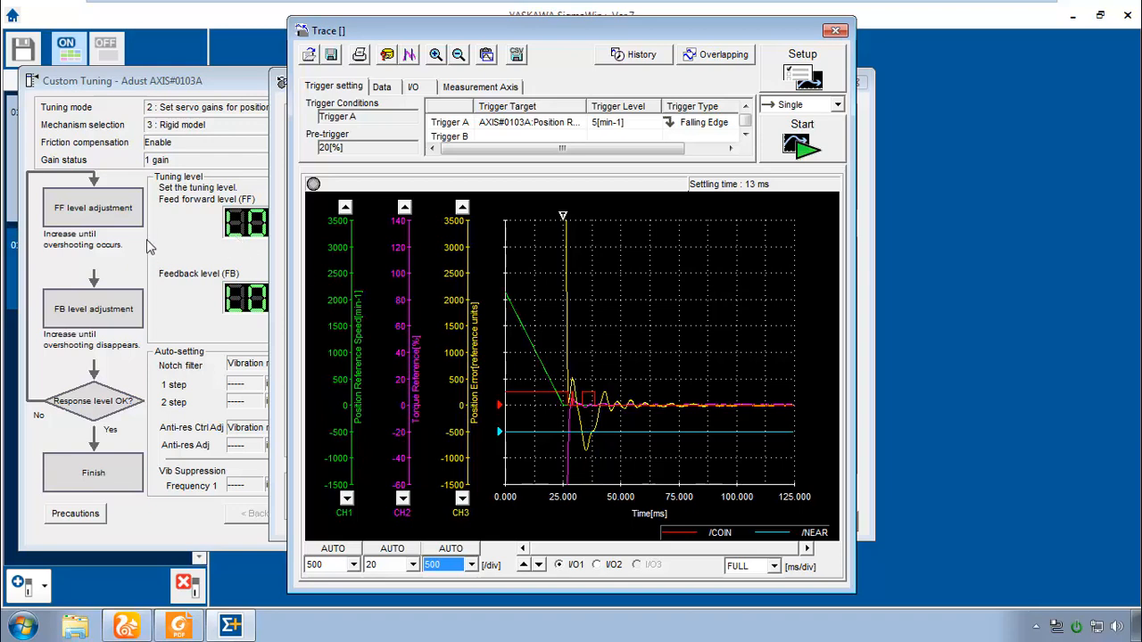
mouse_move(107, 223)
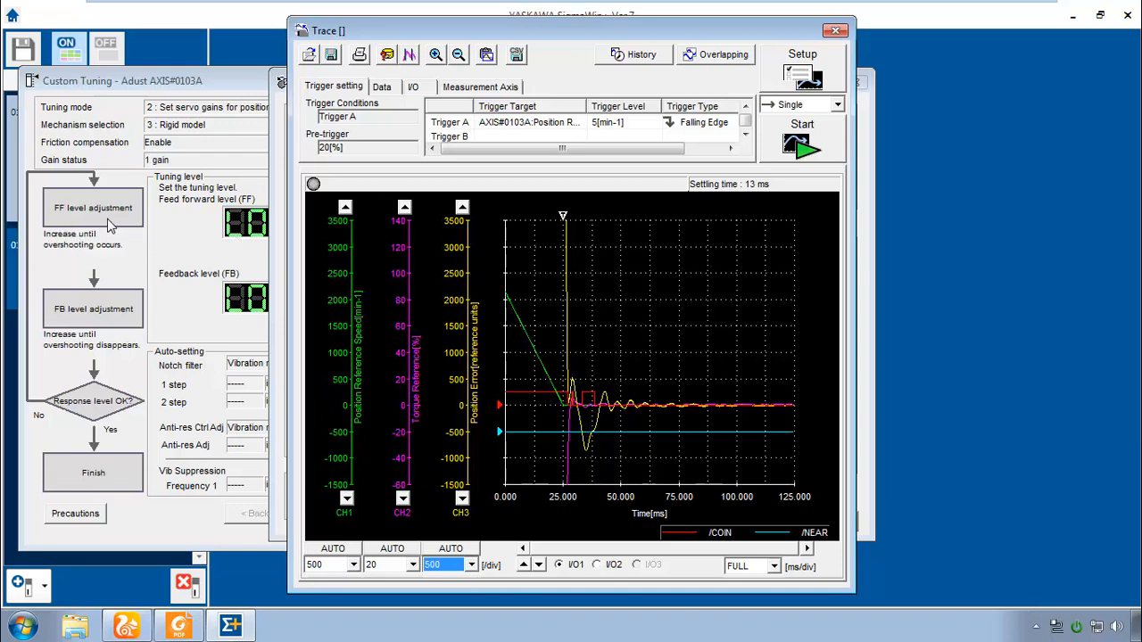
mouse_move(171, 246)
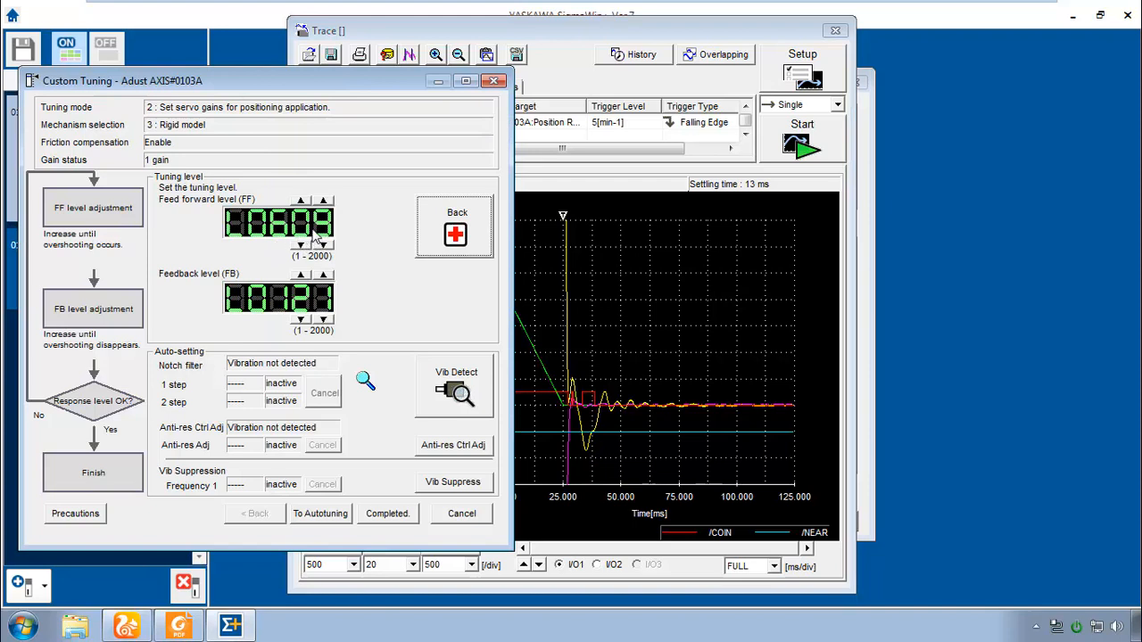
mouse_move(148, 334)
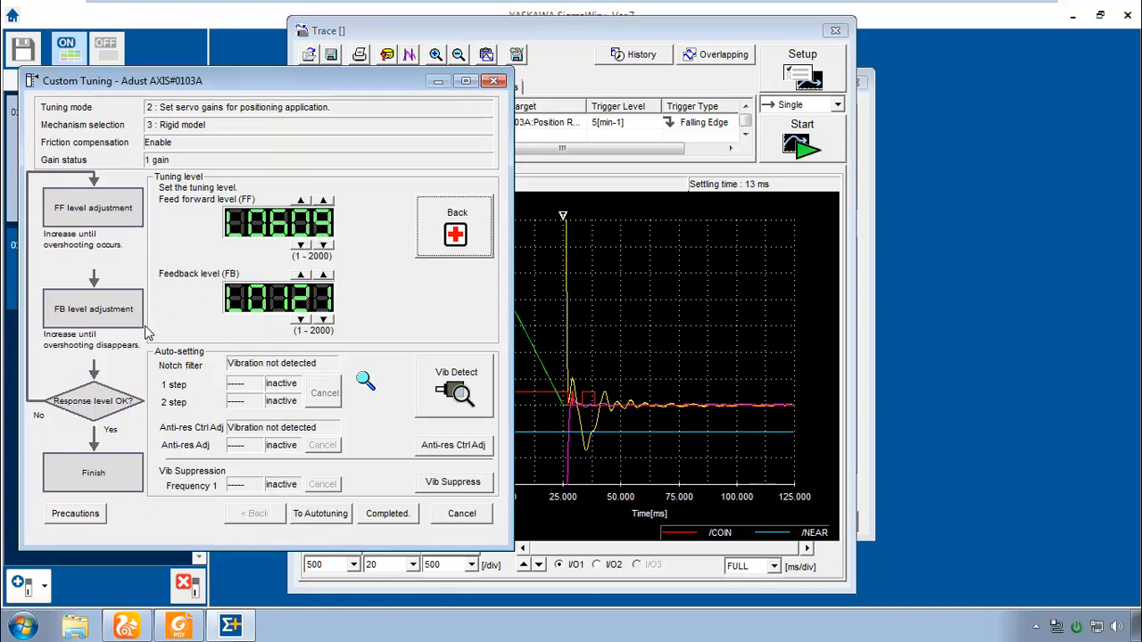
mouse_move(154, 380)
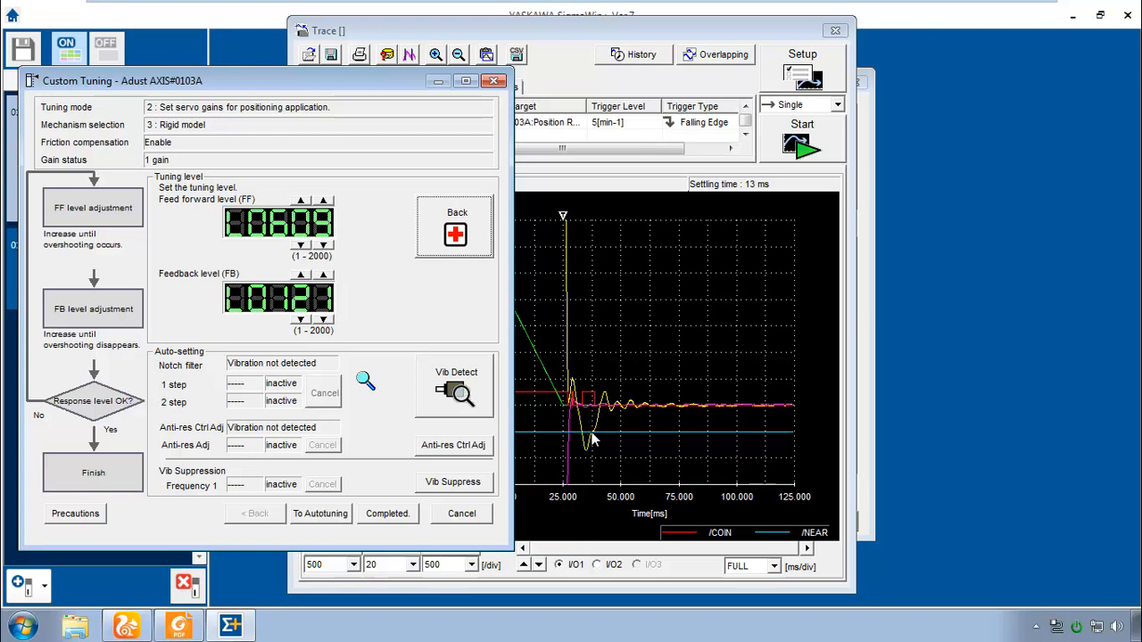
mouse_move(403, 330)
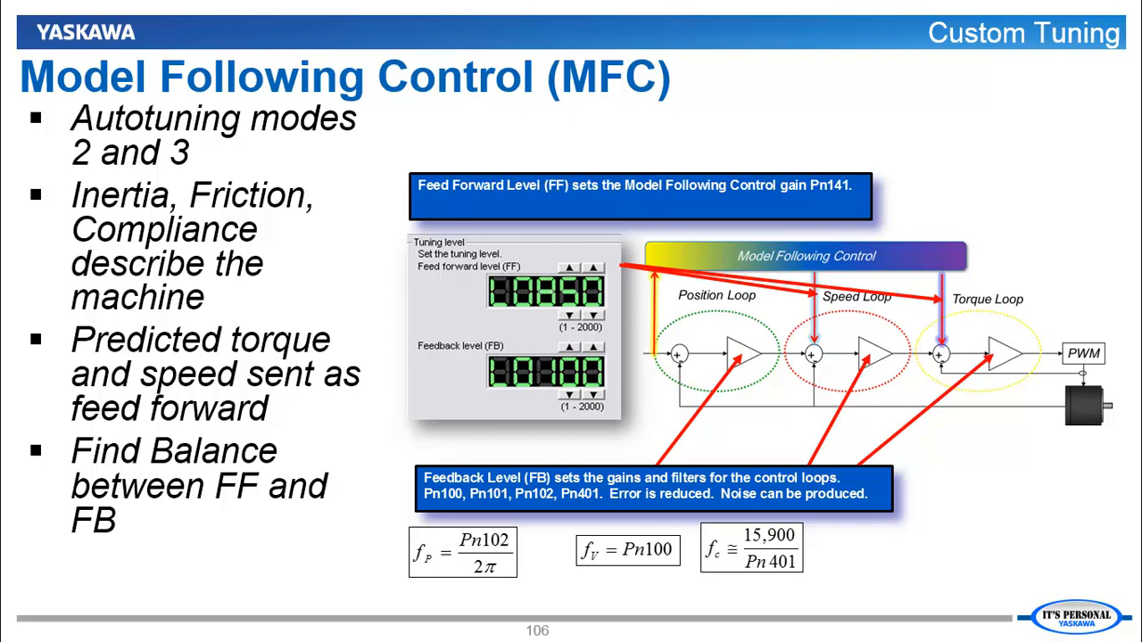
mouse_move(307, 236)
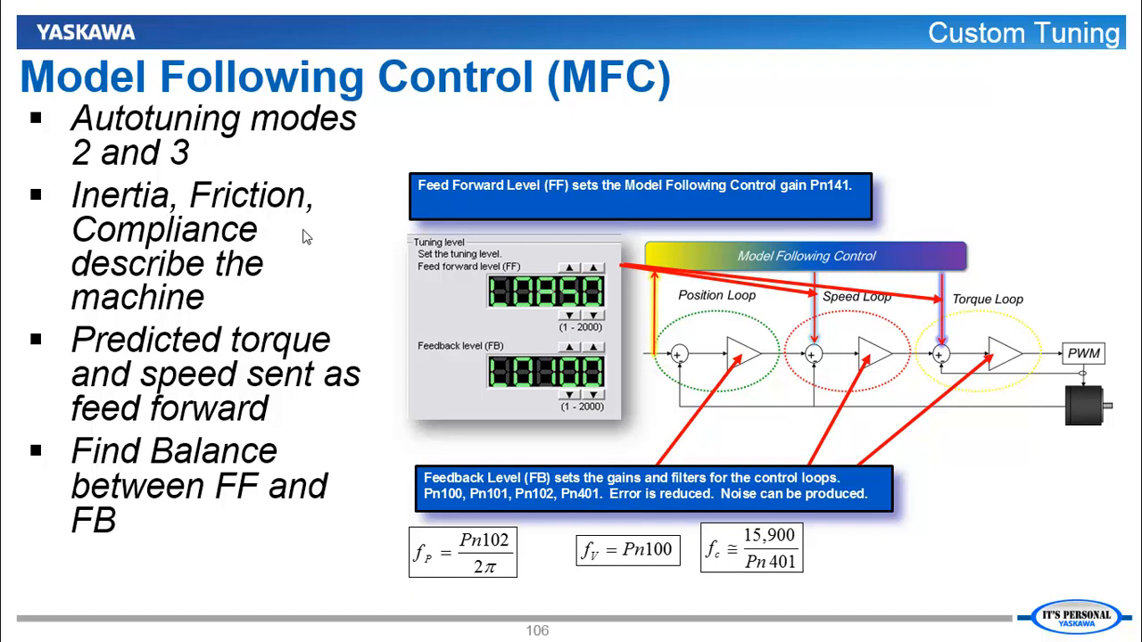
mouse_move(633, 361)
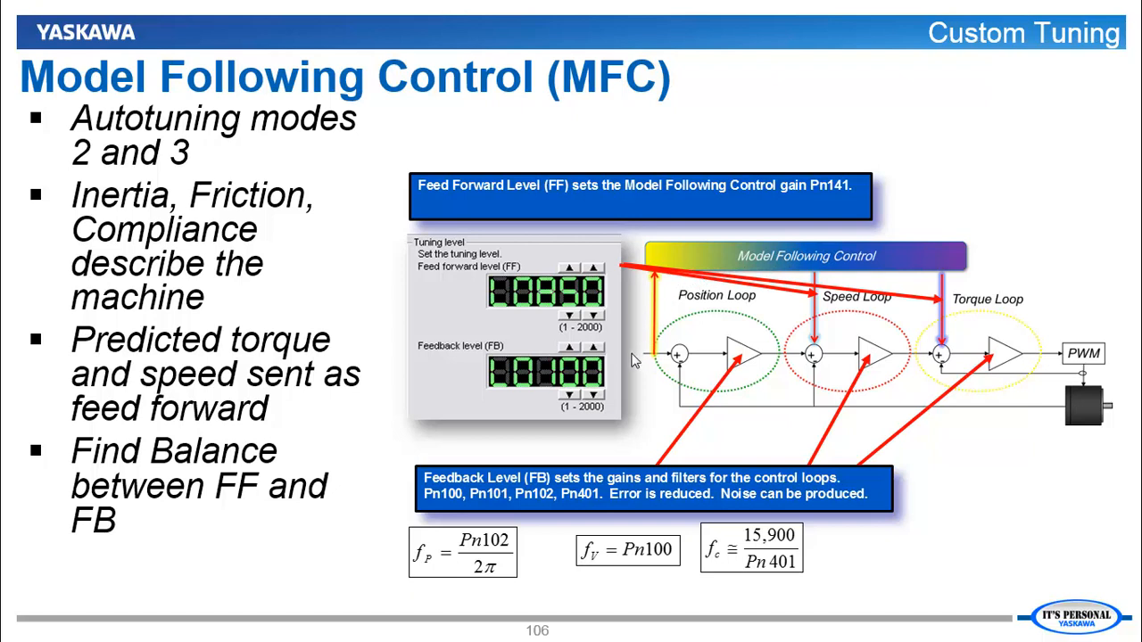
mouse_move(649, 355)
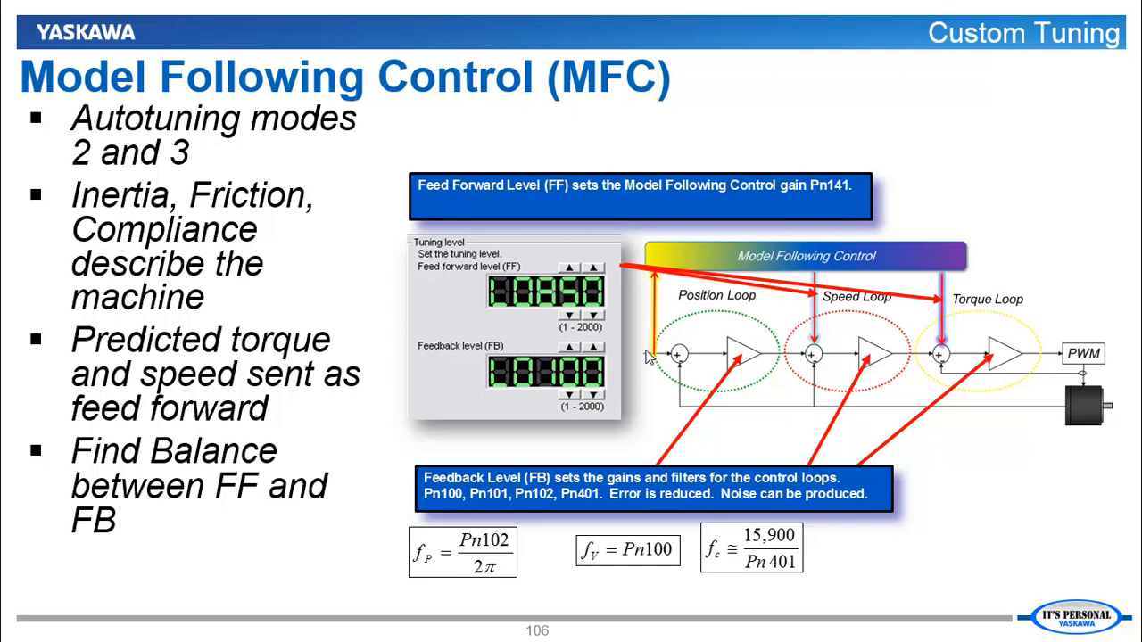
mouse_move(706, 364)
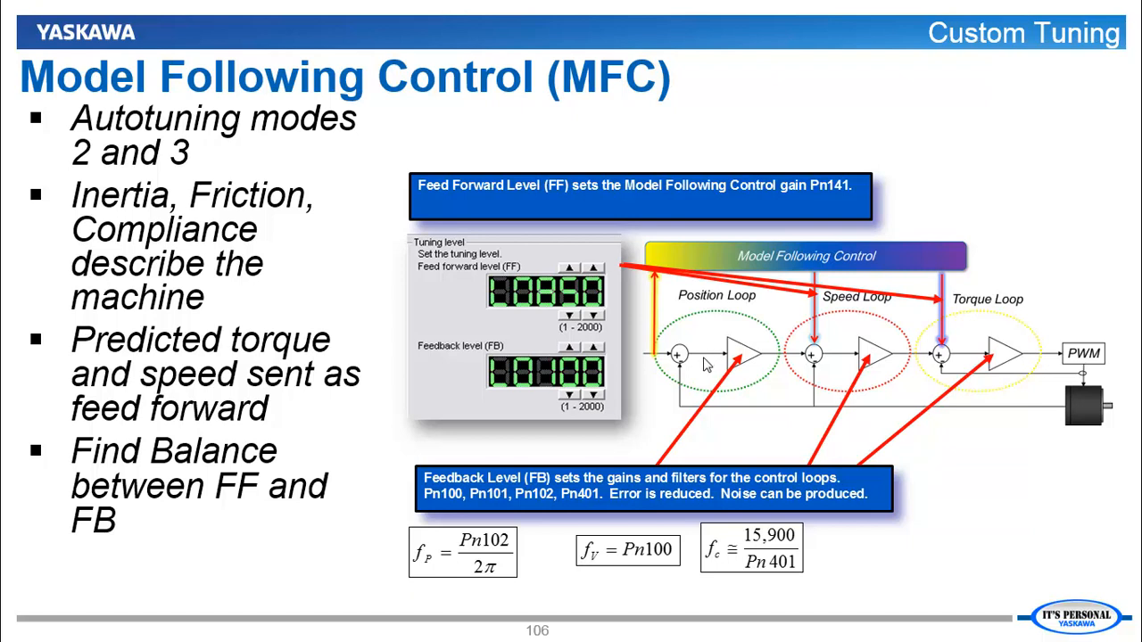
mouse_move(746, 373)
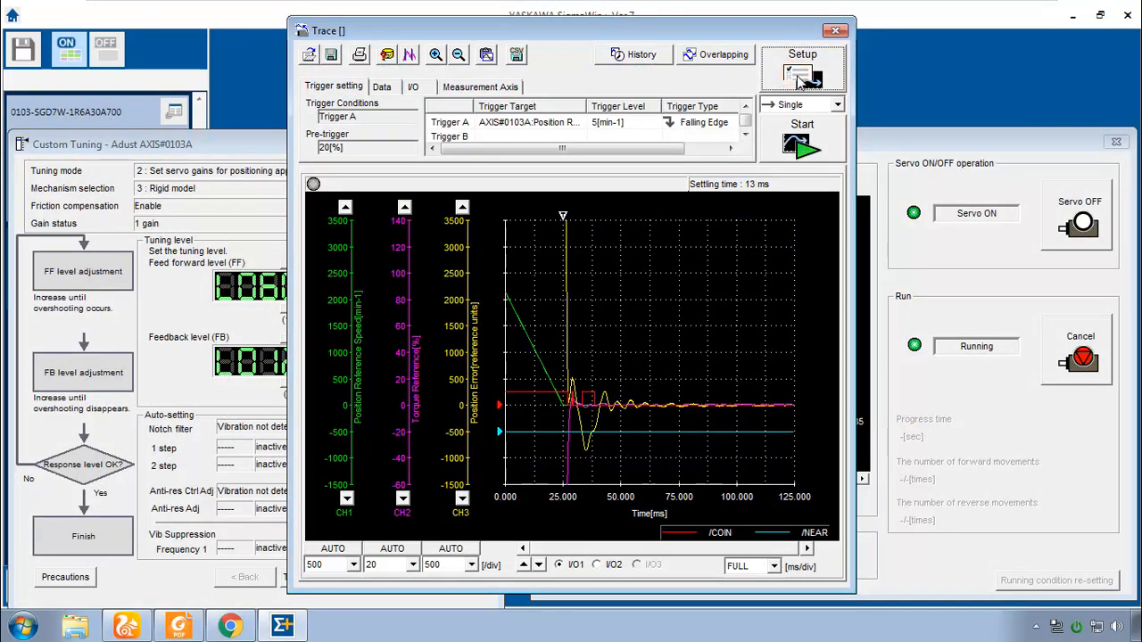
click(803, 72)
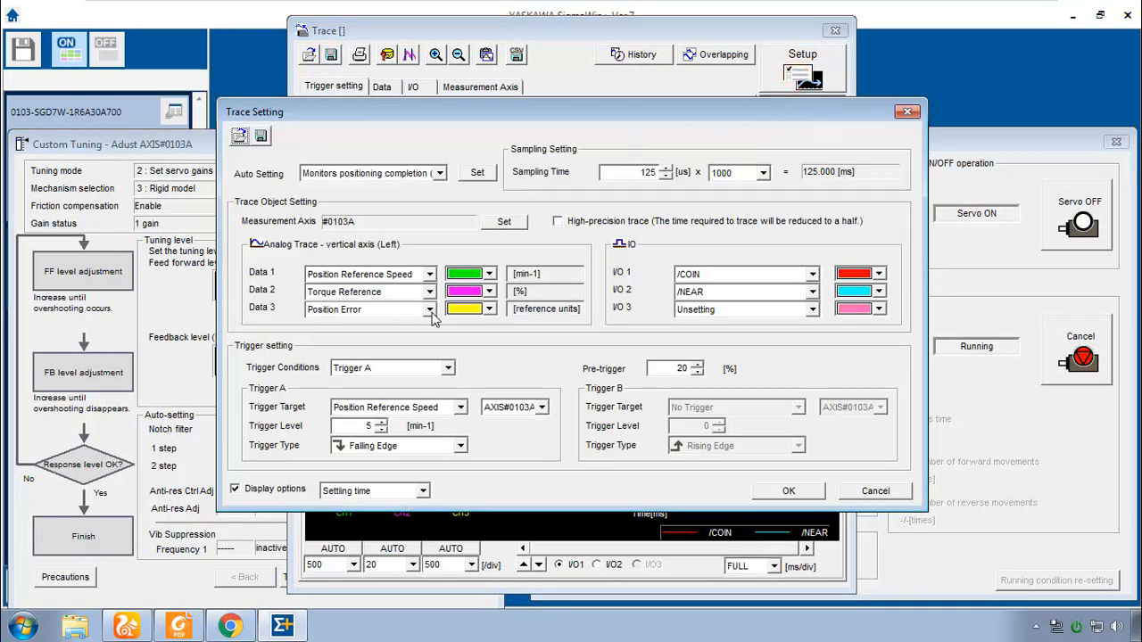
click(432, 308)
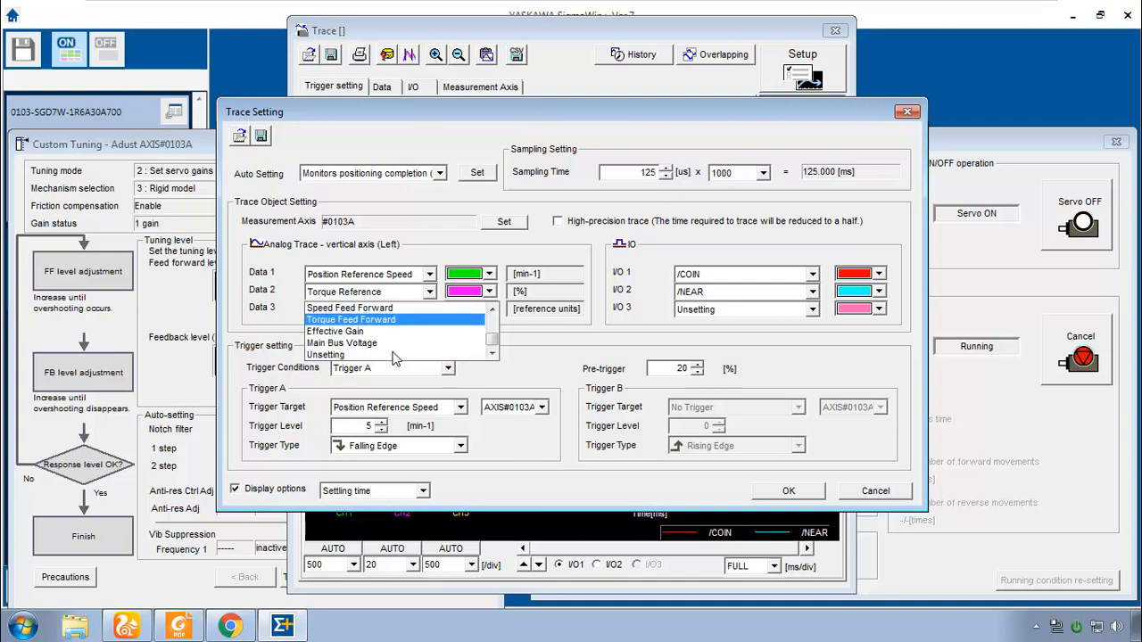
click(789, 491)
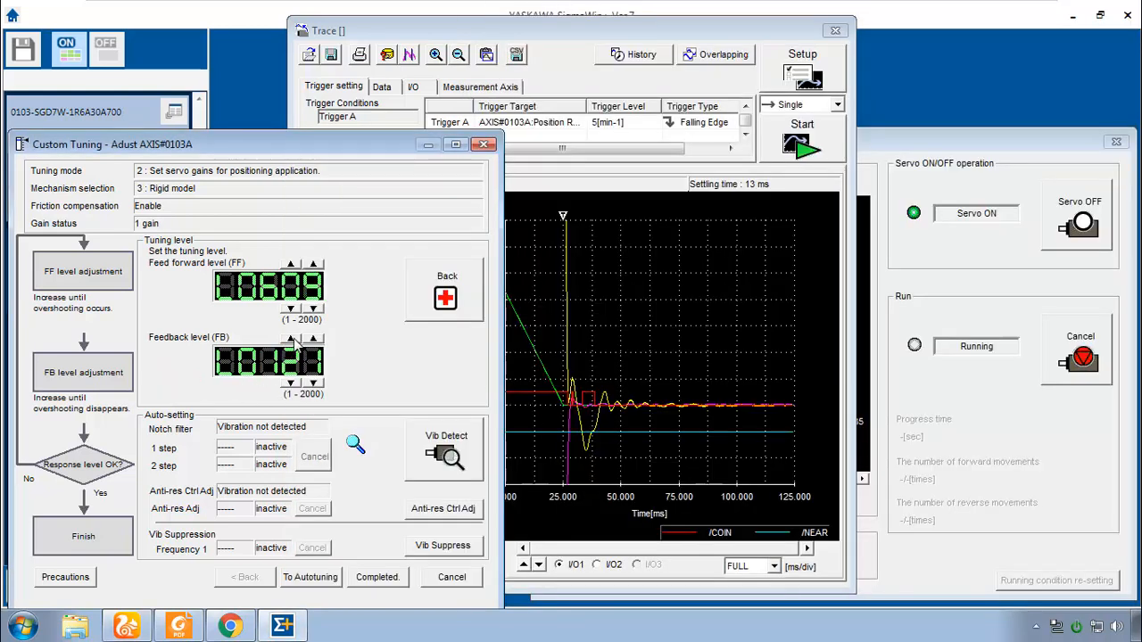
Step the Feedback level (FB) up four times with its up arrow.
click(289, 341)
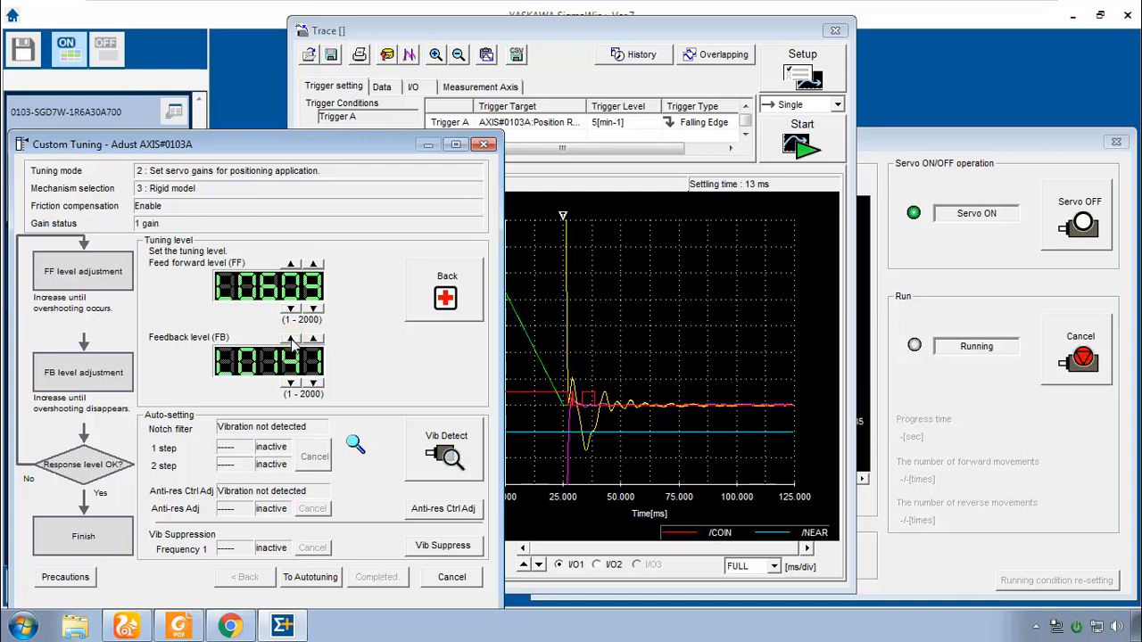
click(289, 339)
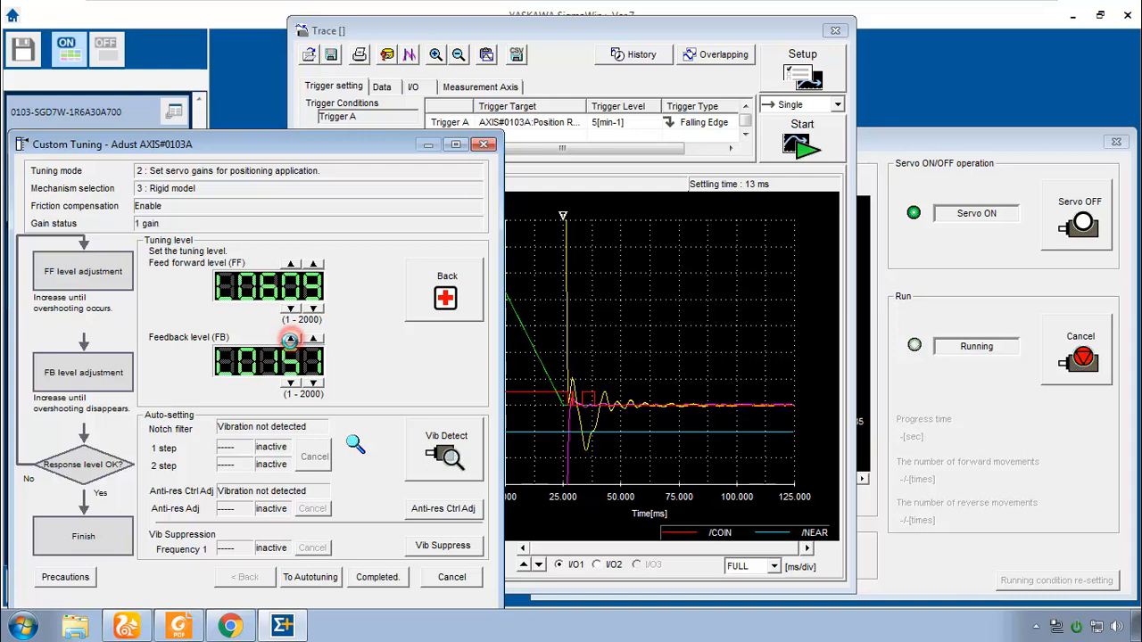
click(289, 341)
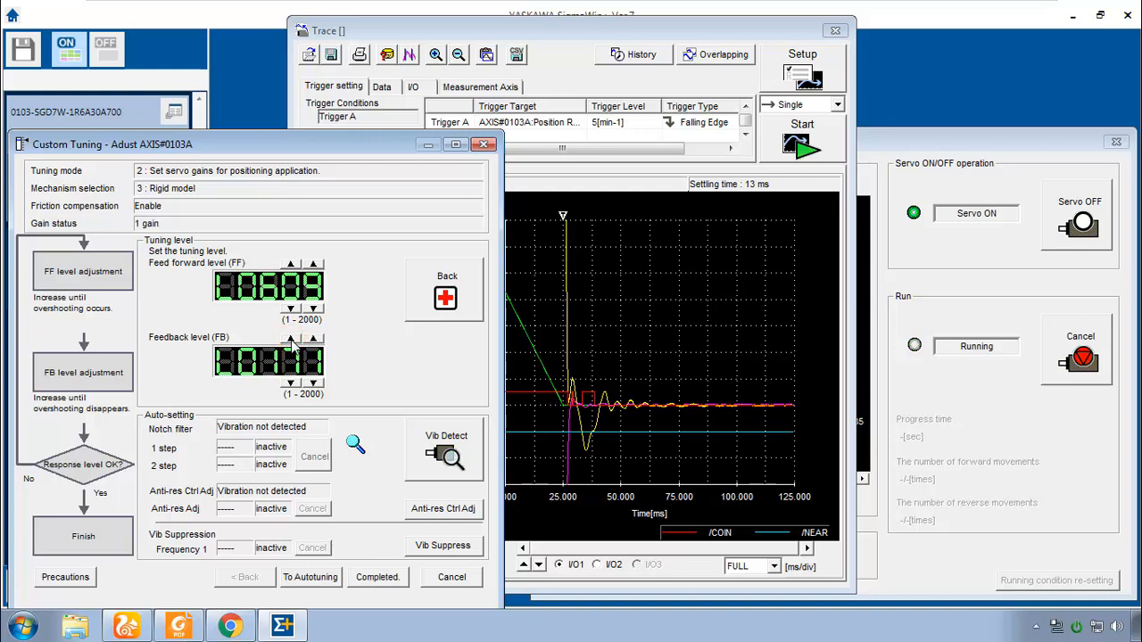
click(289, 343)
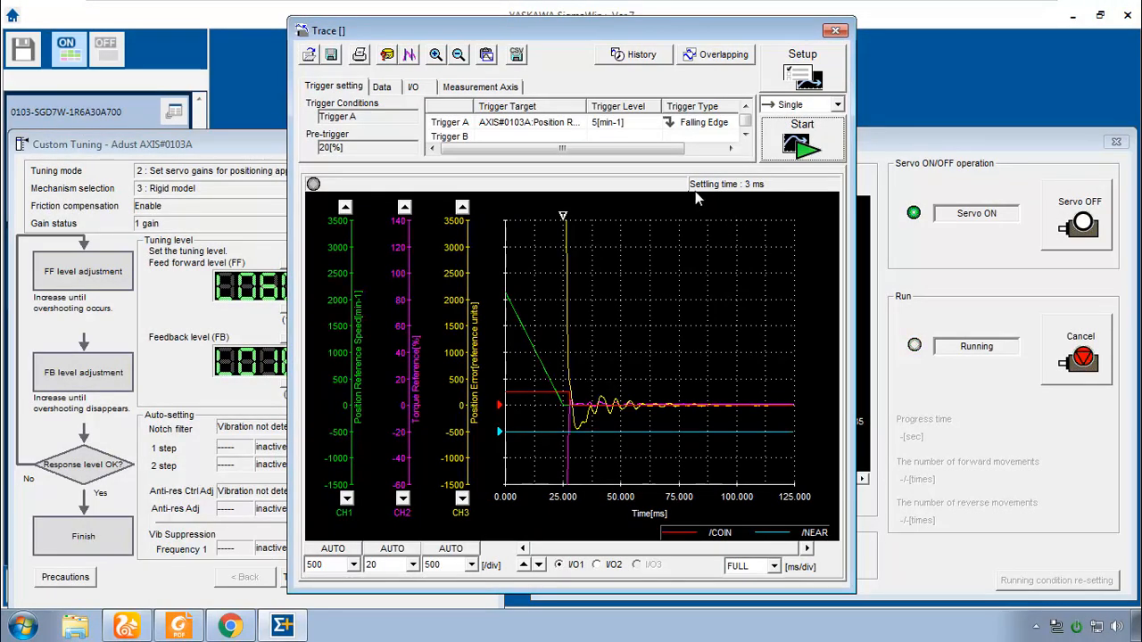
mouse_move(596, 453)
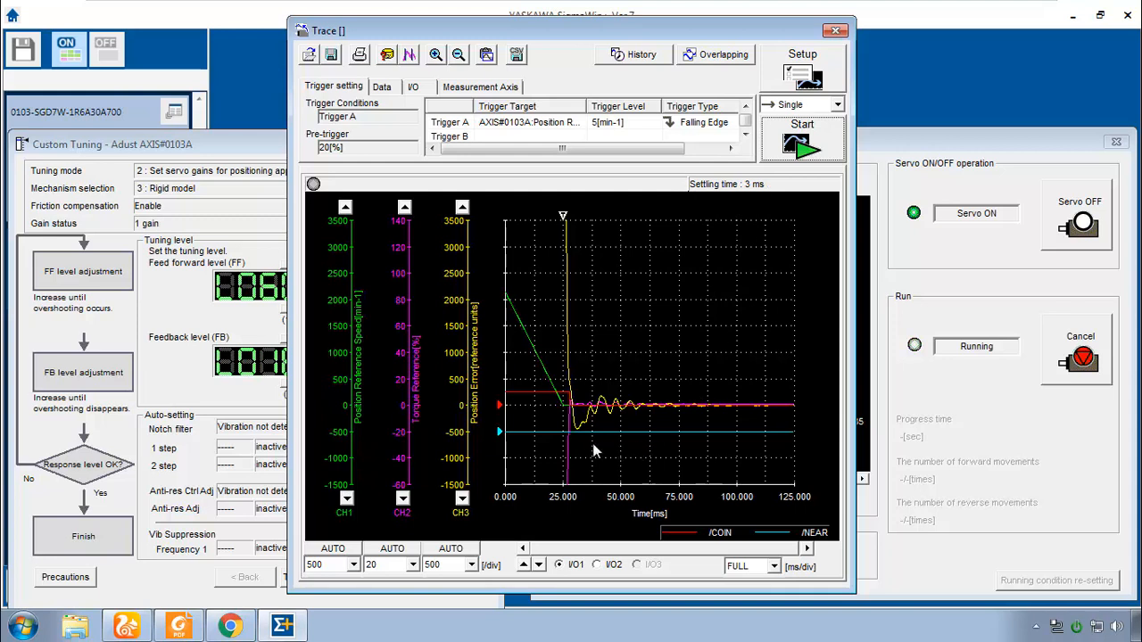
mouse_move(585, 436)
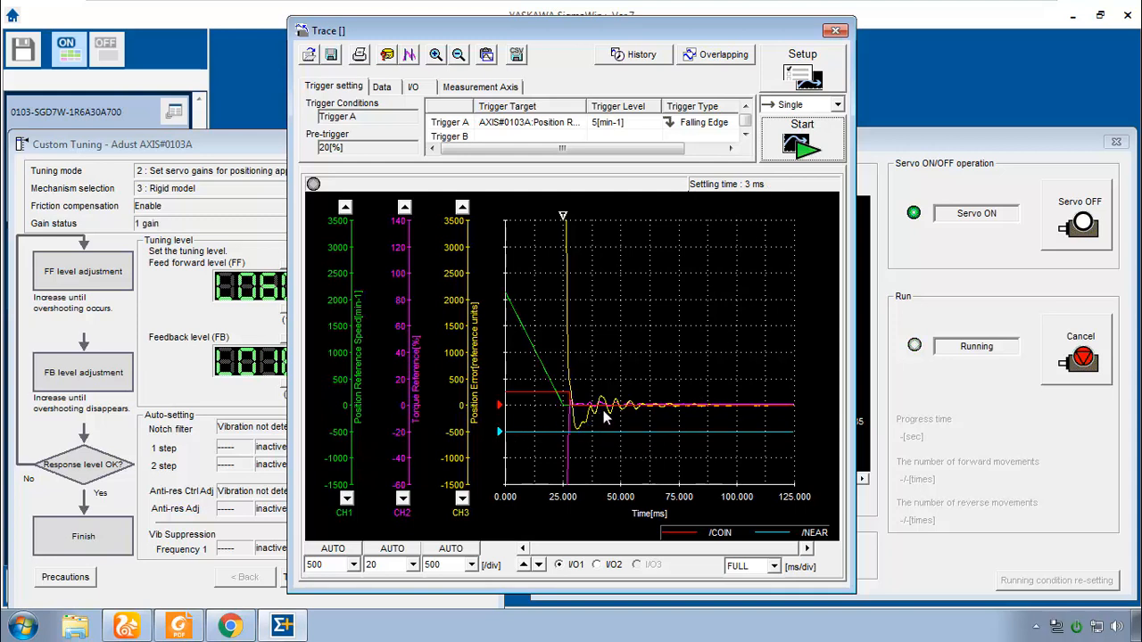
mouse_move(593, 422)
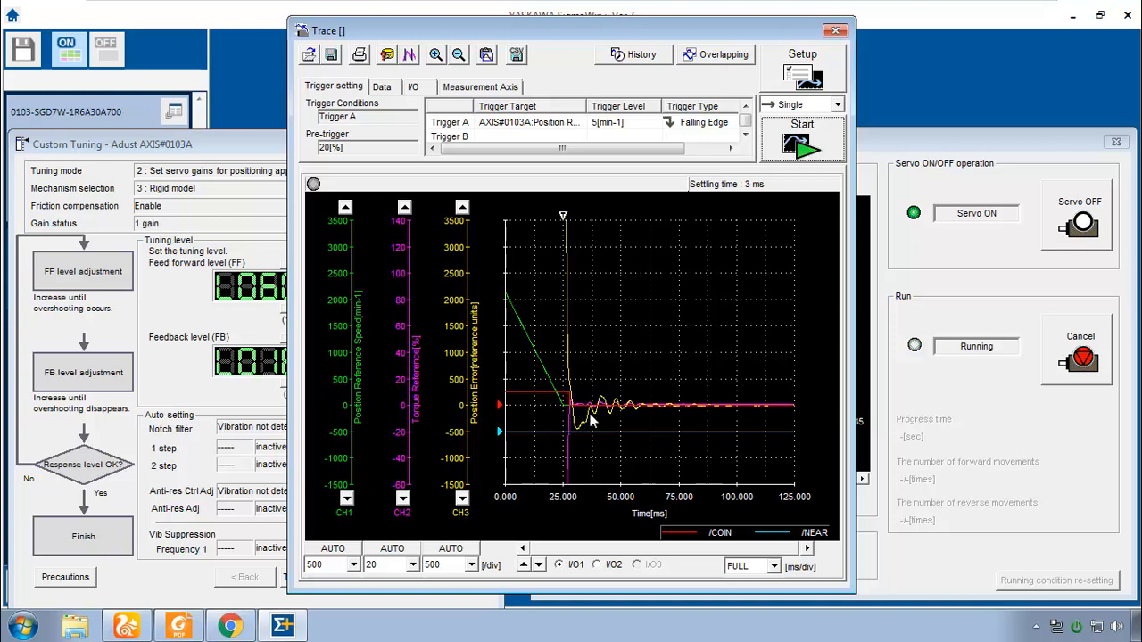
mouse_move(574, 409)
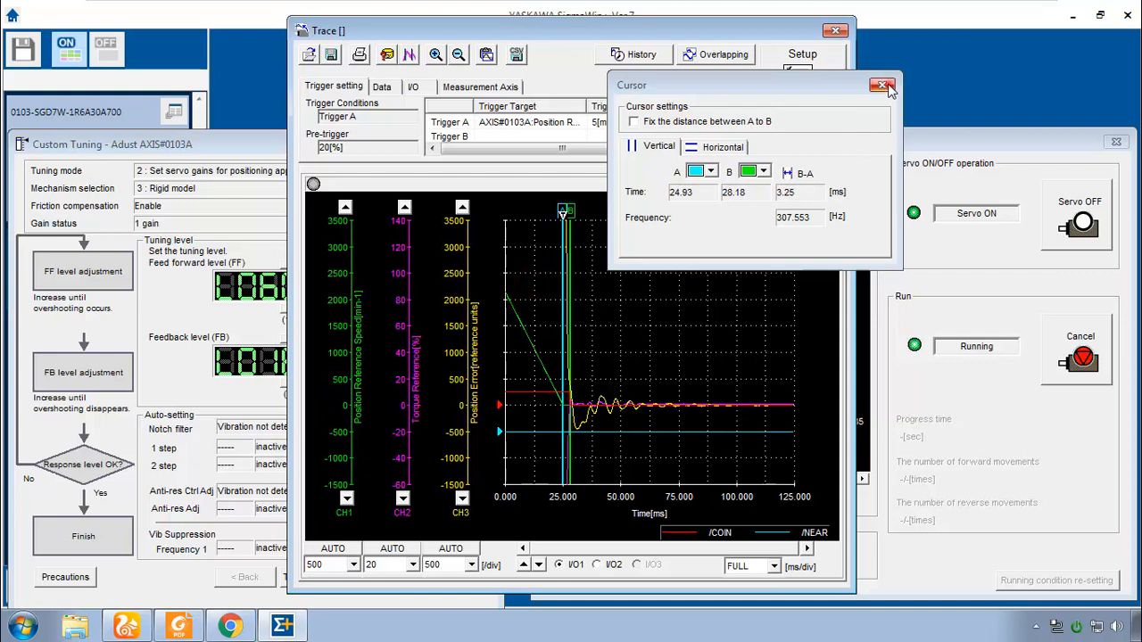
Close the Cursor readout after measuring the 3.25 ms oscillation interval.
click(883, 86)
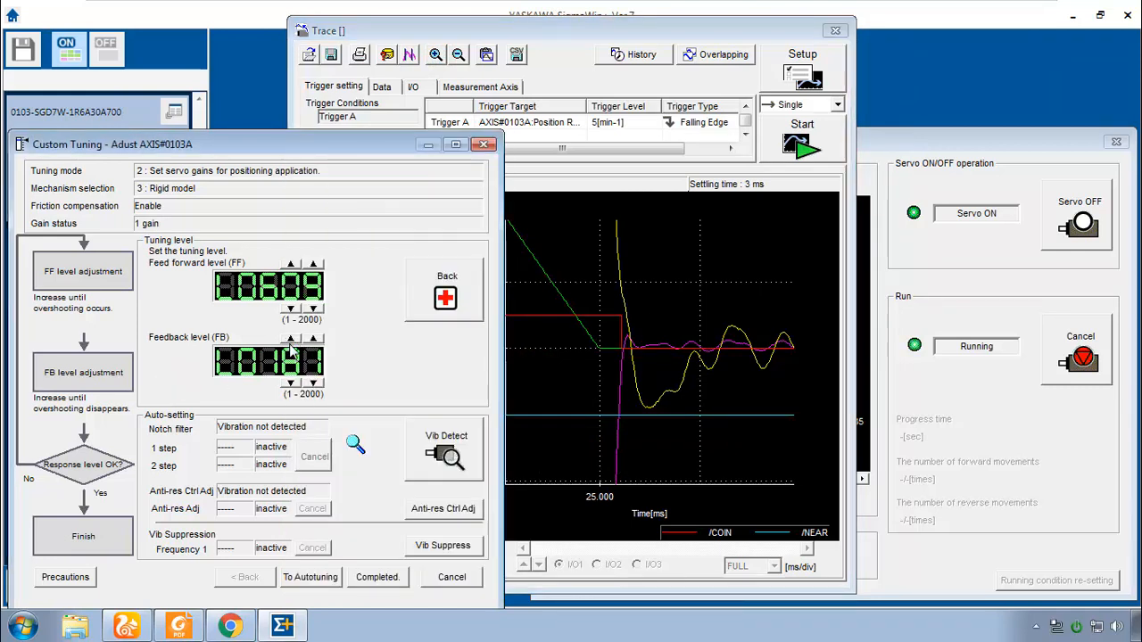
Raise the FB level once more and capture new traces of the move, reaching 2 ms settling.
click(291, 340)
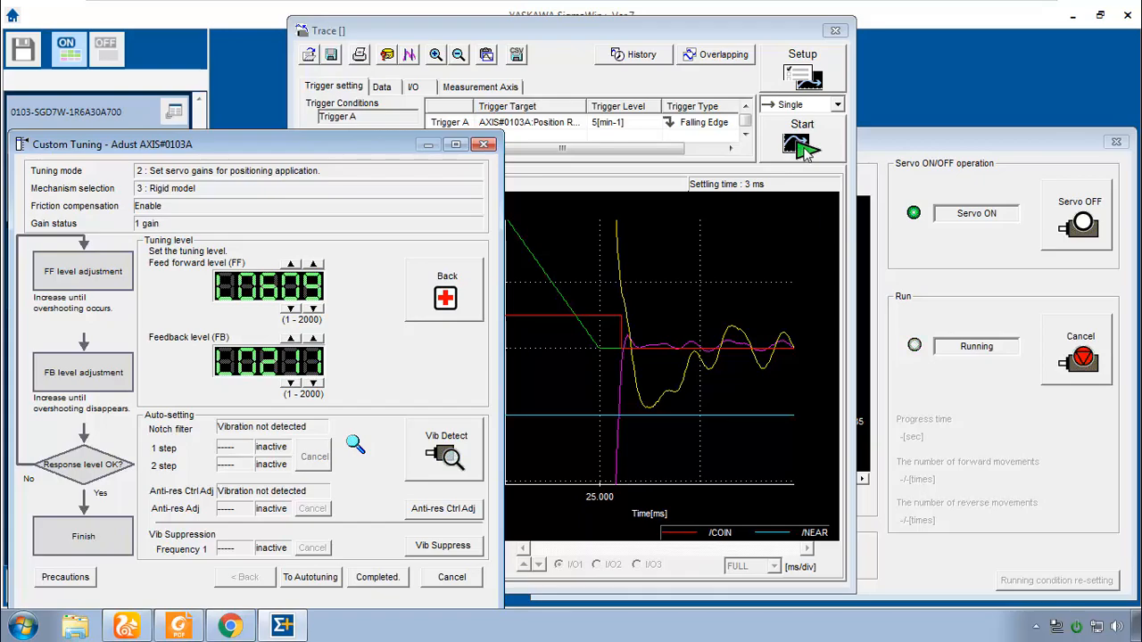
click(798, 143)
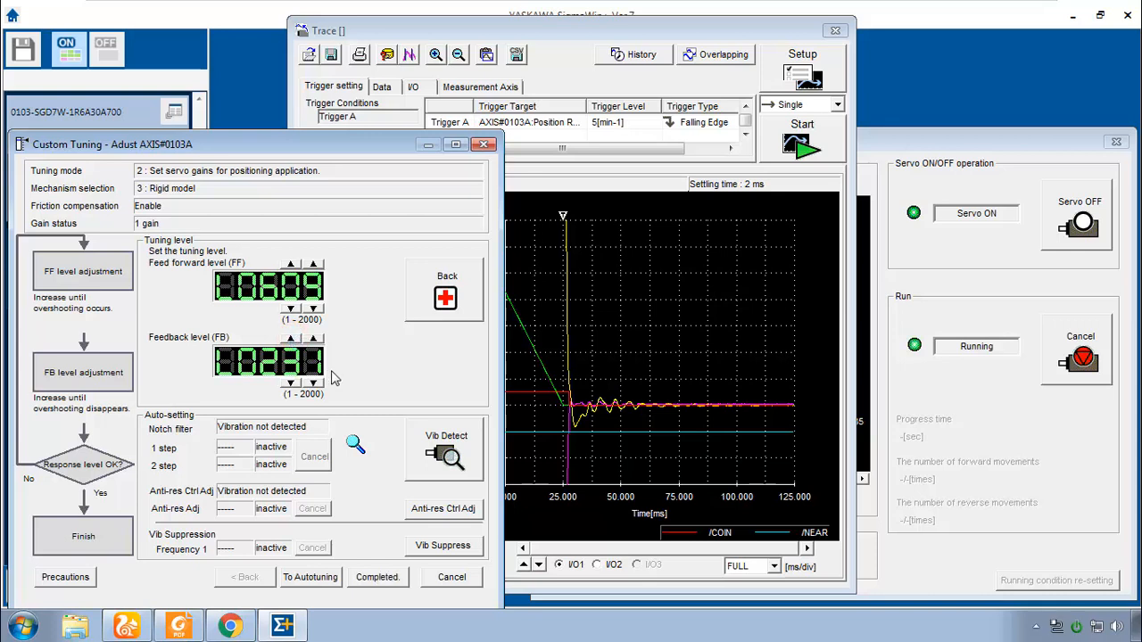
mouse_move(291, 339)
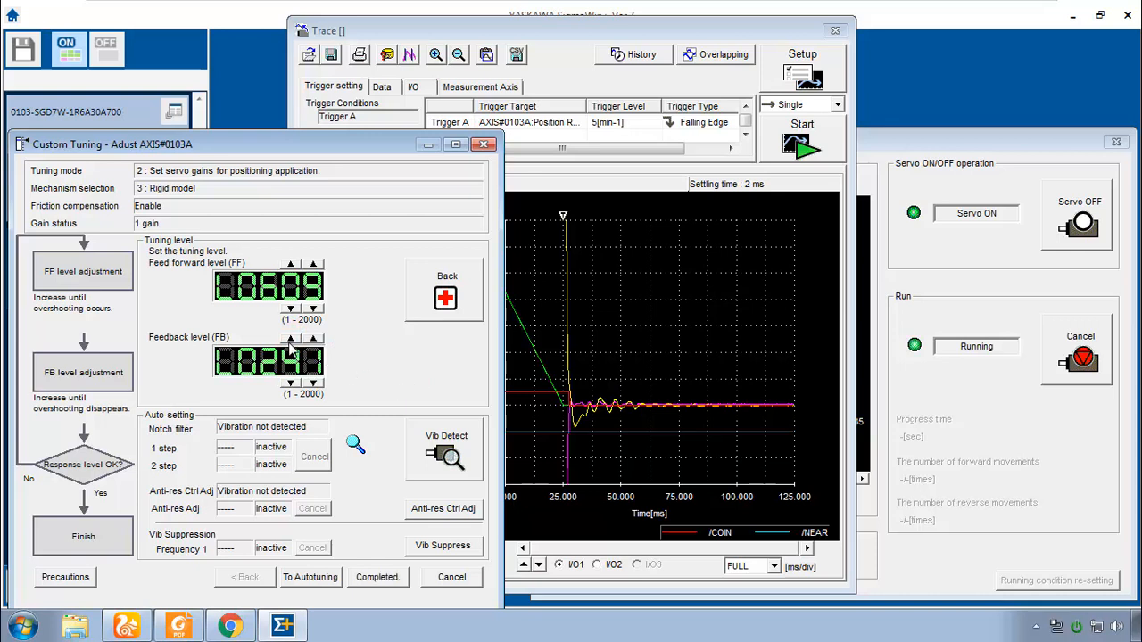
click(291, 339)
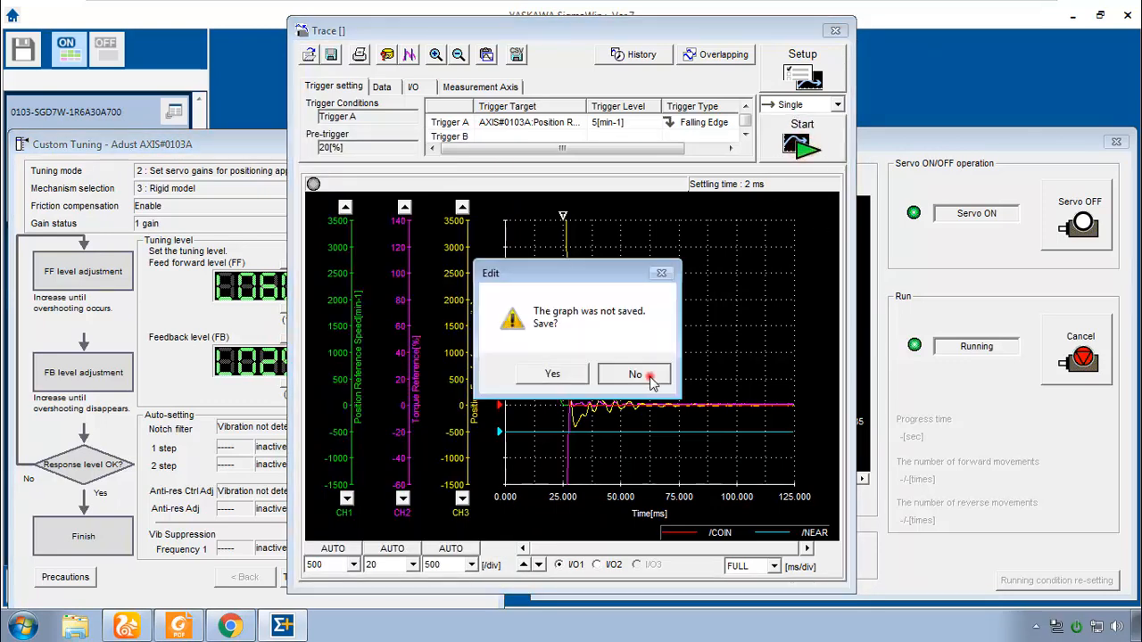
Answer No to the unsaved-graph prompt and review the 9 ms, ringing trace.
click(633, 373)
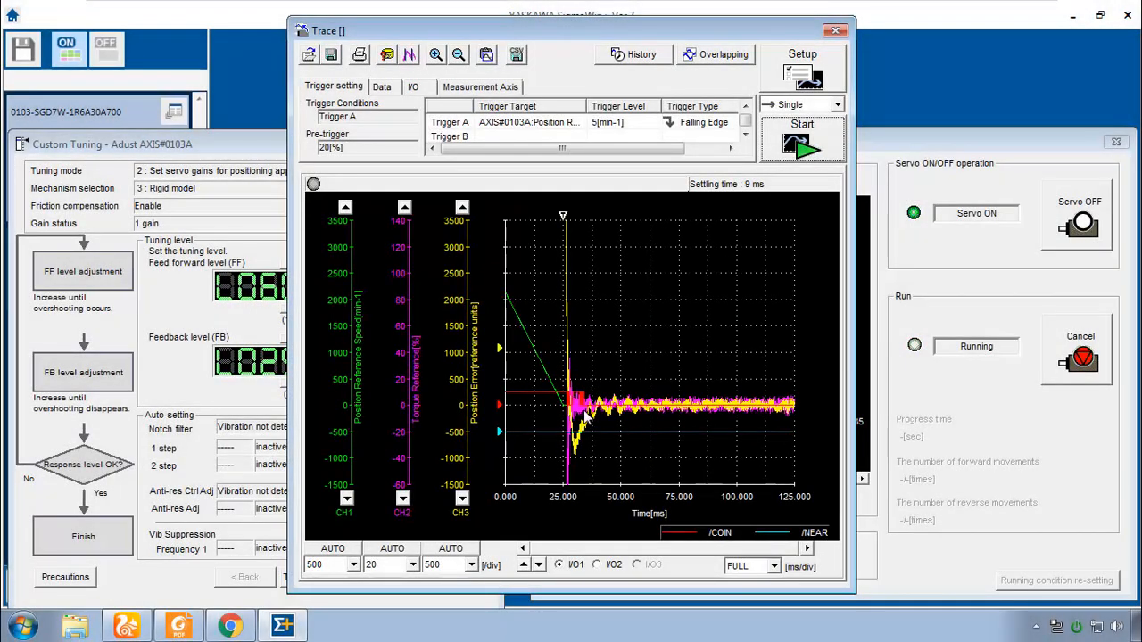
mouse_move(689, 421)
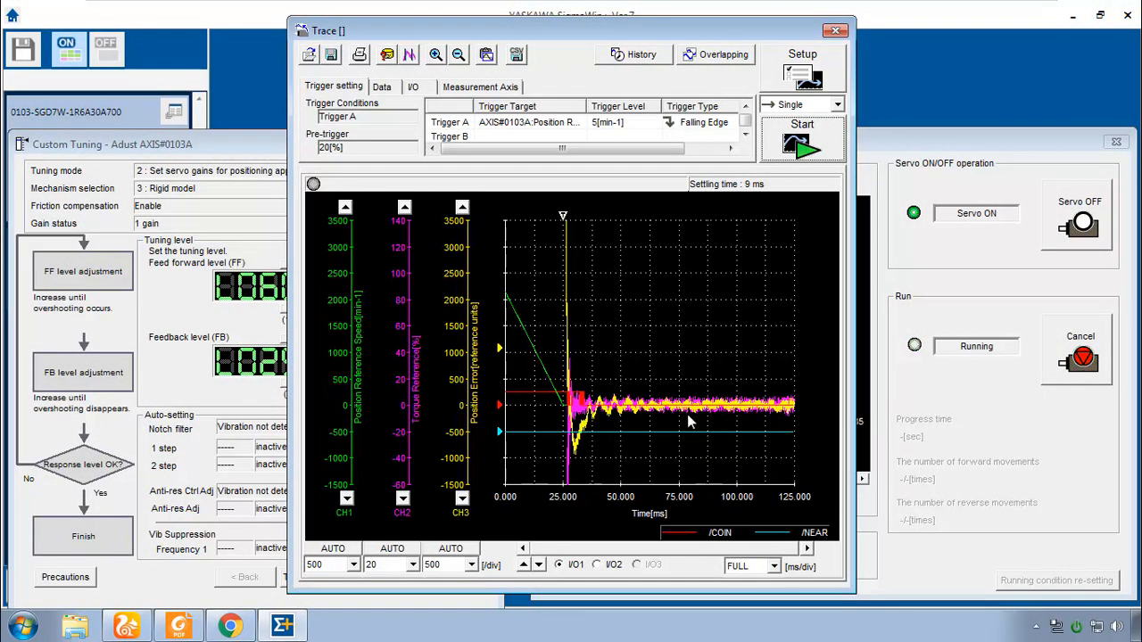
mouse_move(667, 413)
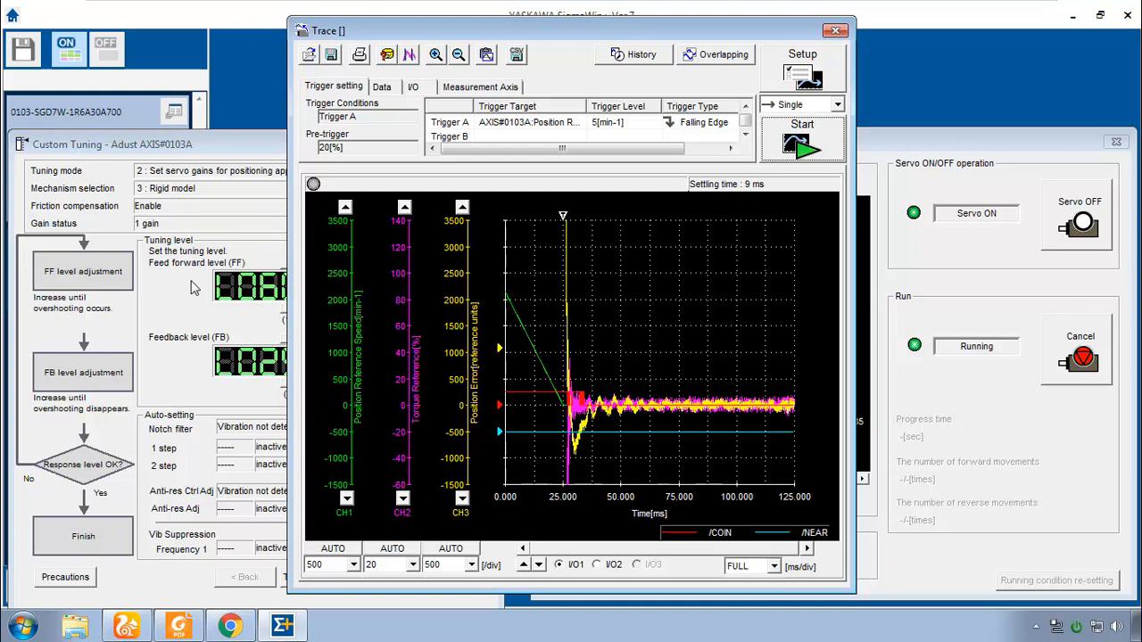
mouse_move(703, 419)
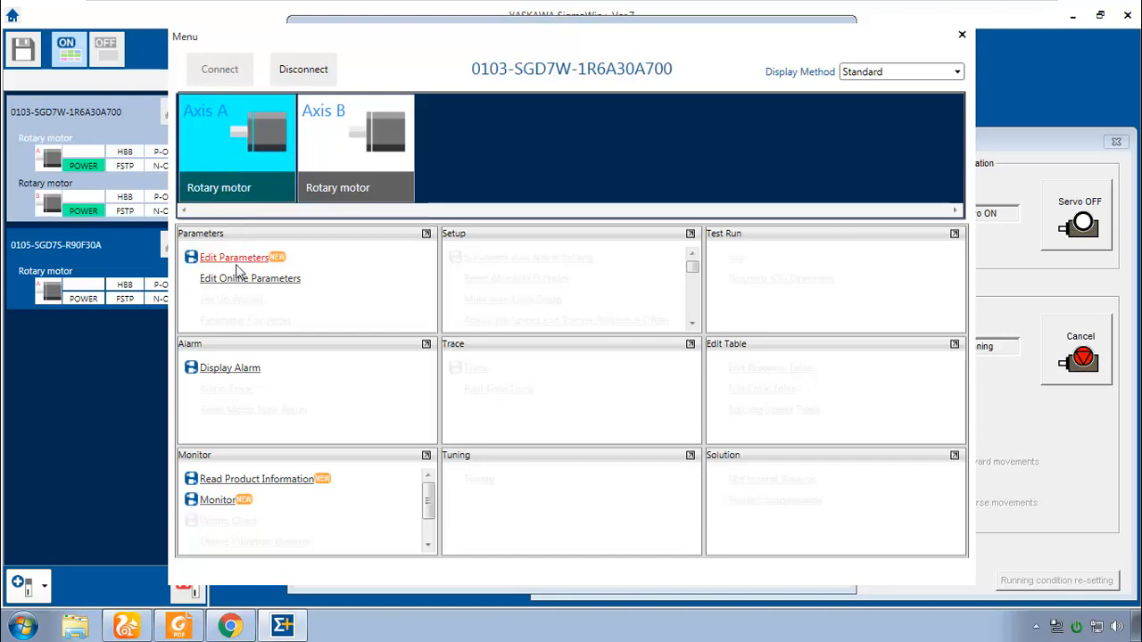
mouse_move(225, 285)
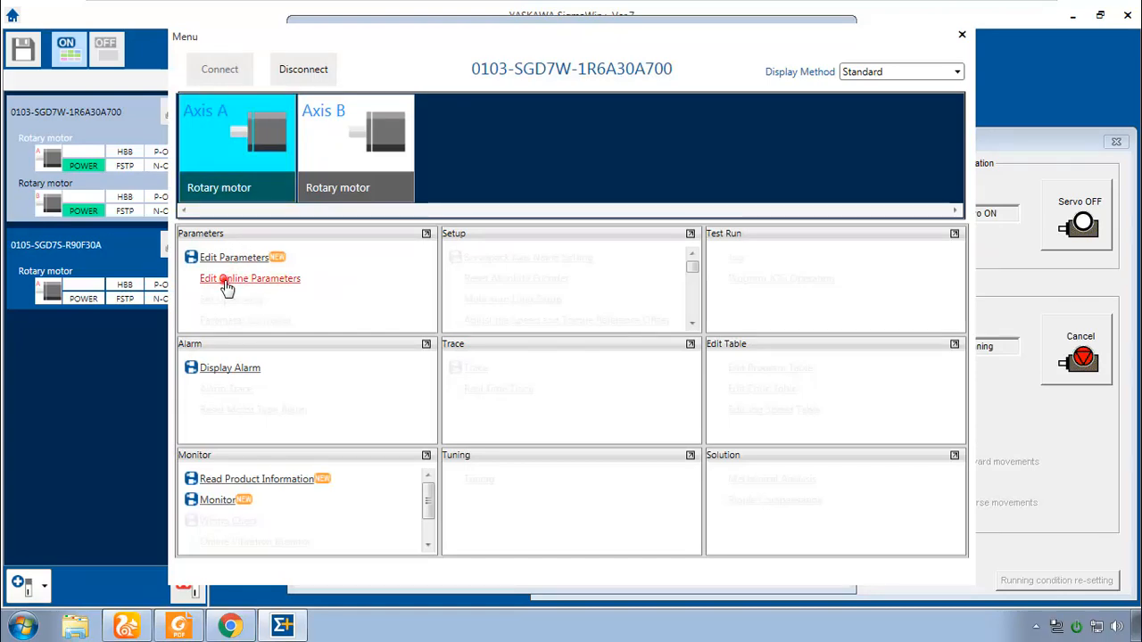
Start Online Parameter Editing and add Pn409 First Stage Notch Filter Frequency to the editor.
click(250, 278)
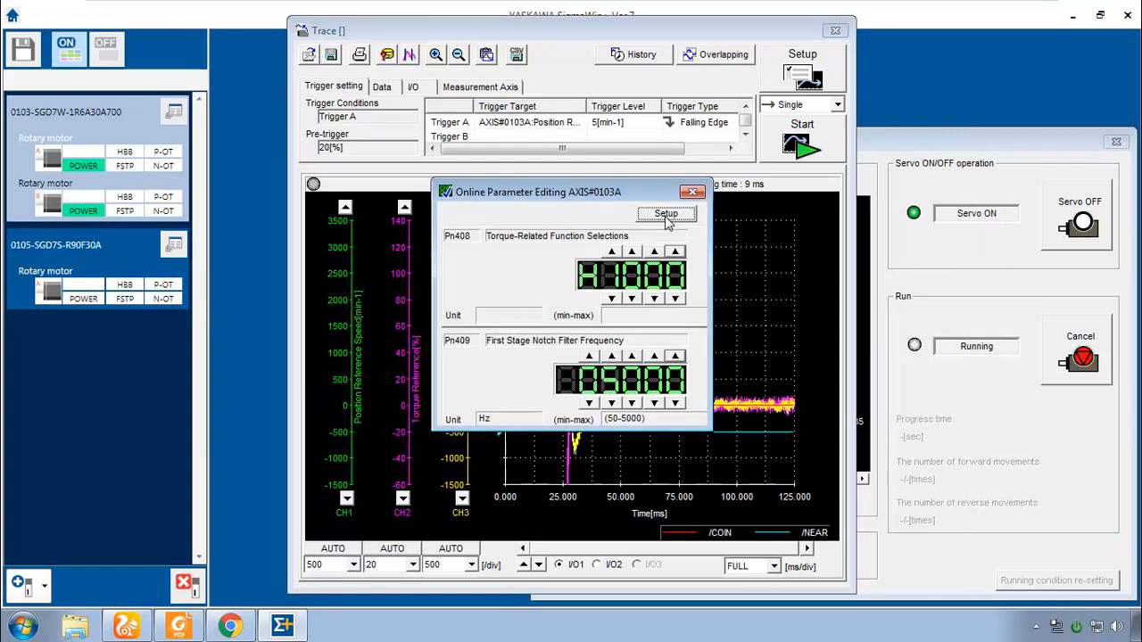
click(664, 215)
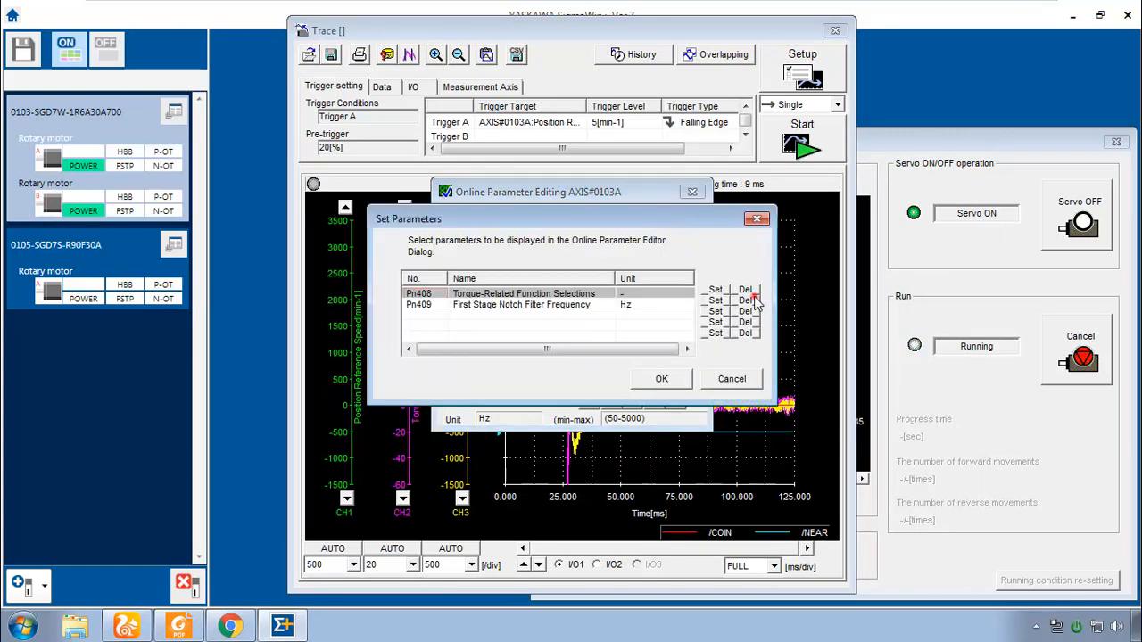
click(714, 300)
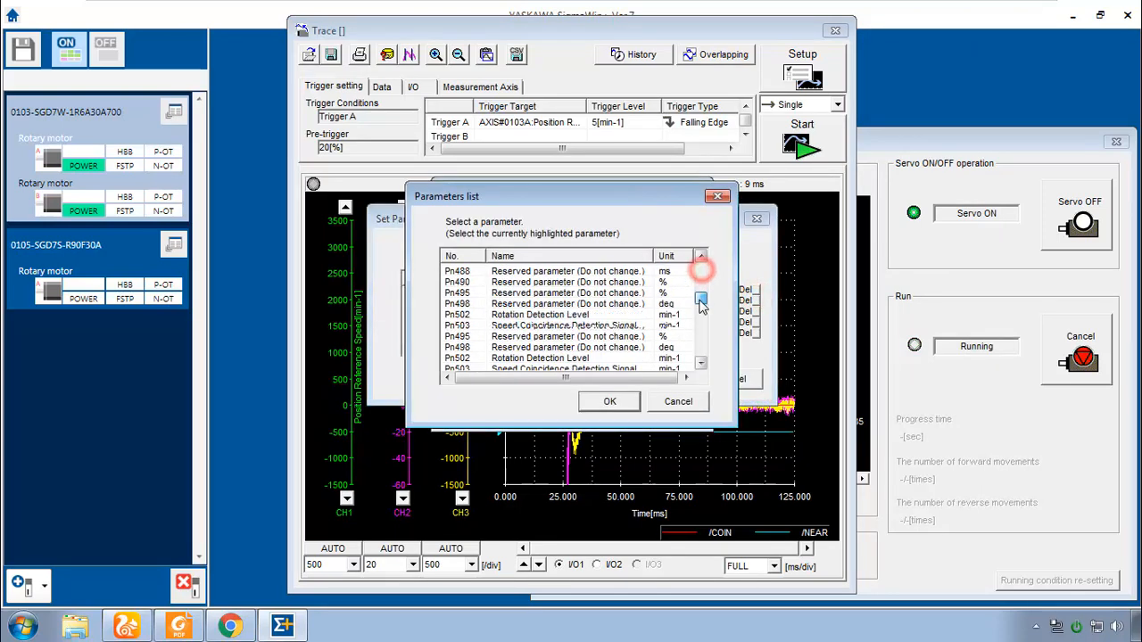
click(700, 300)
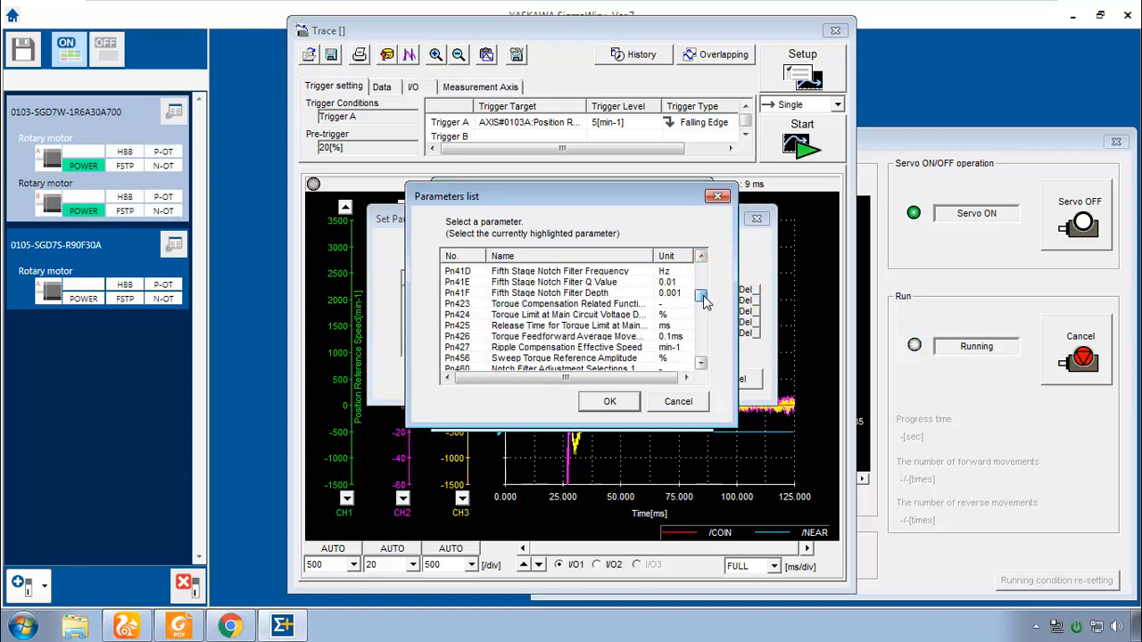
click(701, 289)
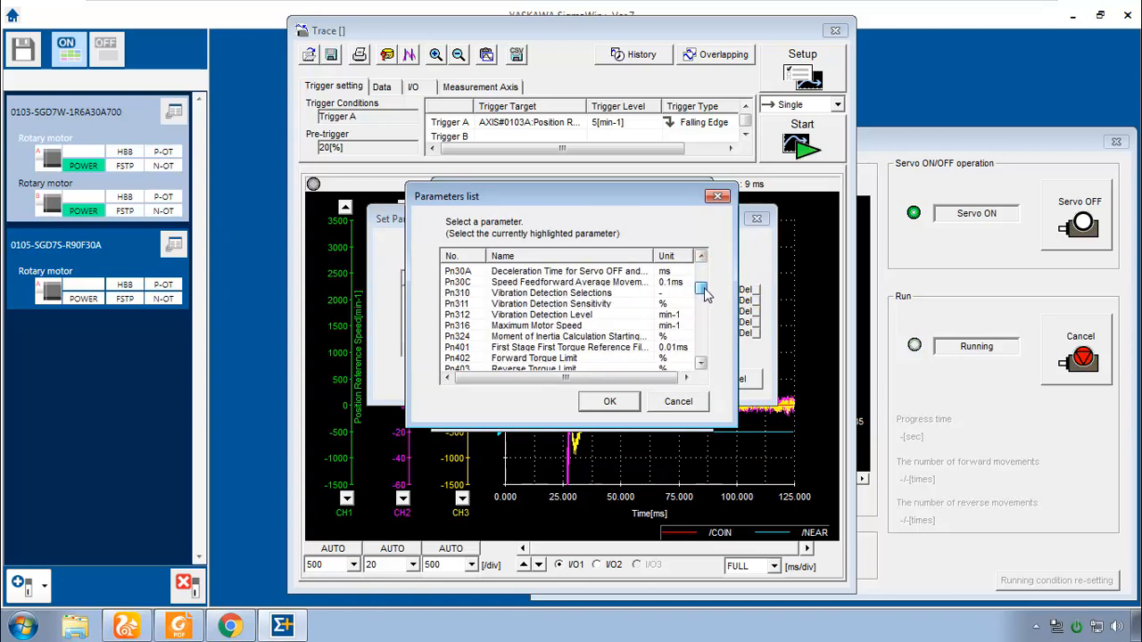
click(611, 401)
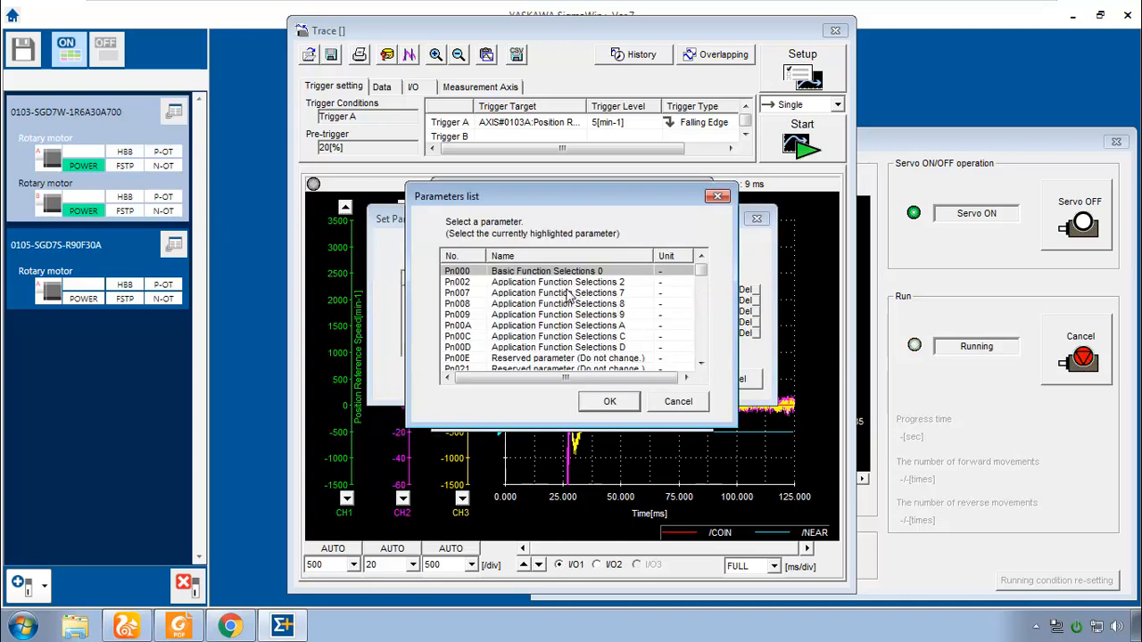
scroll(down, 3)
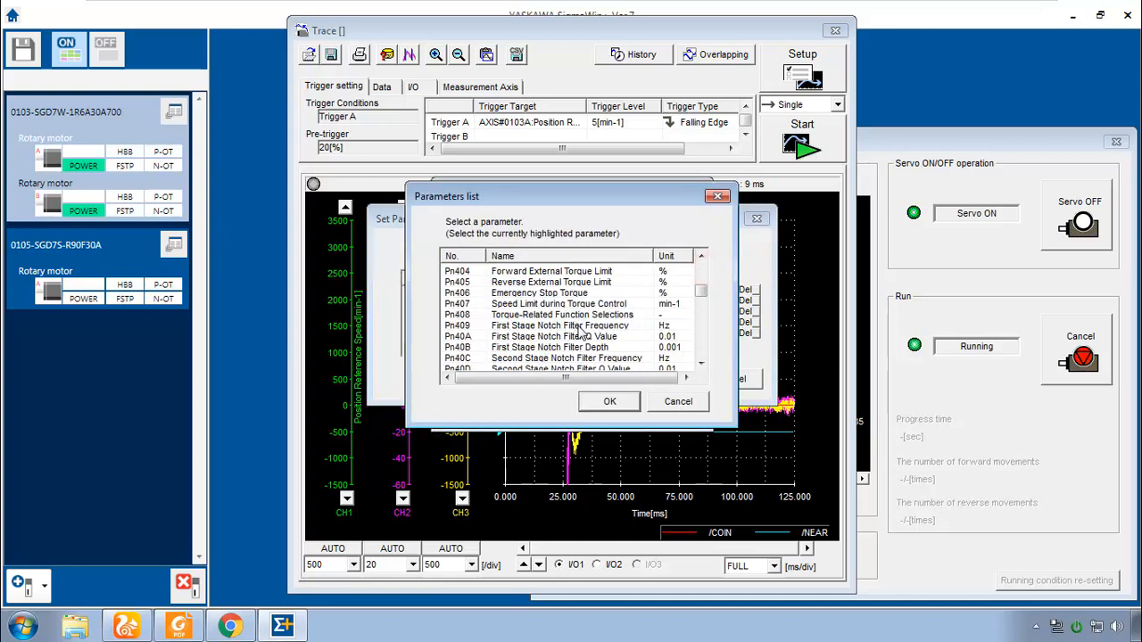
click(610, 401)
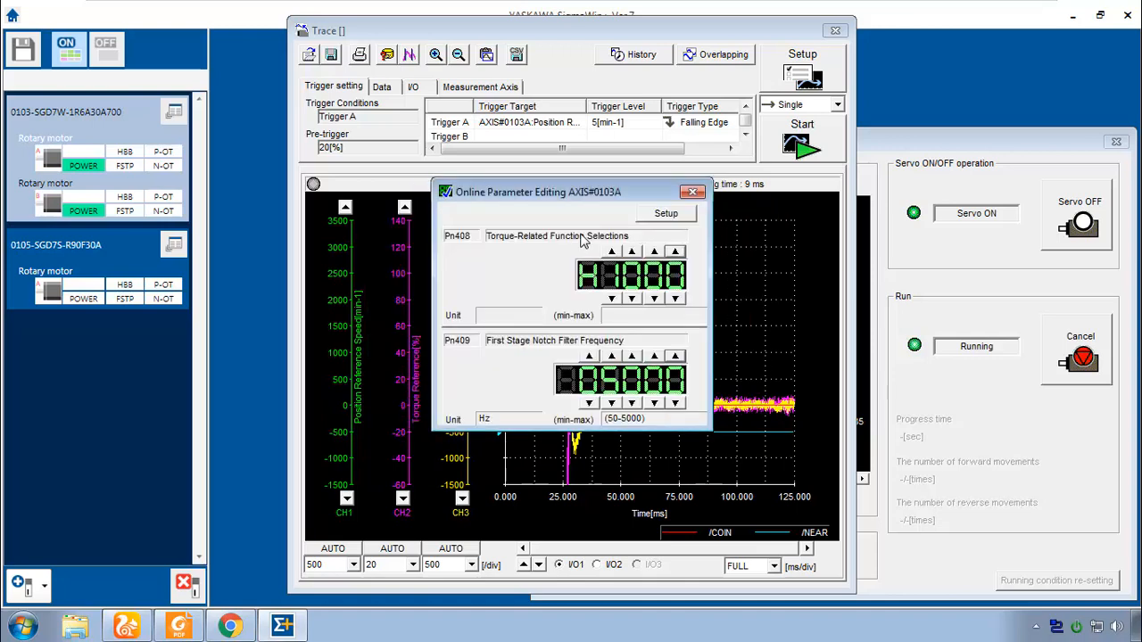
mouse_move(600, 243)
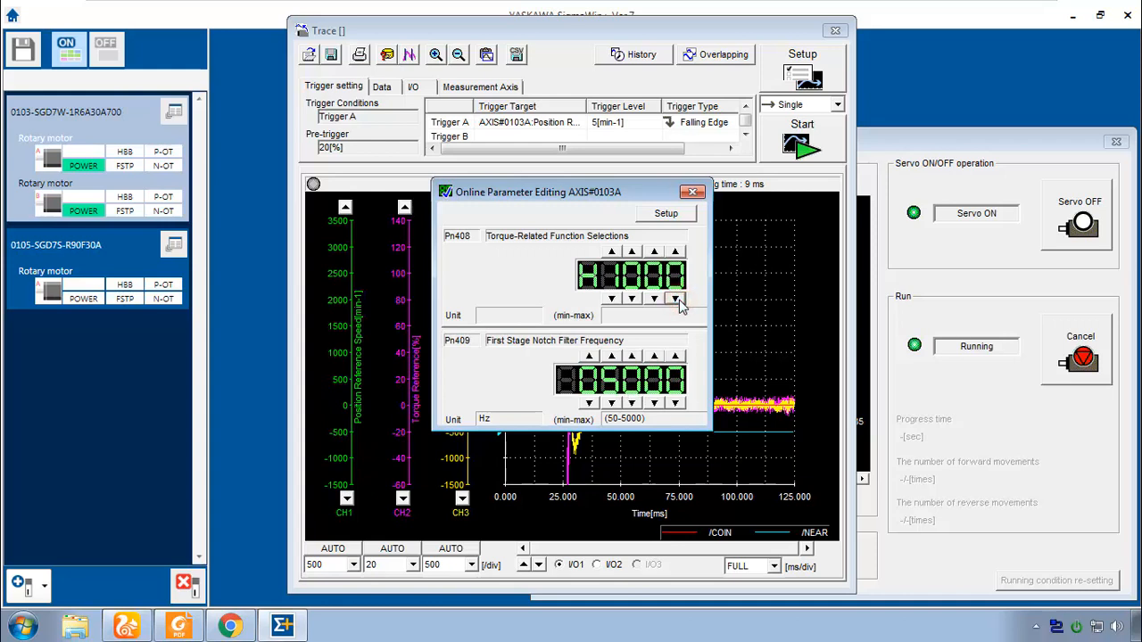
Set Pn408 to 0001 to enable the notch filter and begin stepping Pn409 down from 5000 Hz.
click(677, 251)
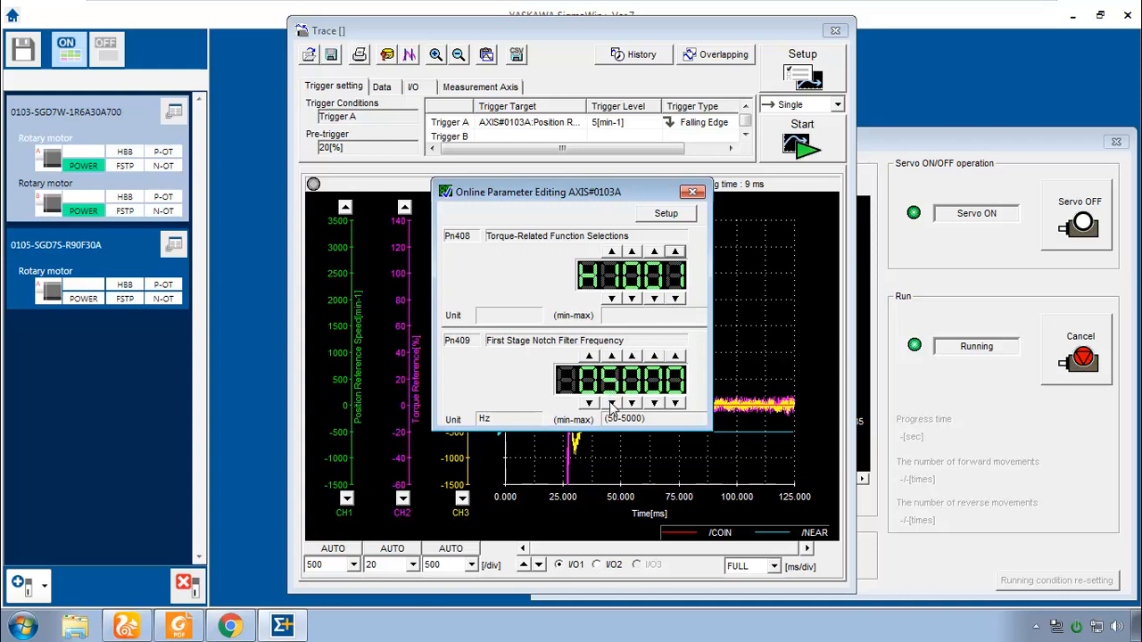
click(611, 403)
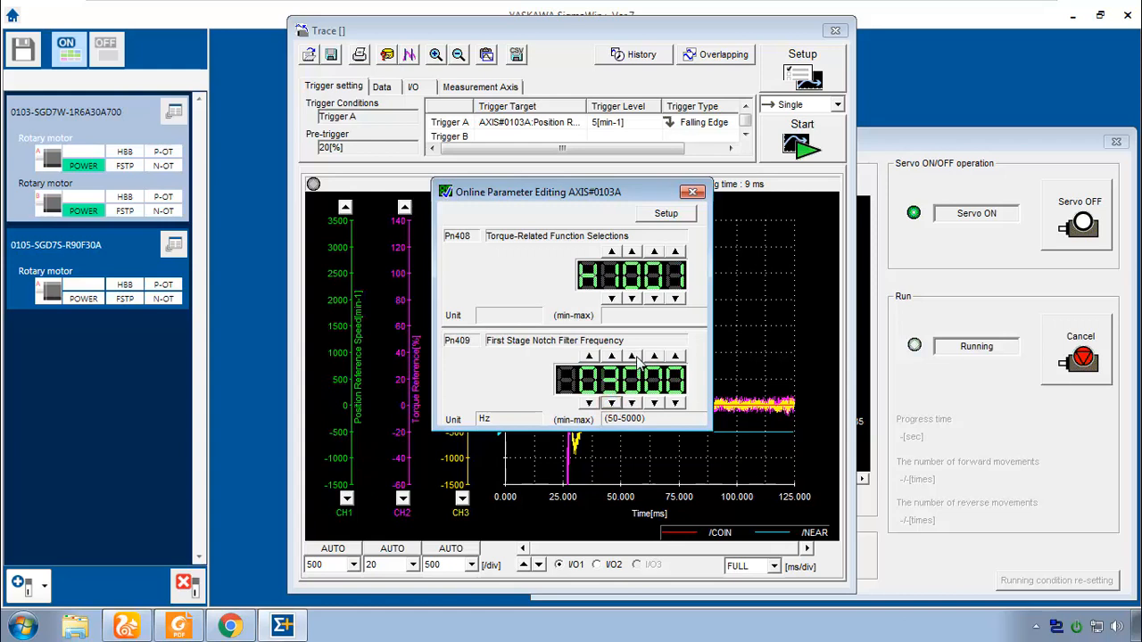
click(631, 357)
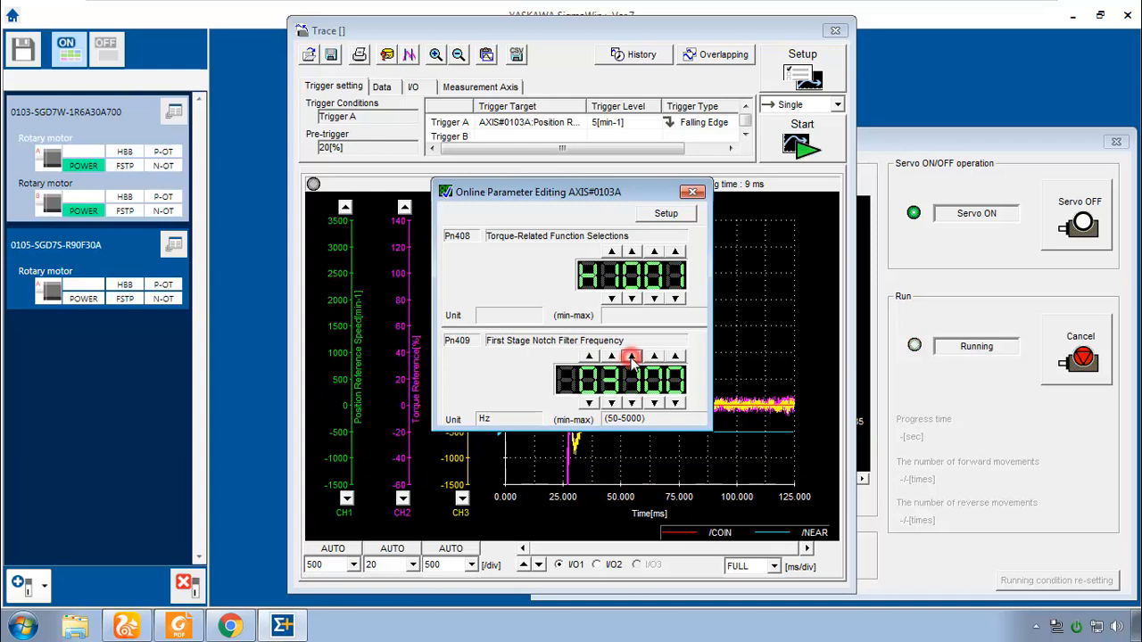
click(632, 355)
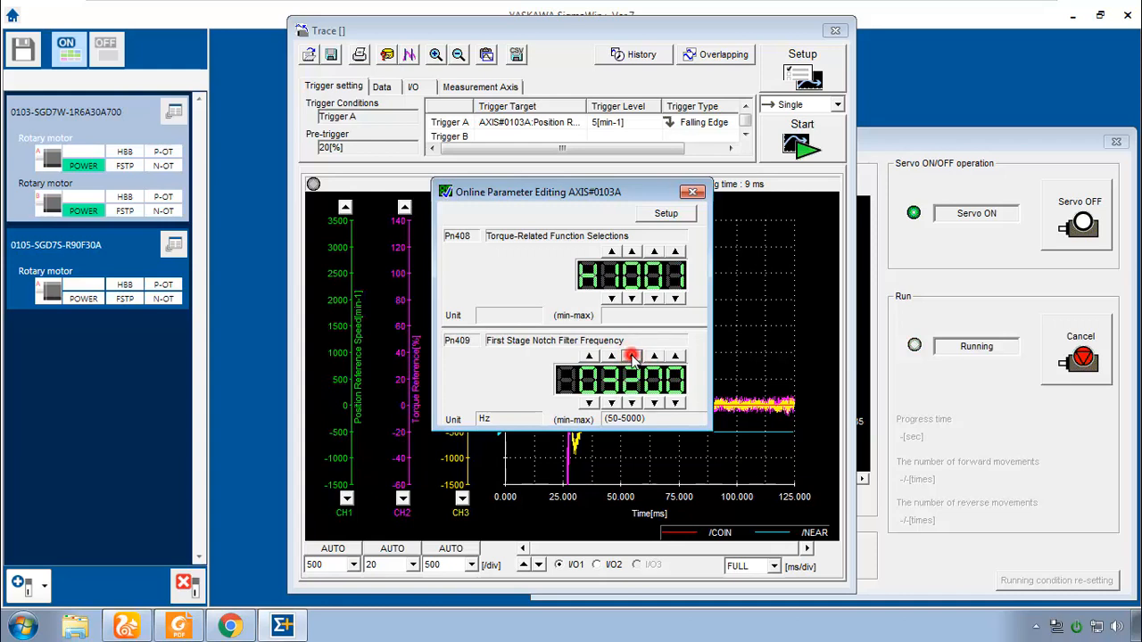
click(632, 354)
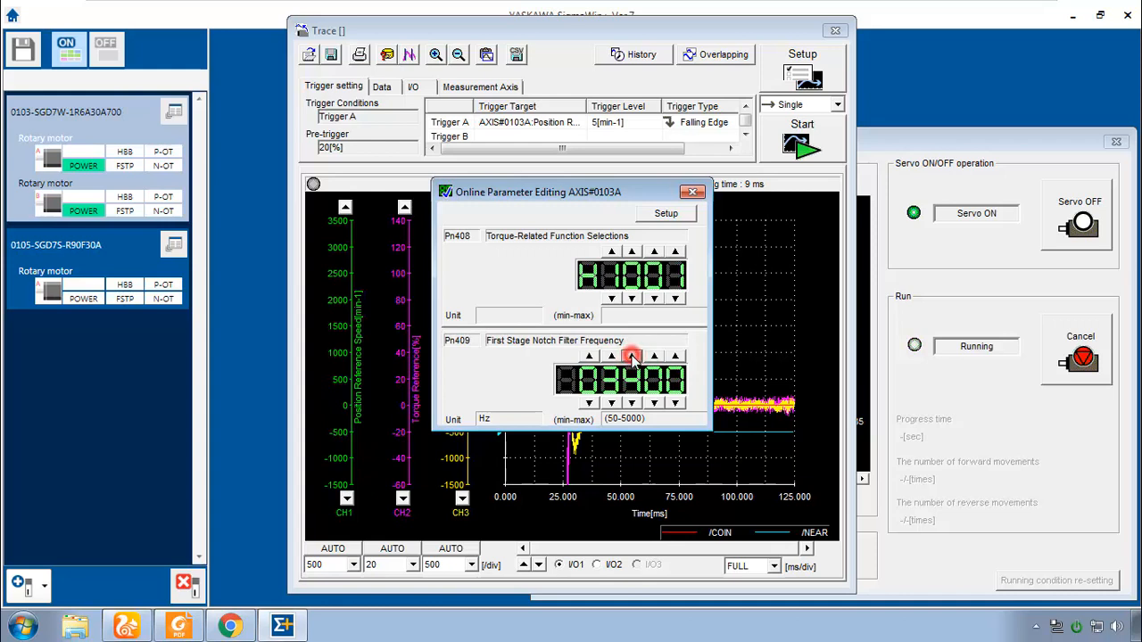
click(632, 355)
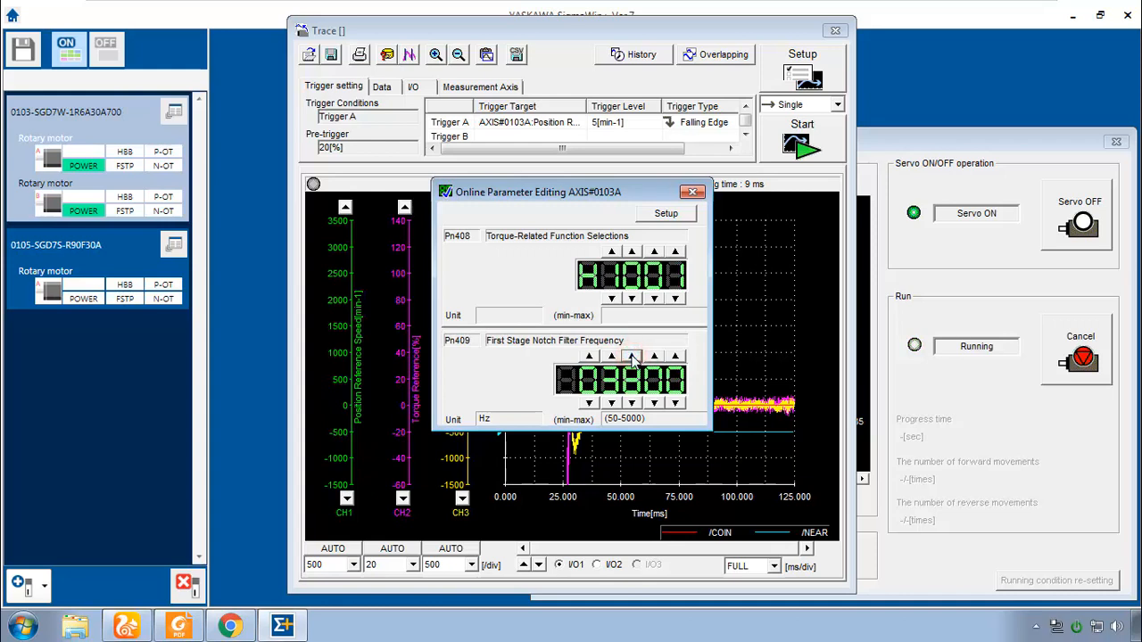
Finish adjusting Pn409 to 4200 Hz and close the Online Parameter Editing window.
click(630, 402)
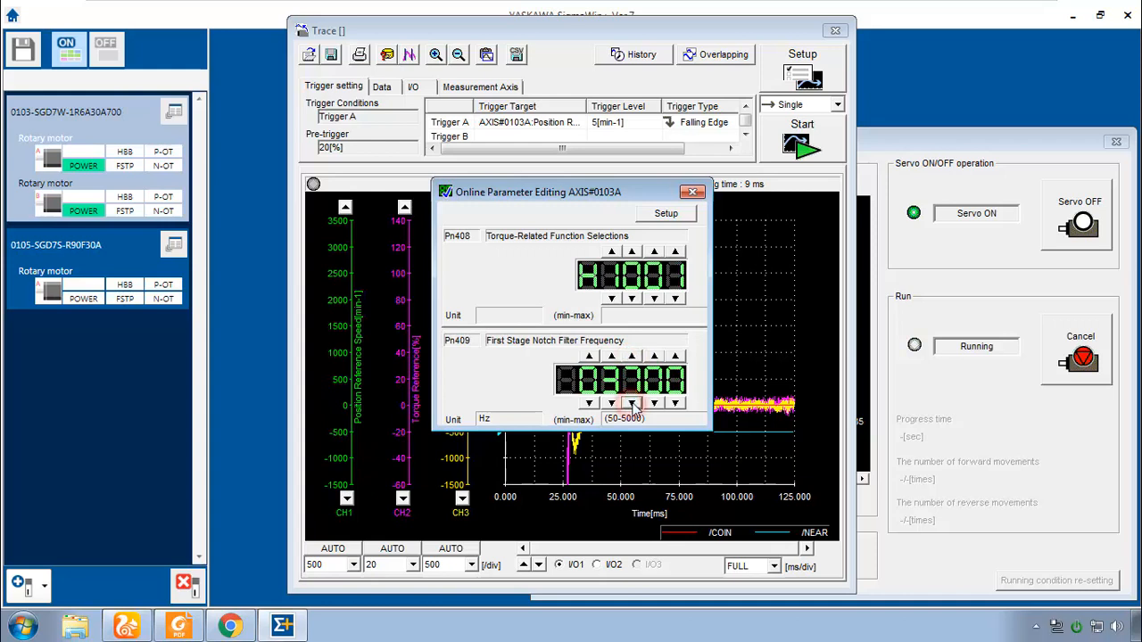
click(632, 357)
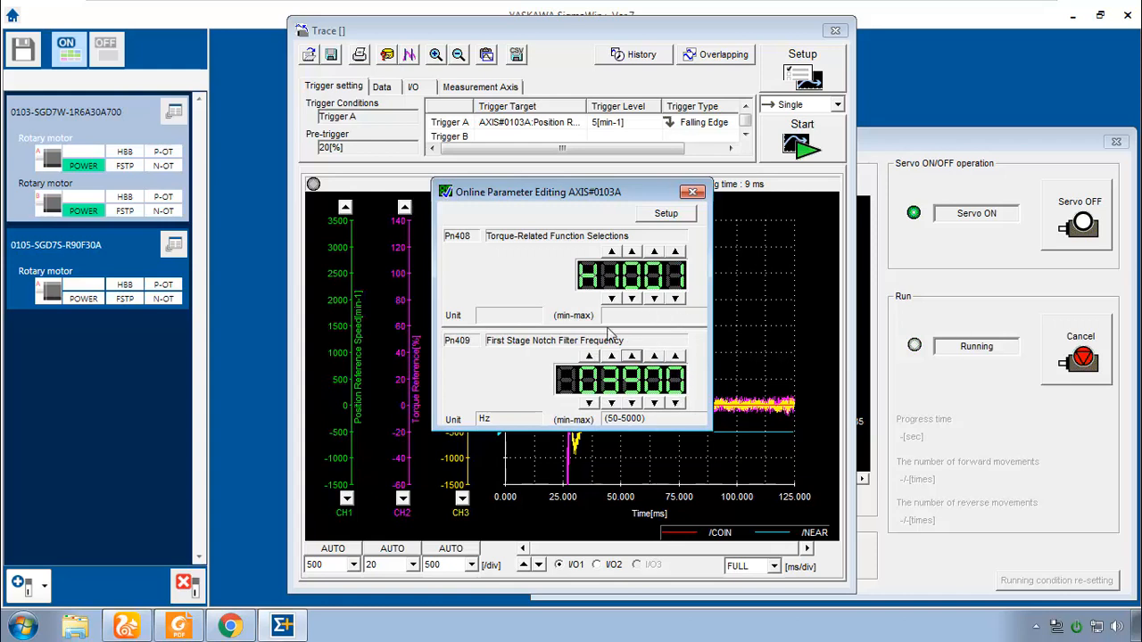
mouse_move(592, 318)
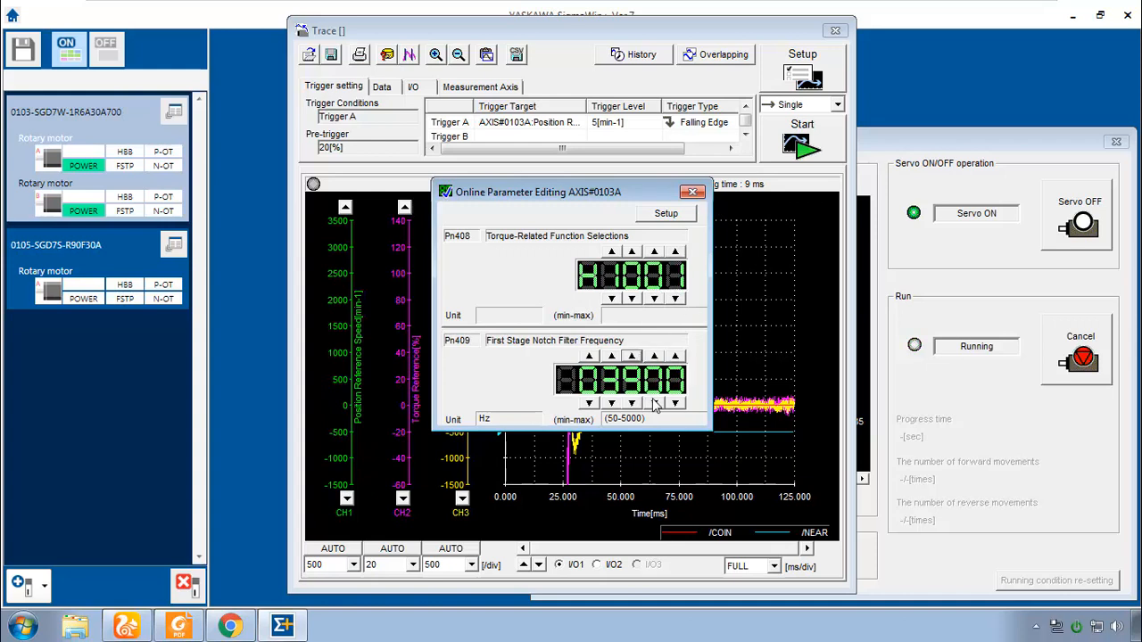
click(692, 192)
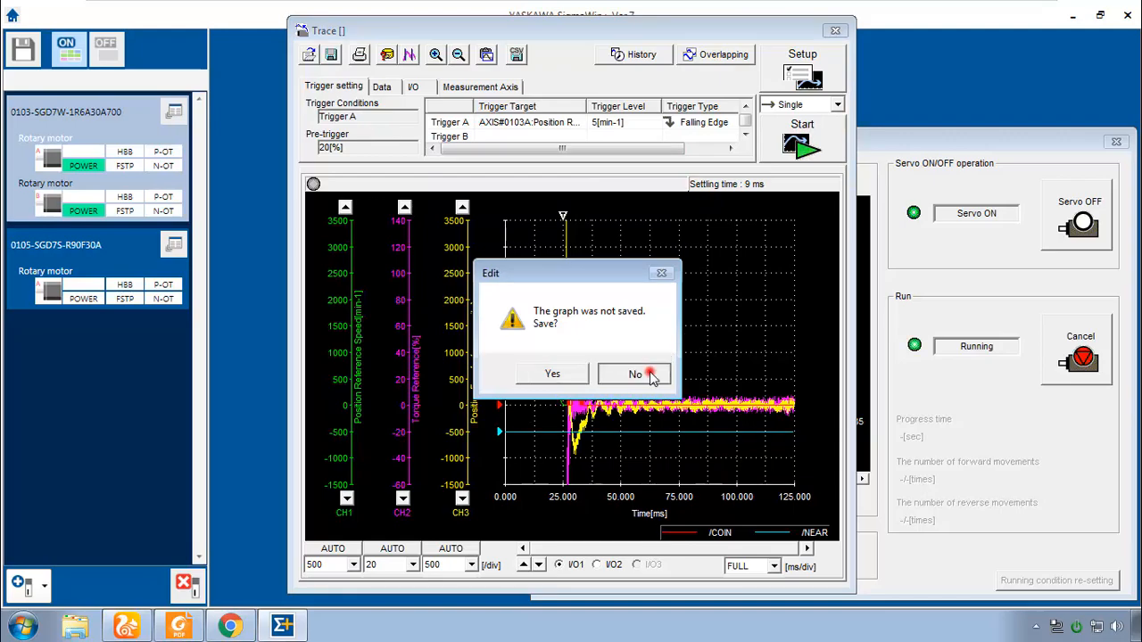
Discard the graph and reopen Custom Tuning with positioning mode 2, Rigid model, accepting the inertia caution.
click(636, 375)
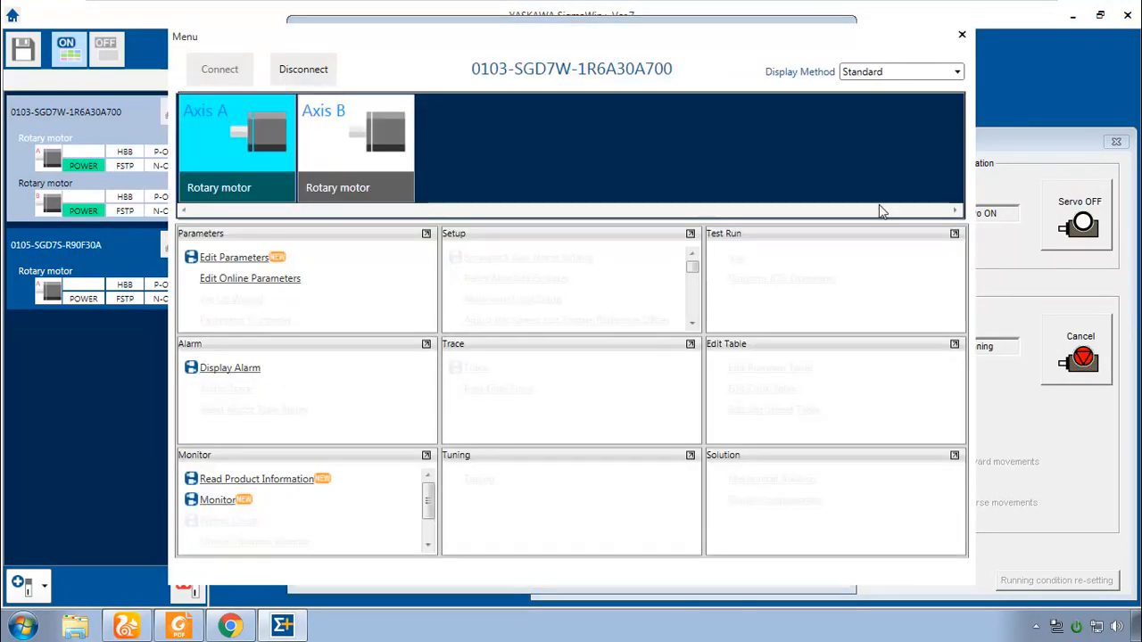
click(468, 367)
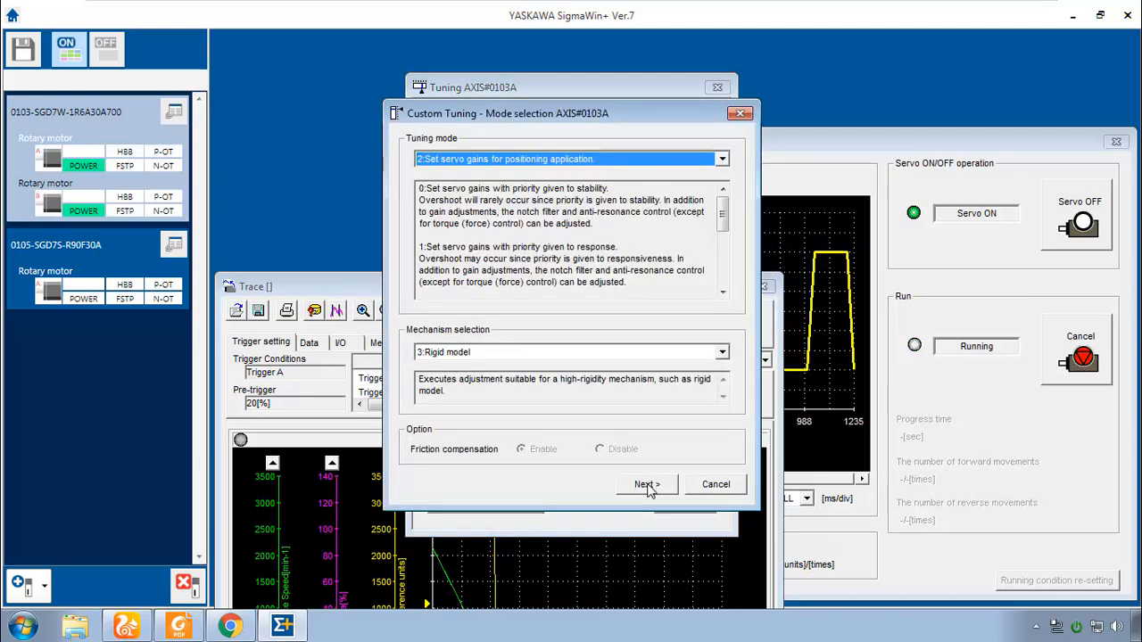
click(646, 486)
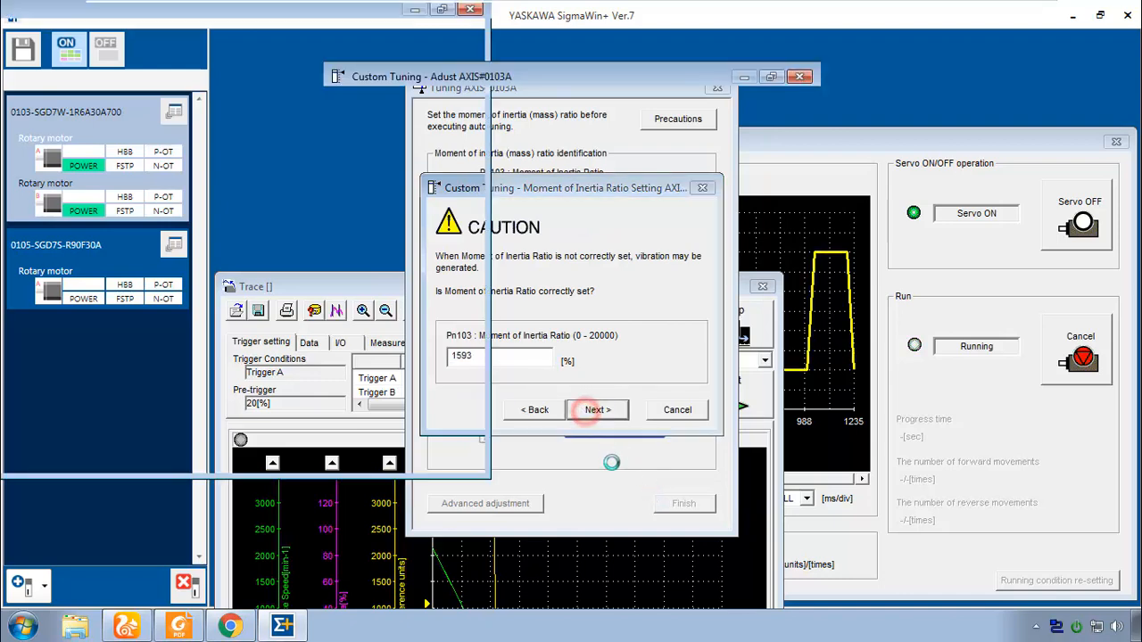
click(596, 408)
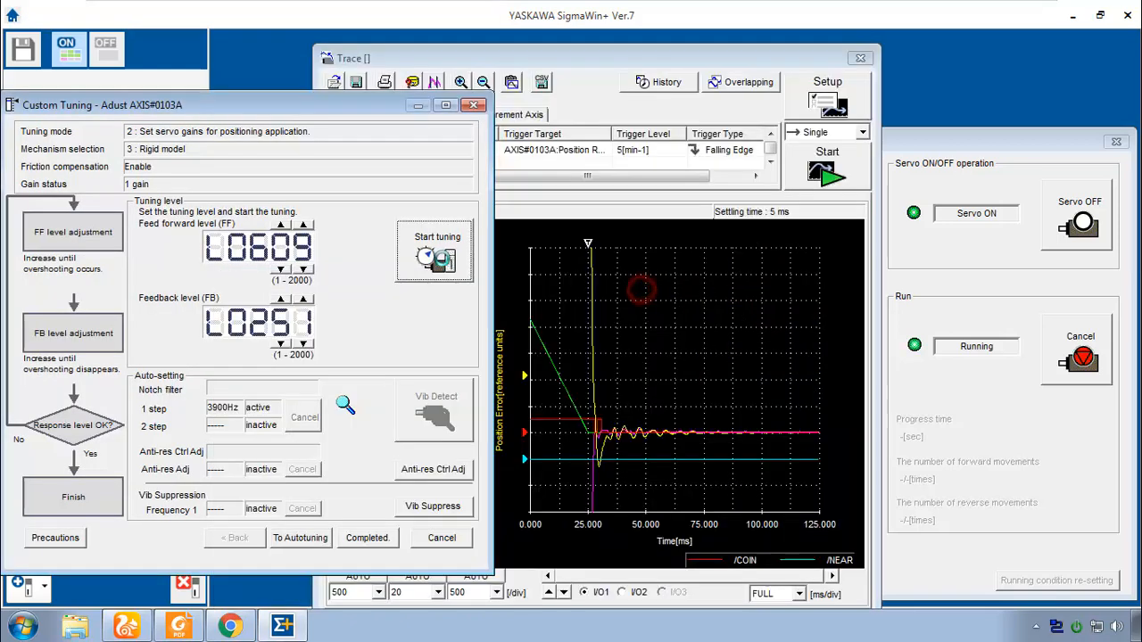
Start the tuning adjustment and take a fresh trace, discarding the previous graph.
click(436, 250)
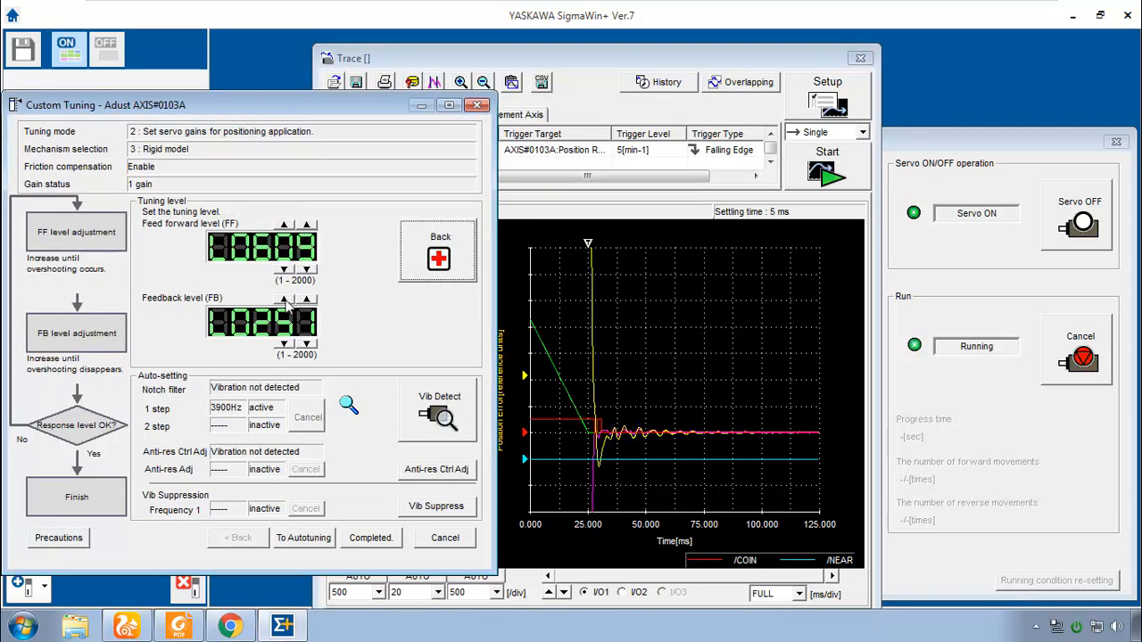
click(286, 300)
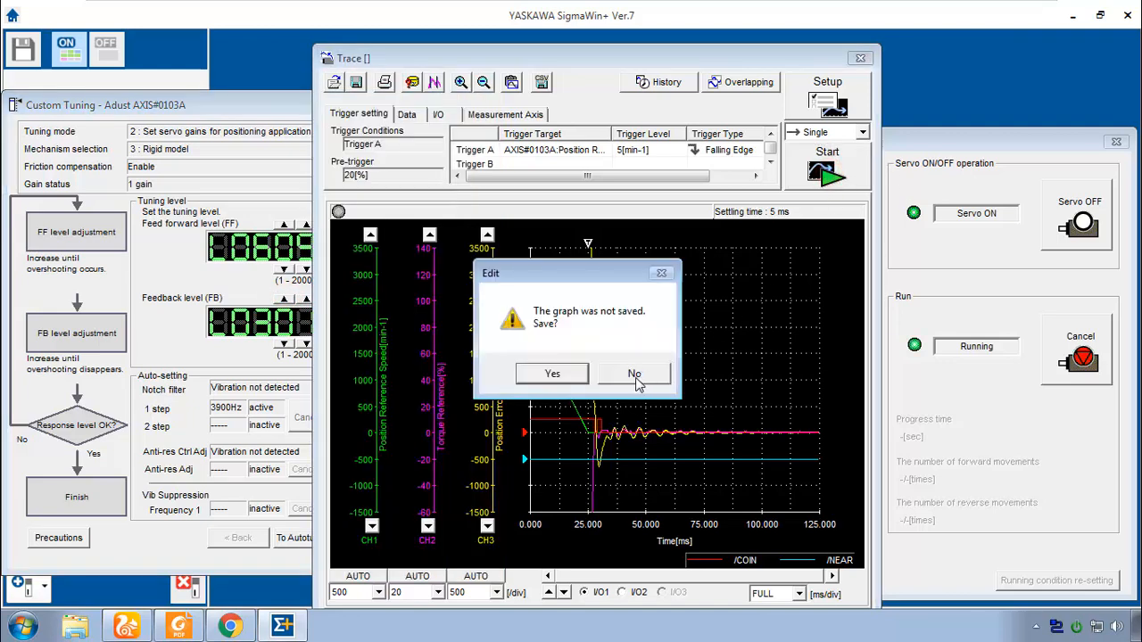
click(633, 373)
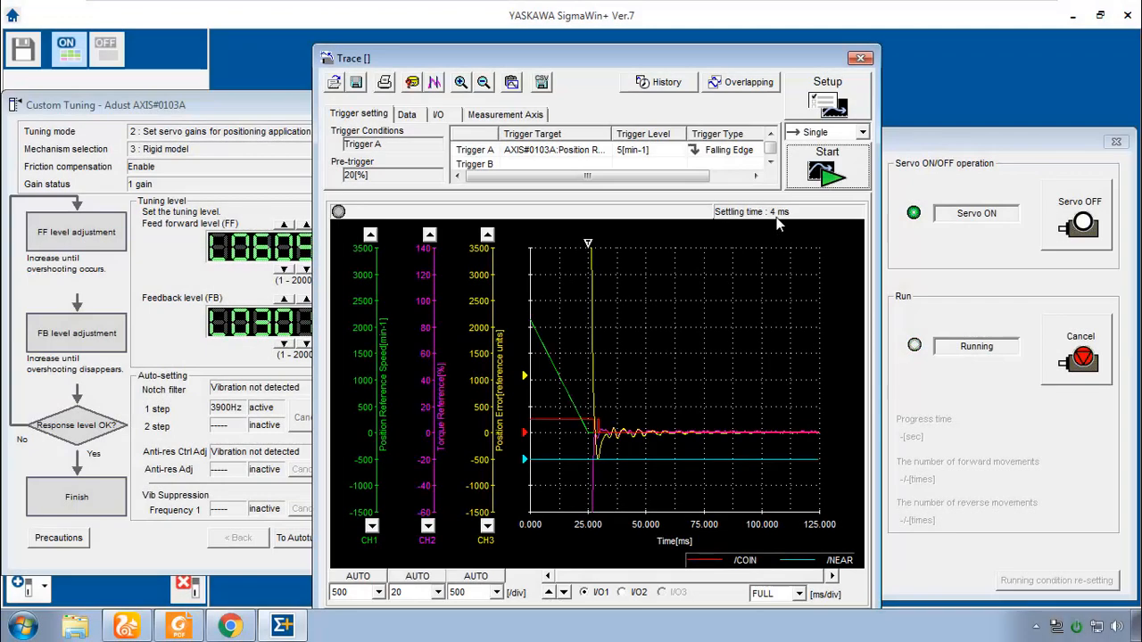
mouse_move(621, 272)
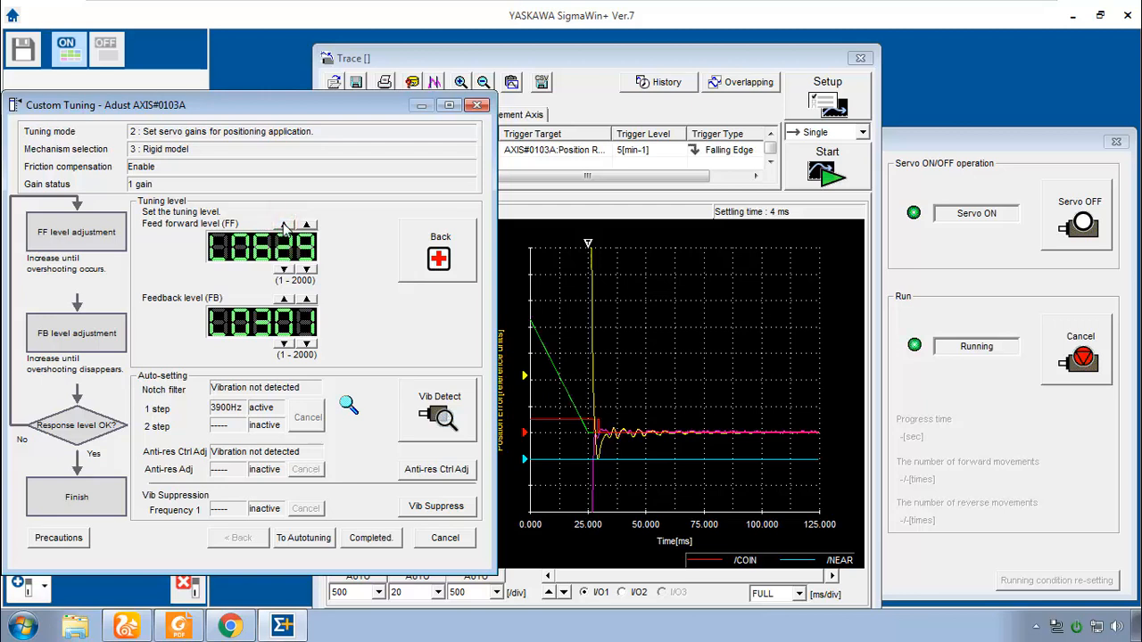
Raise the feedforward level two steps above 609 and retrace, reaching 4 ms settling.
click(286, 234)
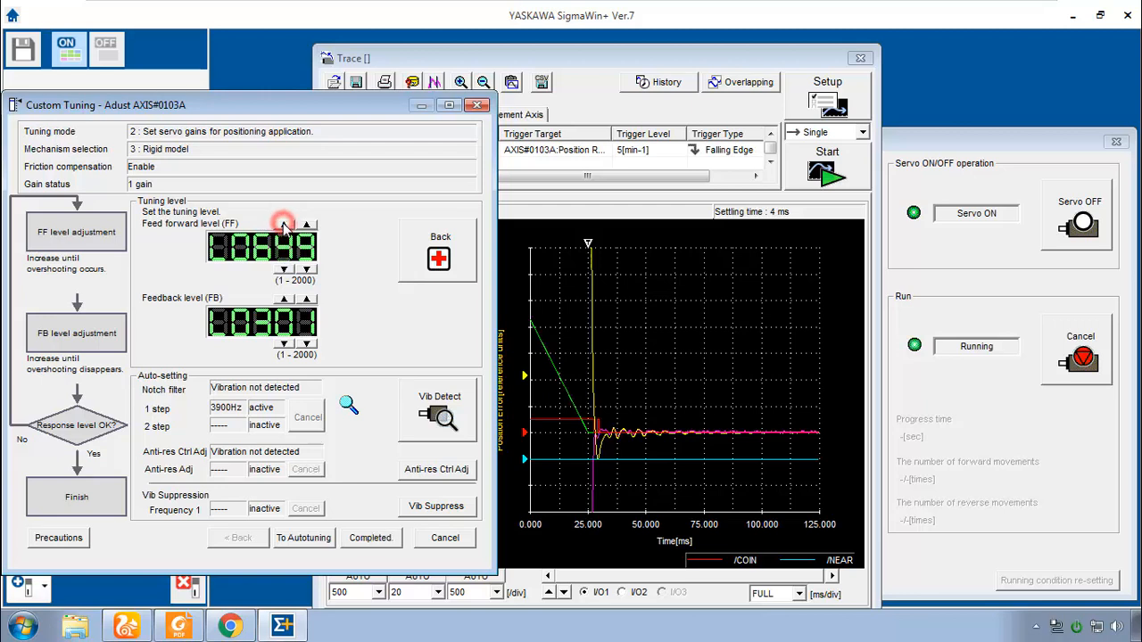
click(284, 223)
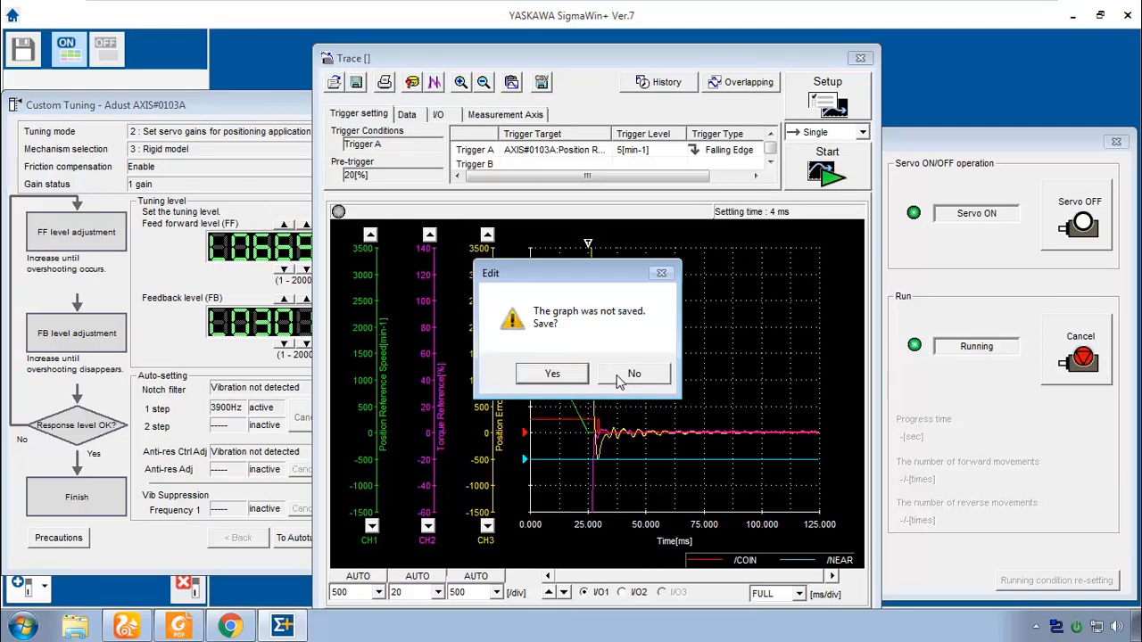
click(634, 373)
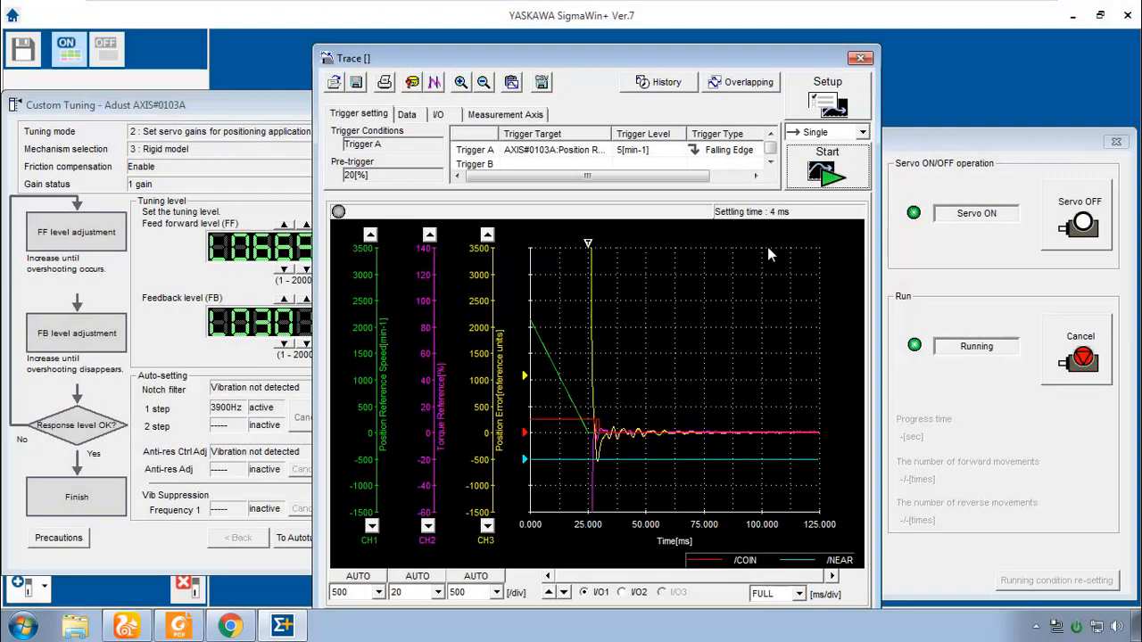
mouse_move(771, 230)
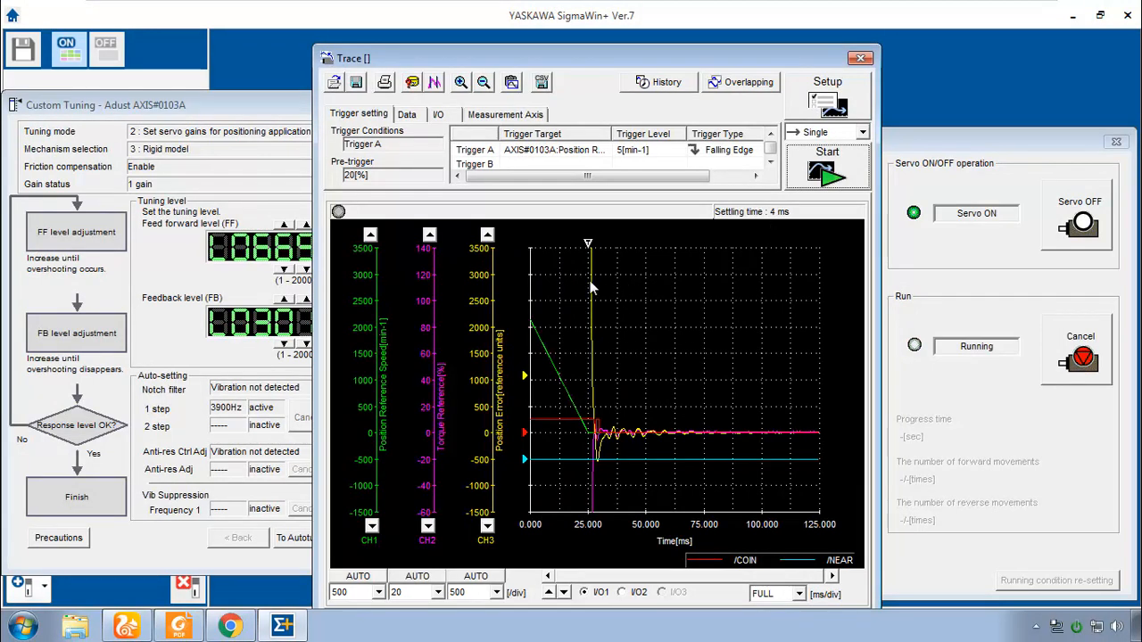
mouse_move(639, 449)
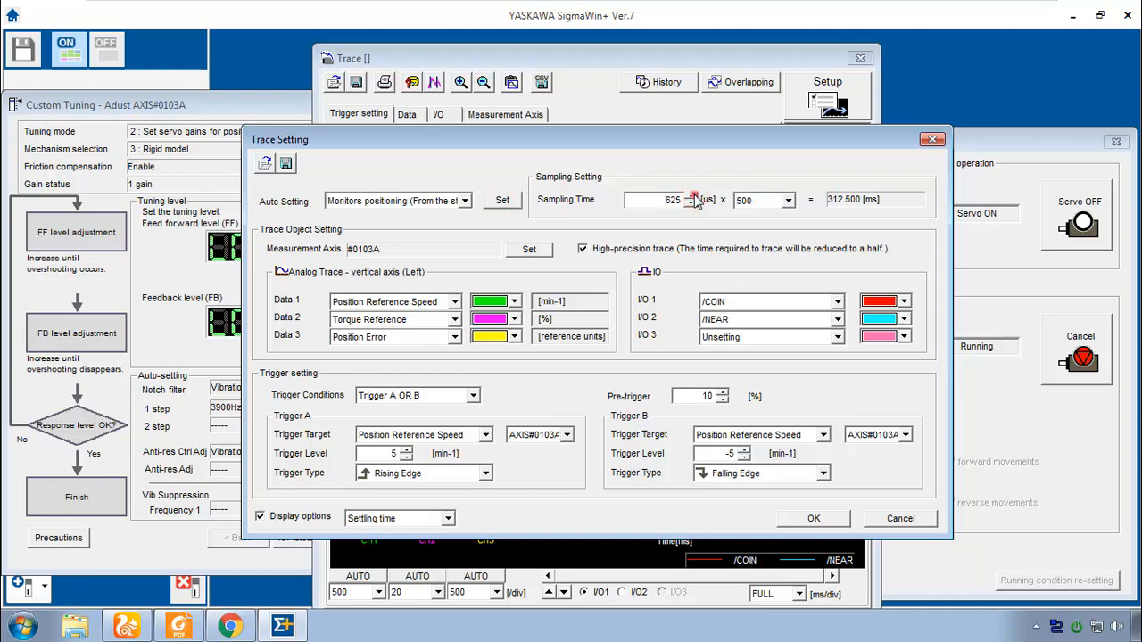
Lengthen the trace sampling time to 375 ms, apply it and arm a new trace, discarding the old graph.
click(689, 194)
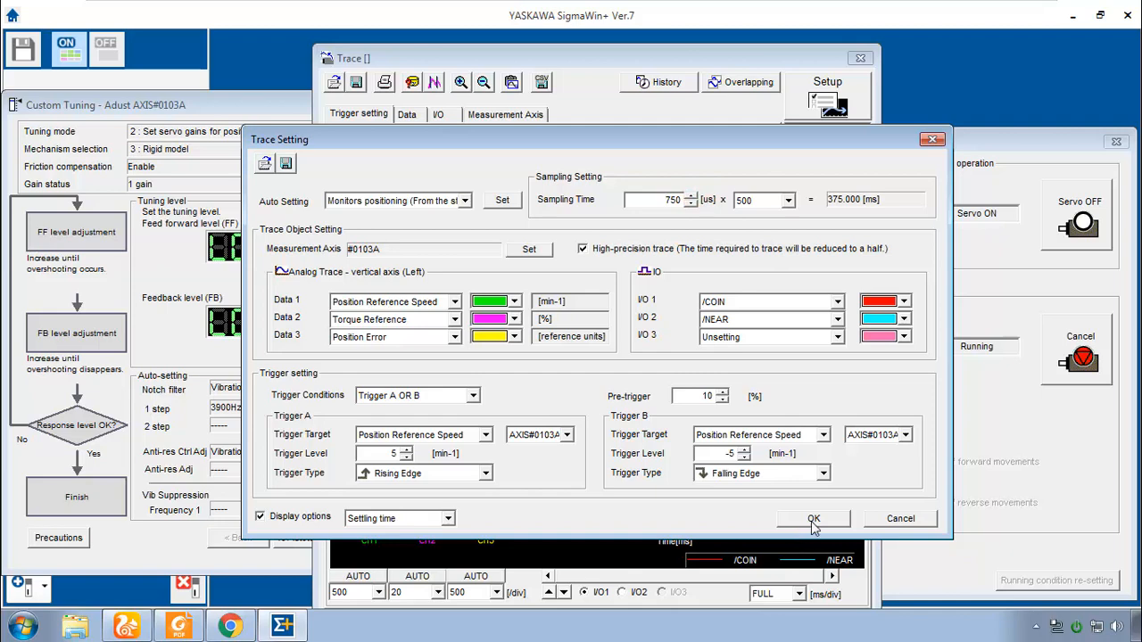
click(813, 517)
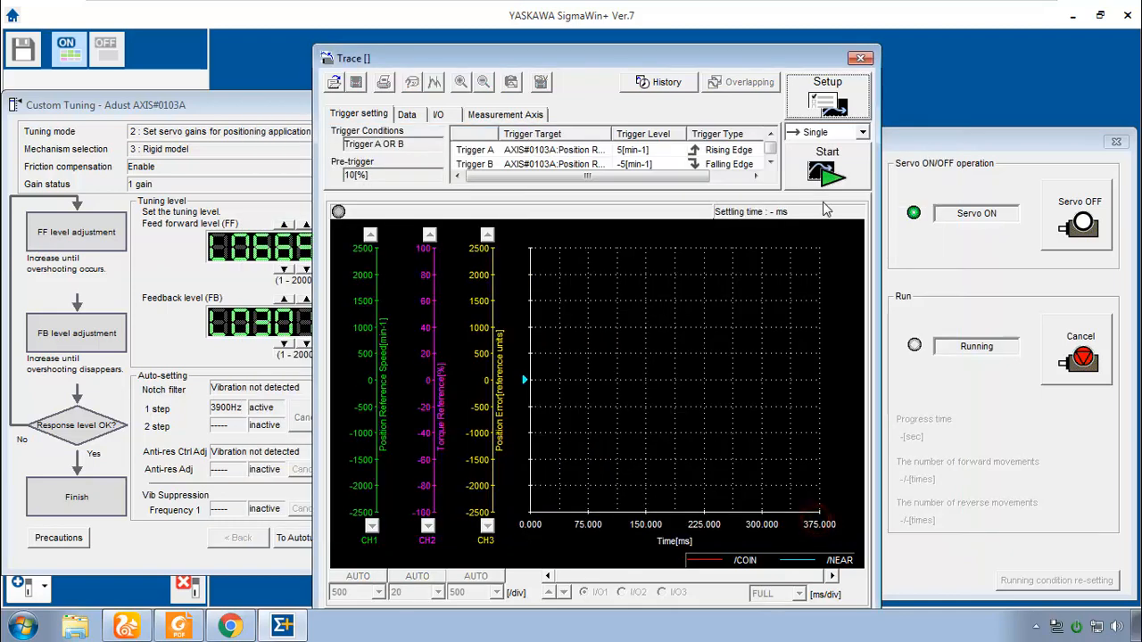
click(828, 169)
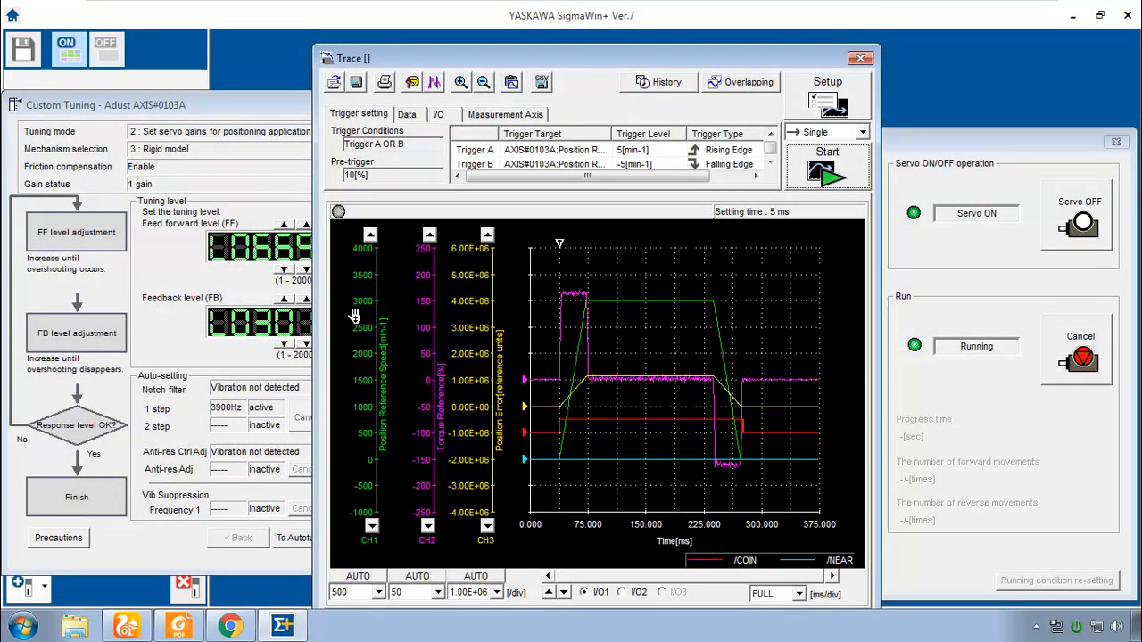
mouse_move(593, 387)
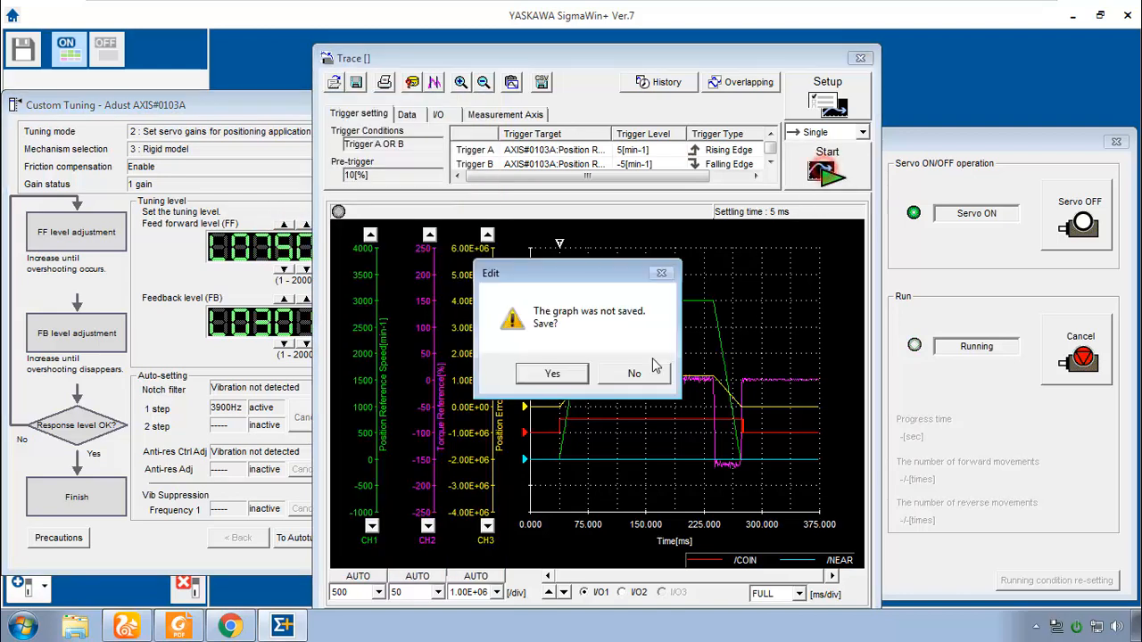
click(633, 373)
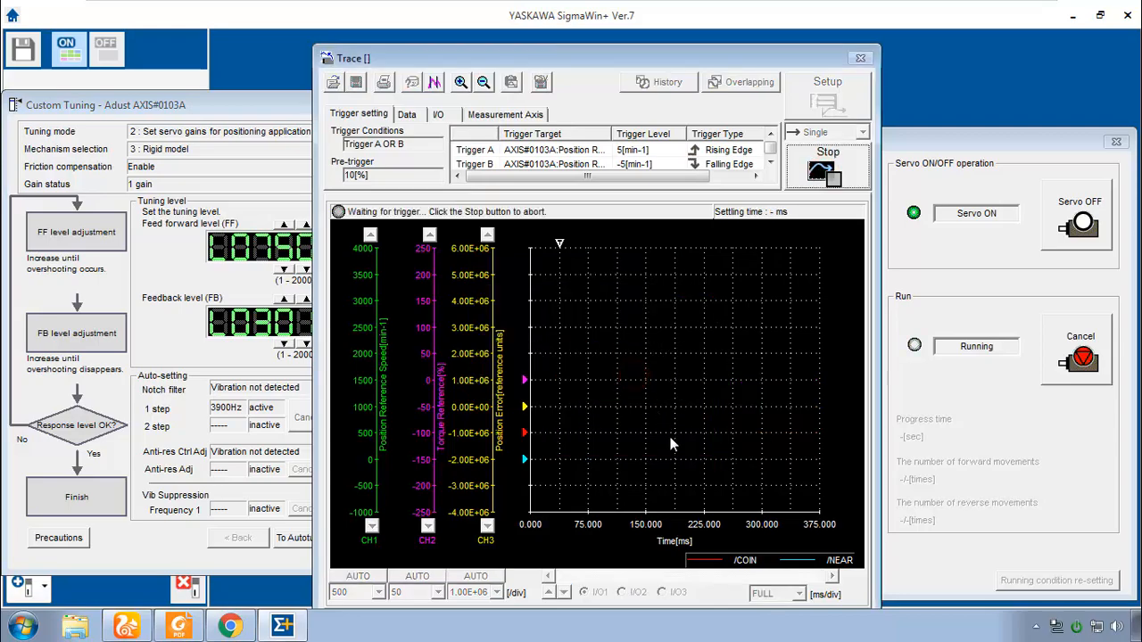
Enable Overlapping to compare waveforms, adjust the FF level, and start capturing a new trace.
click(748, 82)
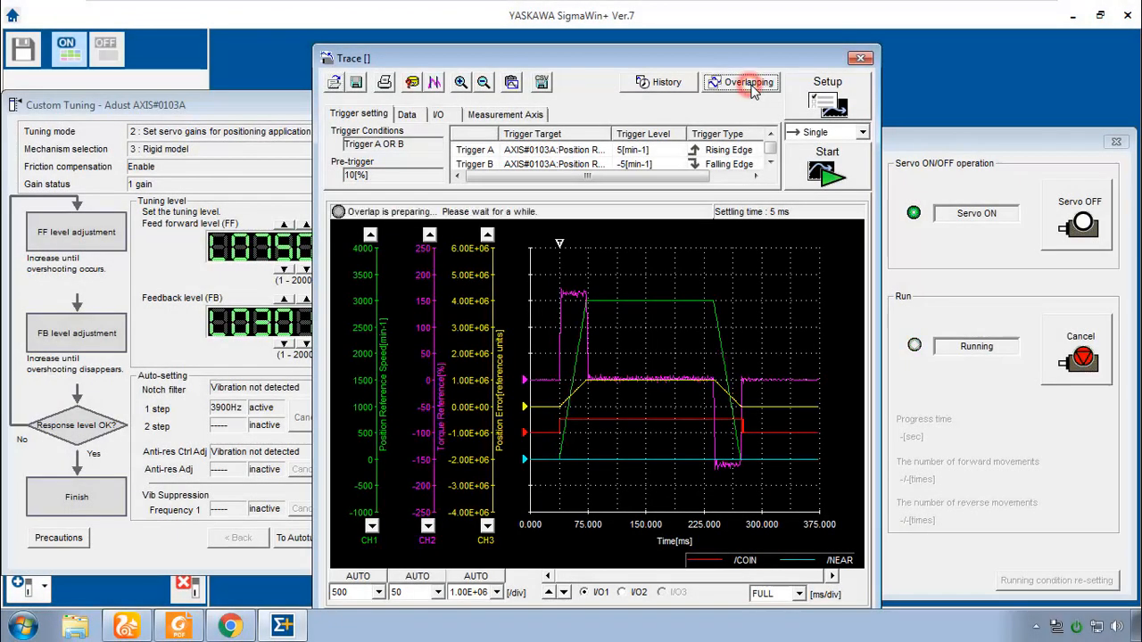
click(748, 82)
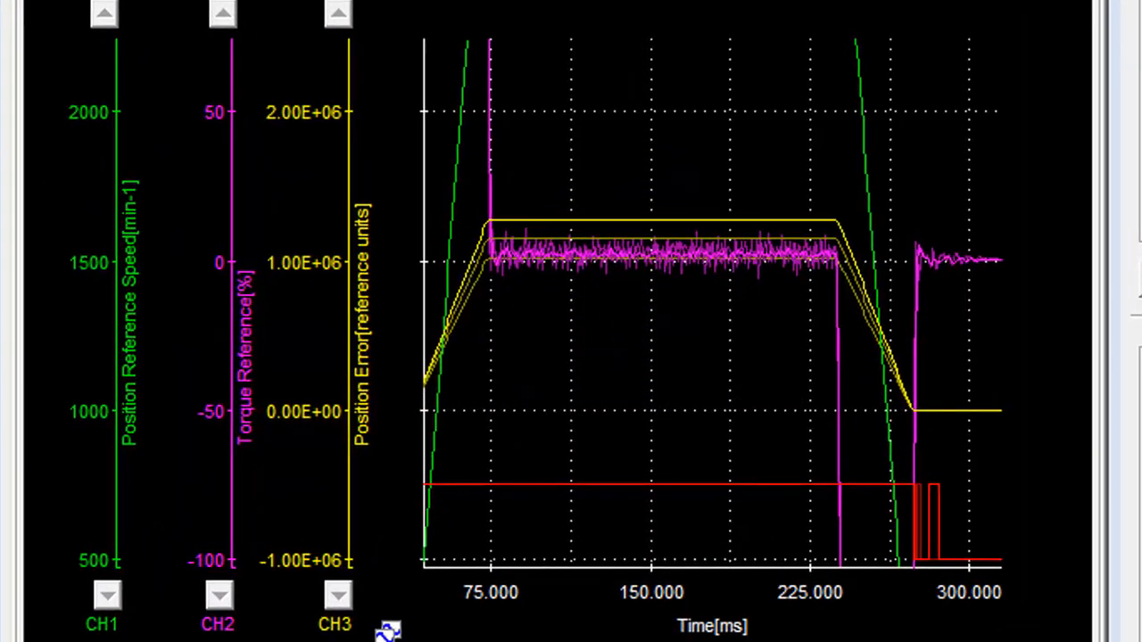
mouse_move(710, 300)
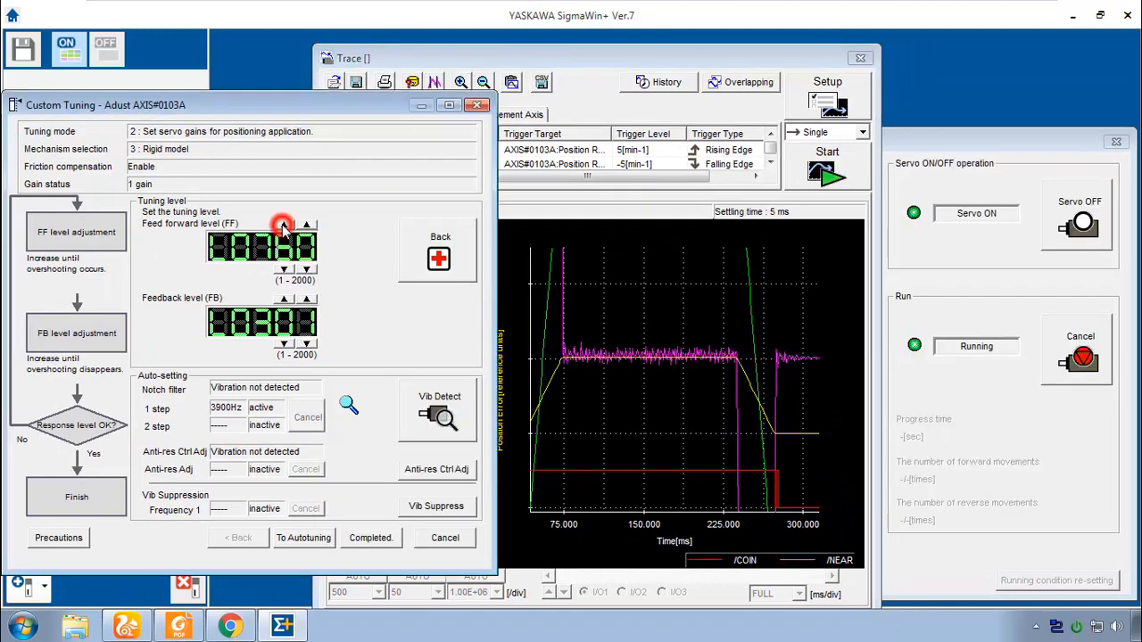
click(284, 225)
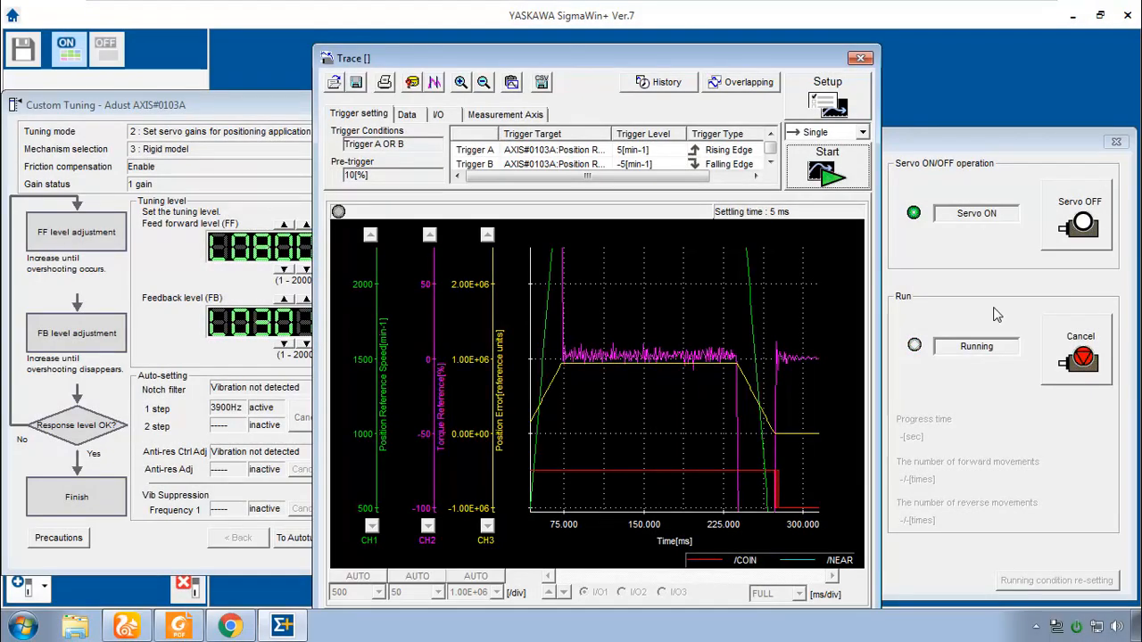
mouse_move(561, 394)
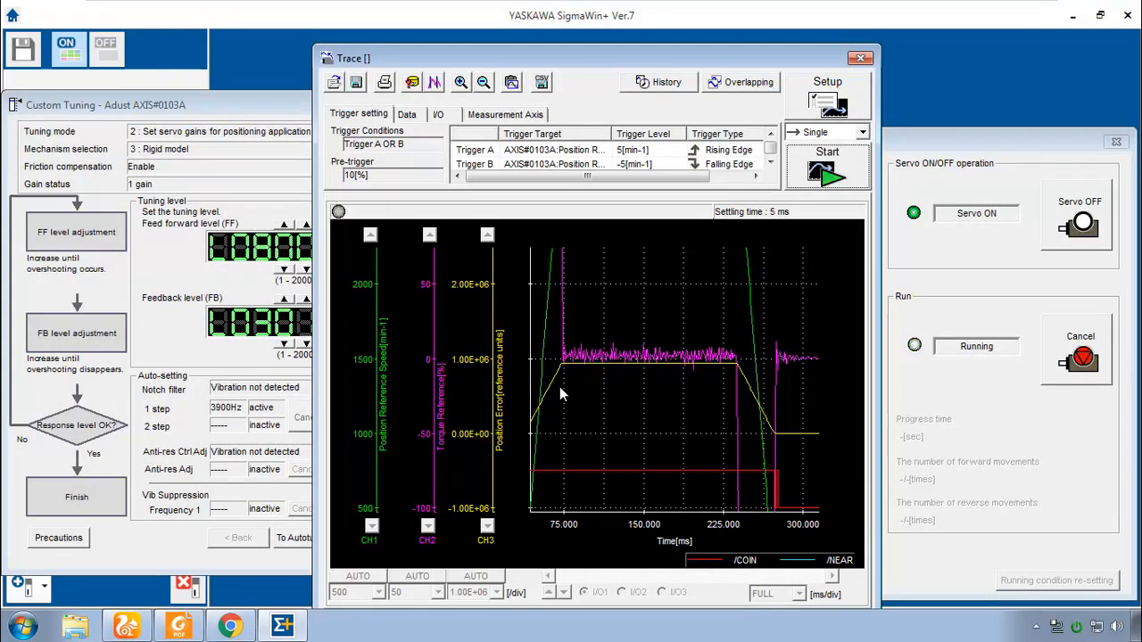
mouse_move(466, 373)
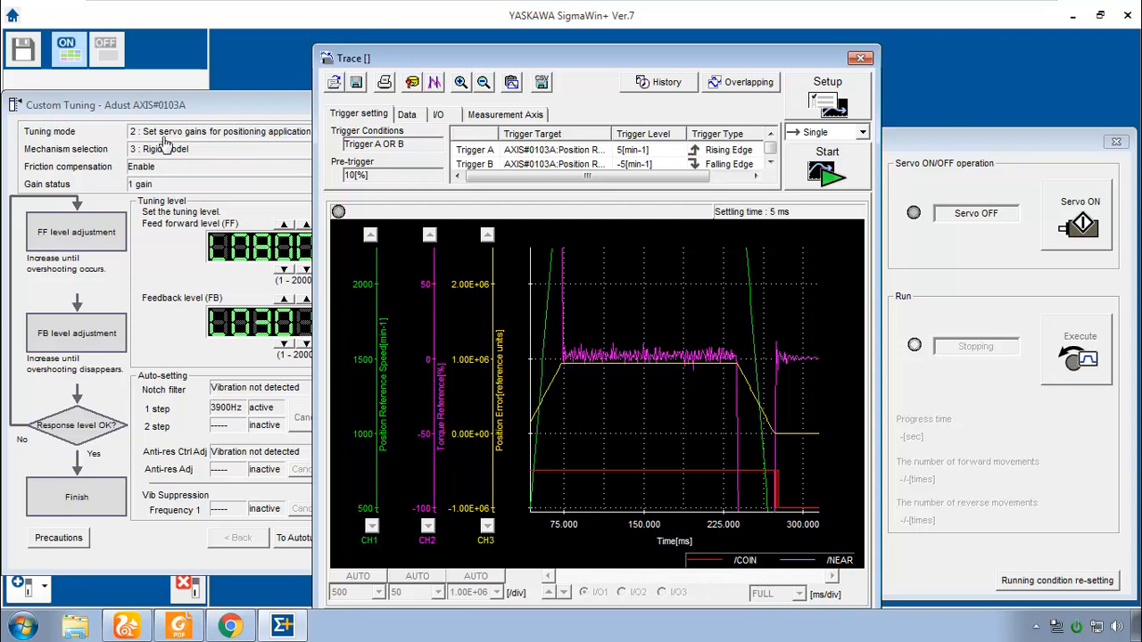
mouse_move(178, 147)
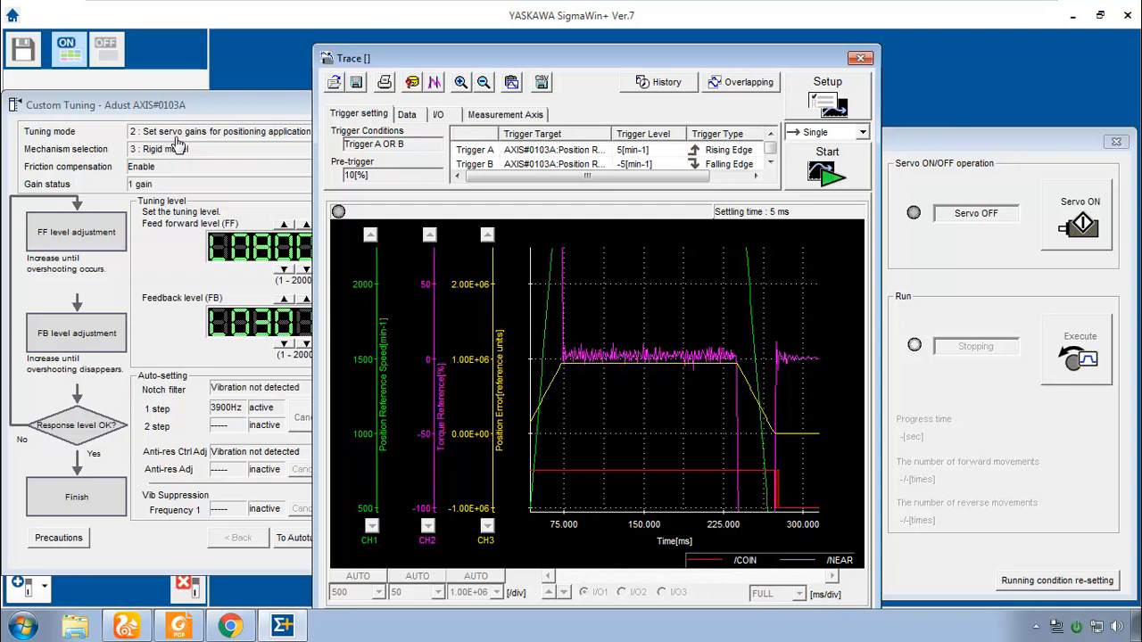
mouse_move(761, 225)
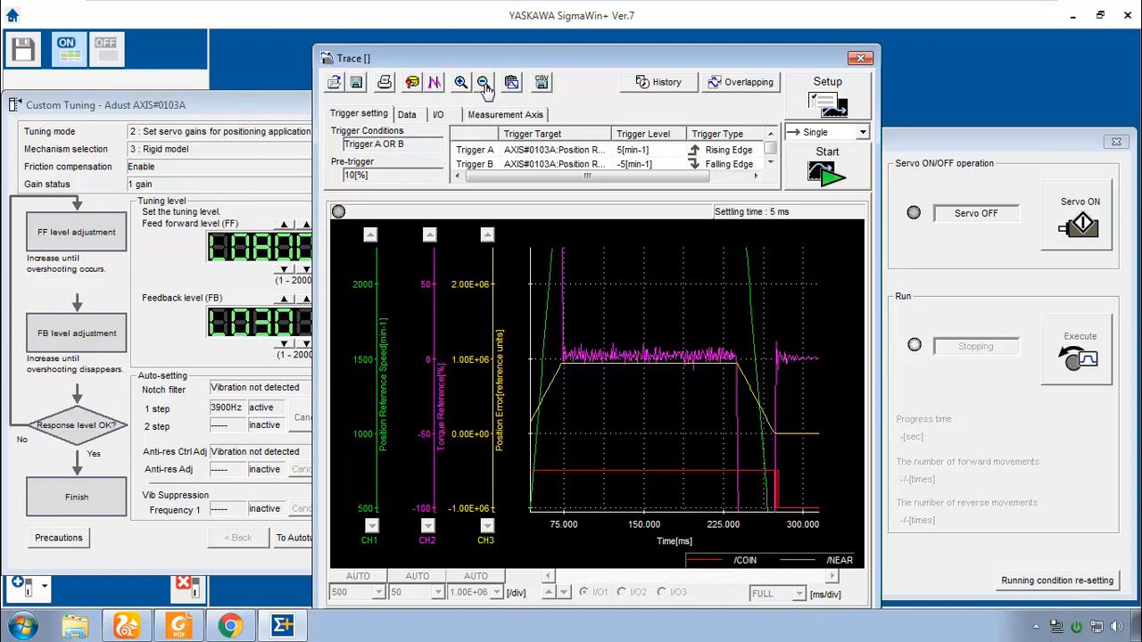
click(828, 169)
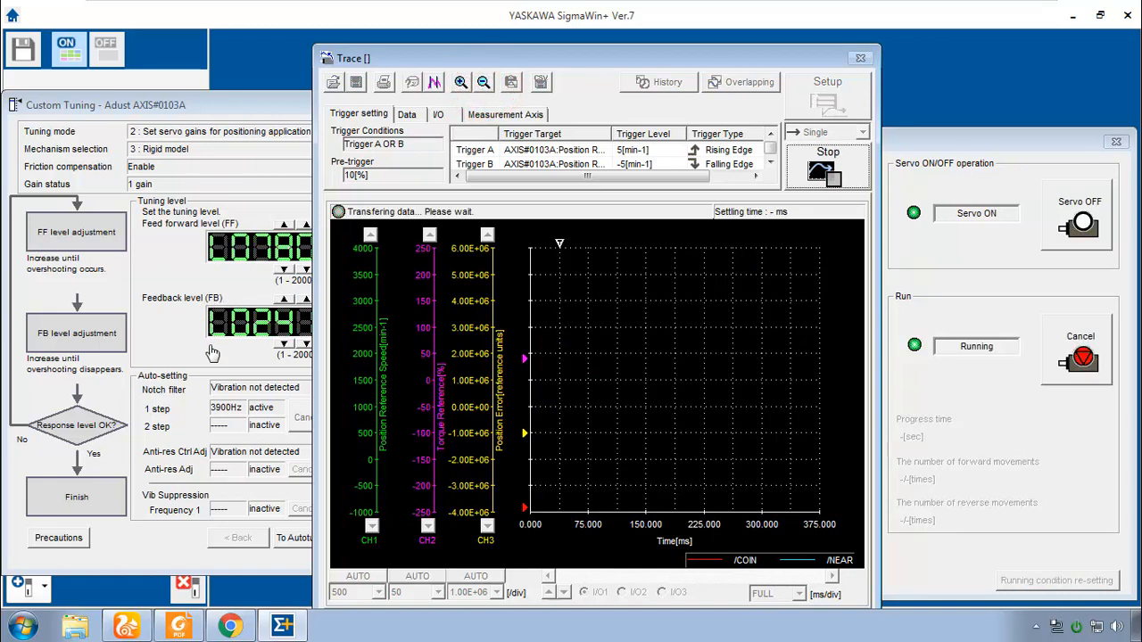
mouse_move(567, 465)
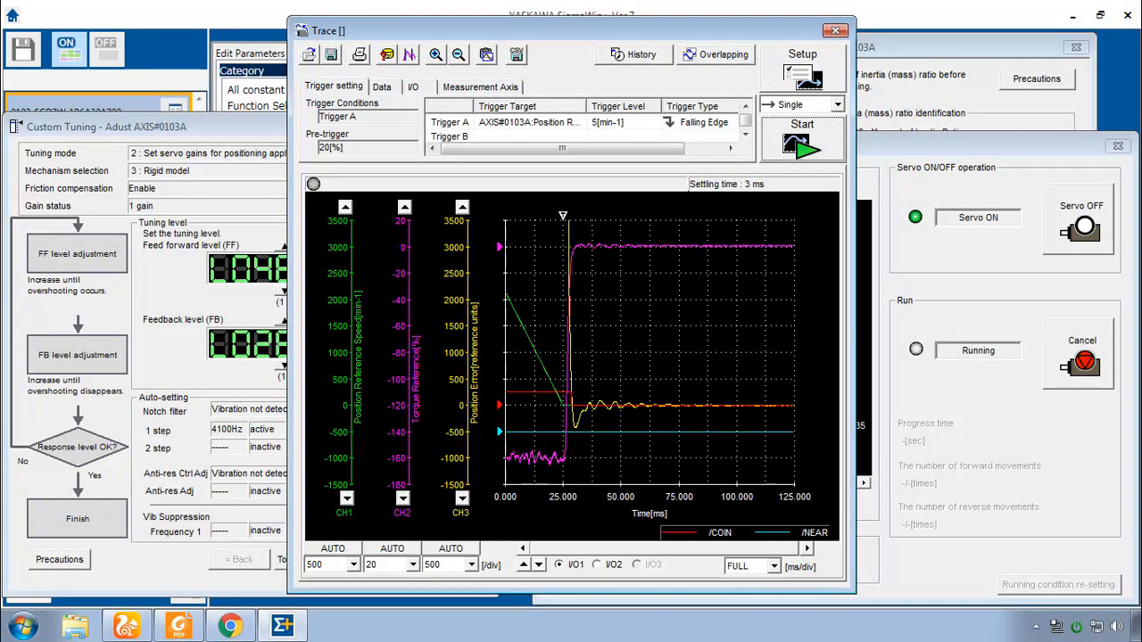
mouse_move(1096, 542)
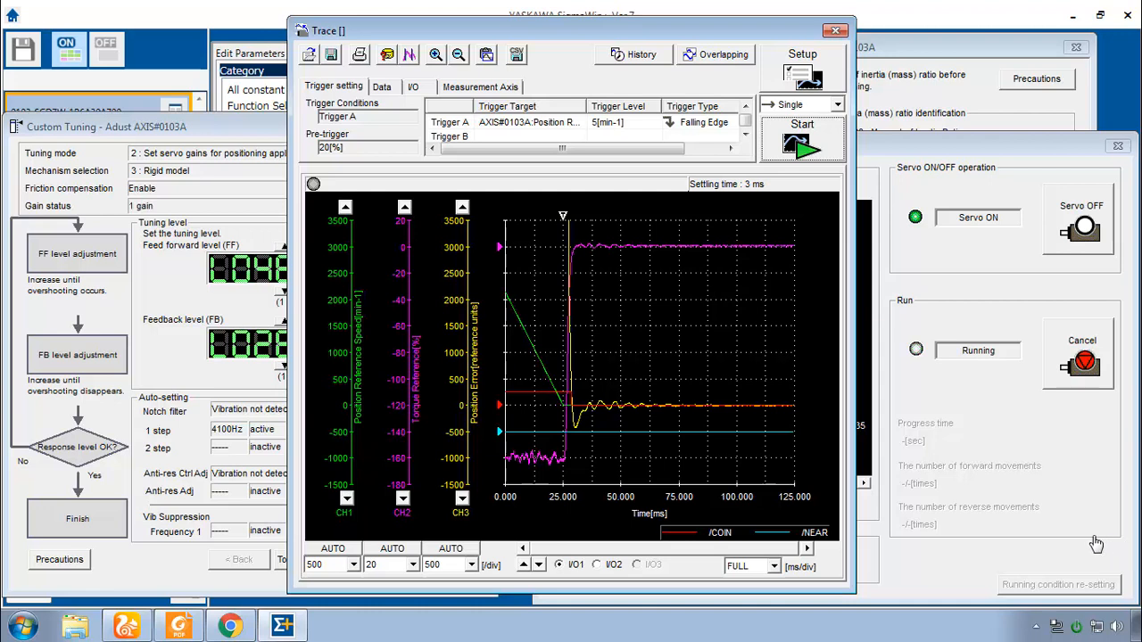
mouse_move(739, 223)
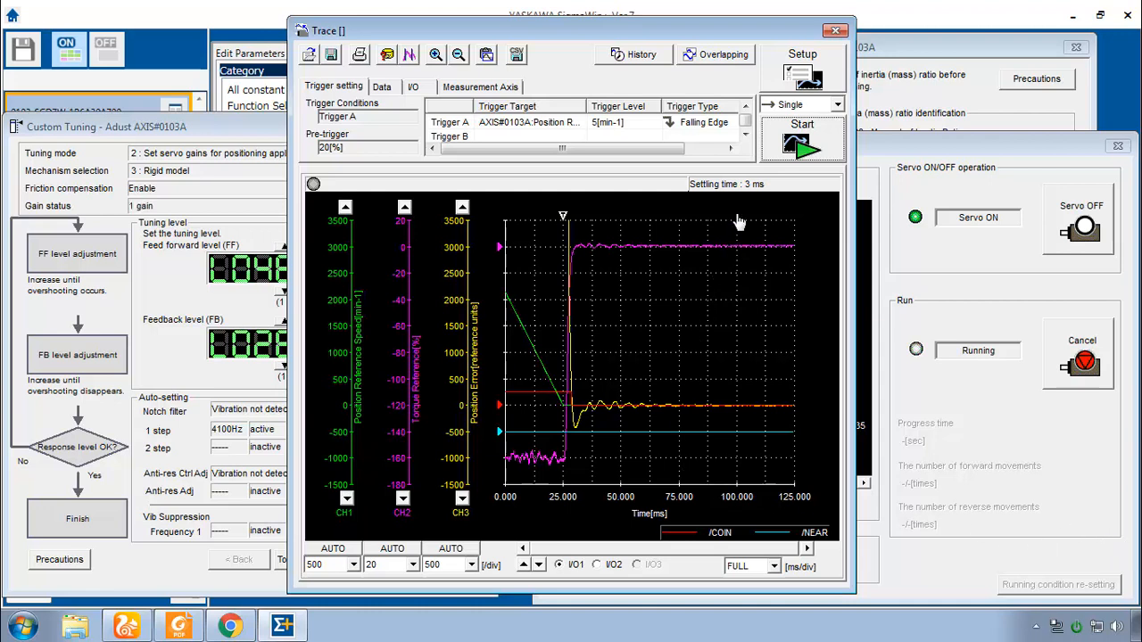
mouse_move(757, 207)
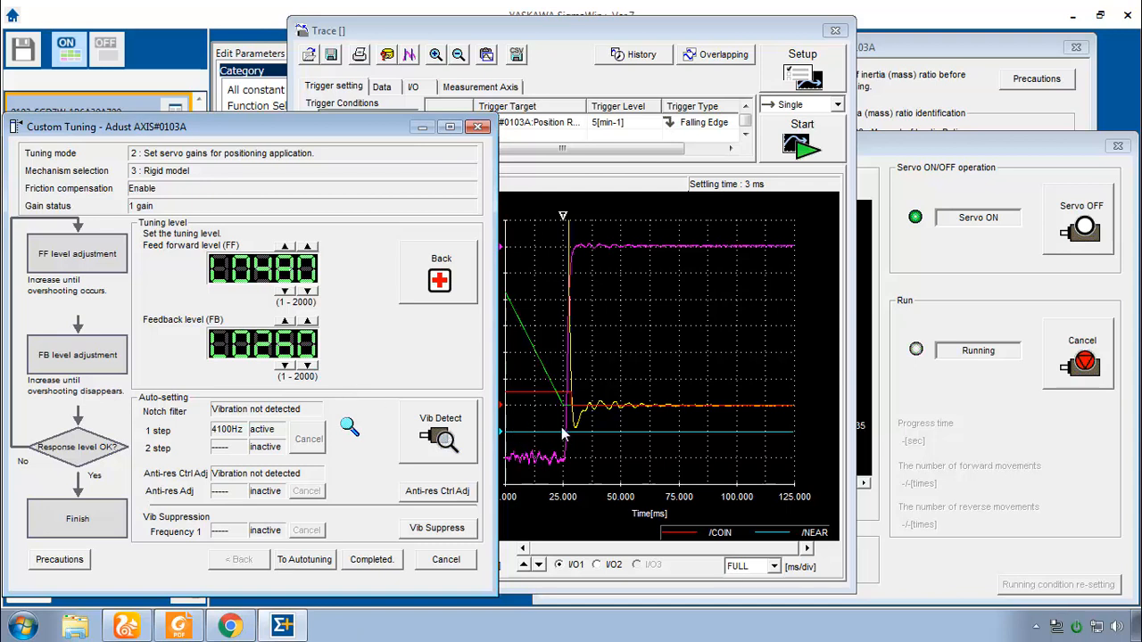
mouse_move(386, 368)
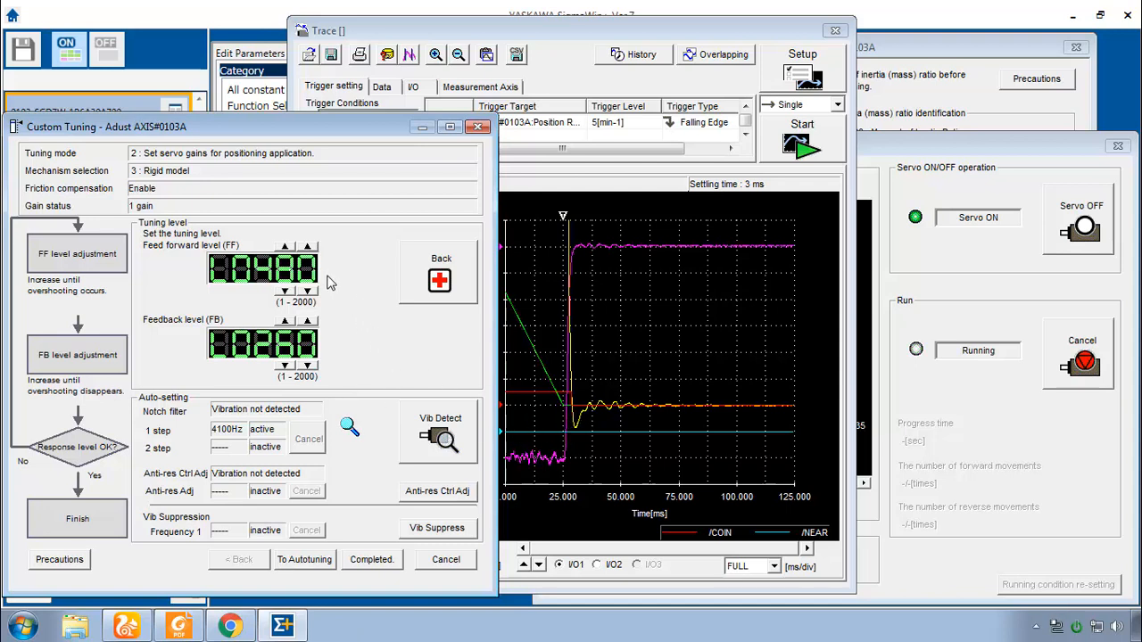
mouse_move(304, 319)
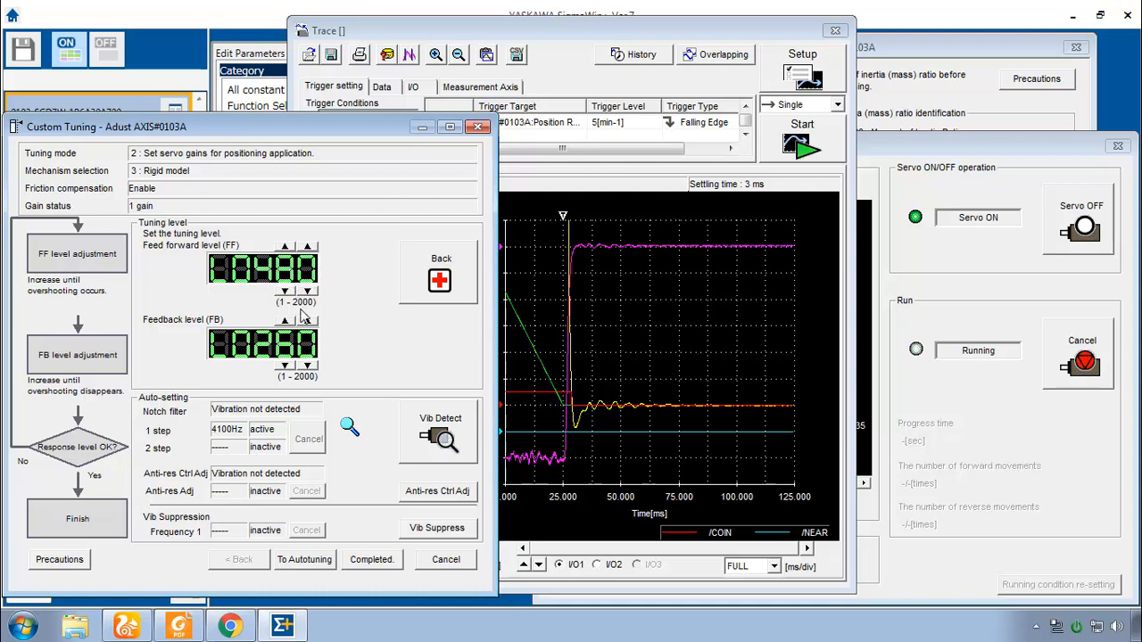
mouse_move(364, 385)
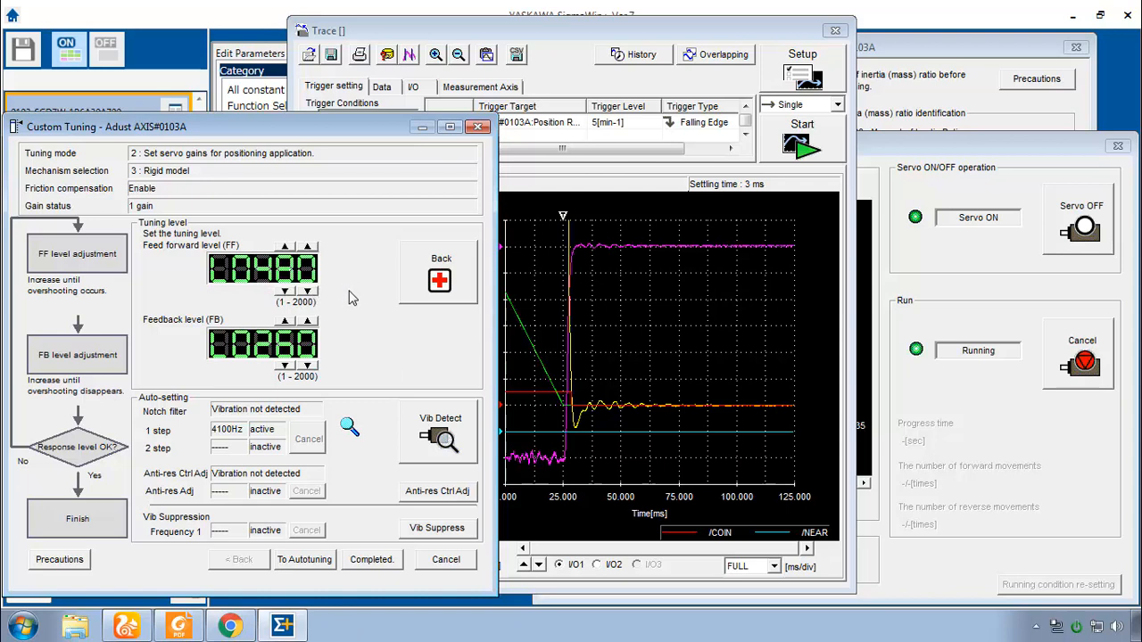
mouse_move(539, 442)
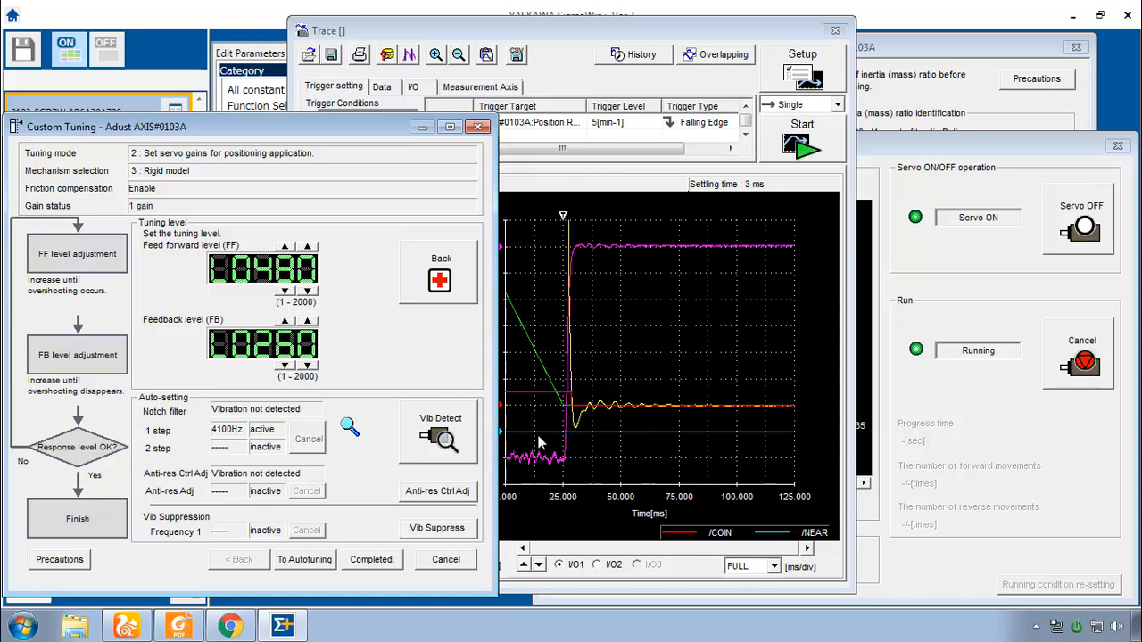
mouse_move(753, 209)
text(X_Cu)
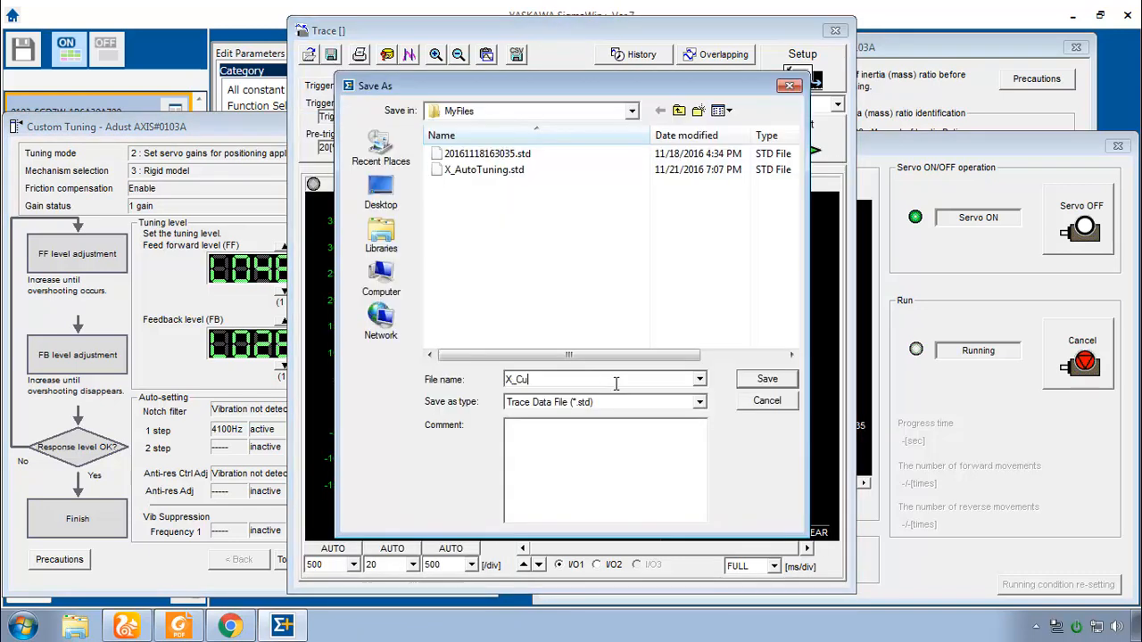
Save the trace as X_CustomTuning and recapture it with High-precision trace enabled.
click(767, 379)
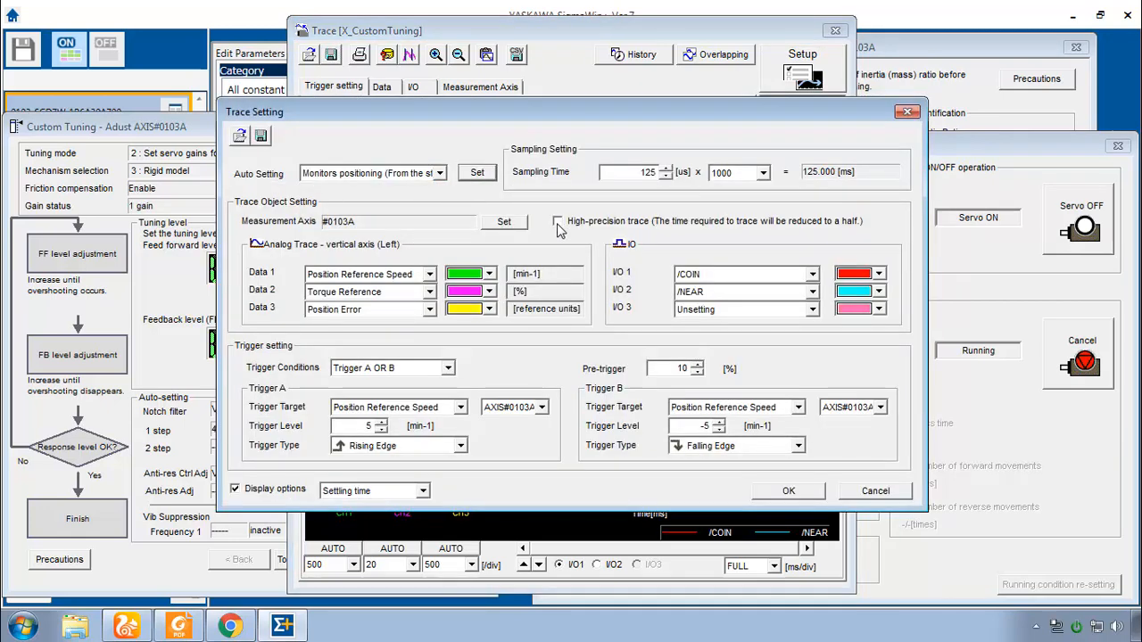
click(557, 221)
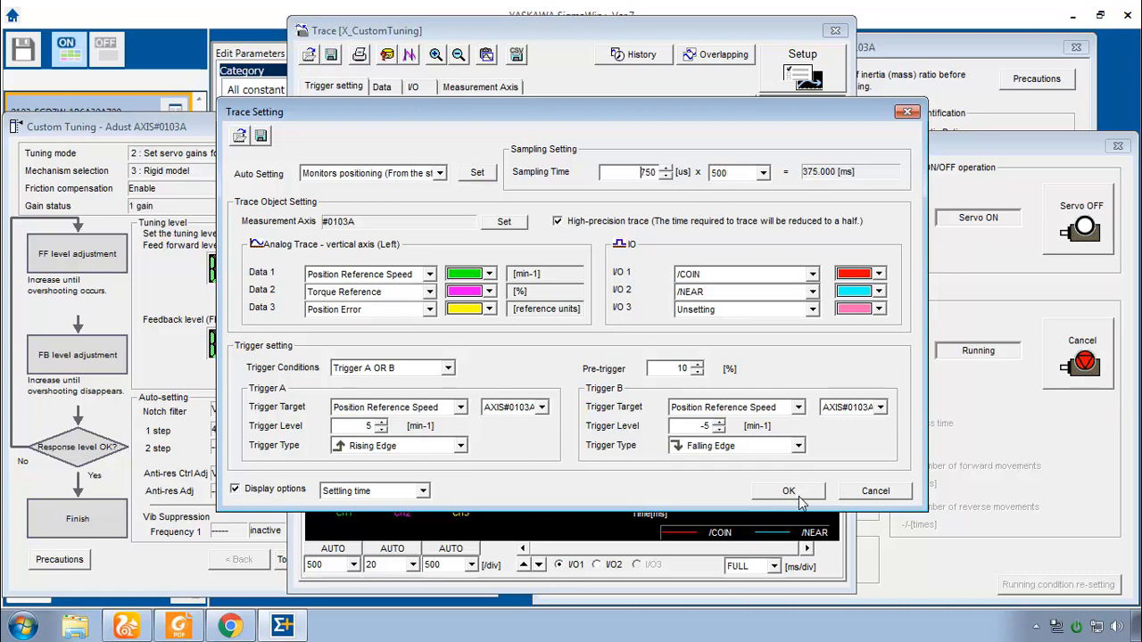
click(789, 491)
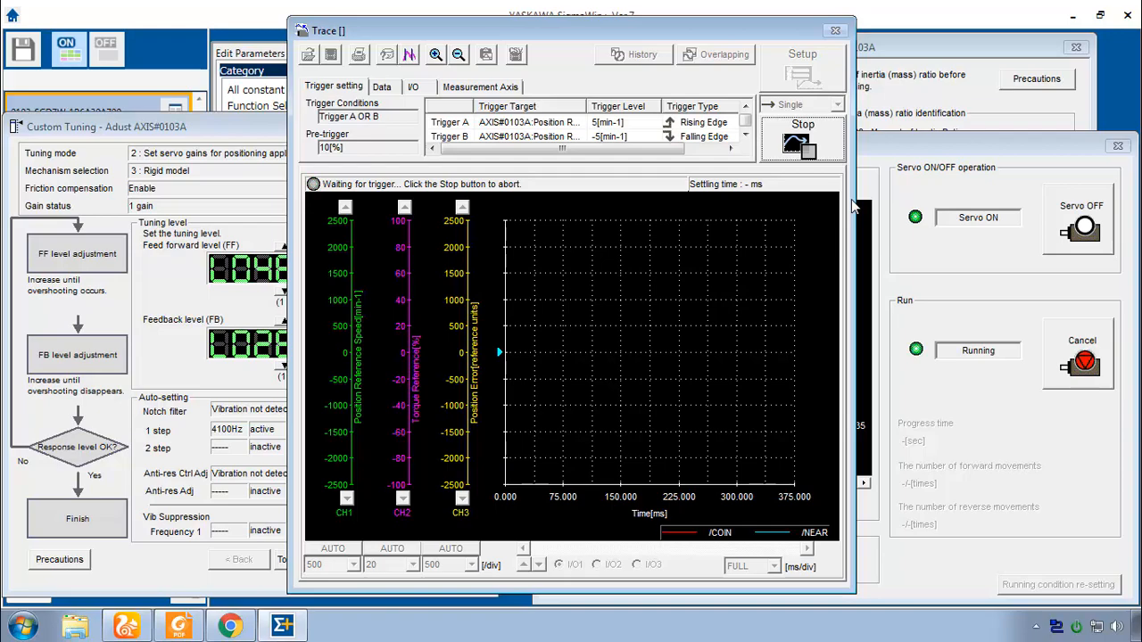
click(803, 139)
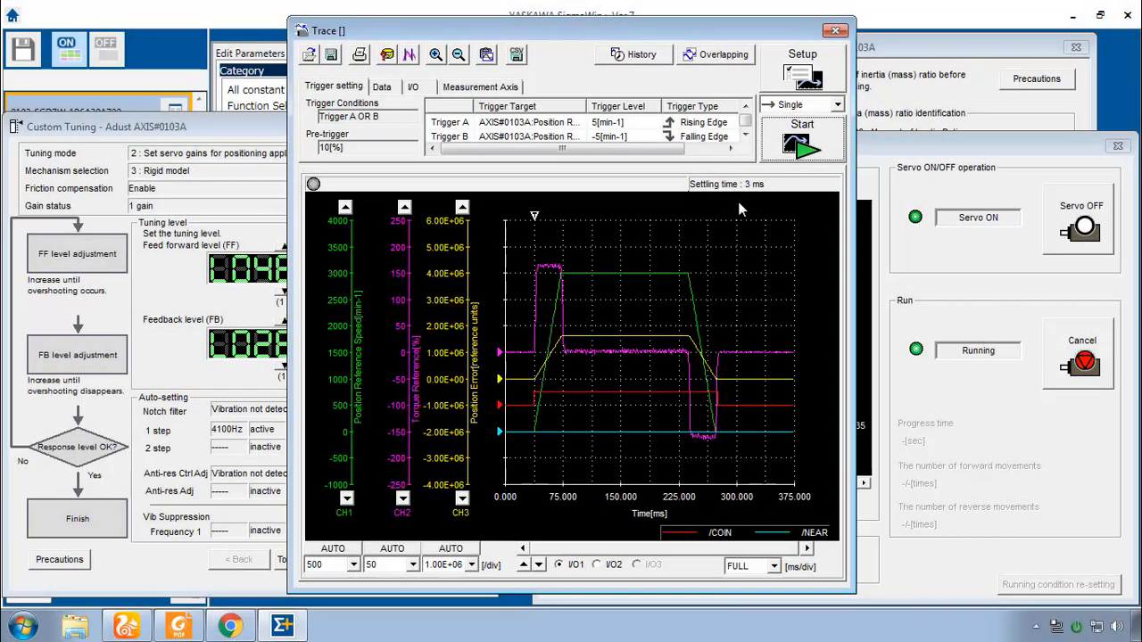
mouse_move(762, 204)
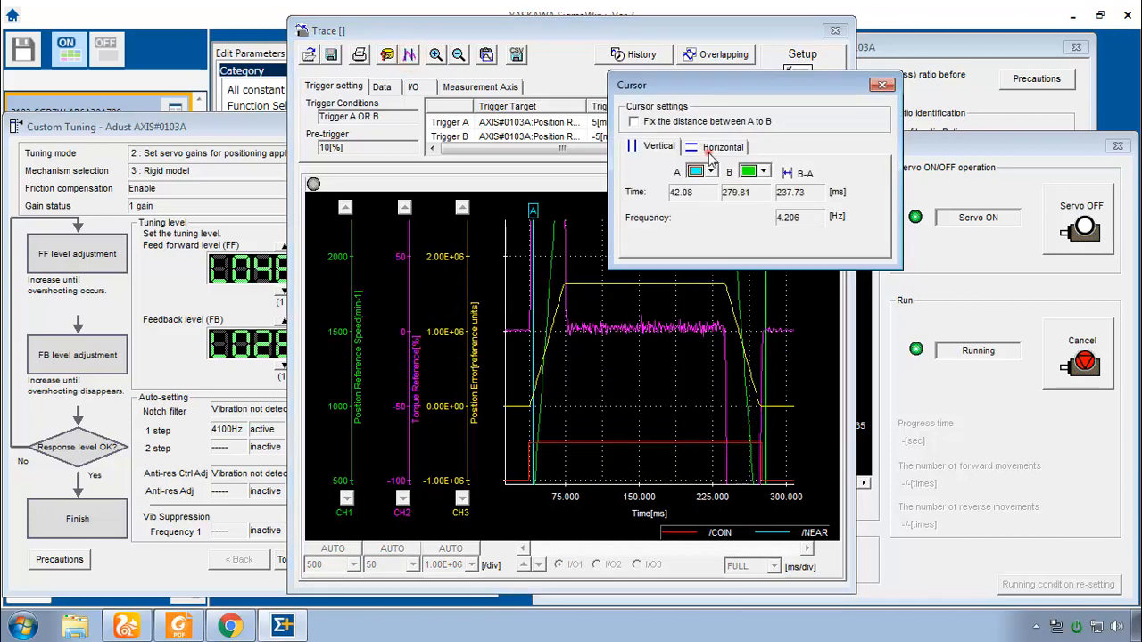
Measure the 3 ms settling with horizontal cursors positioned on the waveform.
click(691, 146)
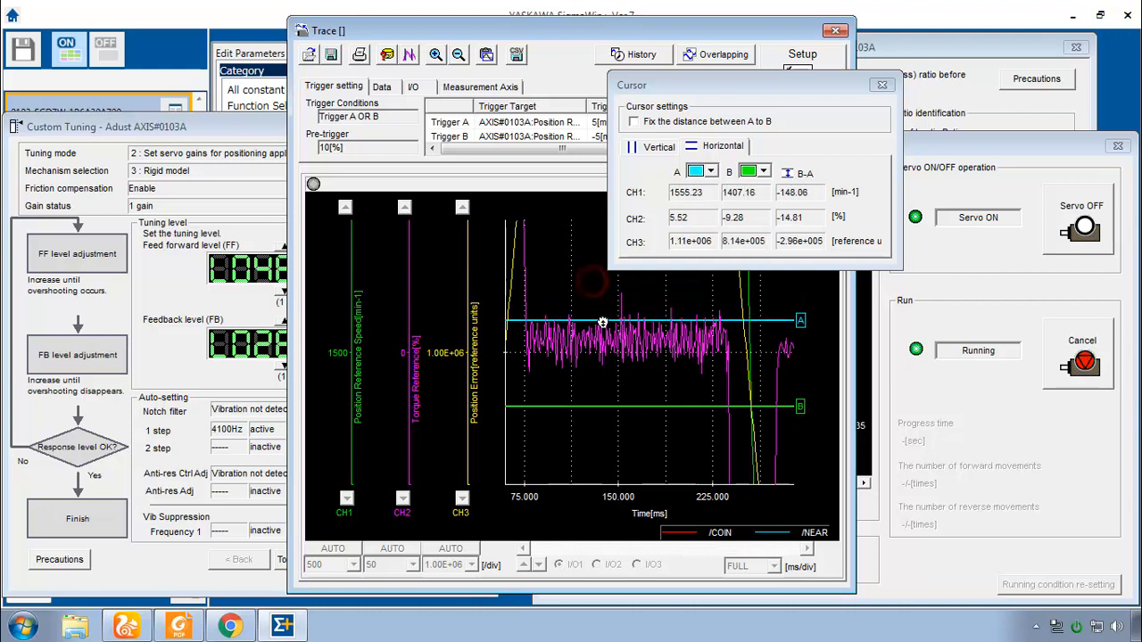
drag(603, 321, 625, 360)
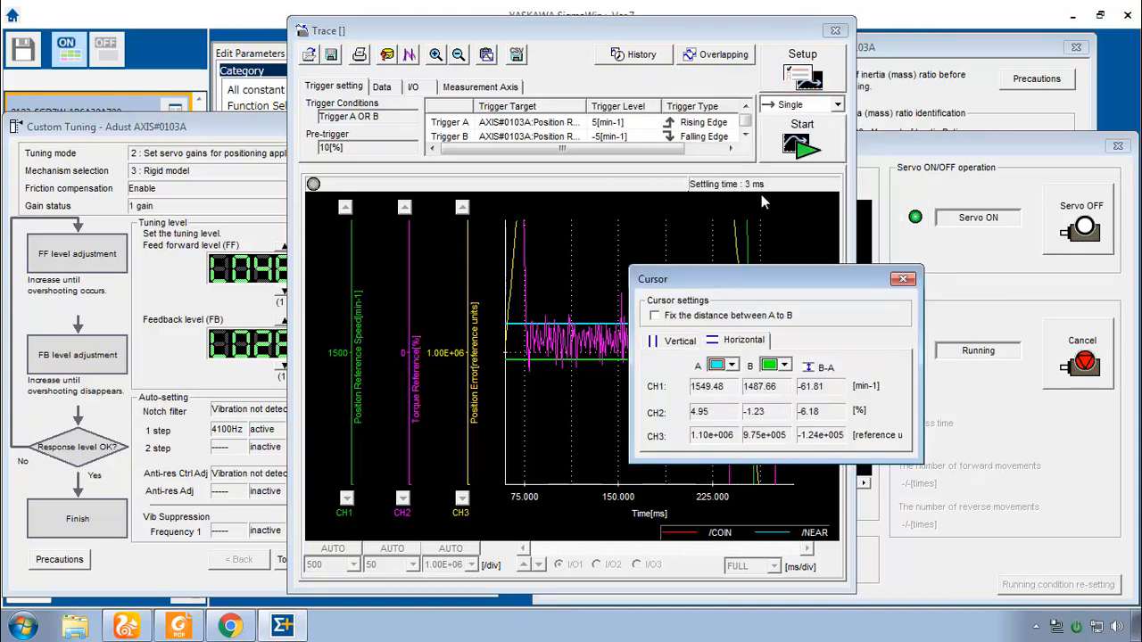
mouse_move(604, 249)
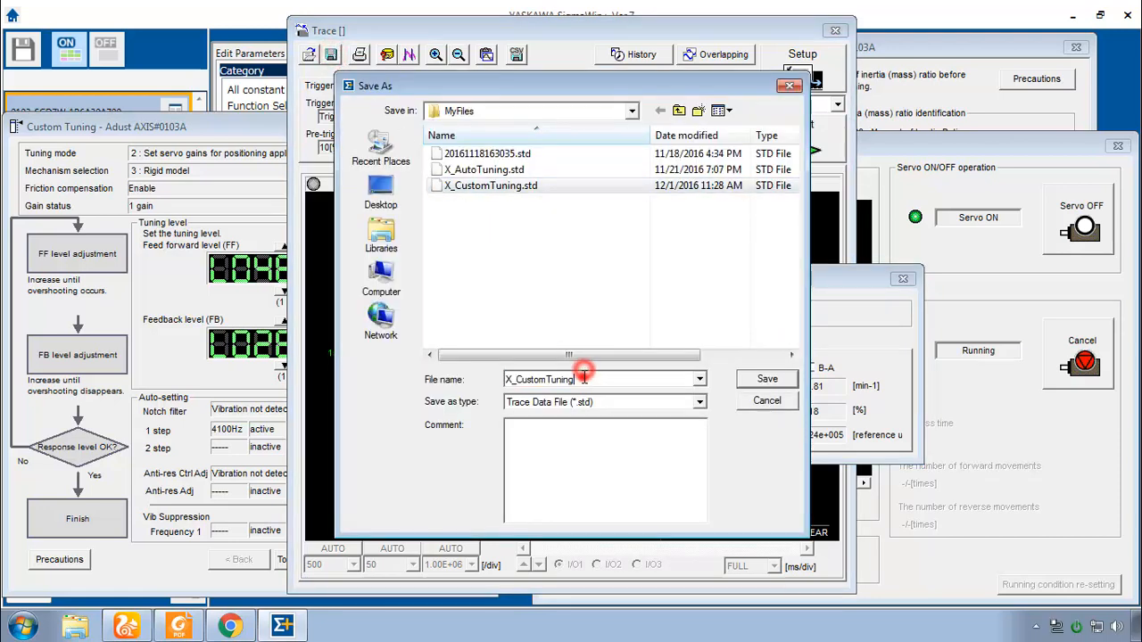
Save the trace again, then add the Typewriter note '13 ms @ 0.01 deg' to the results table.
click(767, 378)
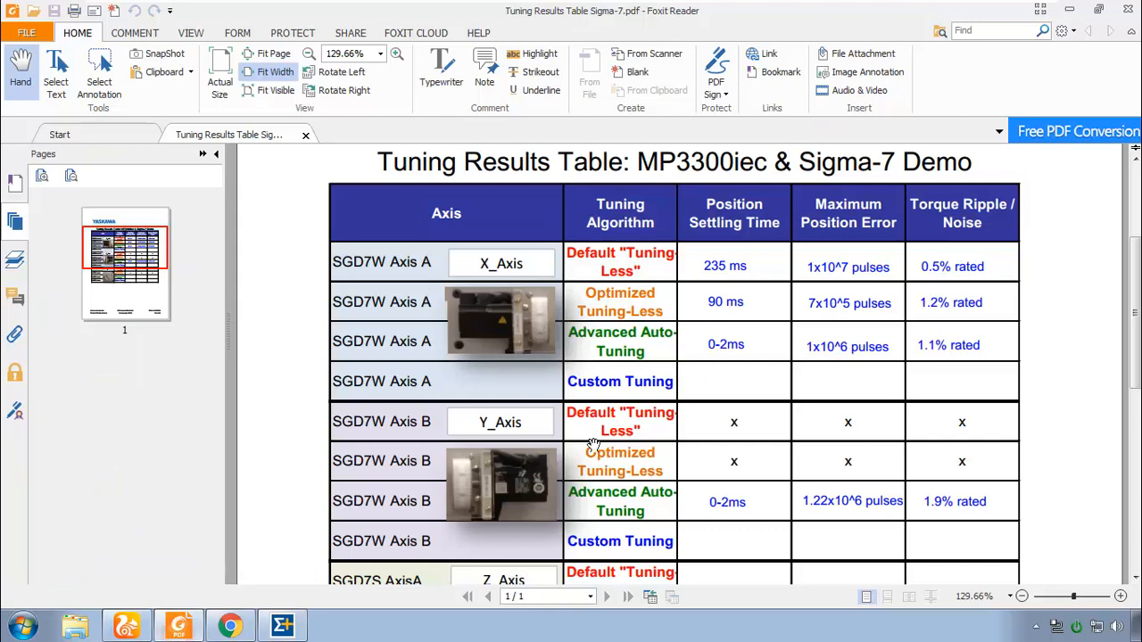
click(441, 62)
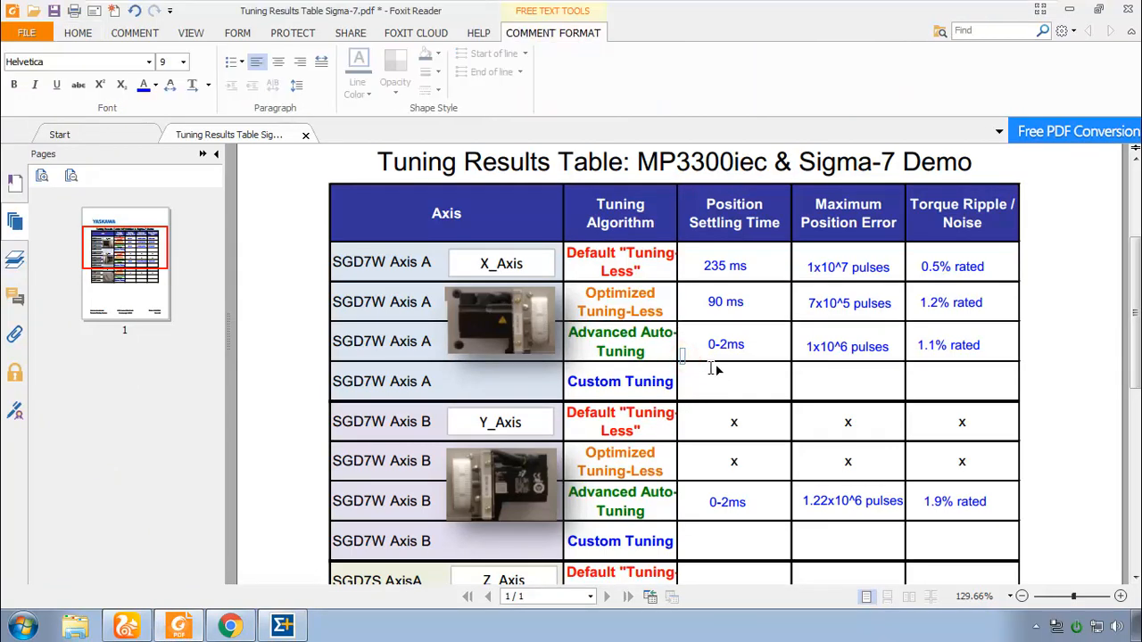
text(13 ms @)
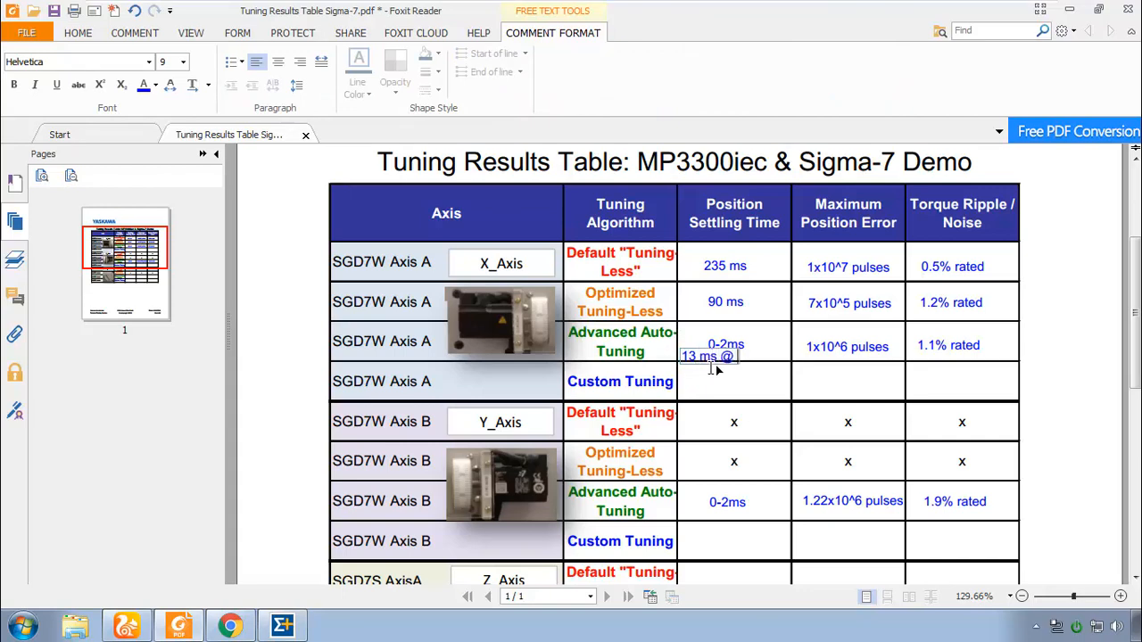
text(0.01)
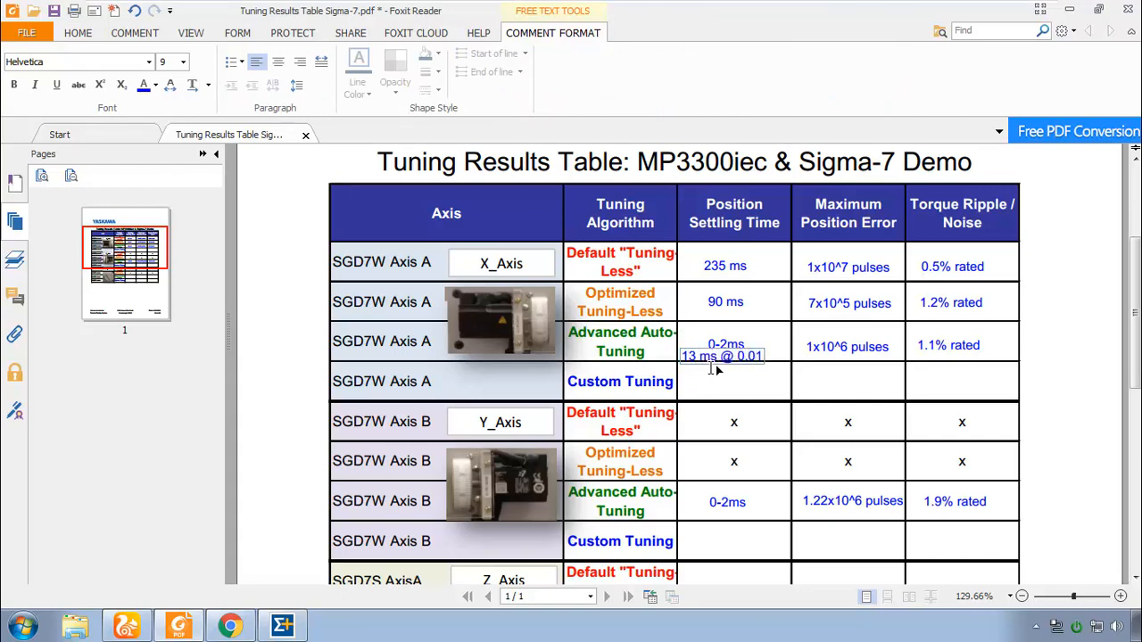
text(deg)
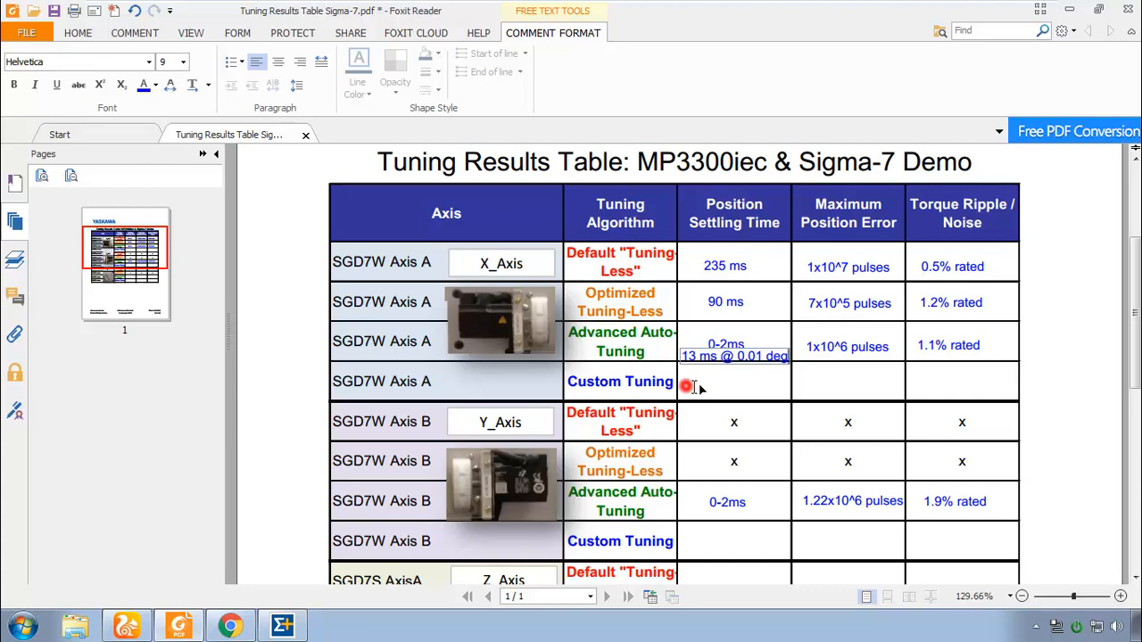
Enter 3ms settling and 1.66x10^6 maximum position error in the Axis A Custom Tuning row.
text(3ms)
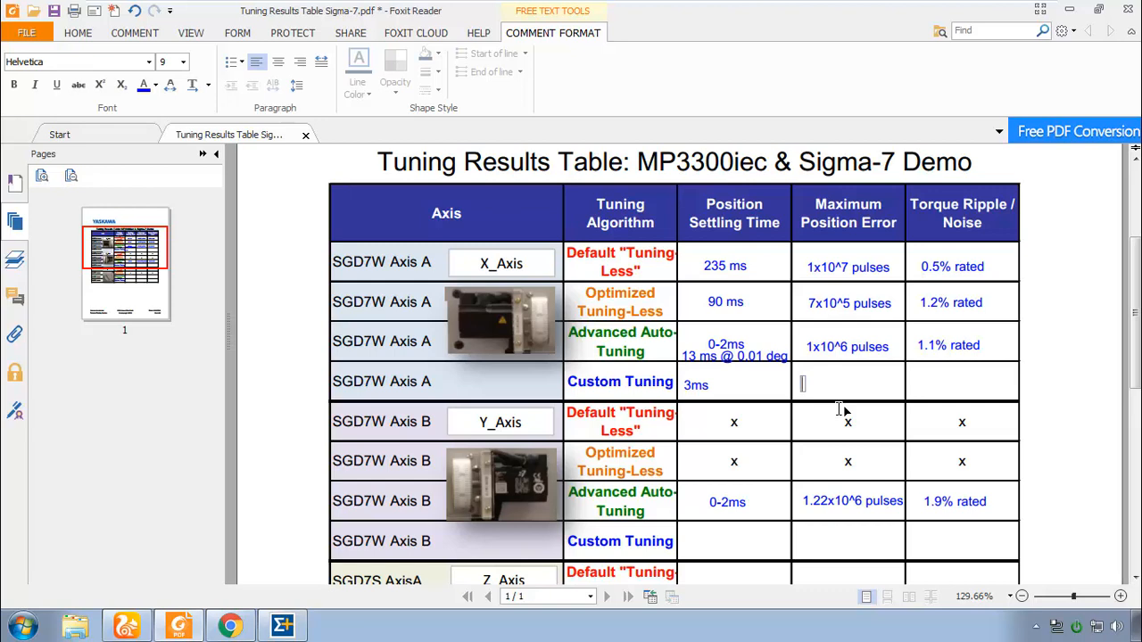
text(1.66x)
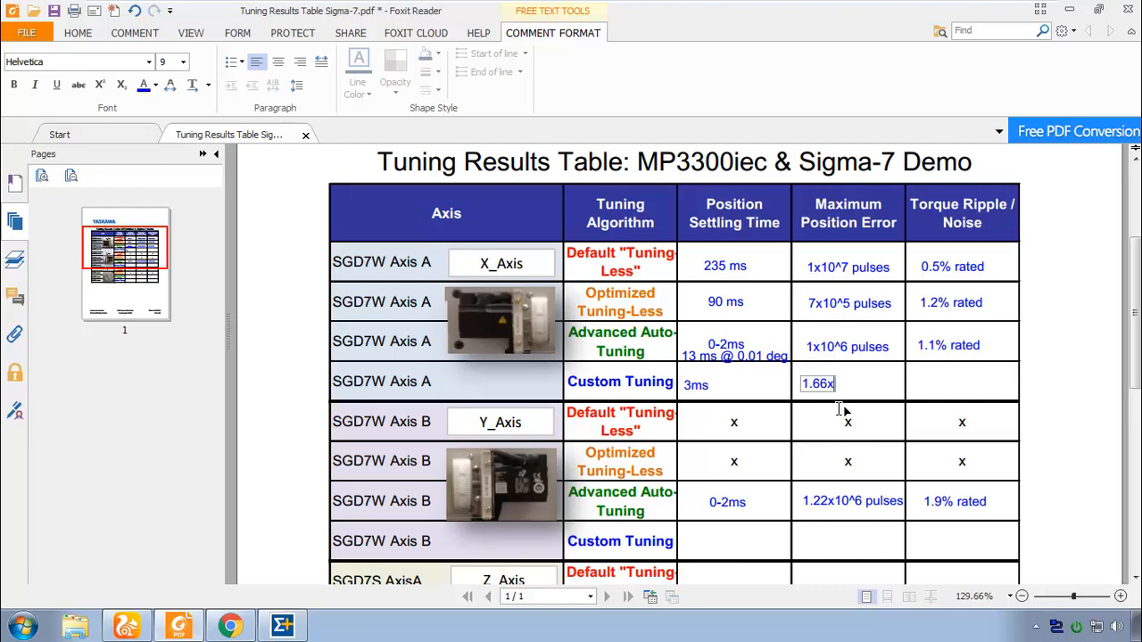
text(10^6)
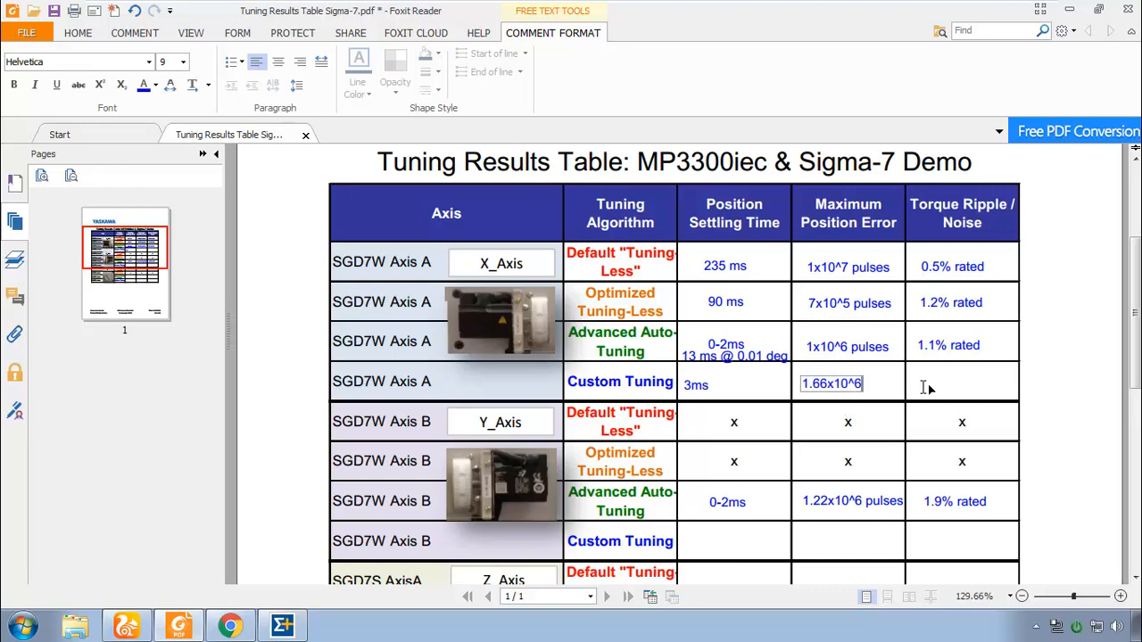
click(925, 386)
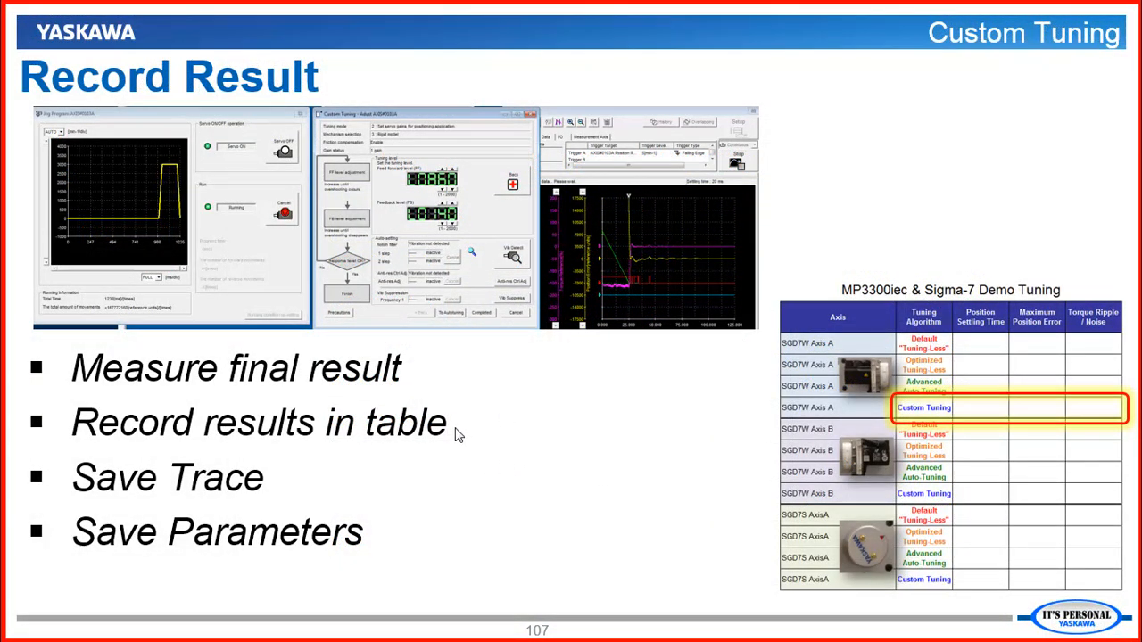
mouse_move(264, 485)
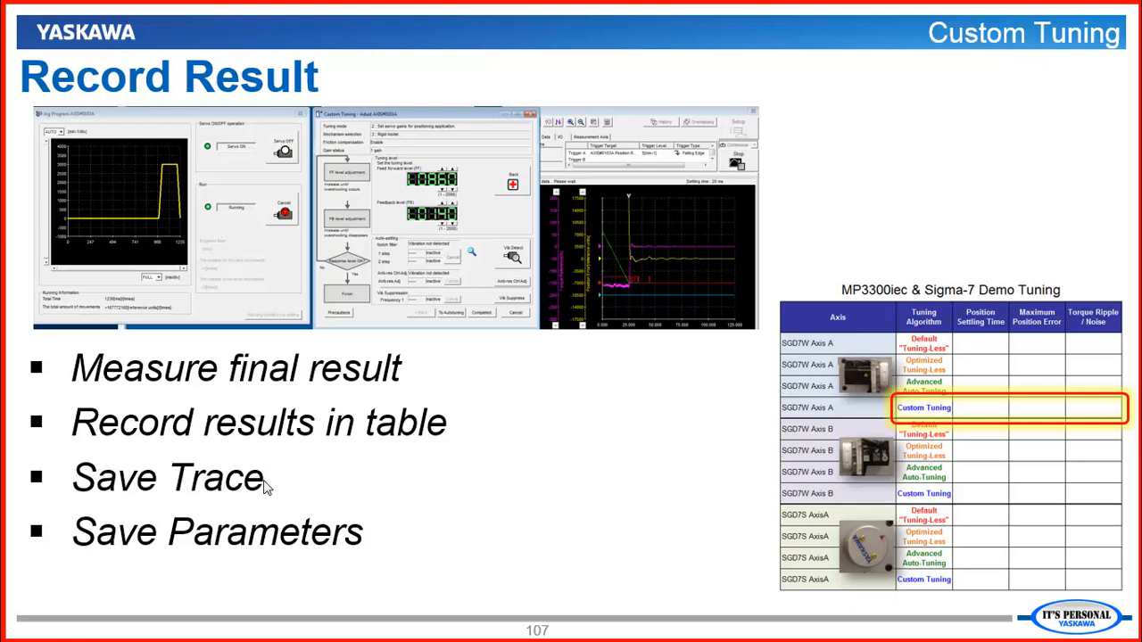
mouse_move(325, 522)
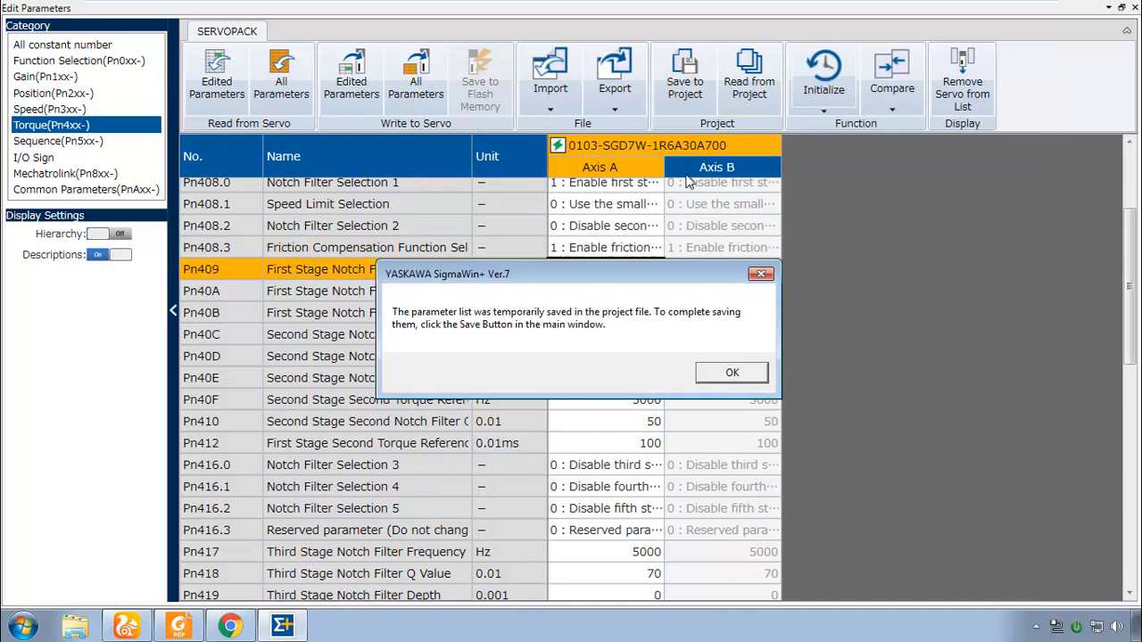
Acknowledge the temporary parameter save notice and bring the X_CustomTuning2 trace forward.
click(731, 373)
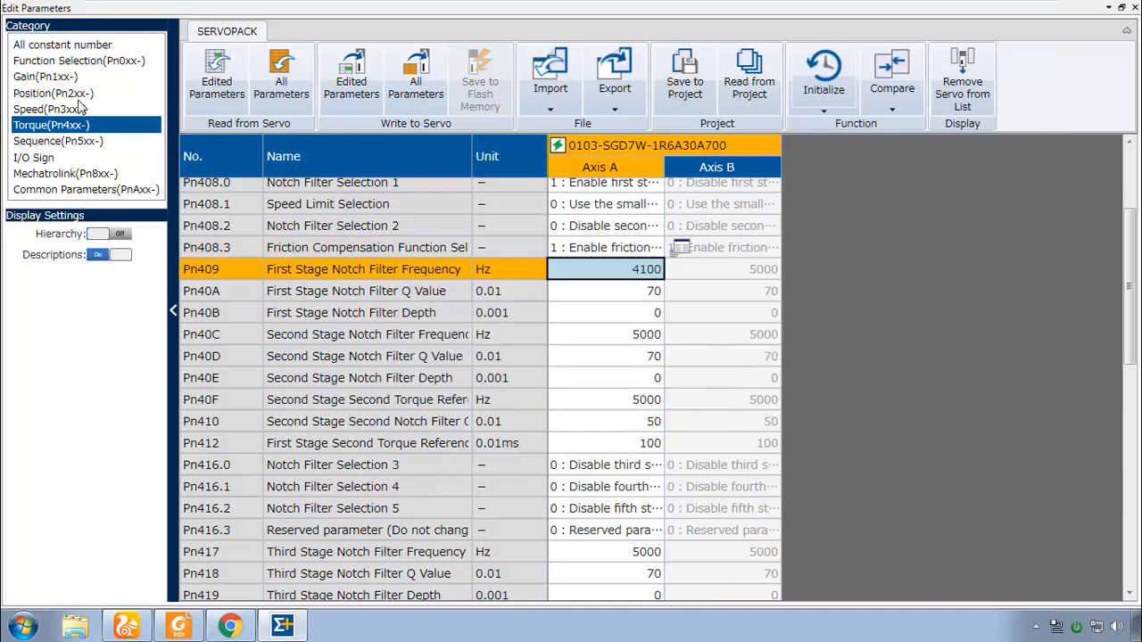
click(1110, 7)
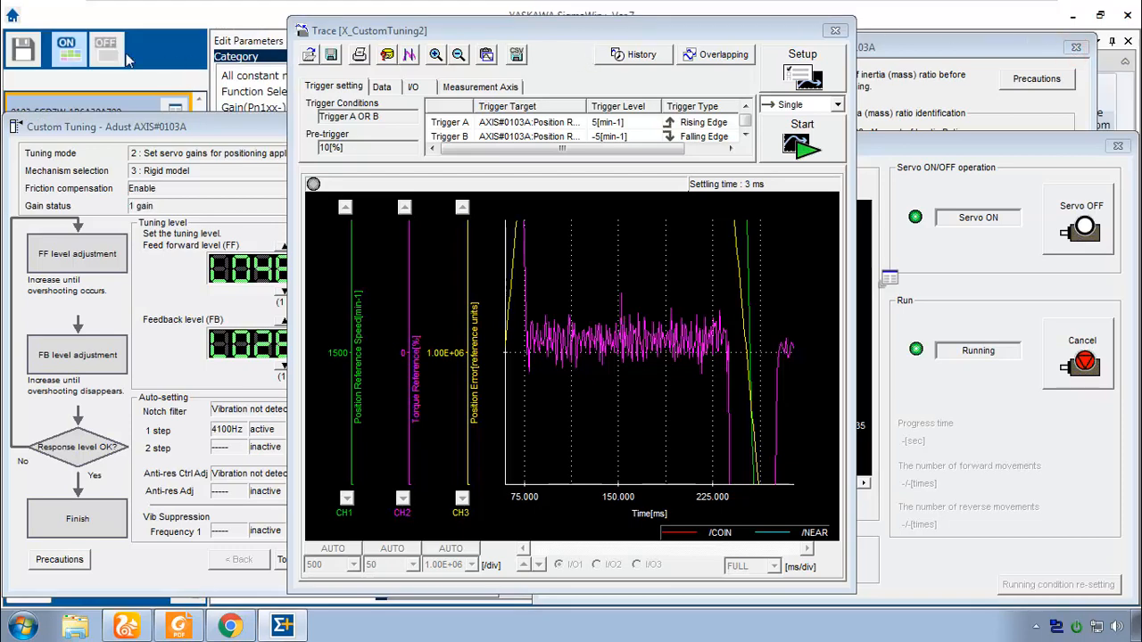
mouse_move(300, 96)
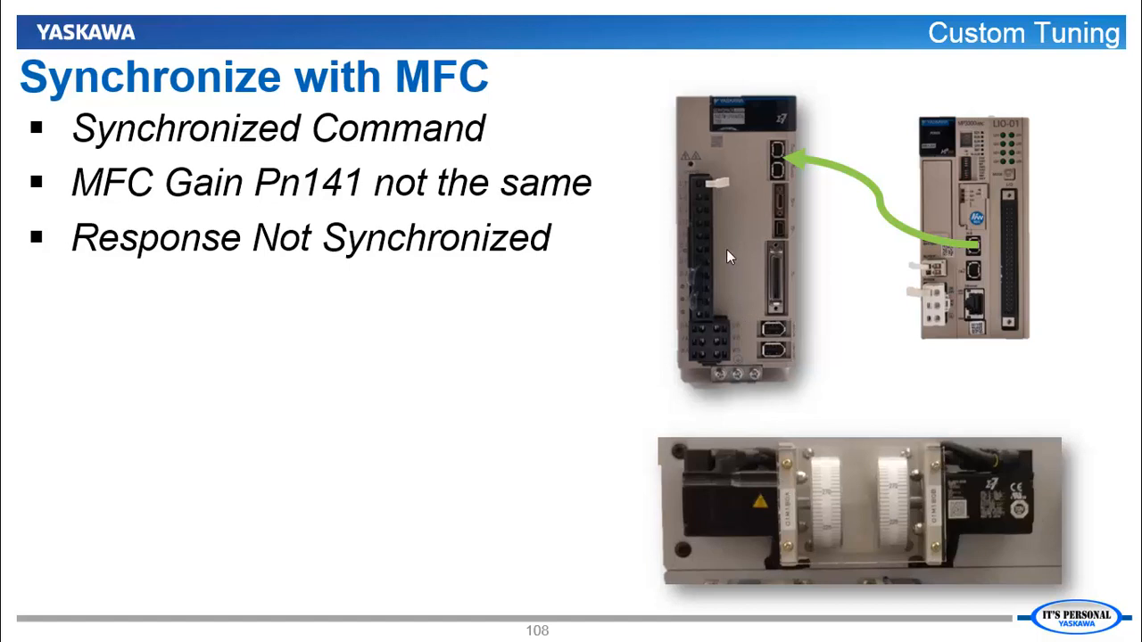
mouse_move(667, 155)
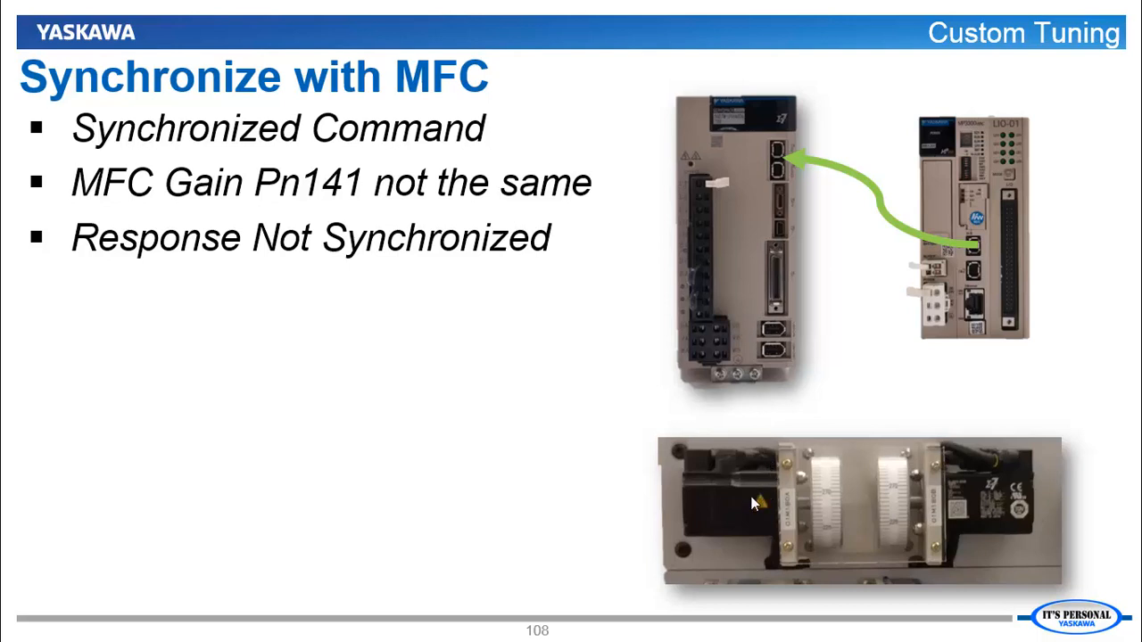
mouse_move(533, 373)
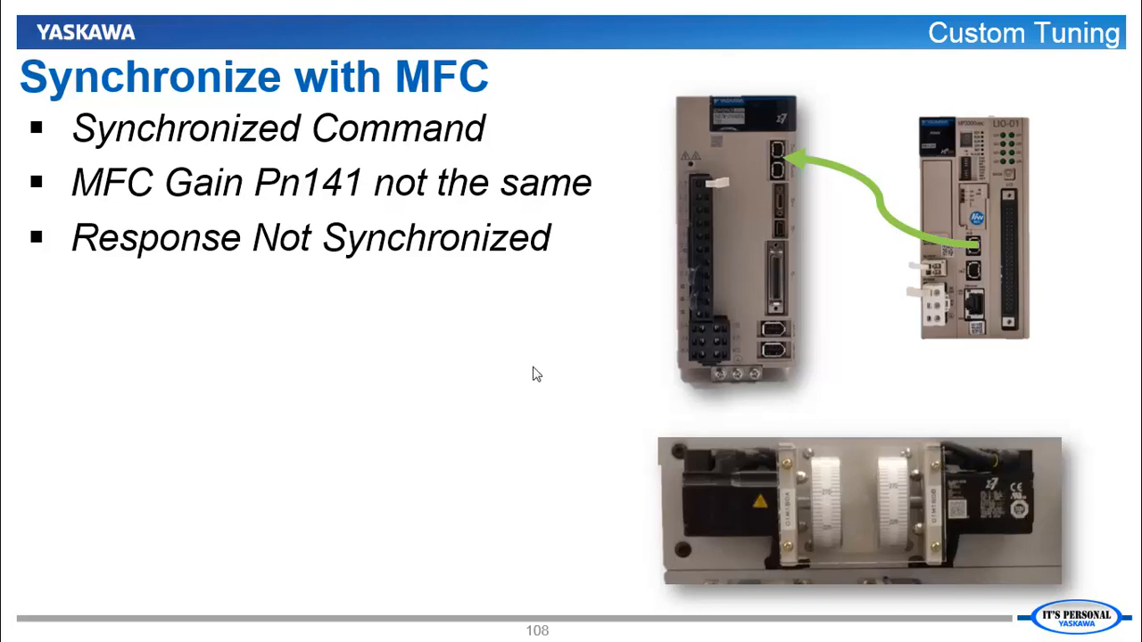
mouse_move(514, 318)
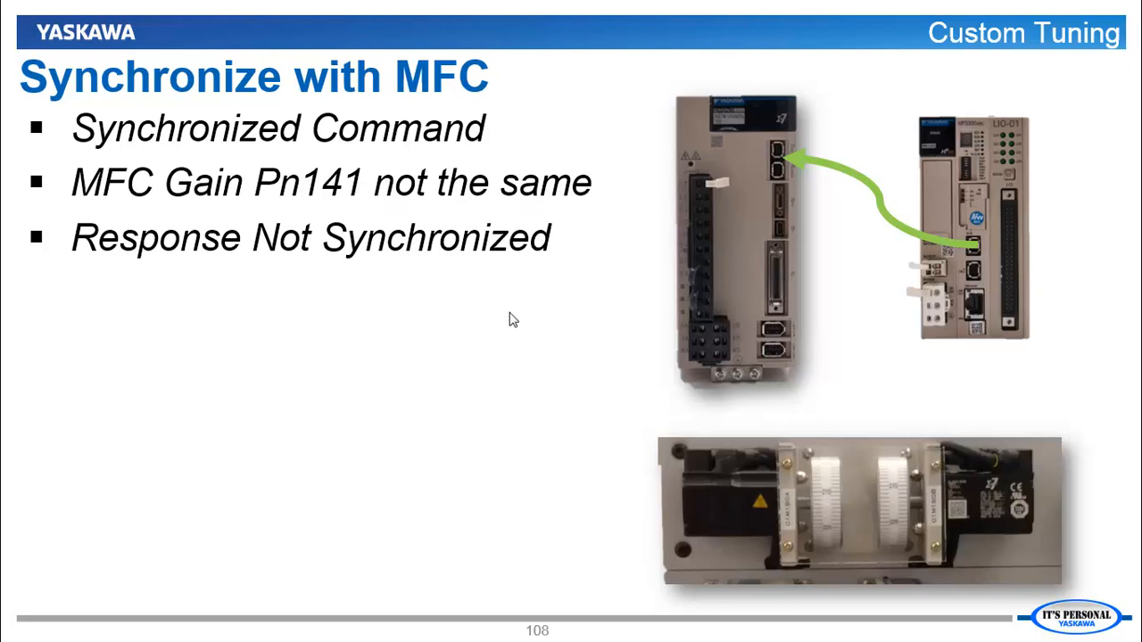
Advance the slideshow to the Synchronize with MFC slide.
key(Right)
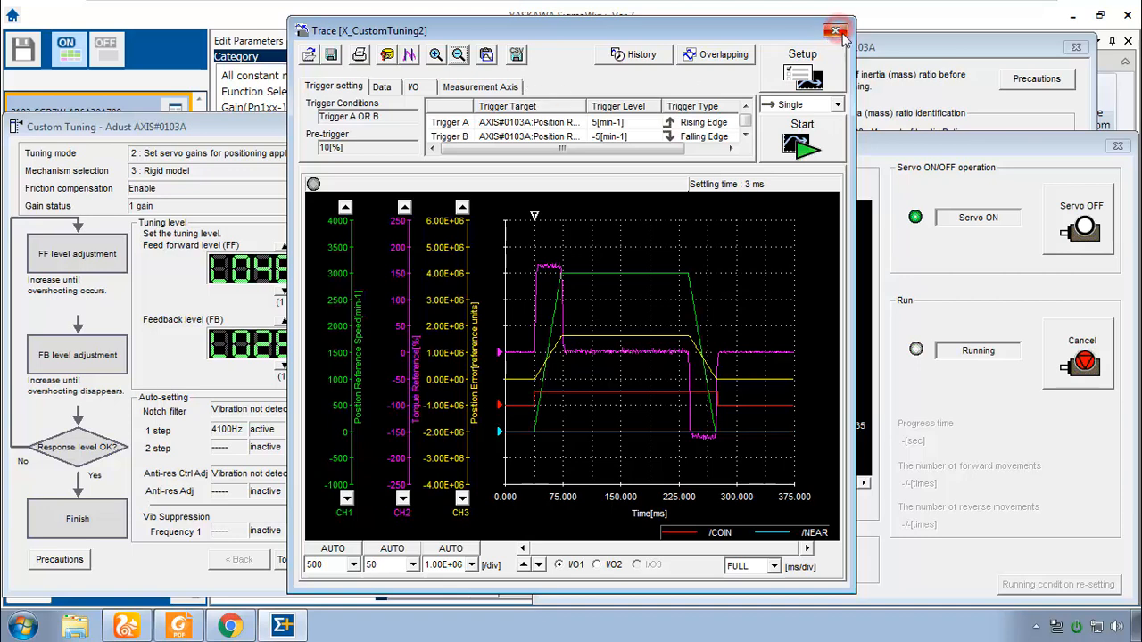
Close the trace, accept the Jog Program warning and mark Axis A custom tuning Completed.
click(835, 32)
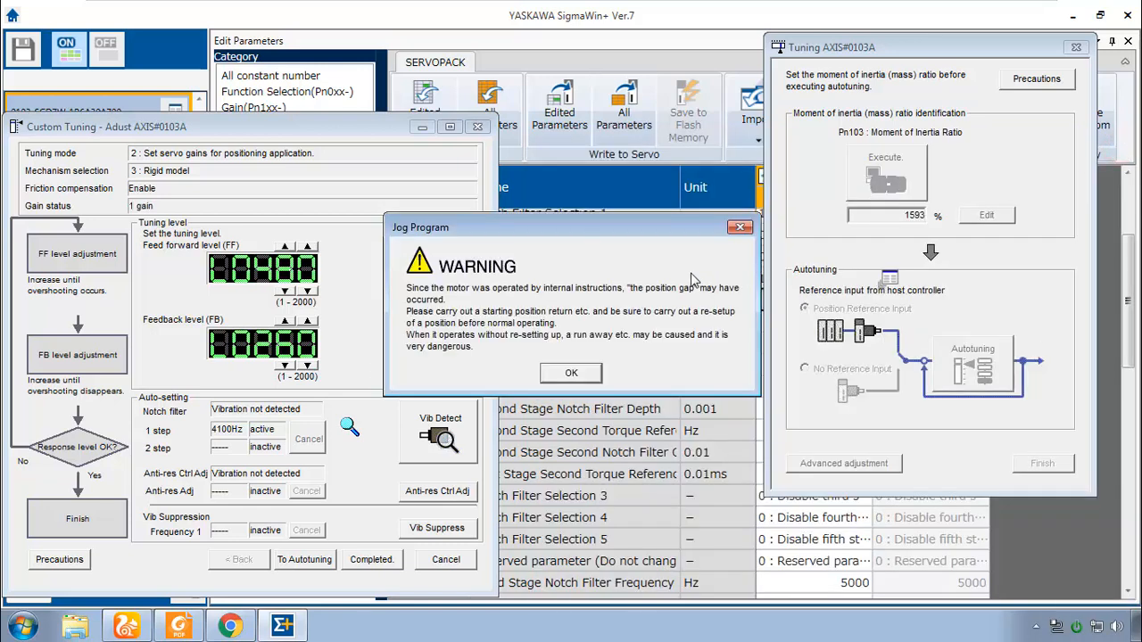
click(571, 373)
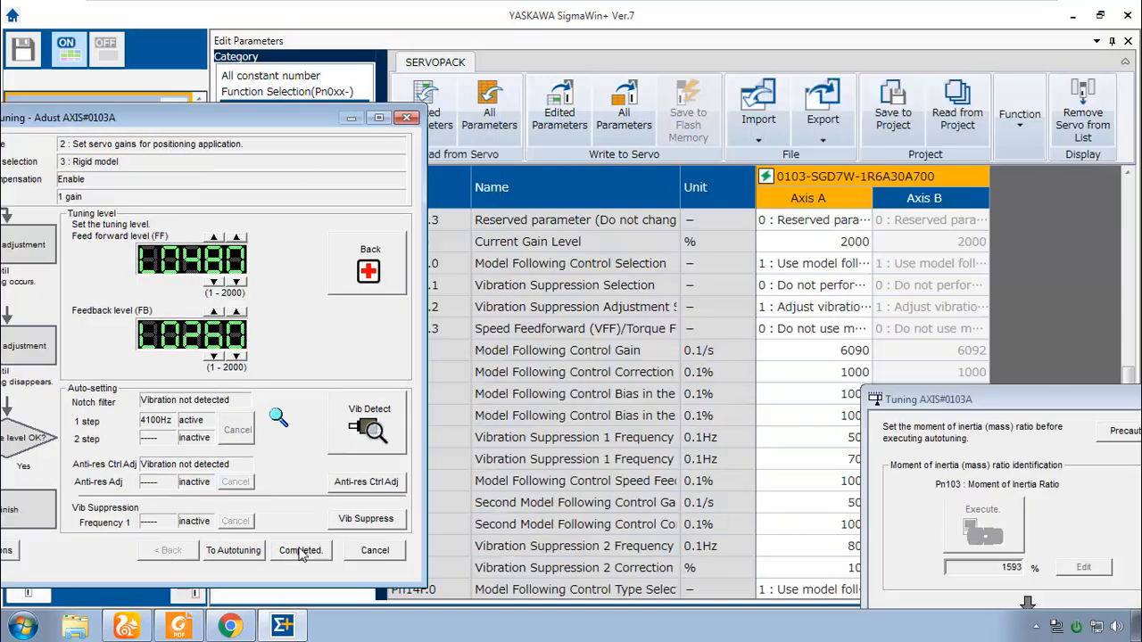
click(300, 550)
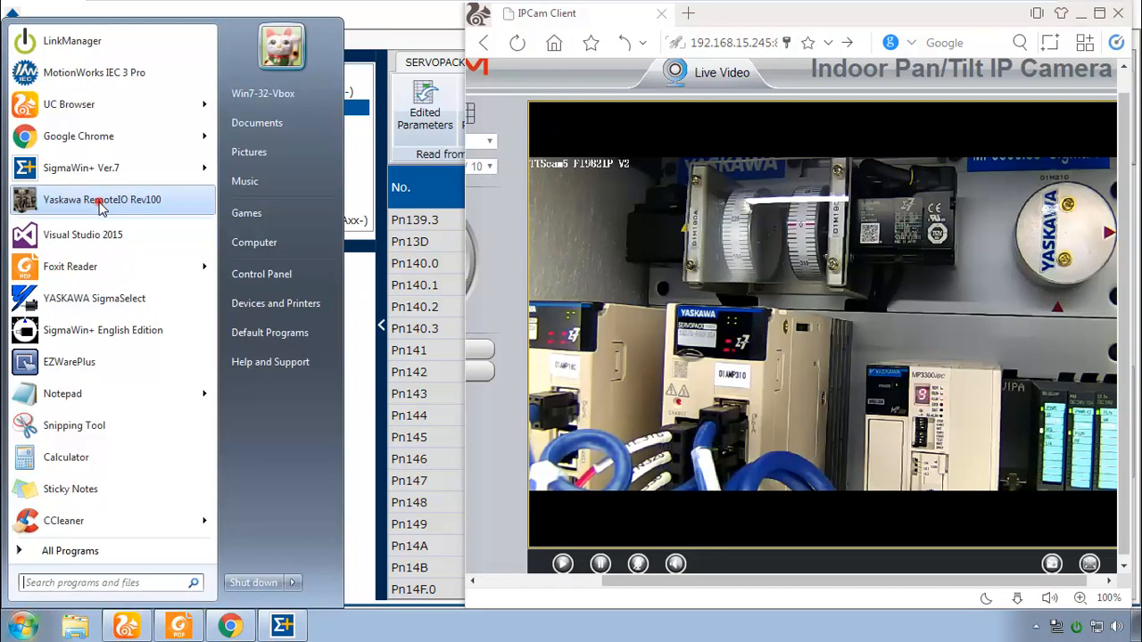
Launch Yaskawa RemoteIO Rev100 and jog the X axis forward repeatedly.
click(101, 200)
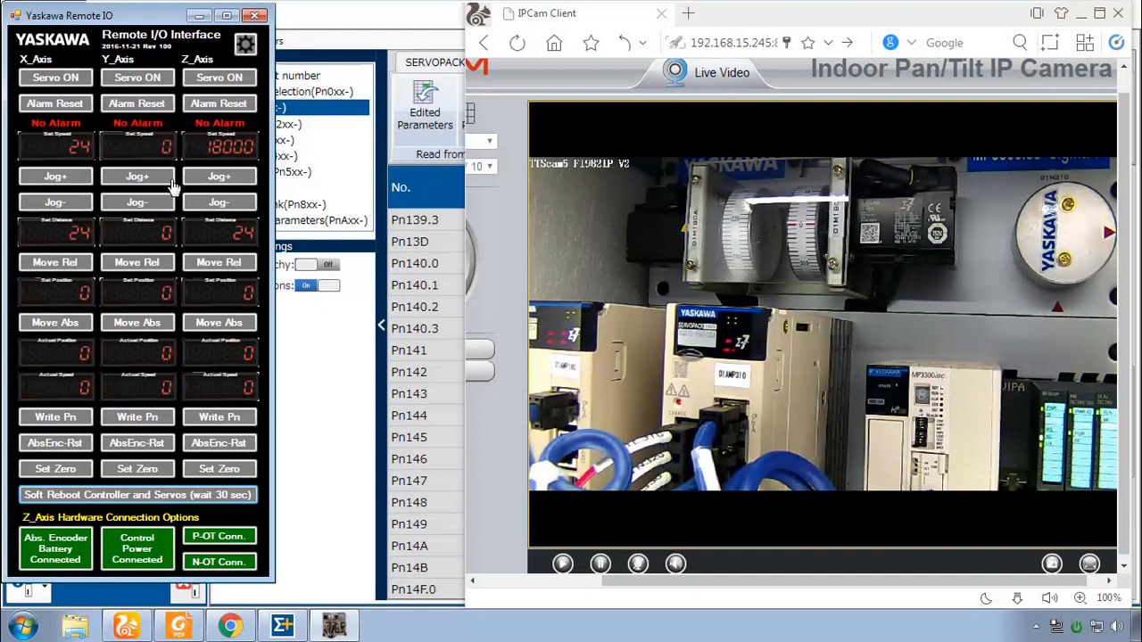
click(55, 176)
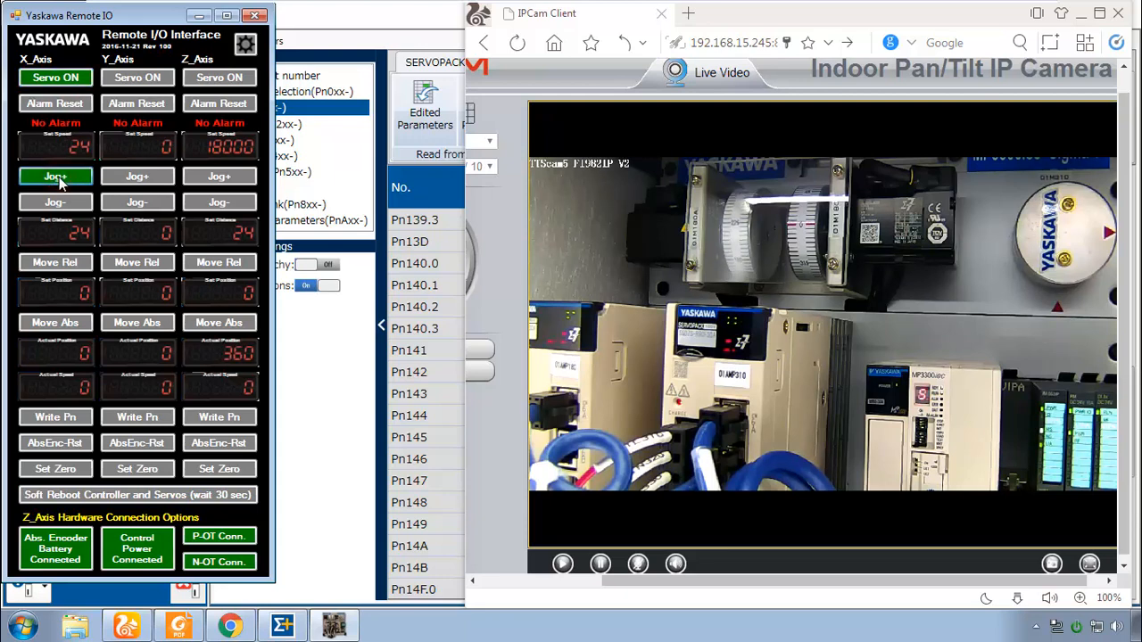
click(56, 177)
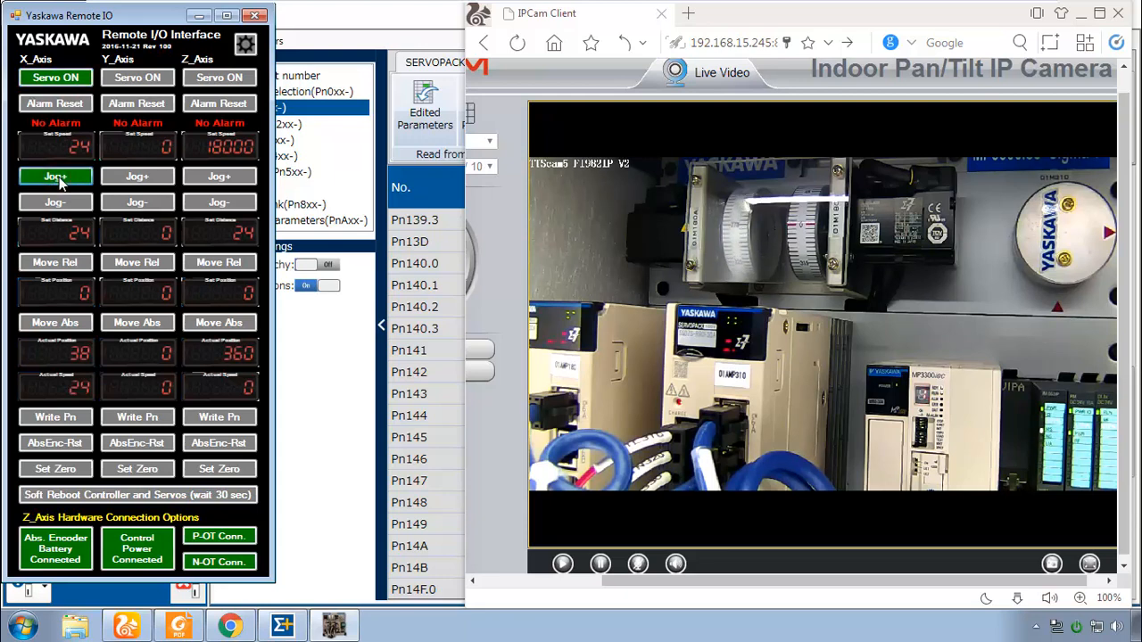
click(56, 177)
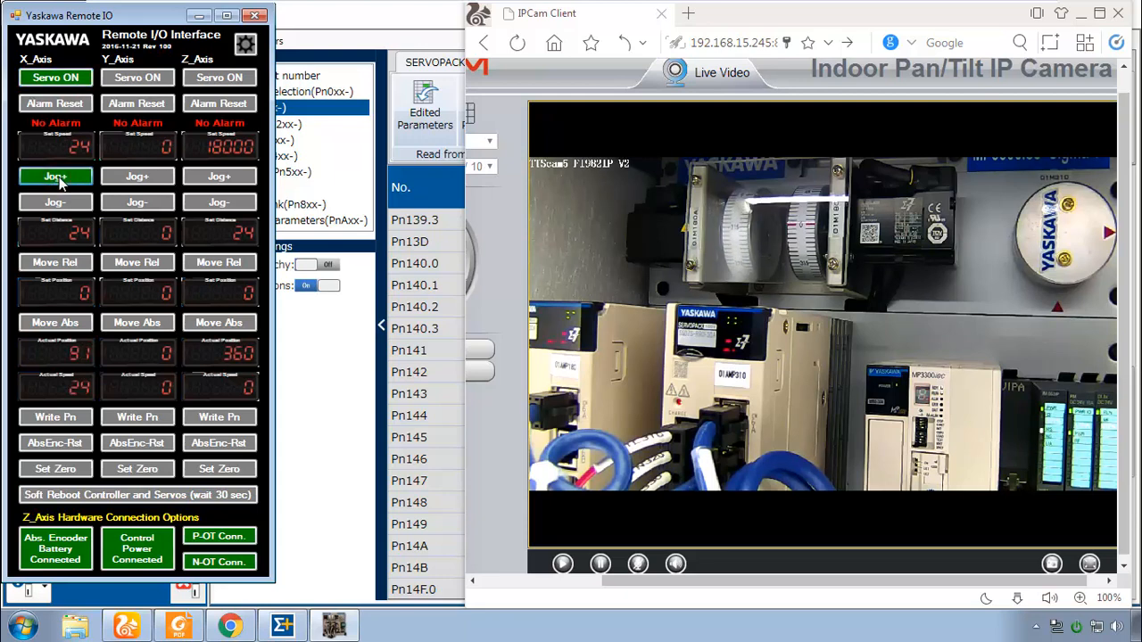
click(56, 177)
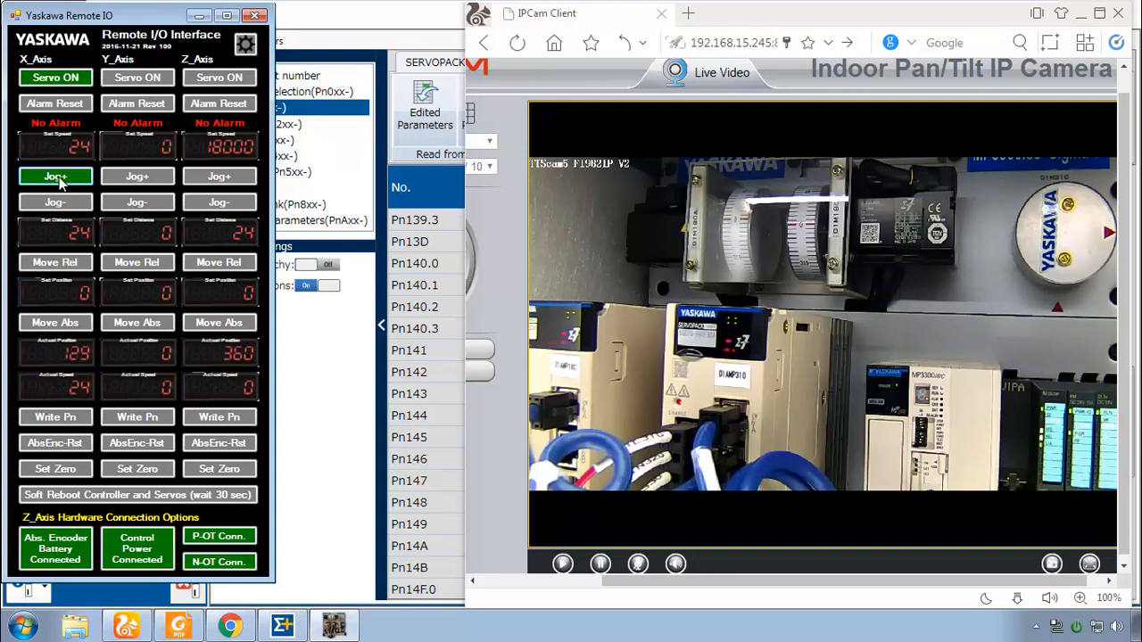
click(53, 176)
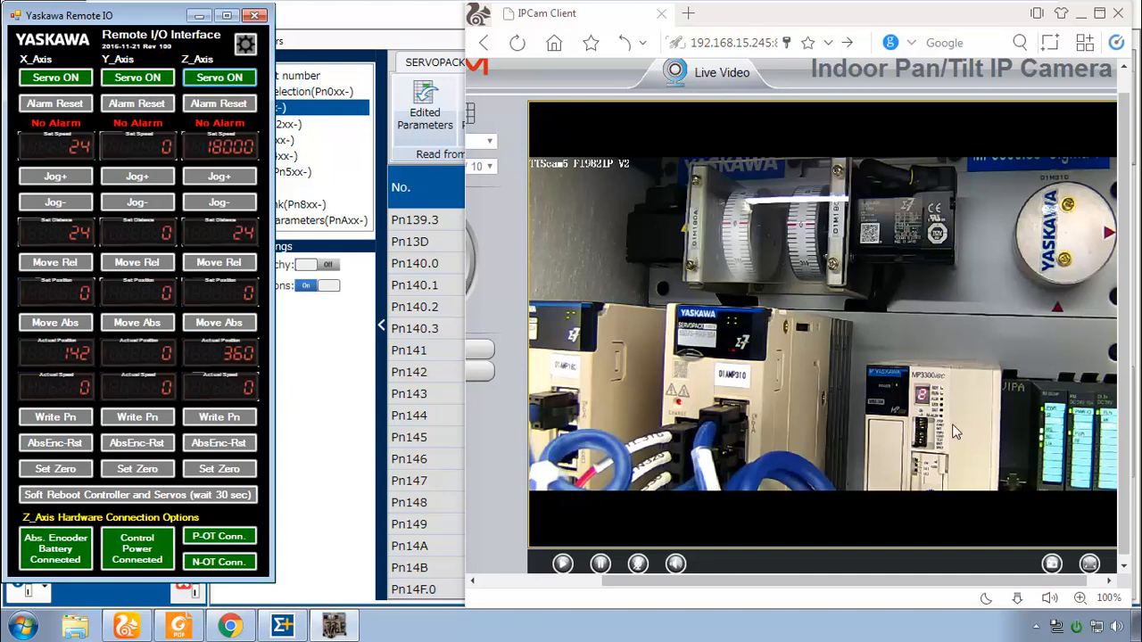
mouse_move(962, 431)
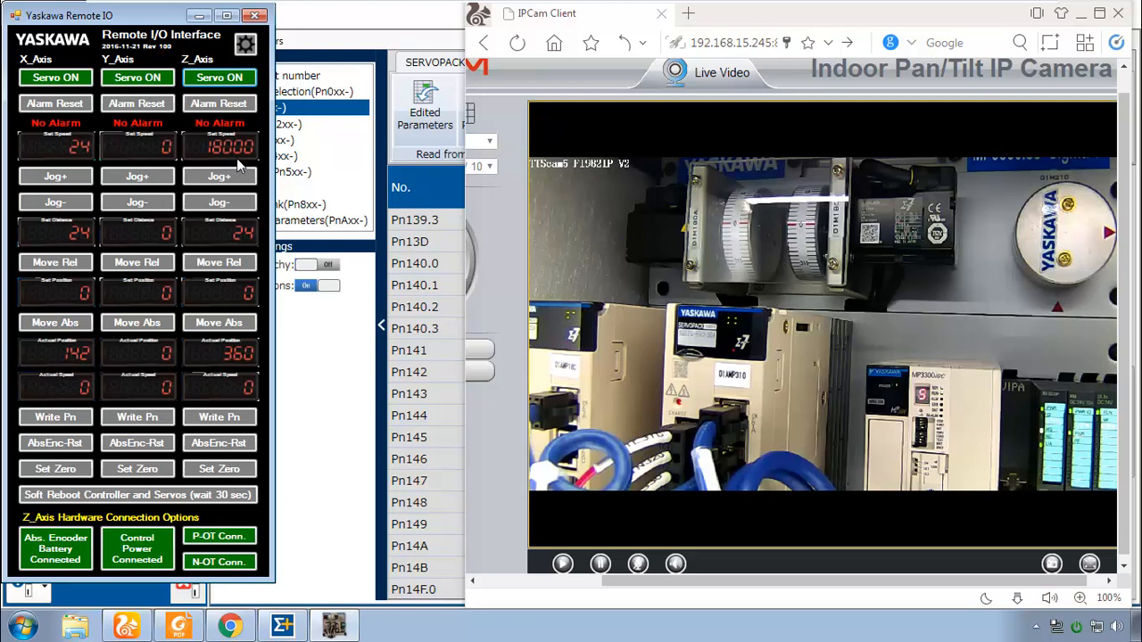
mouse_move(821, 230)
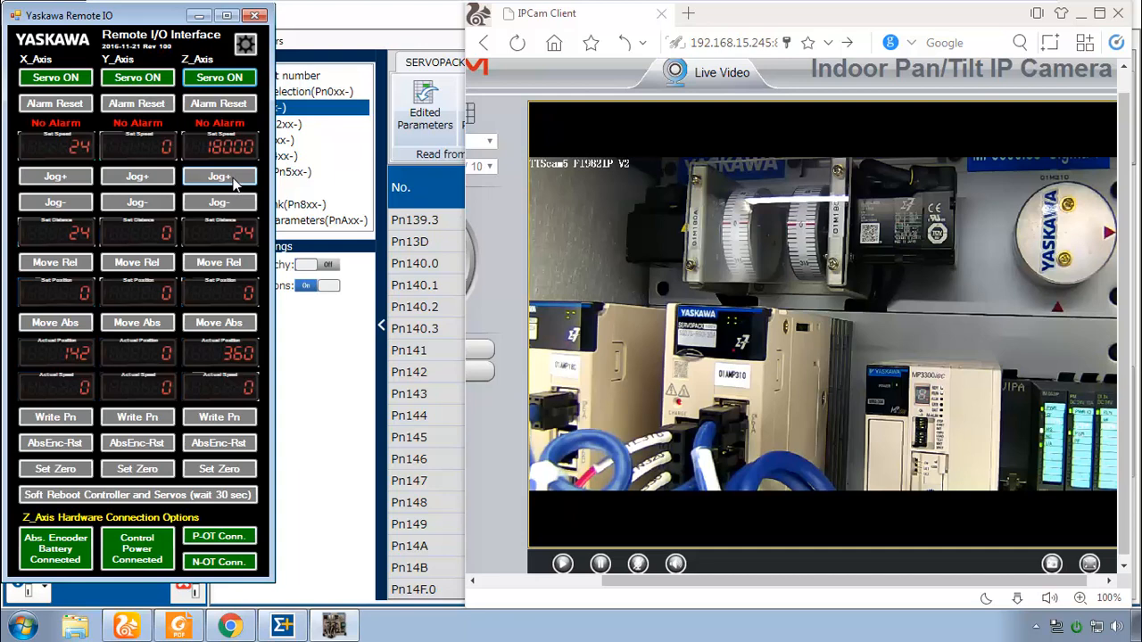
Jog the Z axis forward until it reaches 18000.
click(217, 177)
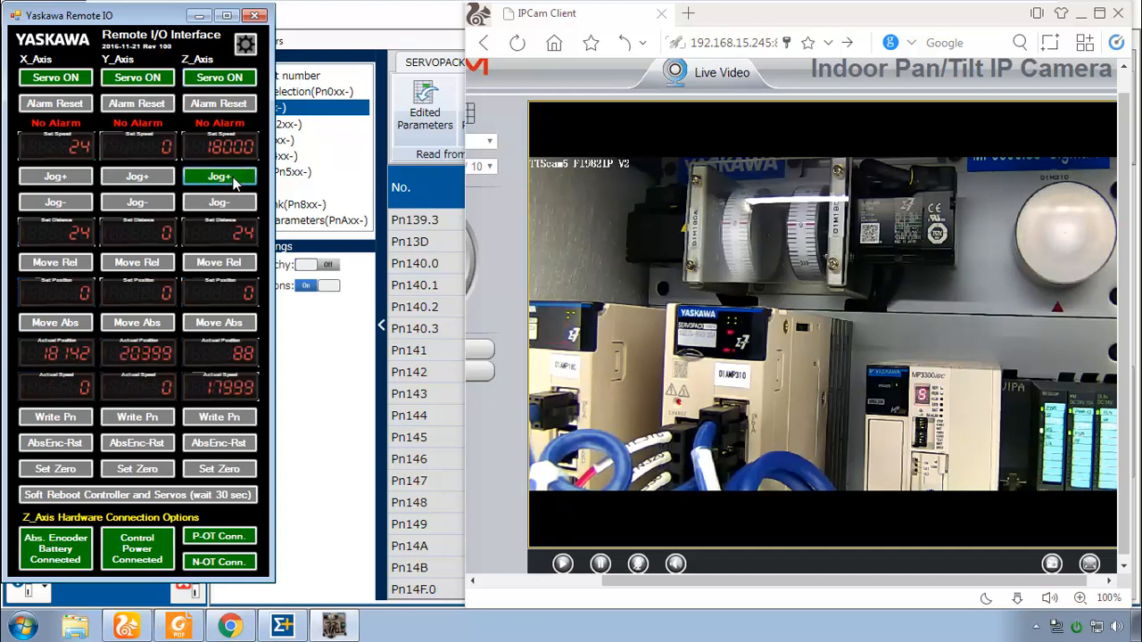
click(220, 177)
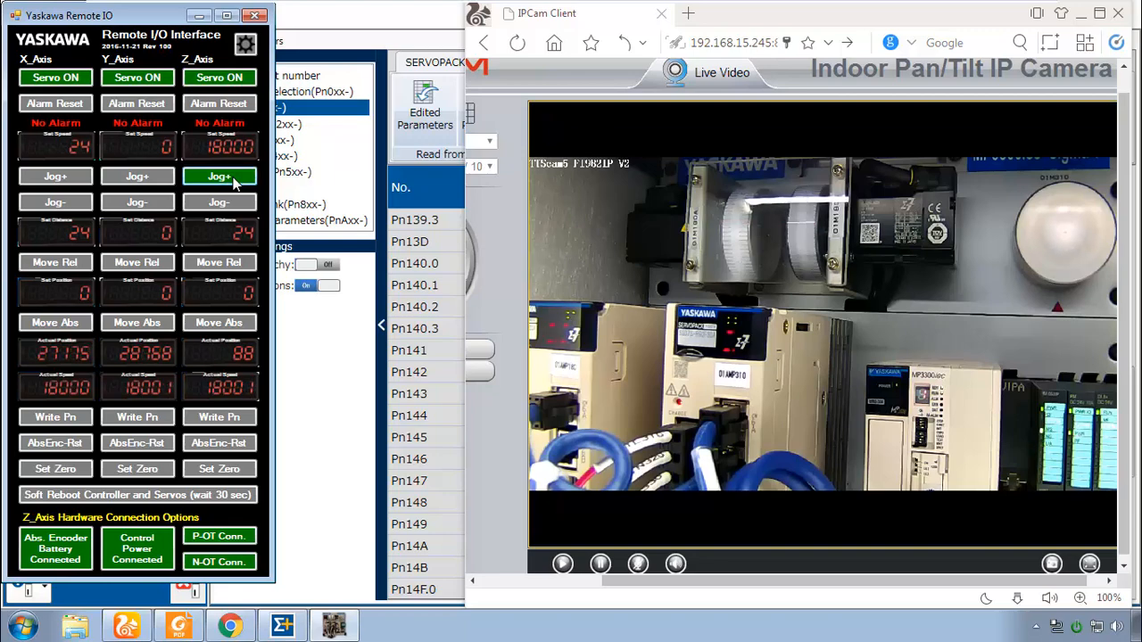
click(217, 177)
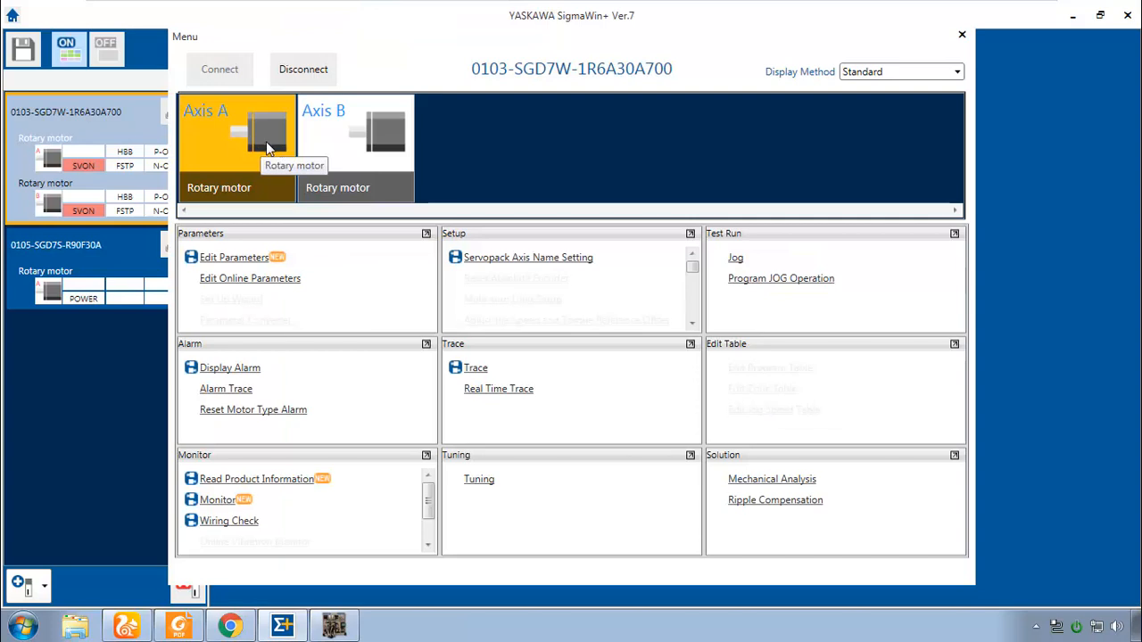
Select AXIS#0103B, choose Mechanism 3: Rigid model, accept Pn103 = 1635 and bring up the function menu.
click(364, 147)
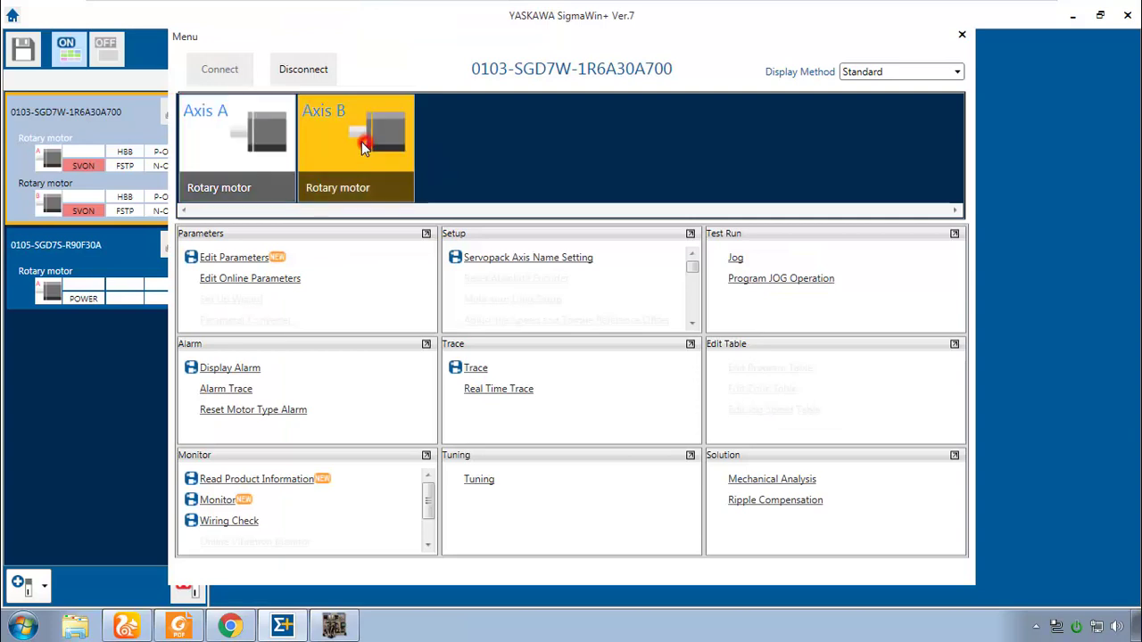
click(364, 146)
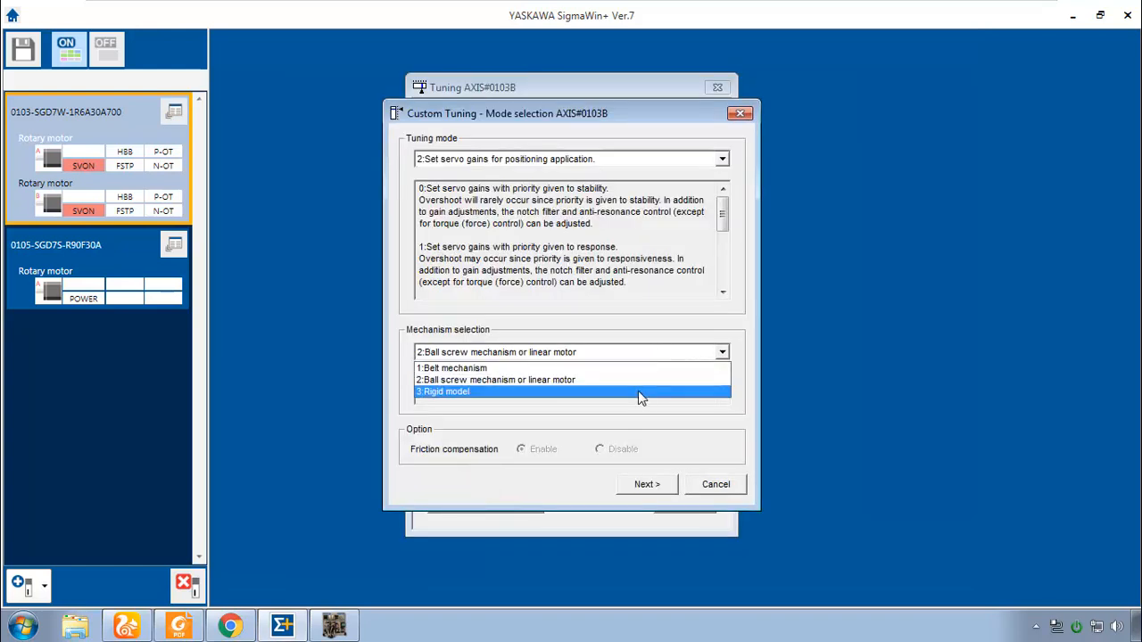
click(646, 485)
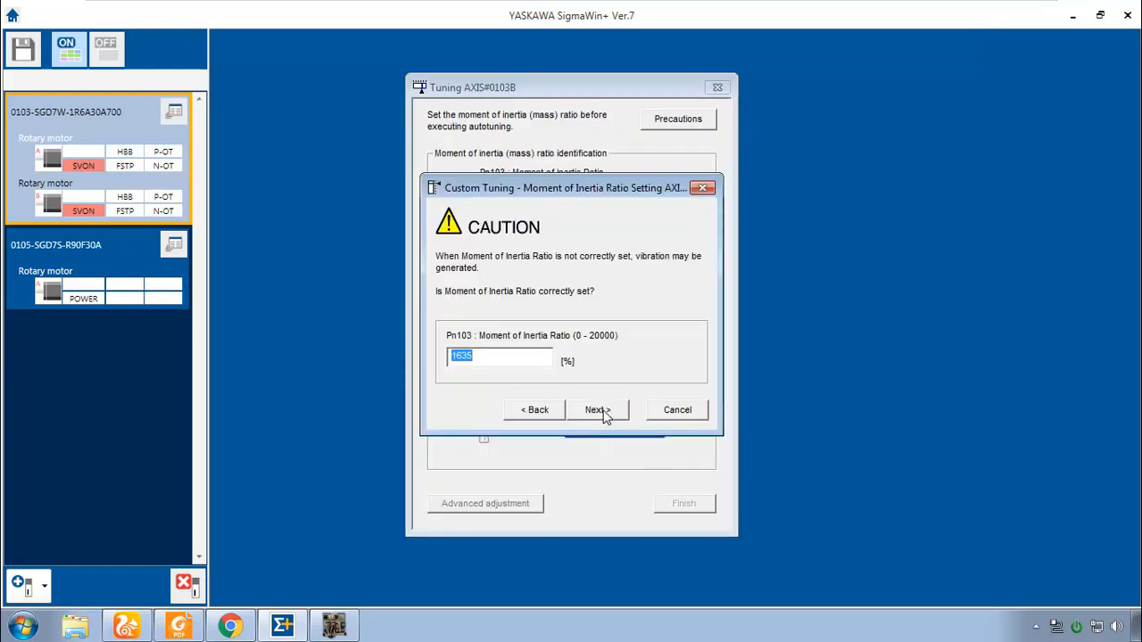
click(598, 409)
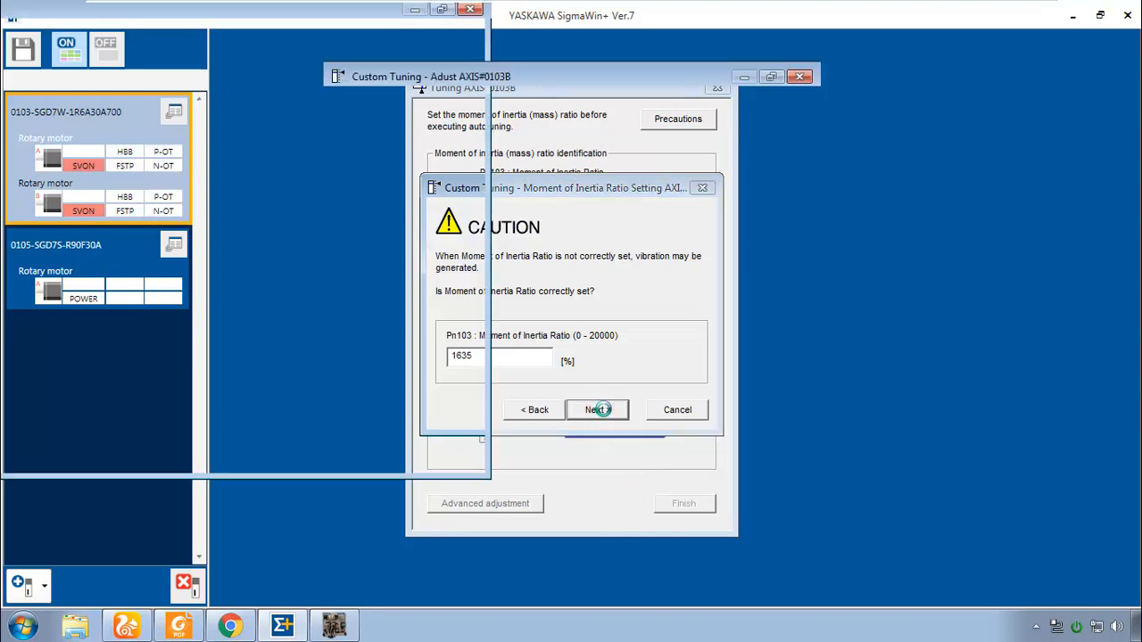
click(596, 408)
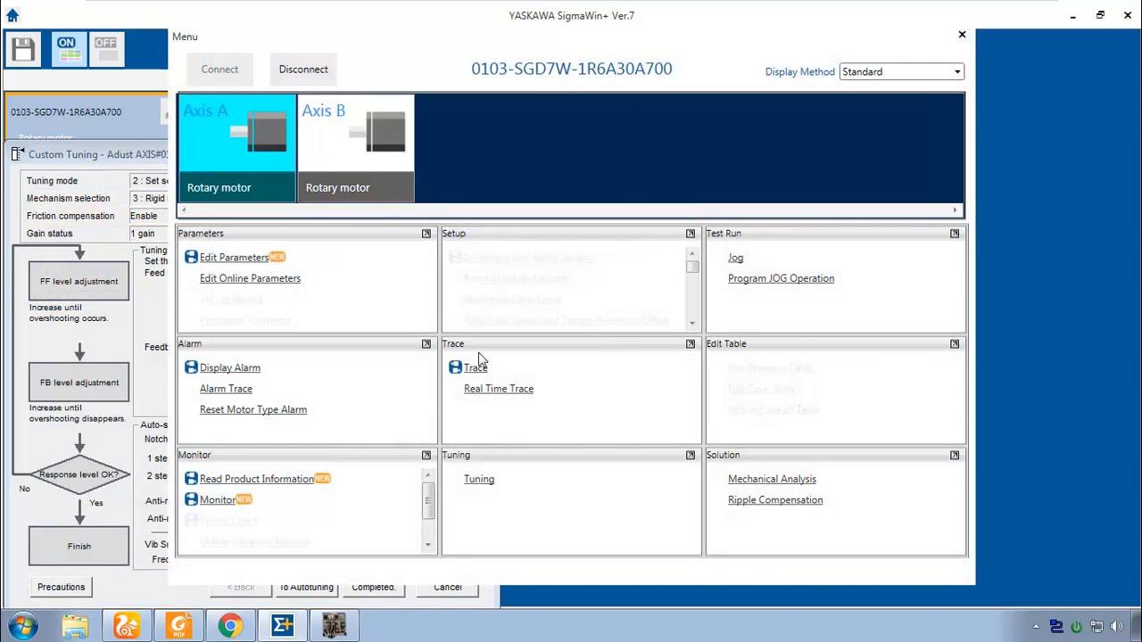
Set the trace to measure both AXIS#0103A and AXIS#0103B with High-precision trace enabled.
click(473, 367)
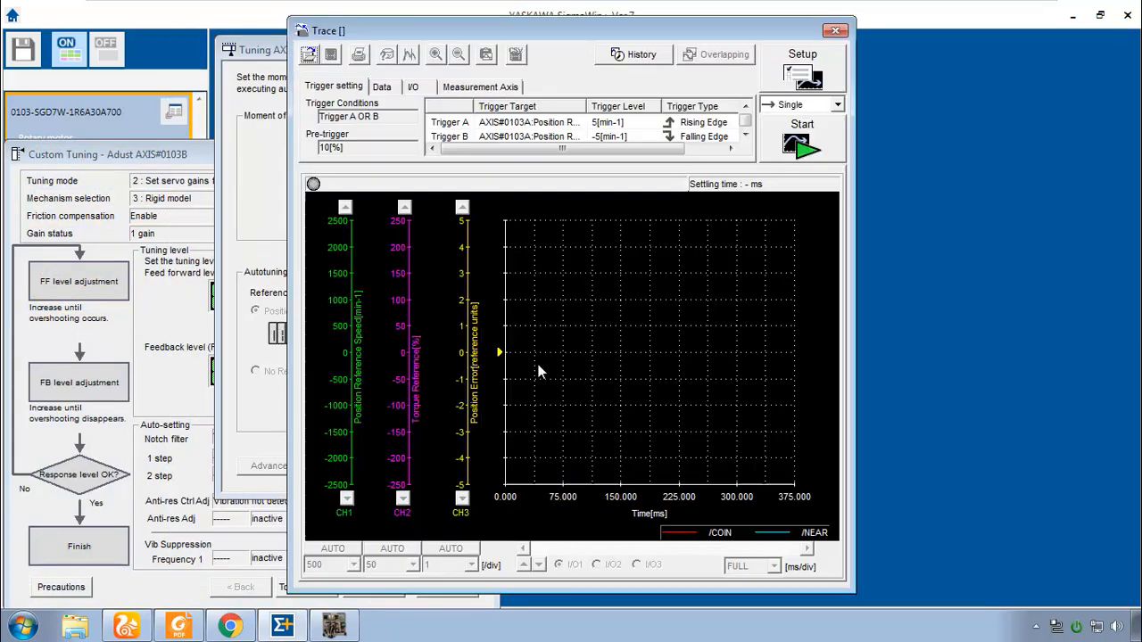
click(803, 75)
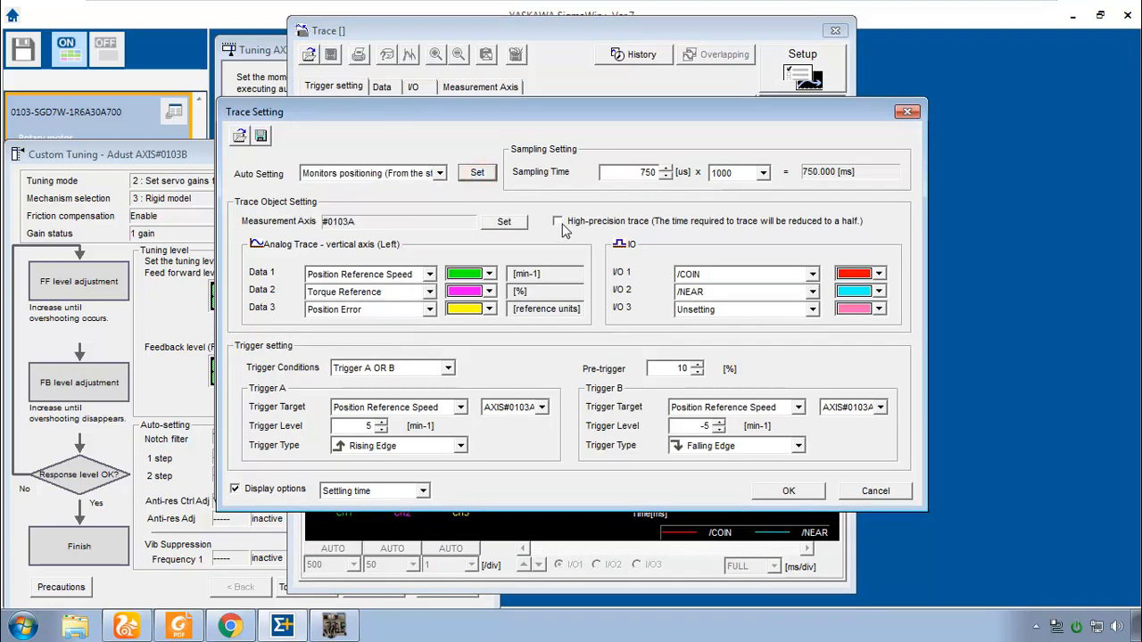
click(557, 221)
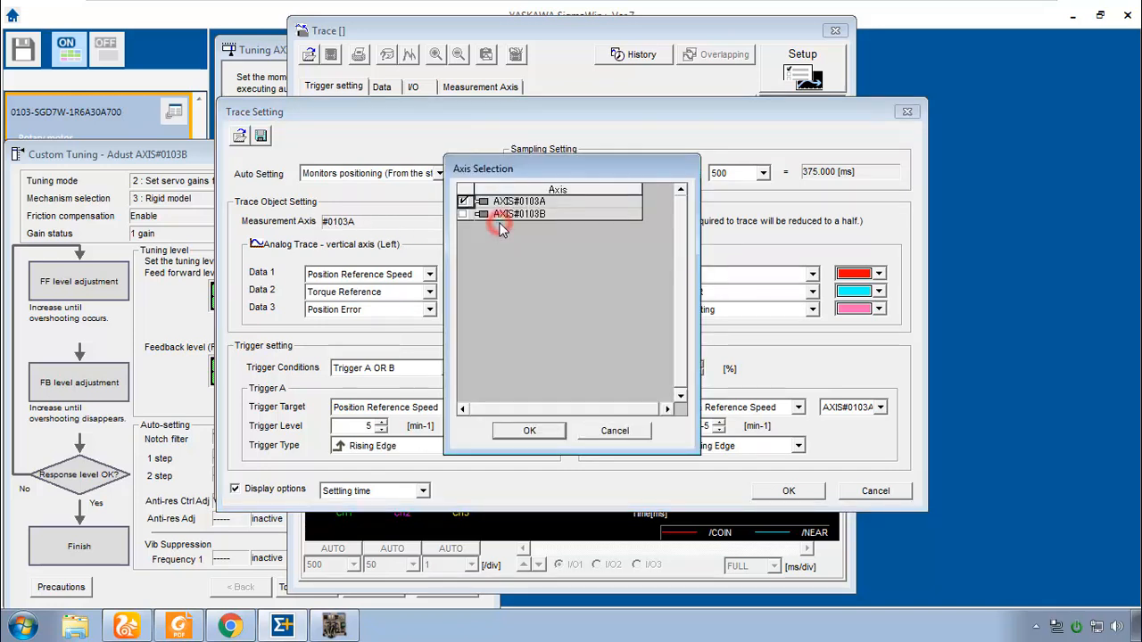
click(464, 214)
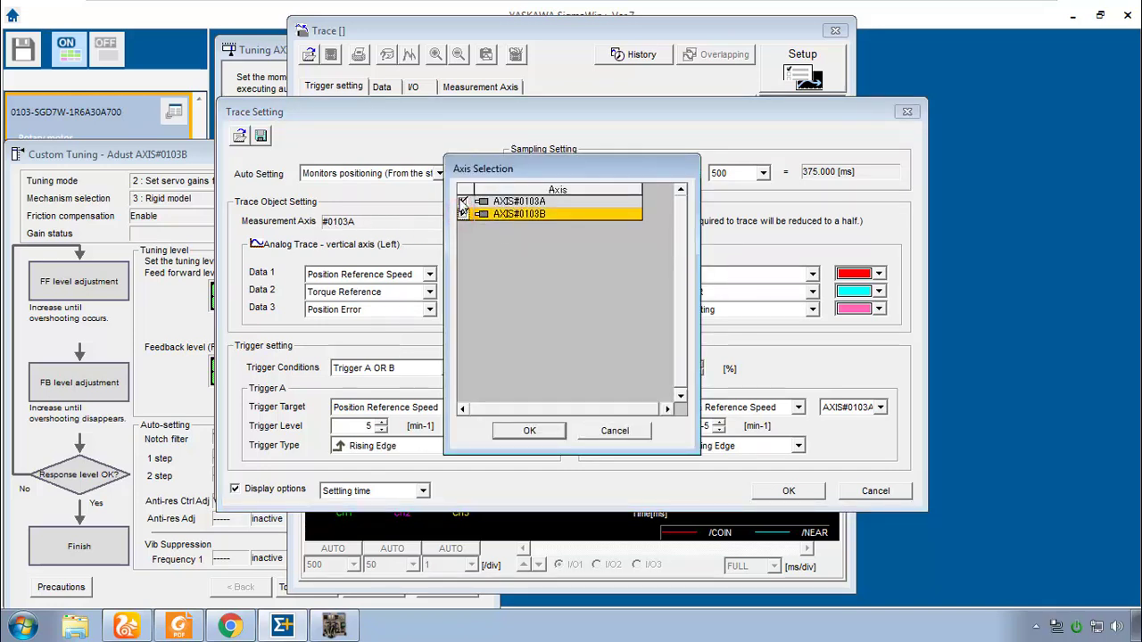
click(529, 430)
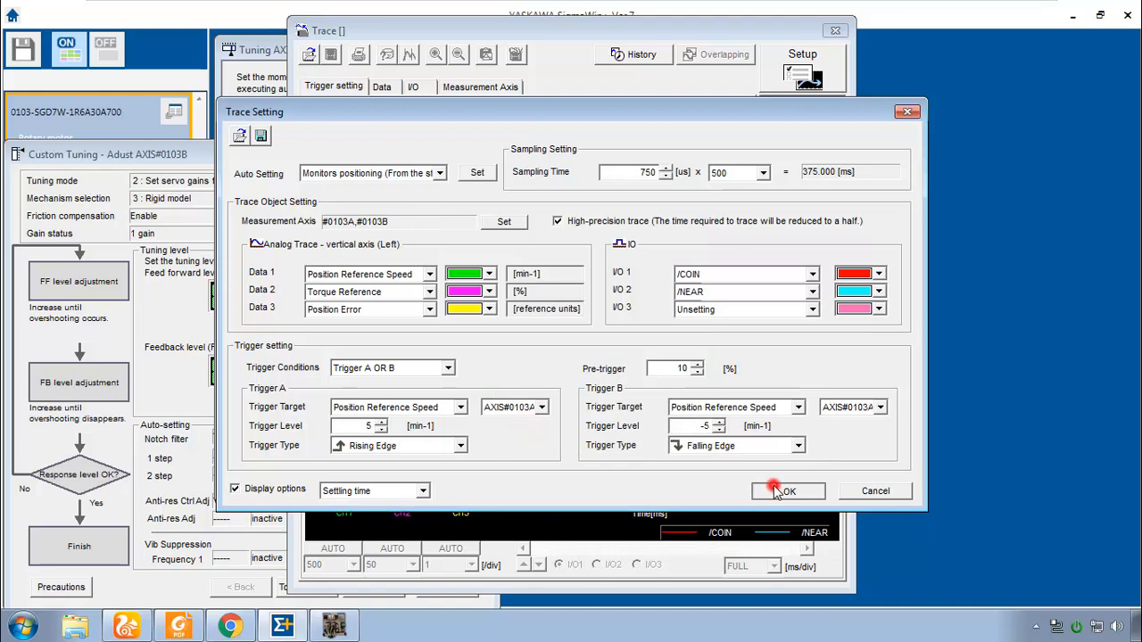
click(789, 490)
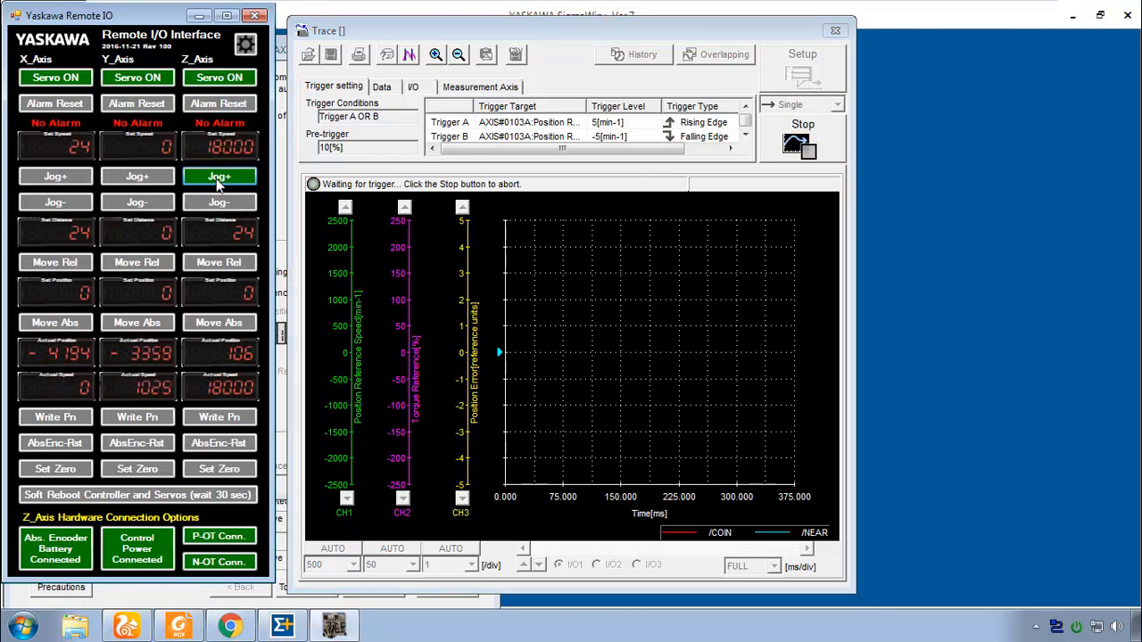
Jog the axis from the Remote I/O Interface to trigger the waiting trace.
click(220, 176)
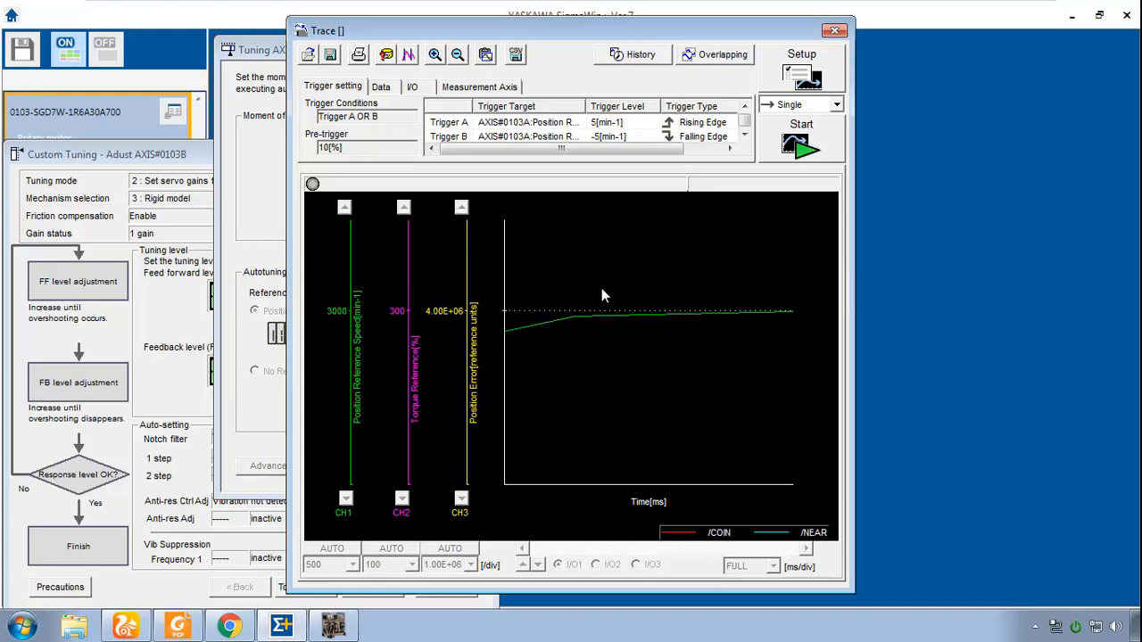
Auto-scale and zoom the two-axis waveforms near settling, read the A/B cursor values, then dismiss the readout.
click(456, 53)
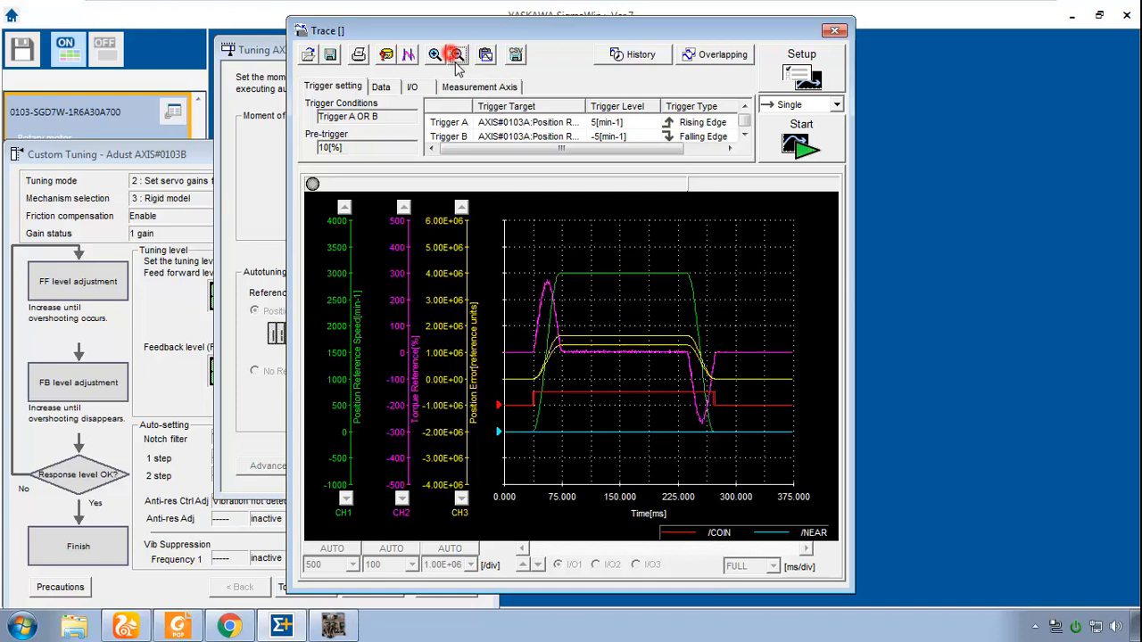
click(448, 54)
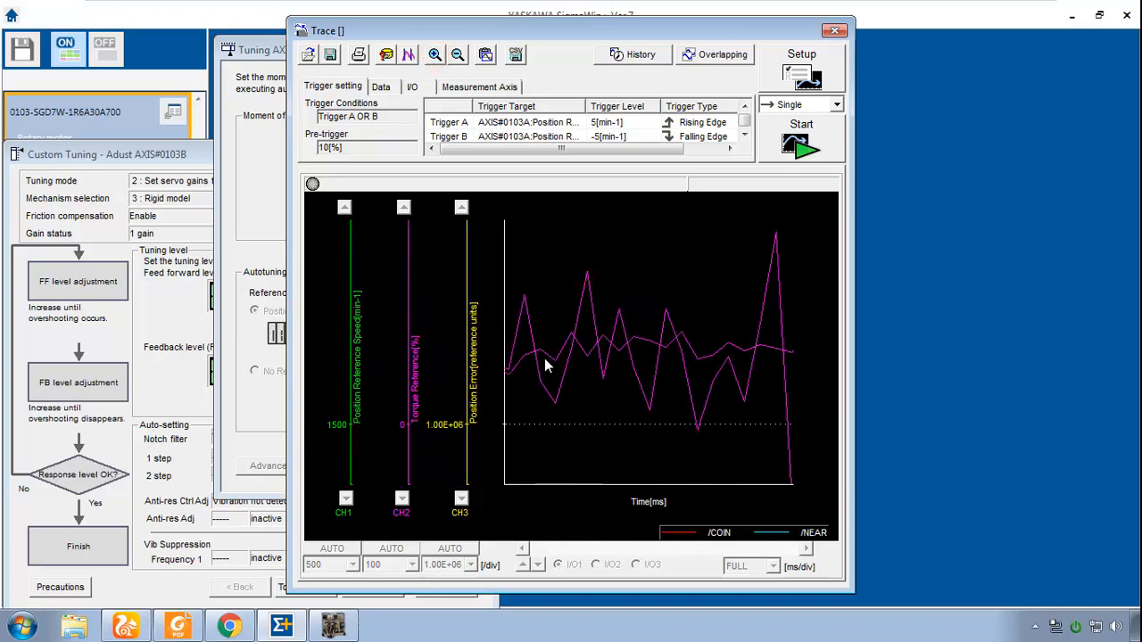
mouse_move(625, 354)
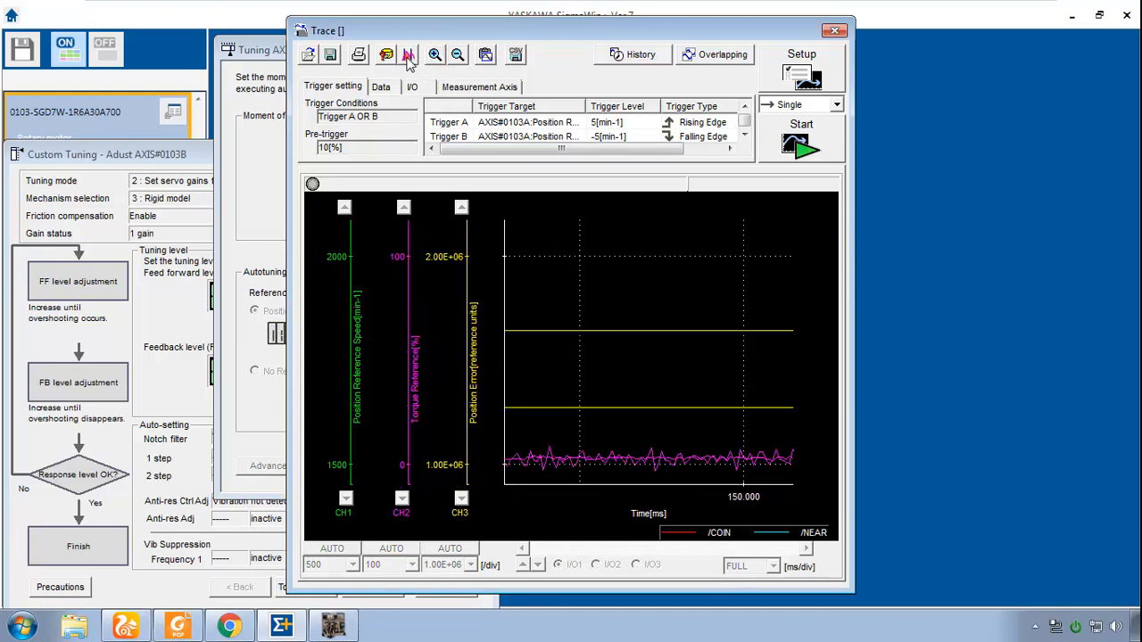
click(407, 54)
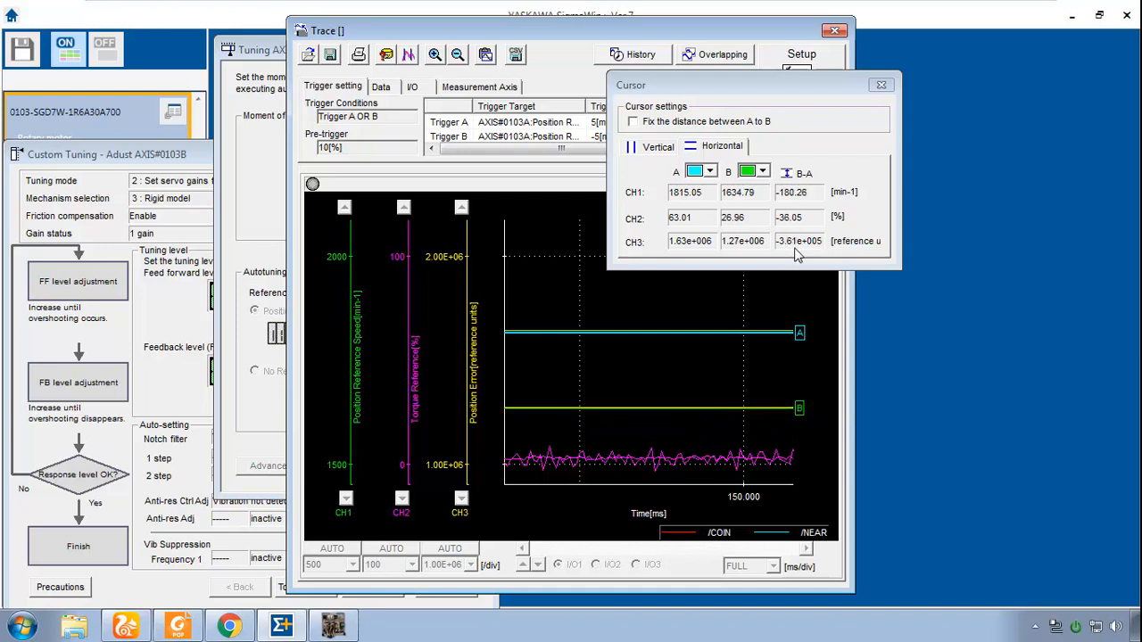
mouse_move(830, 253)
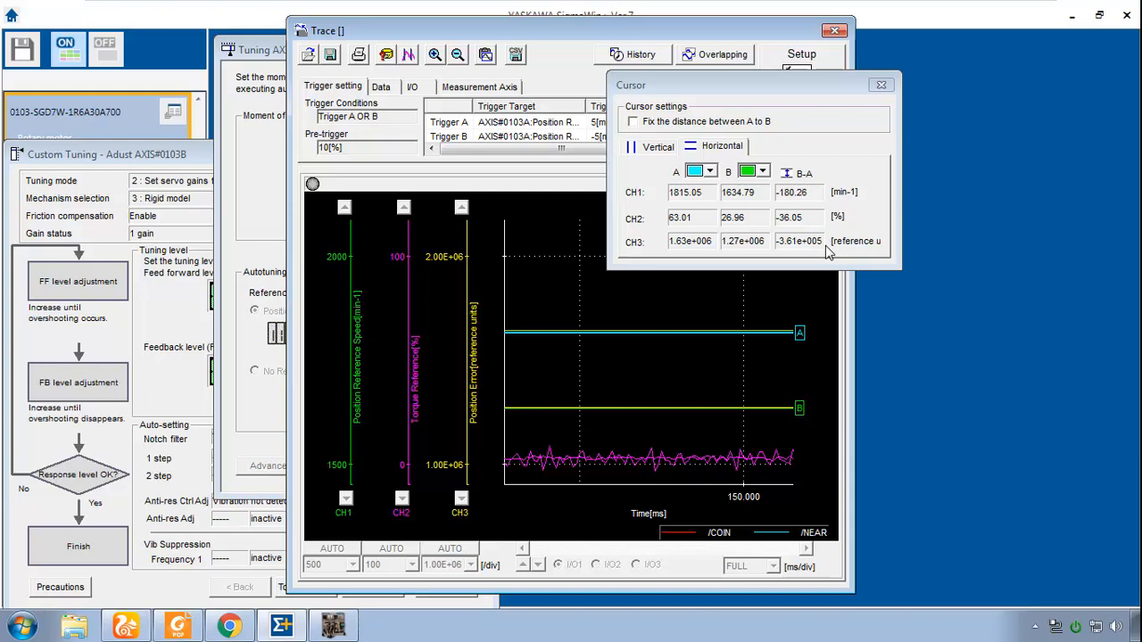
mouse_move(882, 86)
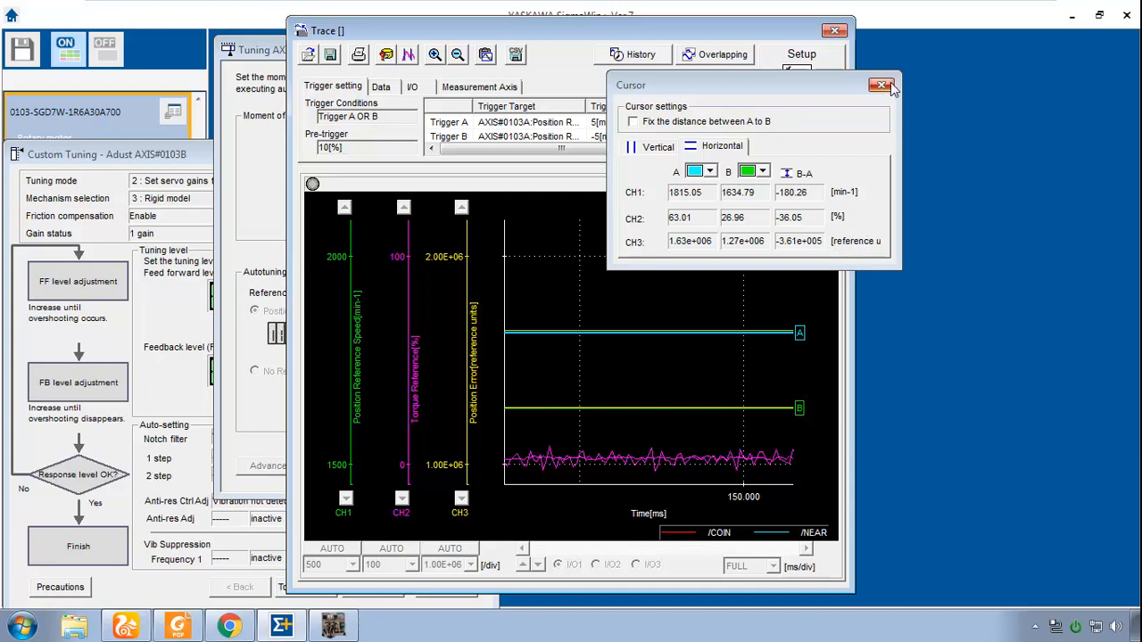
click(882, 85)
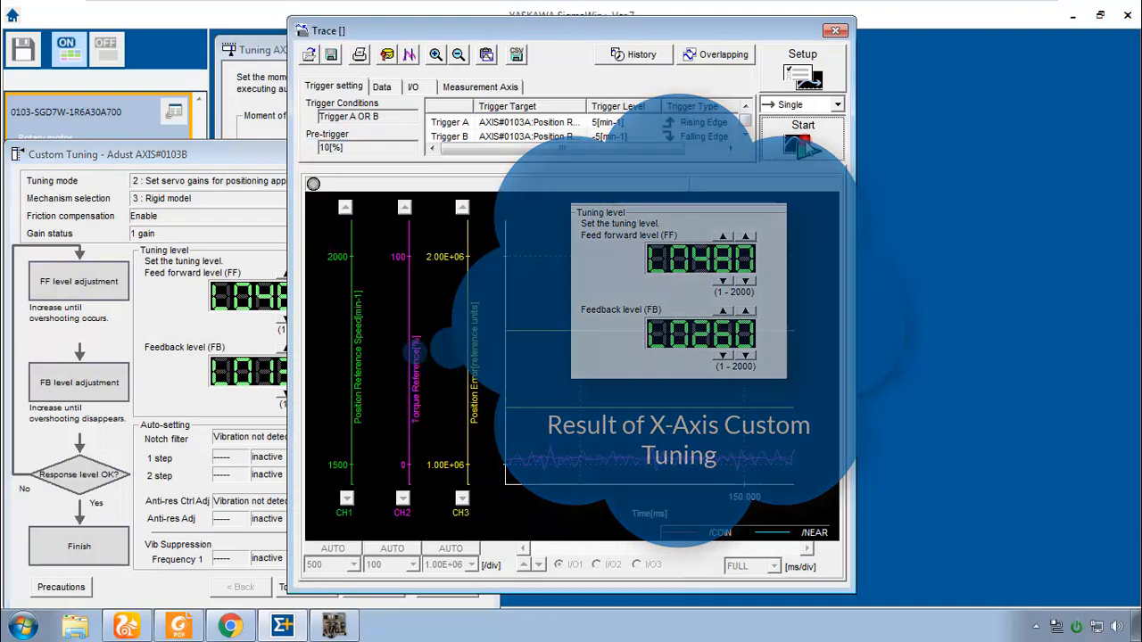
Start a new trace capture so it waits for its trigger.
click(802, 125)
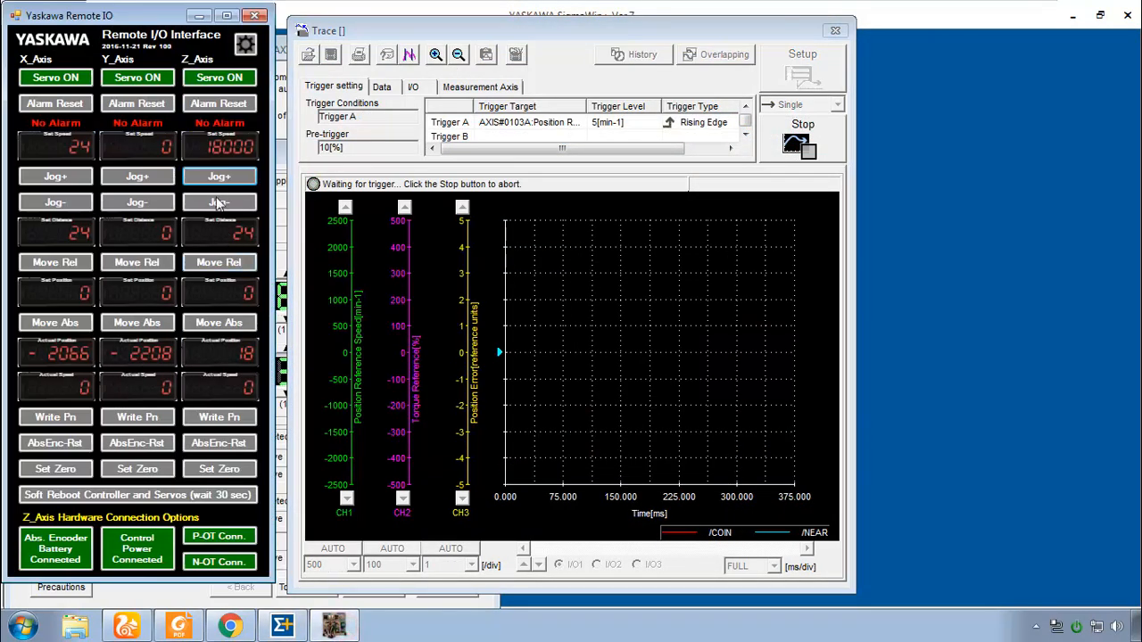
Jog the axes from the Remote I/O Interface to trigger the trace and capture the move waveform.
click(217, 176)
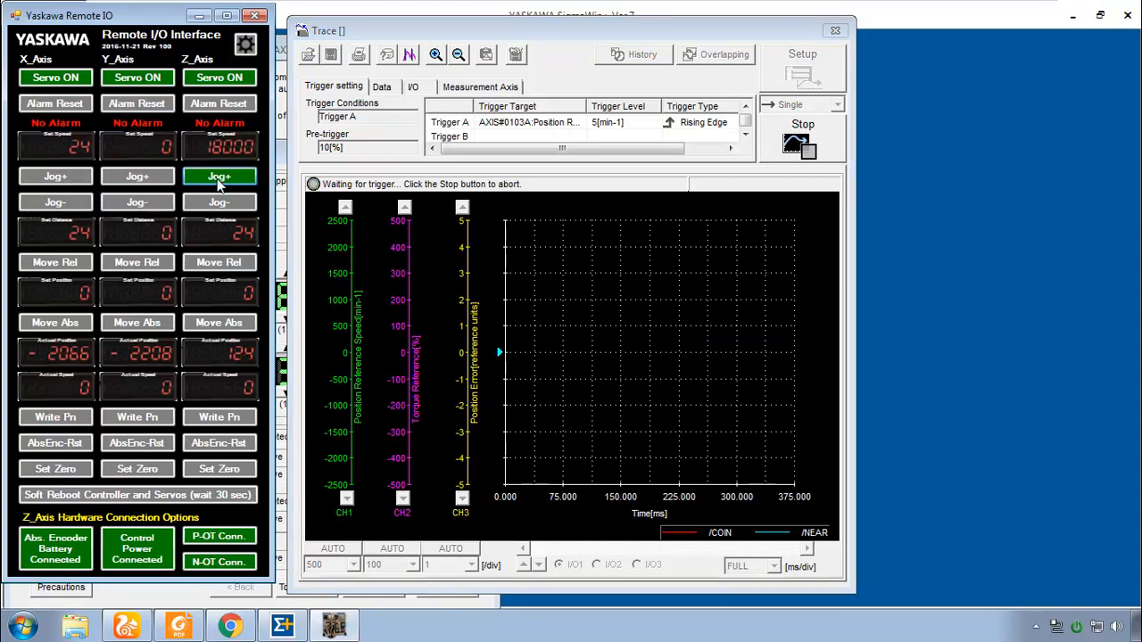
click(218, 177)
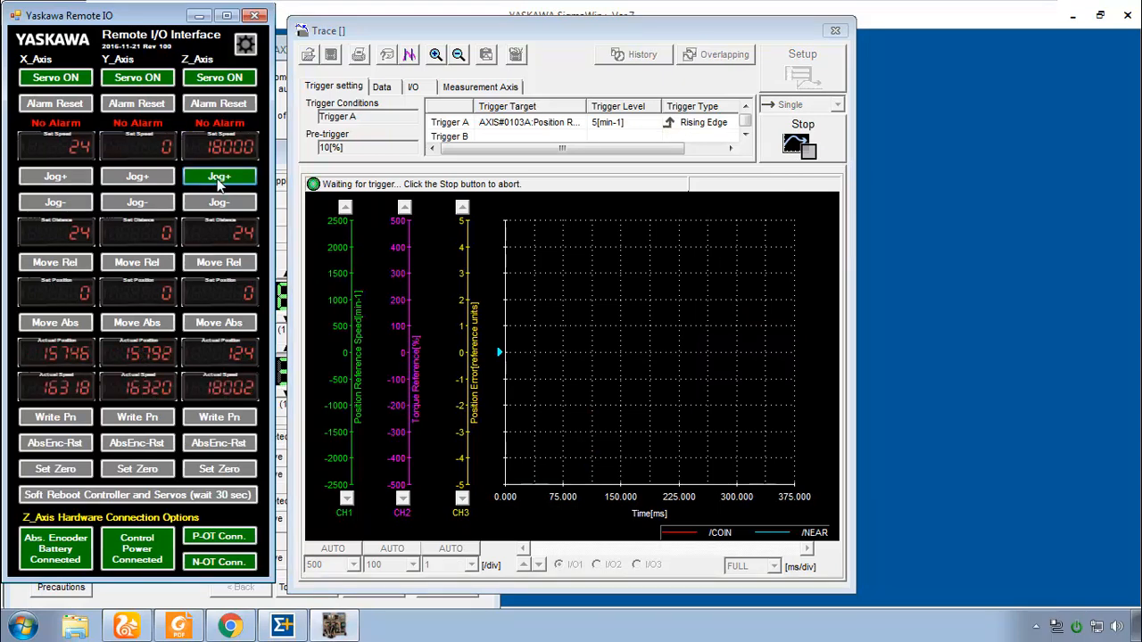
click(218, 176)
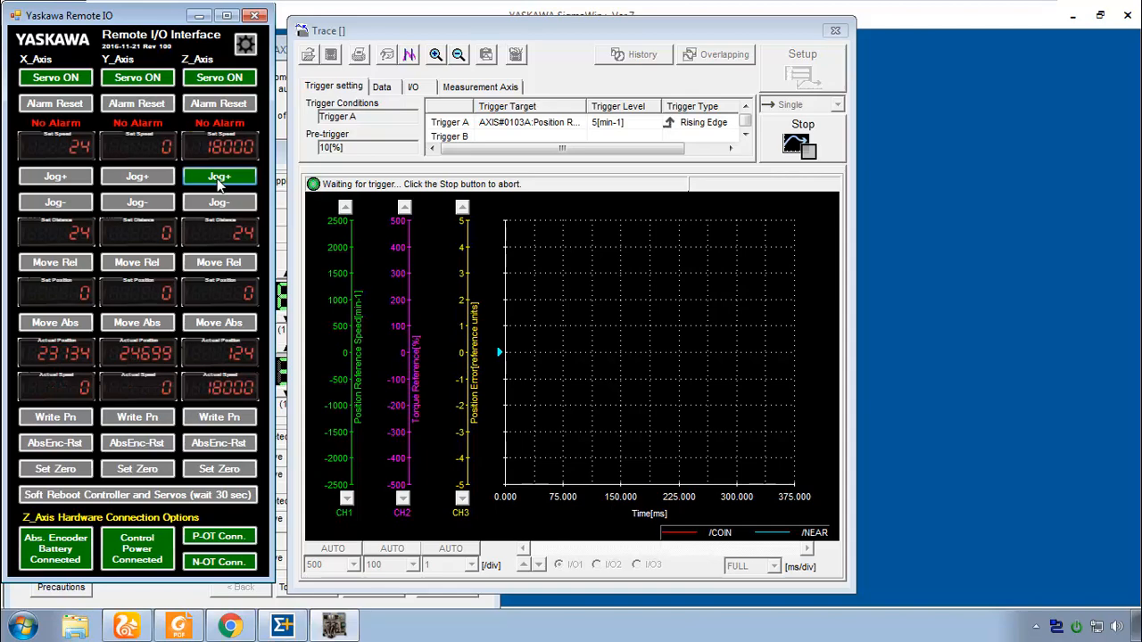
click(218, 177)
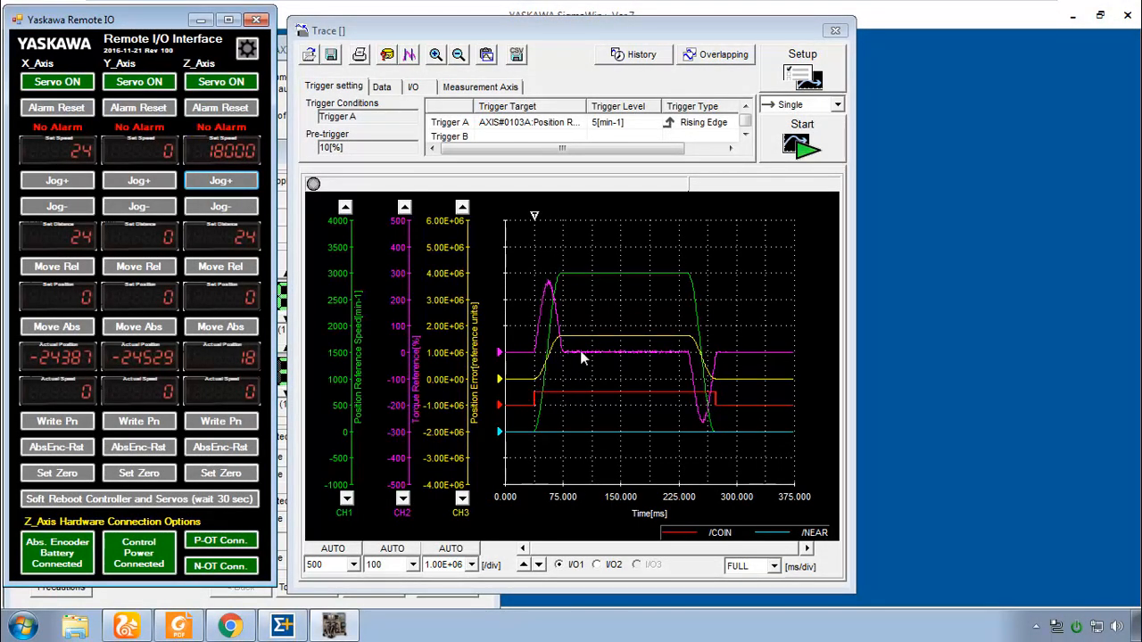
mouse_move(635, 344)
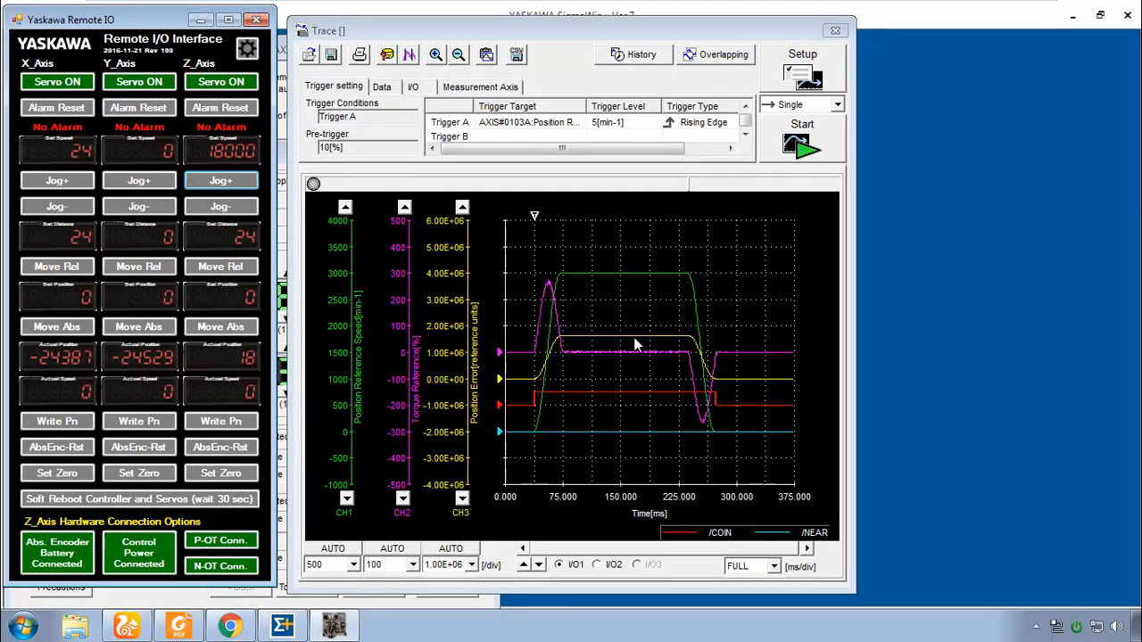
mouse_move(633, 330)
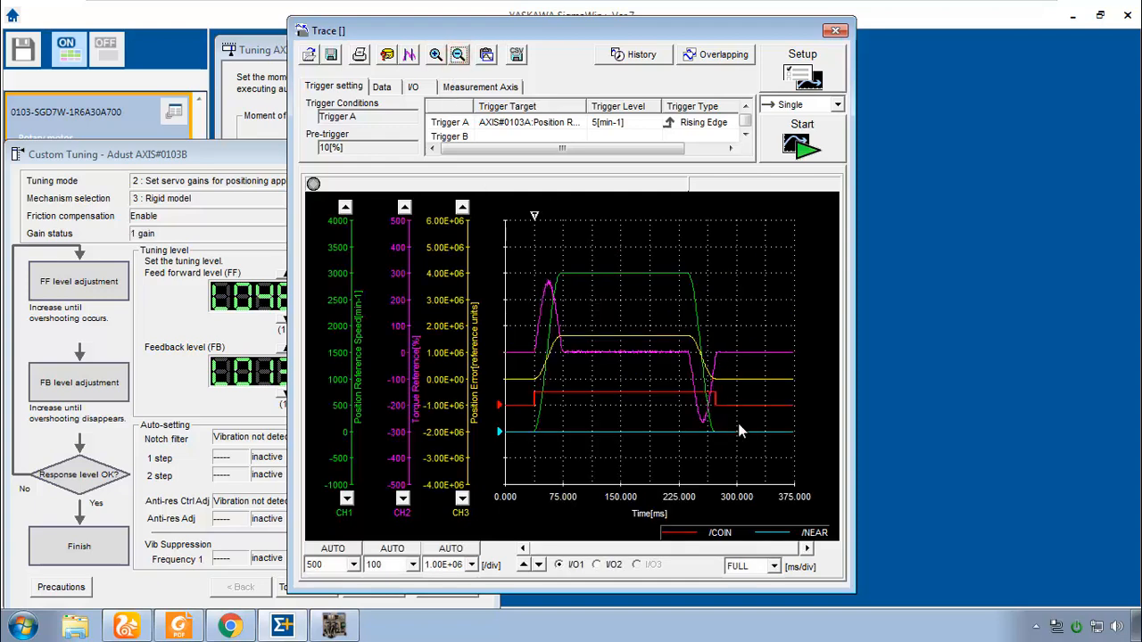
mouse_move(200, 336)
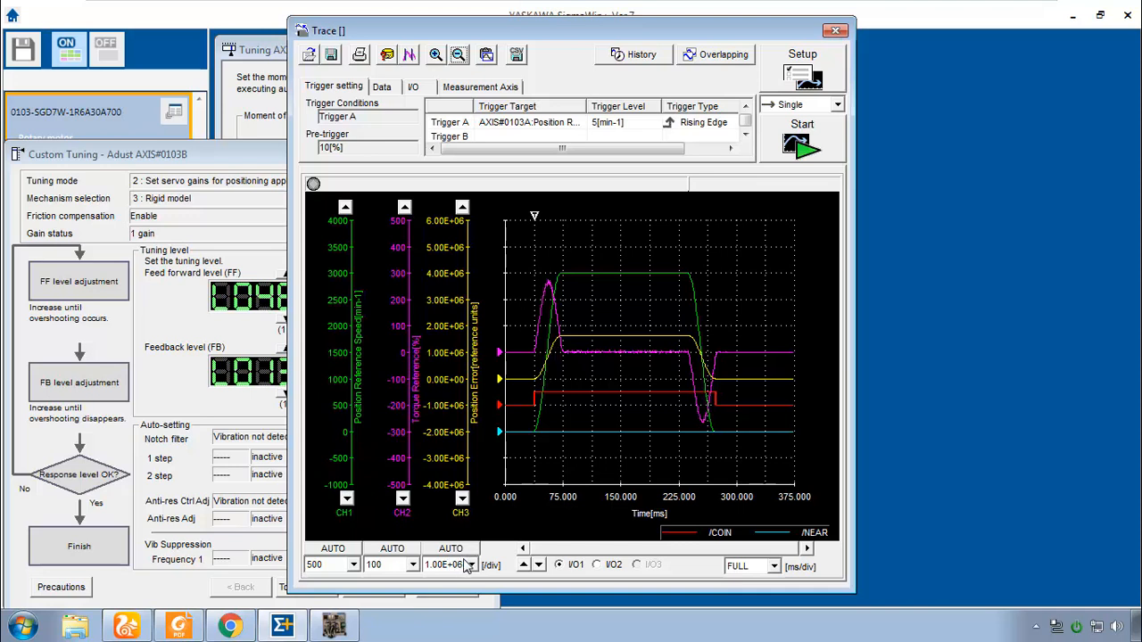
Rescale position error to 2000 per division, zoom into the settling, and show the Measurement Axis list.
click(470, 564)
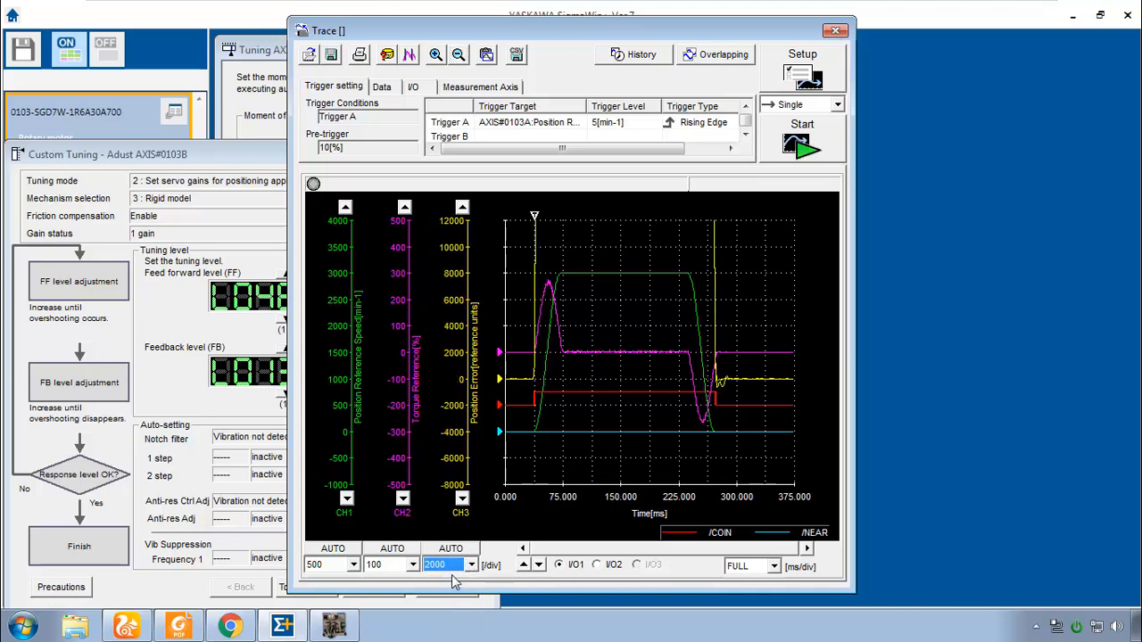
click(464, 564)
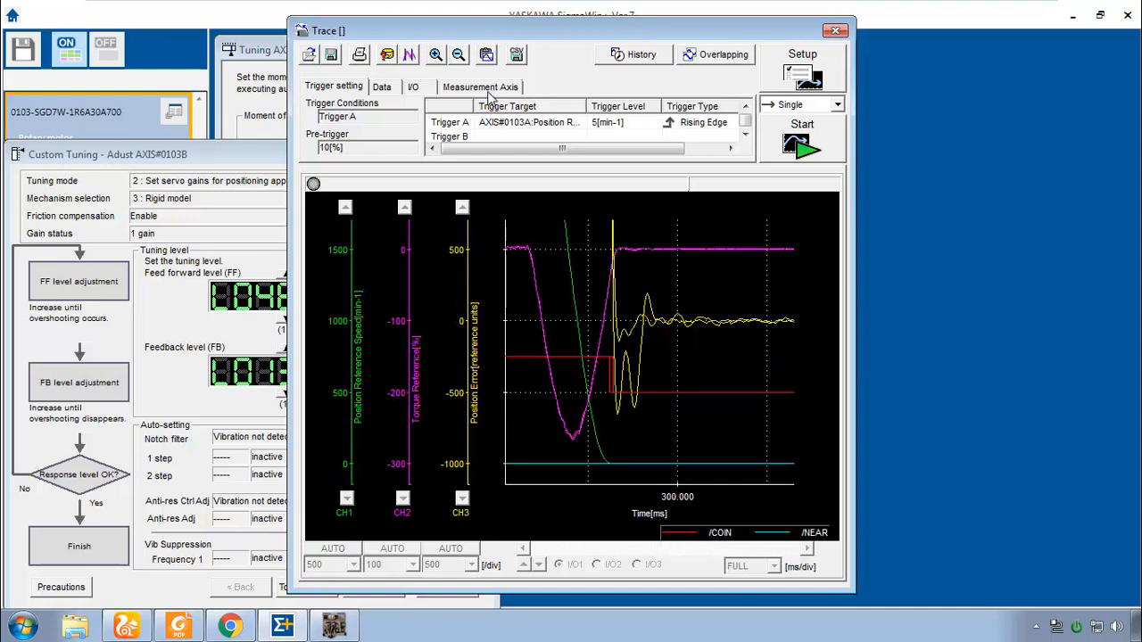
click(481, 86)
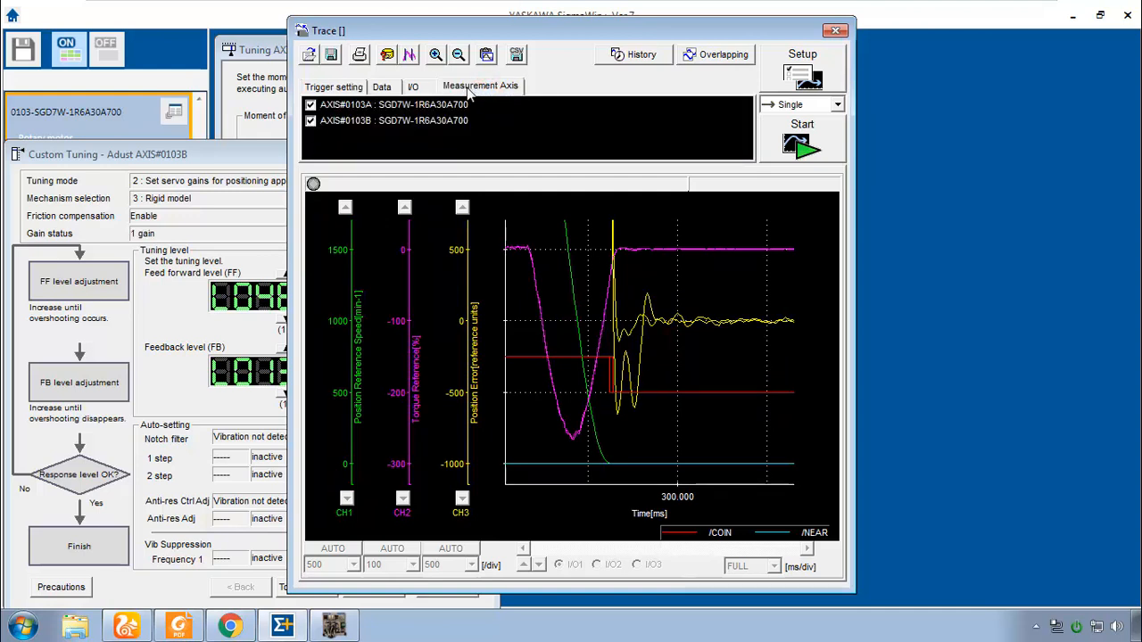
Toggle AXIS#0103B out of and back into the trace's measurement axes.
click(310, 121)
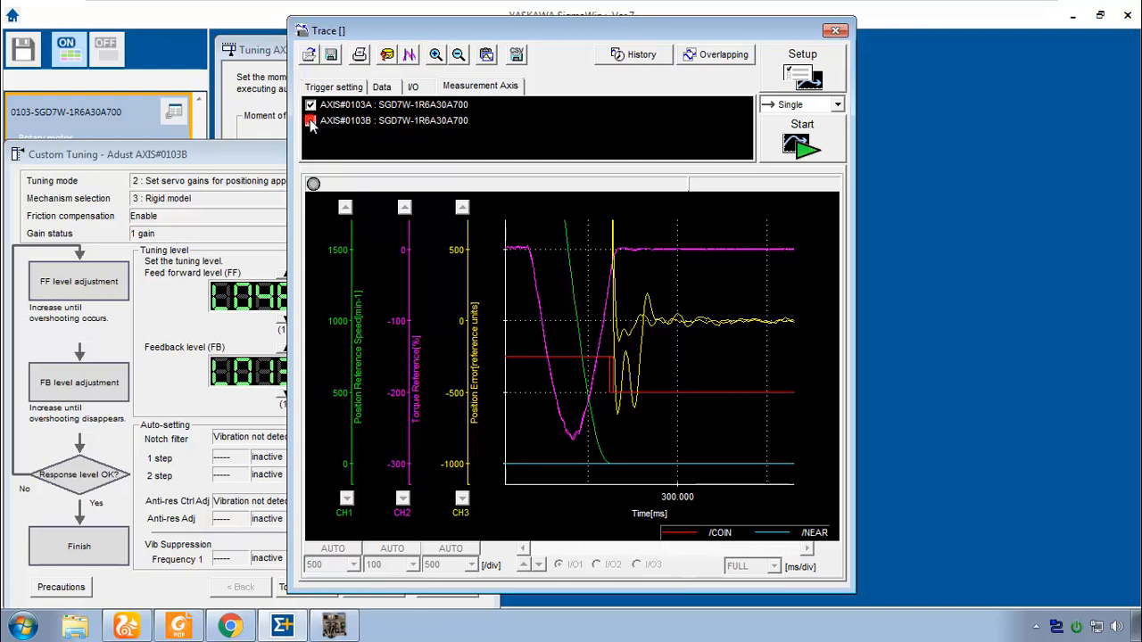
click(311, 121)
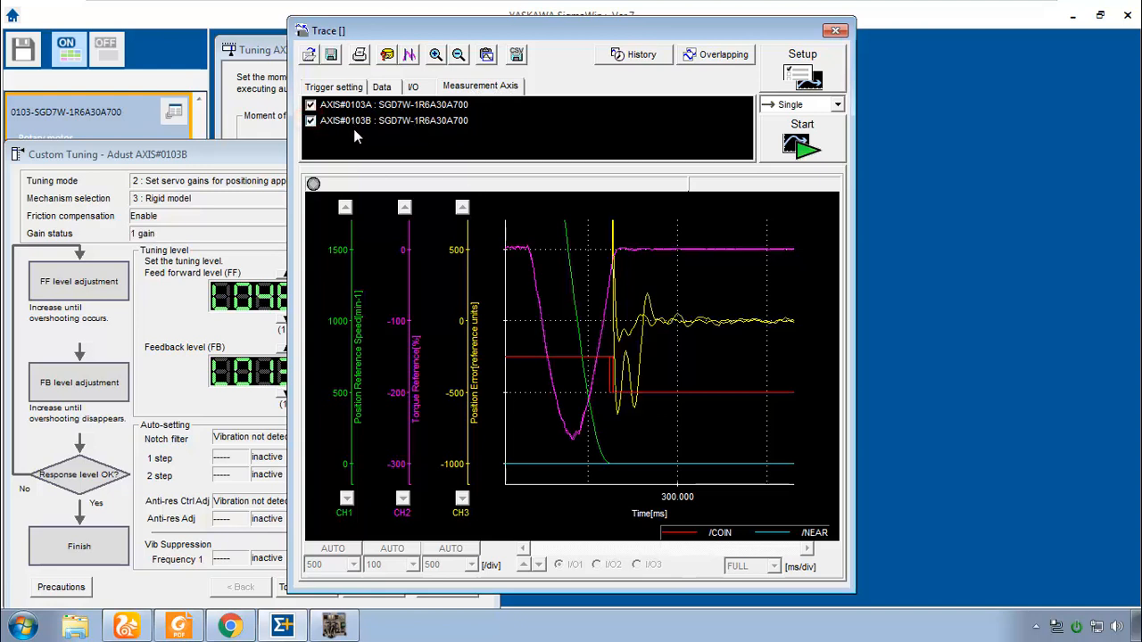
mouse_move(644, 396)
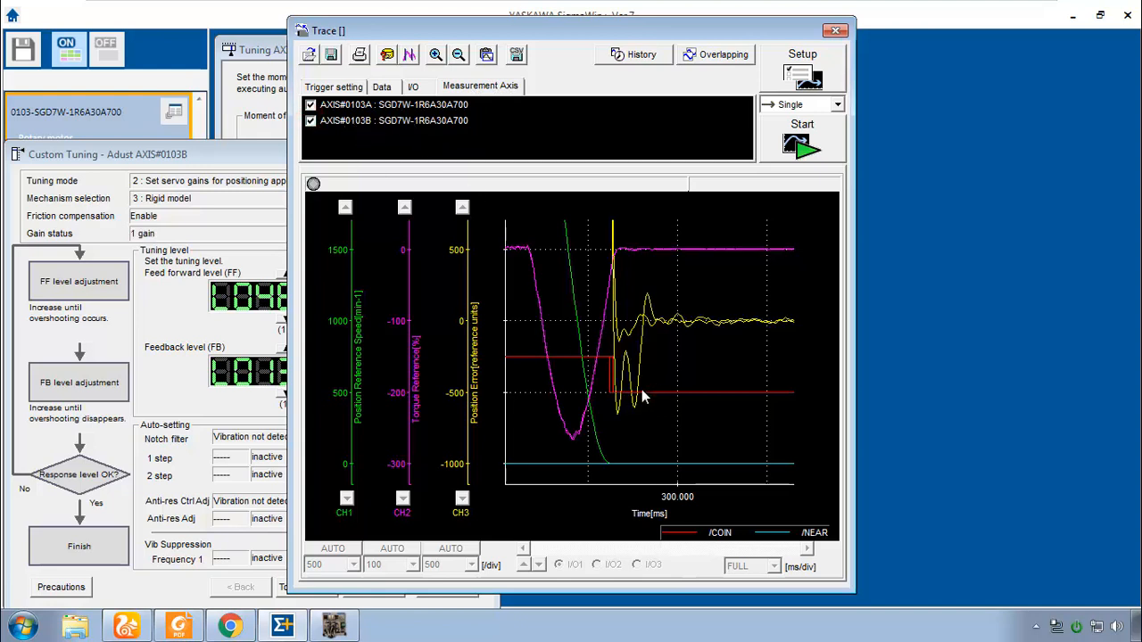
mouse_move(639, 307)
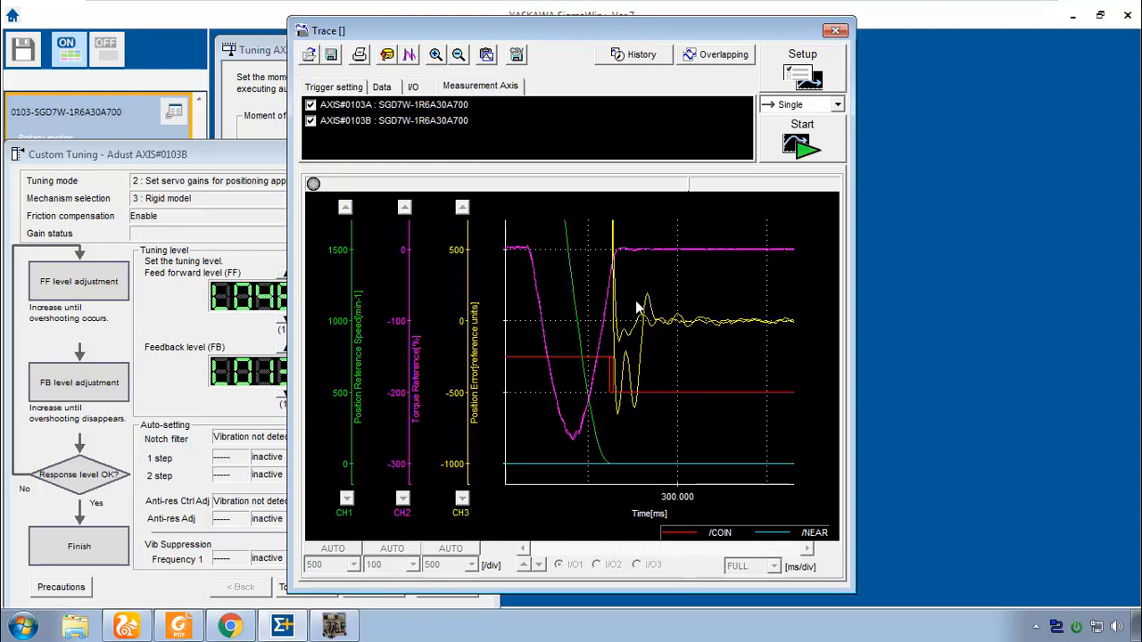
mouse_move(639, 410)
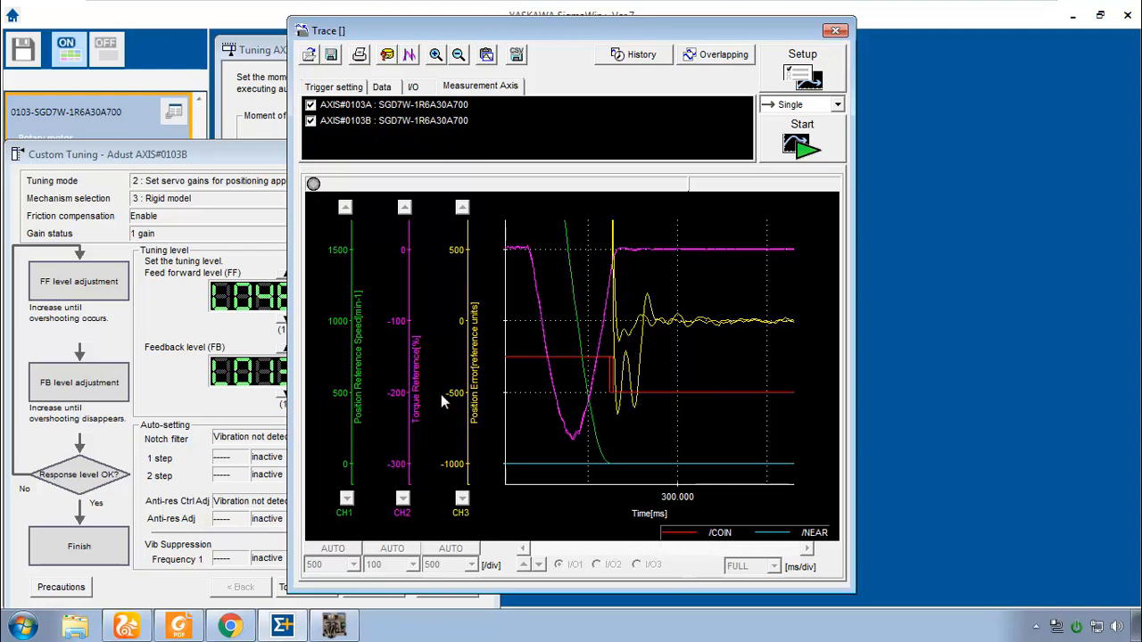
mouse_move(654, 399)
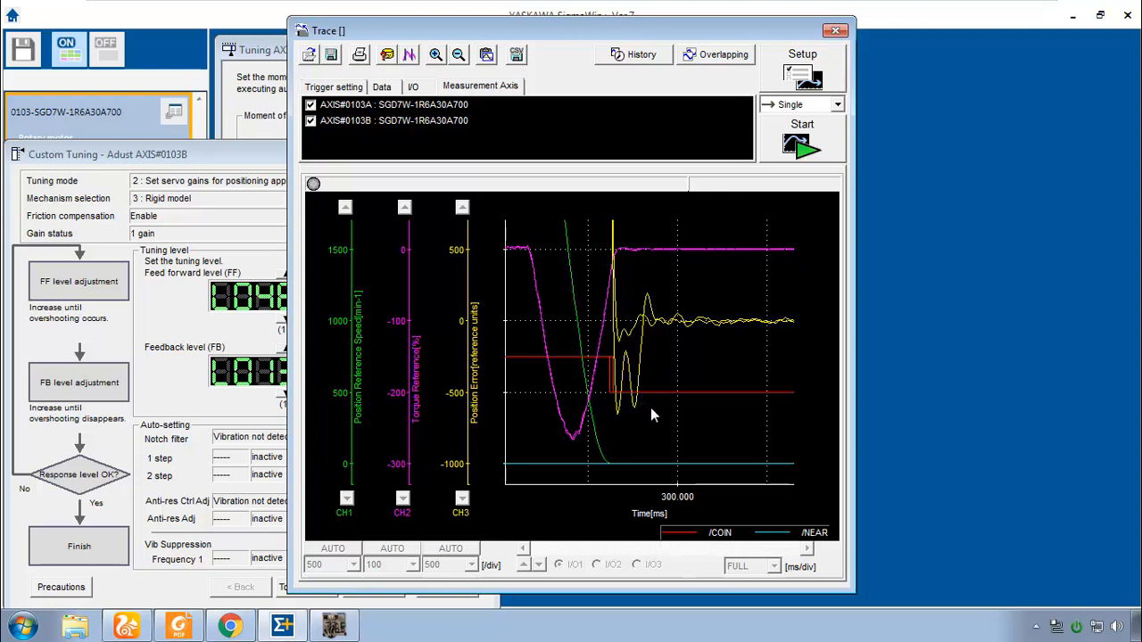
mouse_move(660, 409)
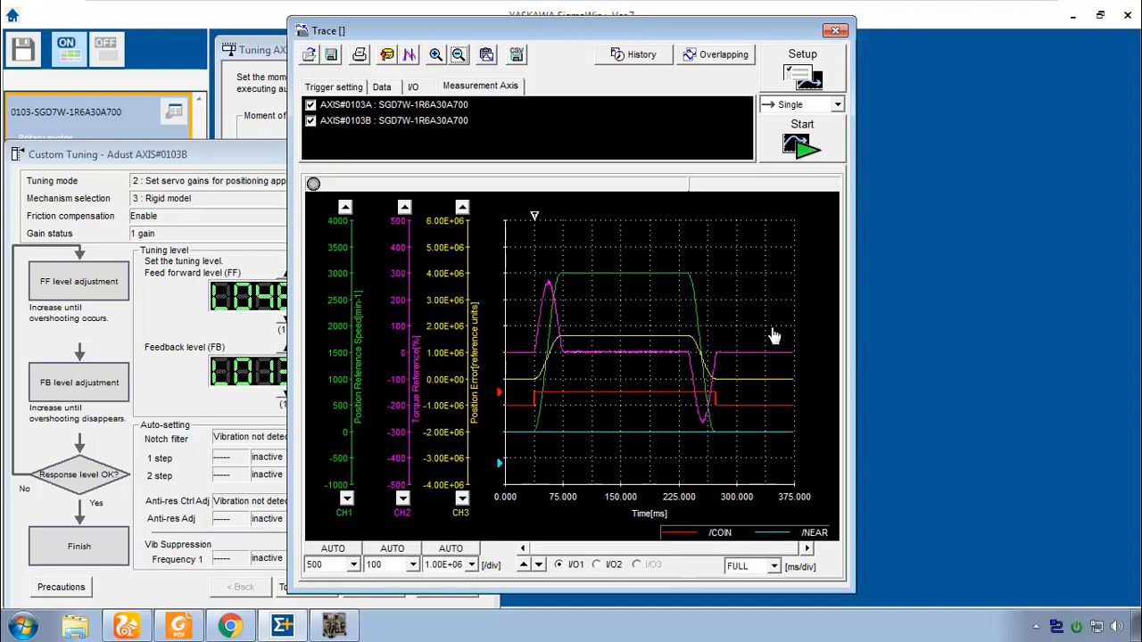
mouse_move(461, 253)
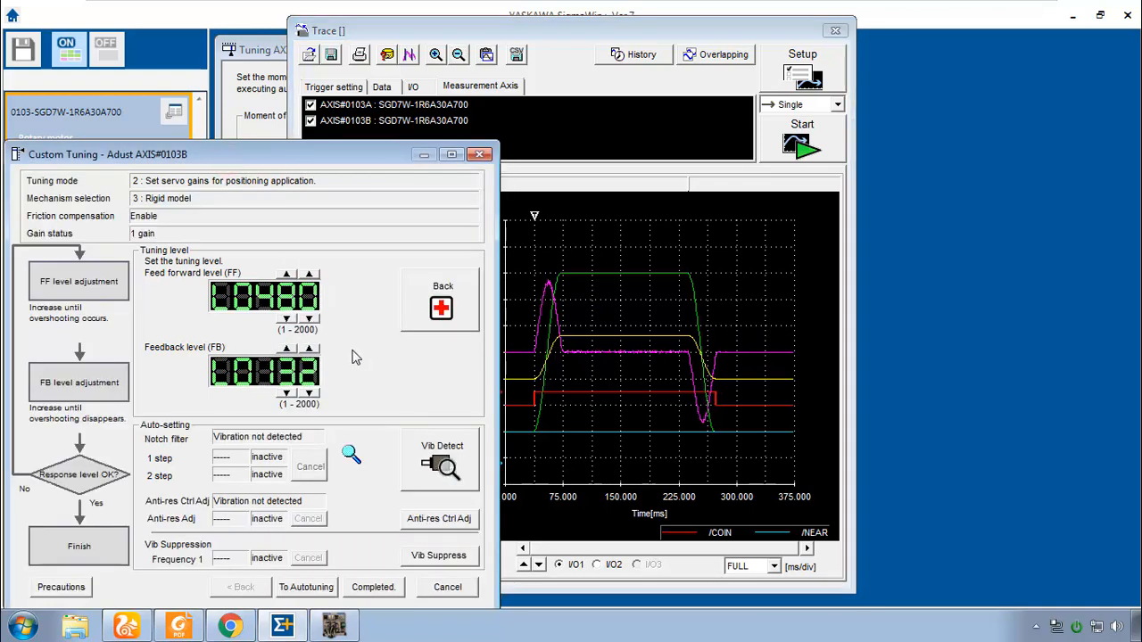
mouse_move(403, 391)
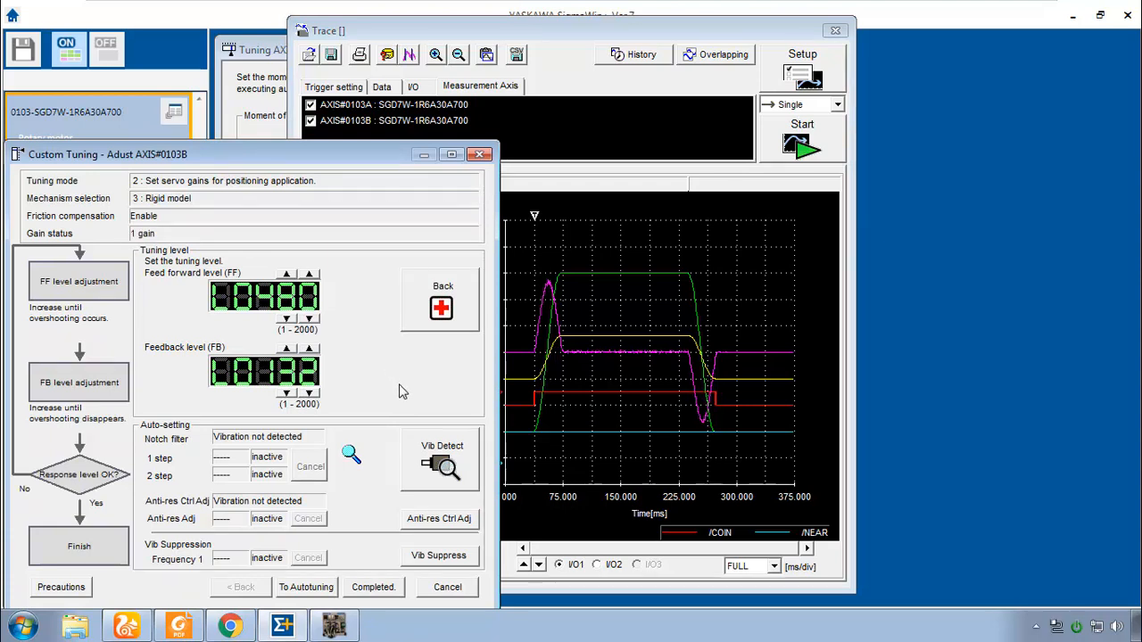
mouse_move(396, 412)
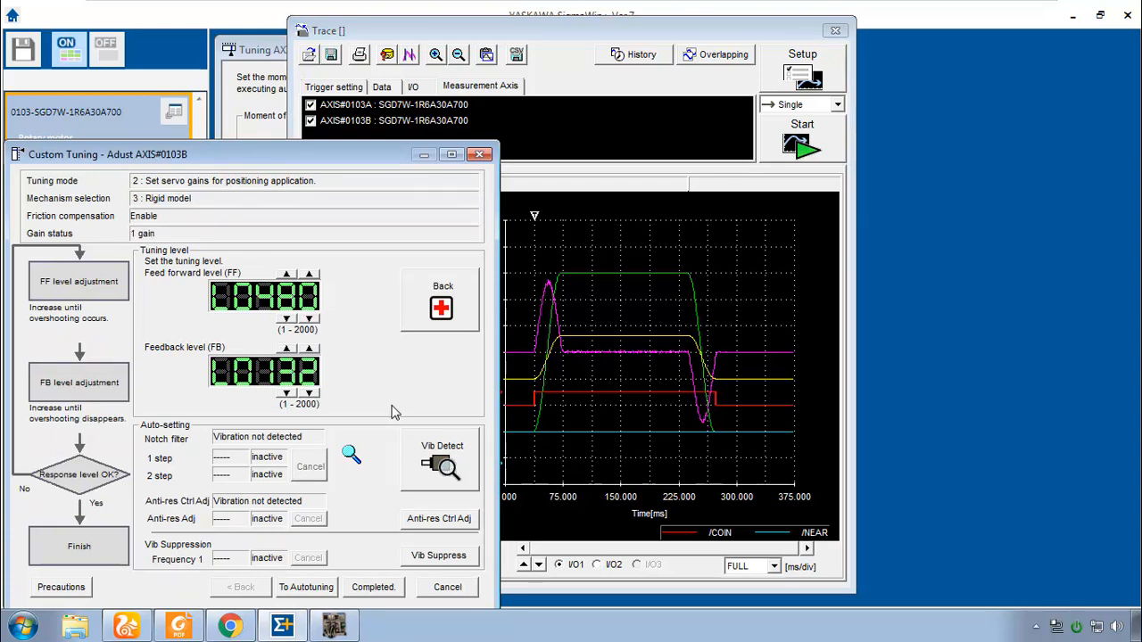
mouse_move(407, 409)
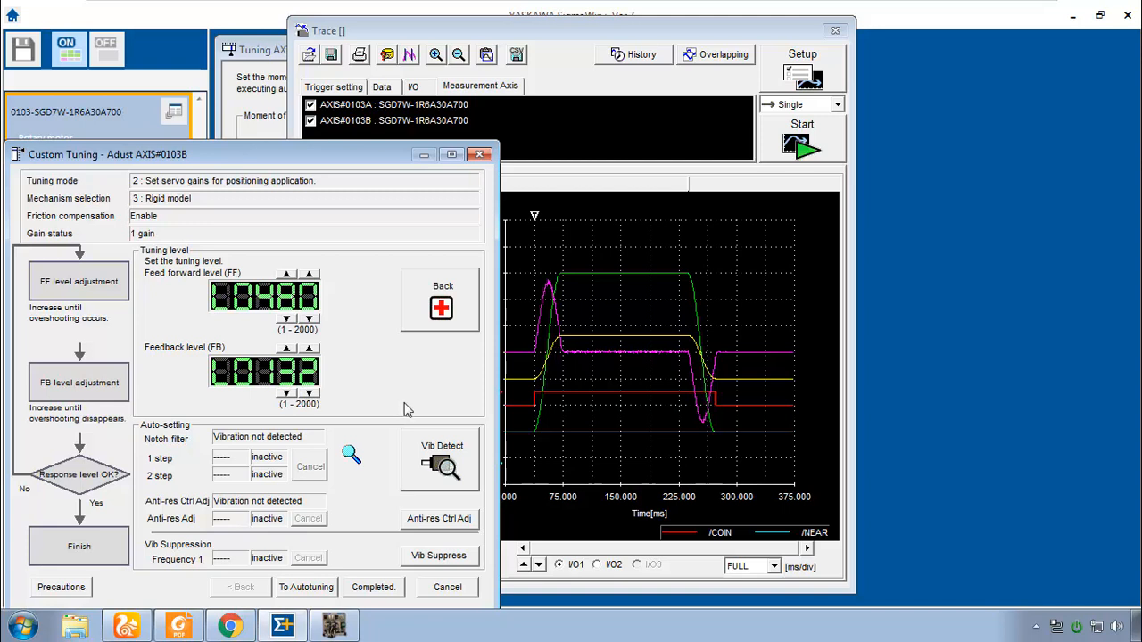
mouse_move(275, 486)
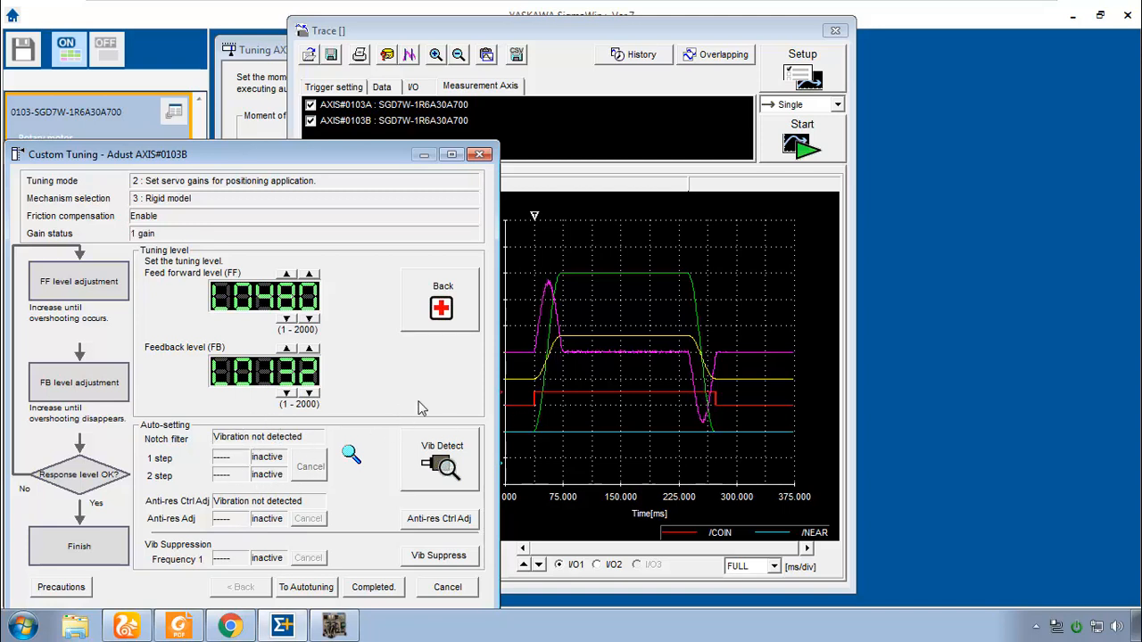
mouse_move(423, 400)
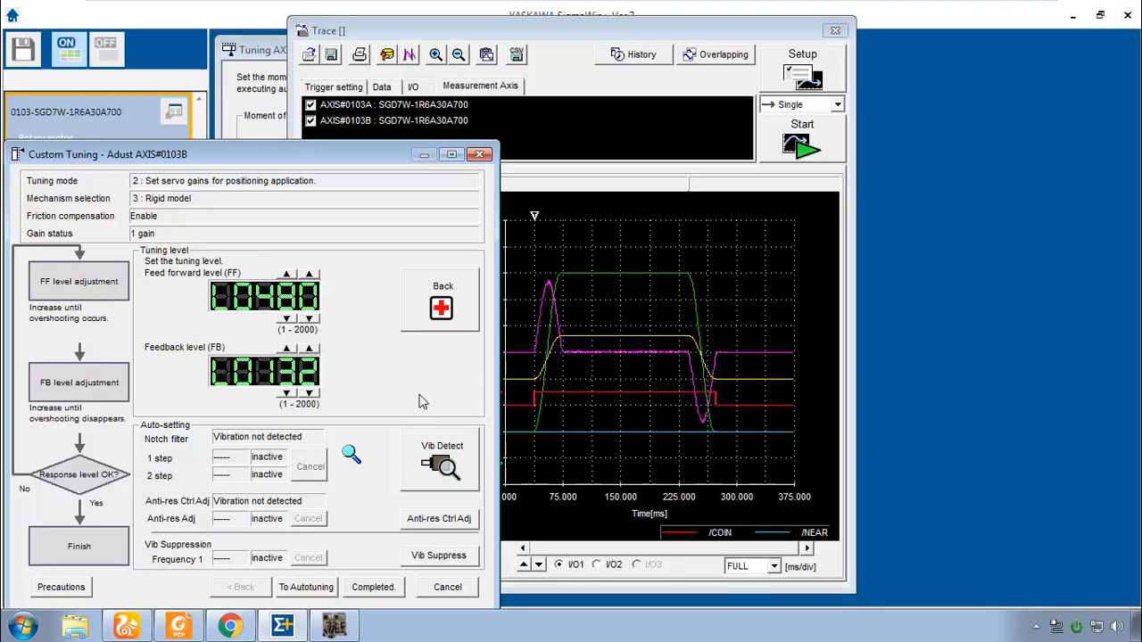
mouse_move(407, 396)
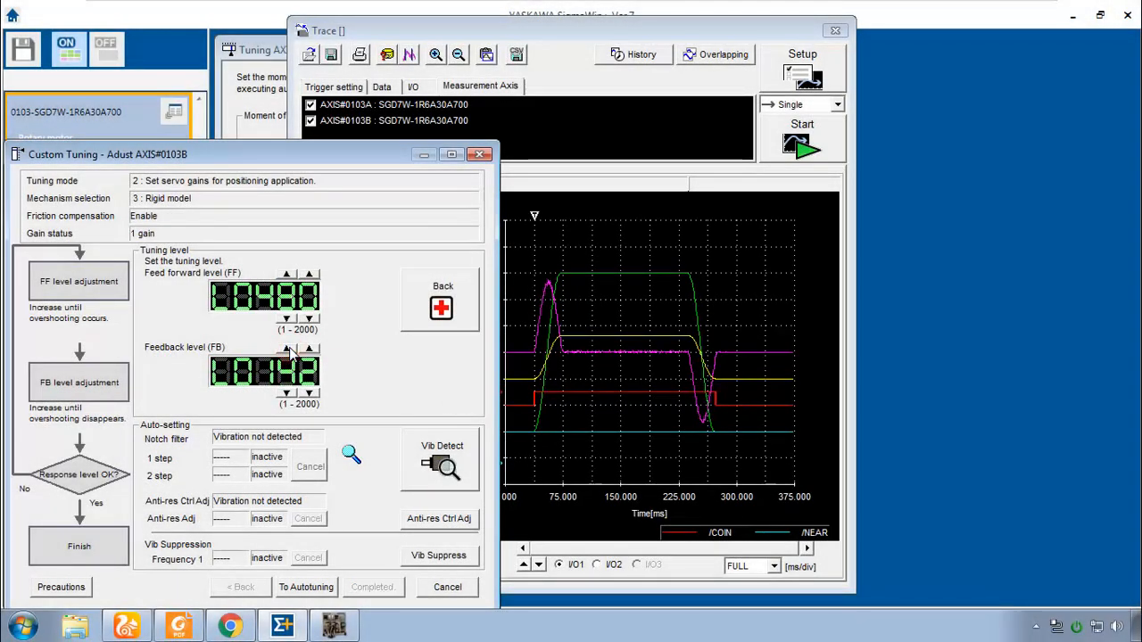
Raise Axis B's feedback level digit by digit in Custom Tuning.
click(286, 348)
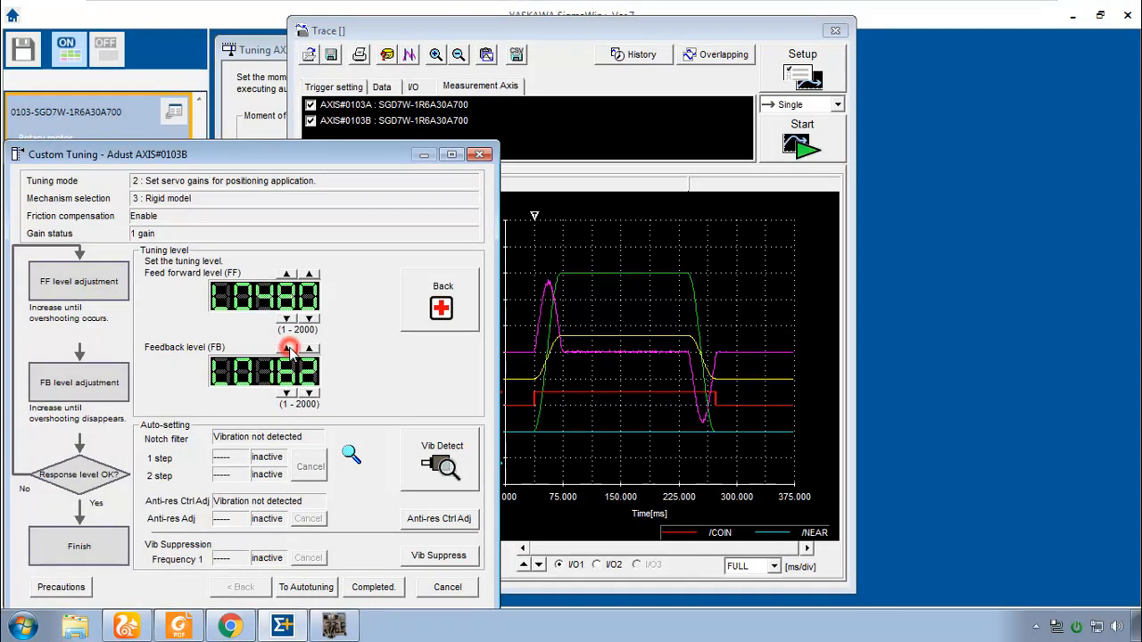
click(286, 346)
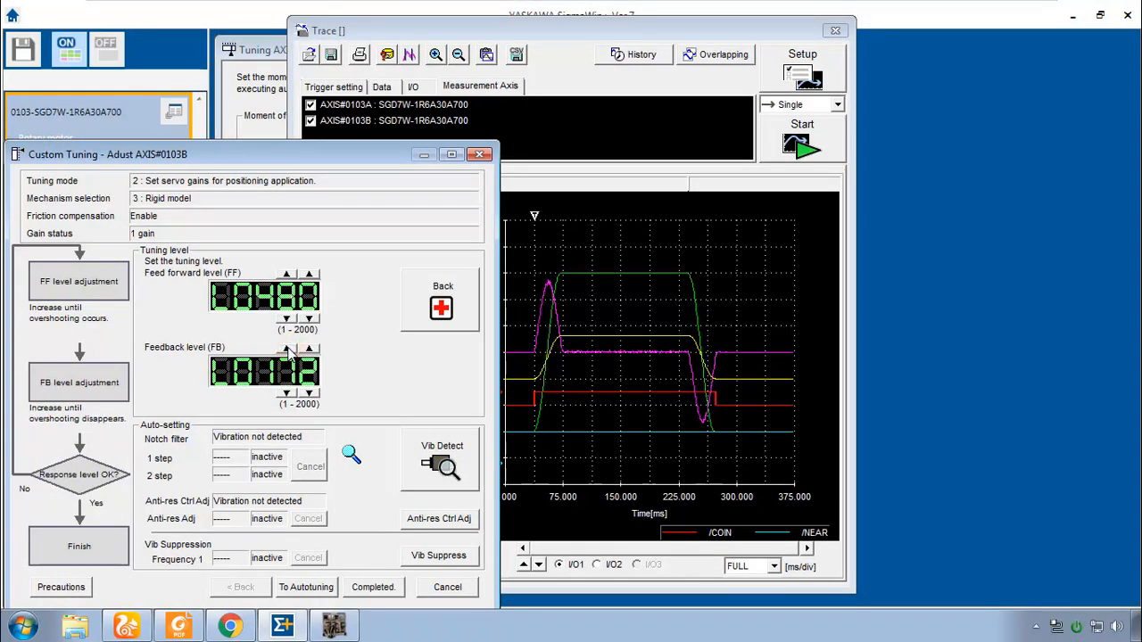
click(285, 348)
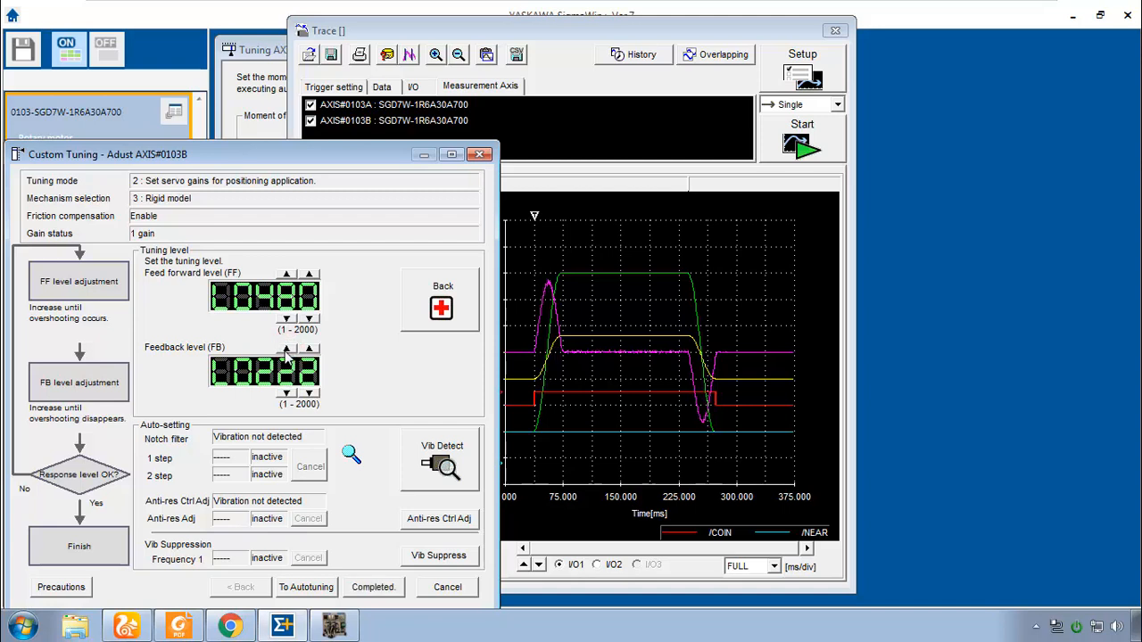
click(286, 353)
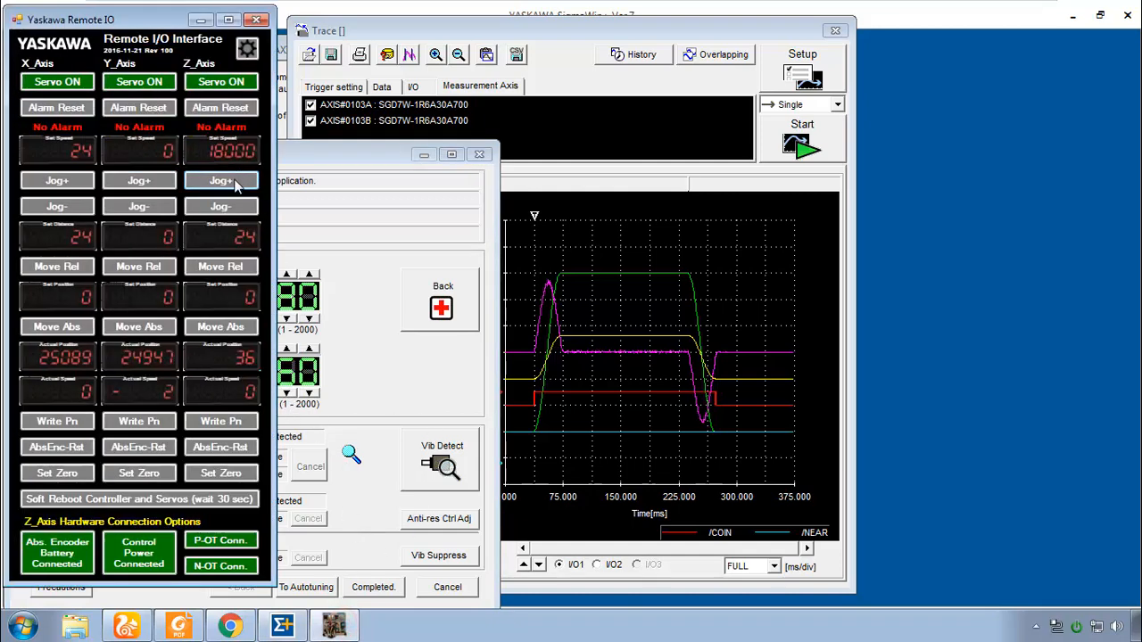
Jog a test move, settle the feedback level at 240, and bring up the online parameter editor.
click(222, 180)
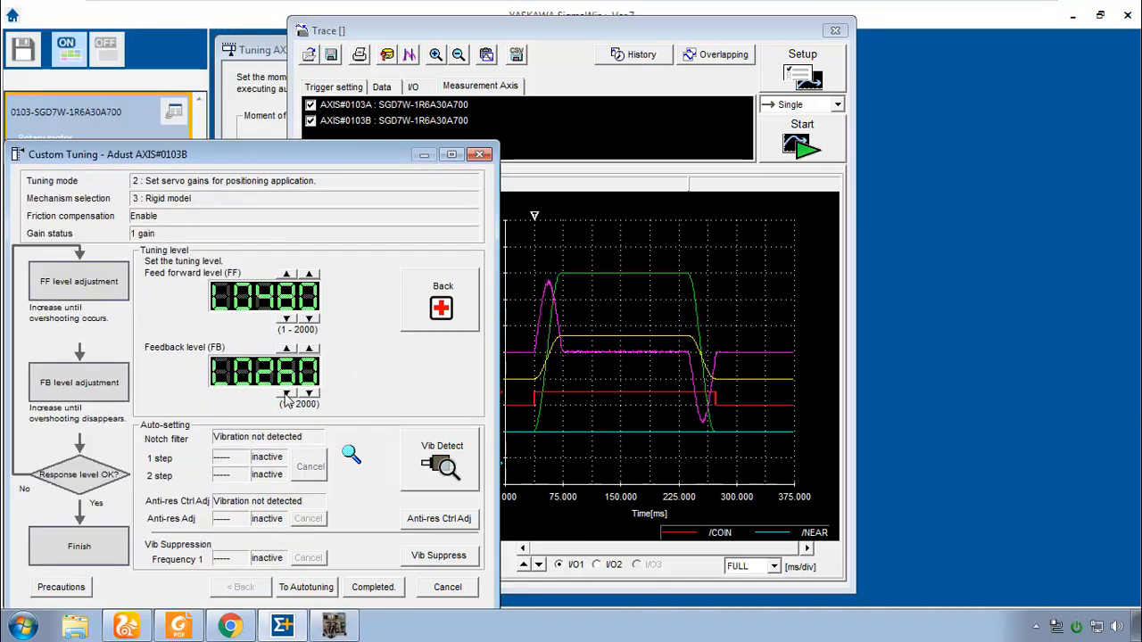
click(286, 391)
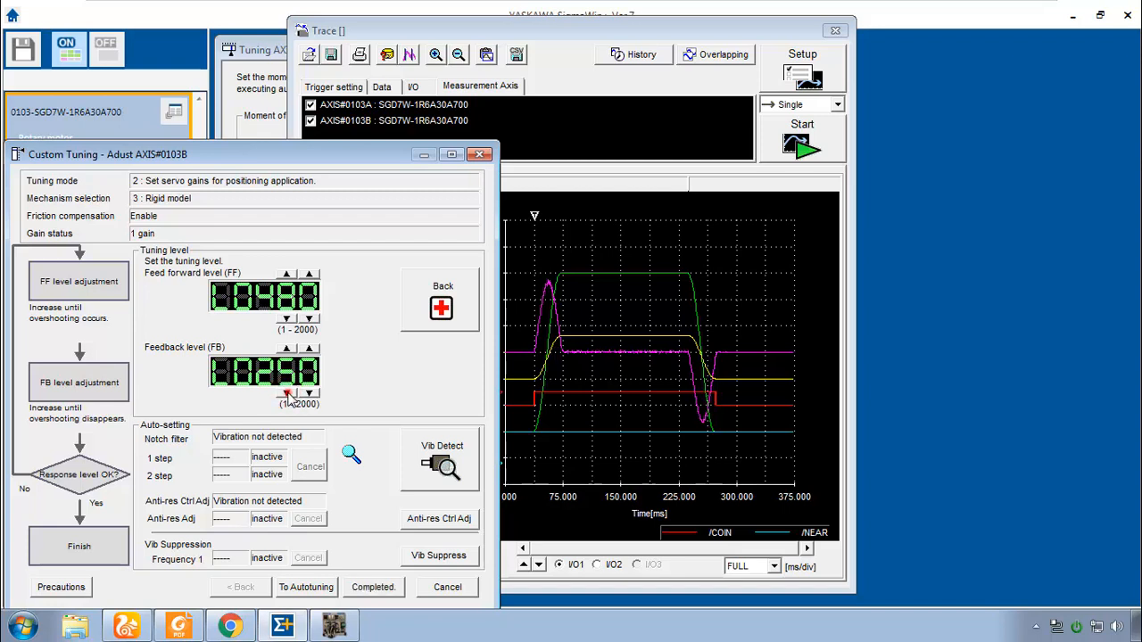
click(286, 391)
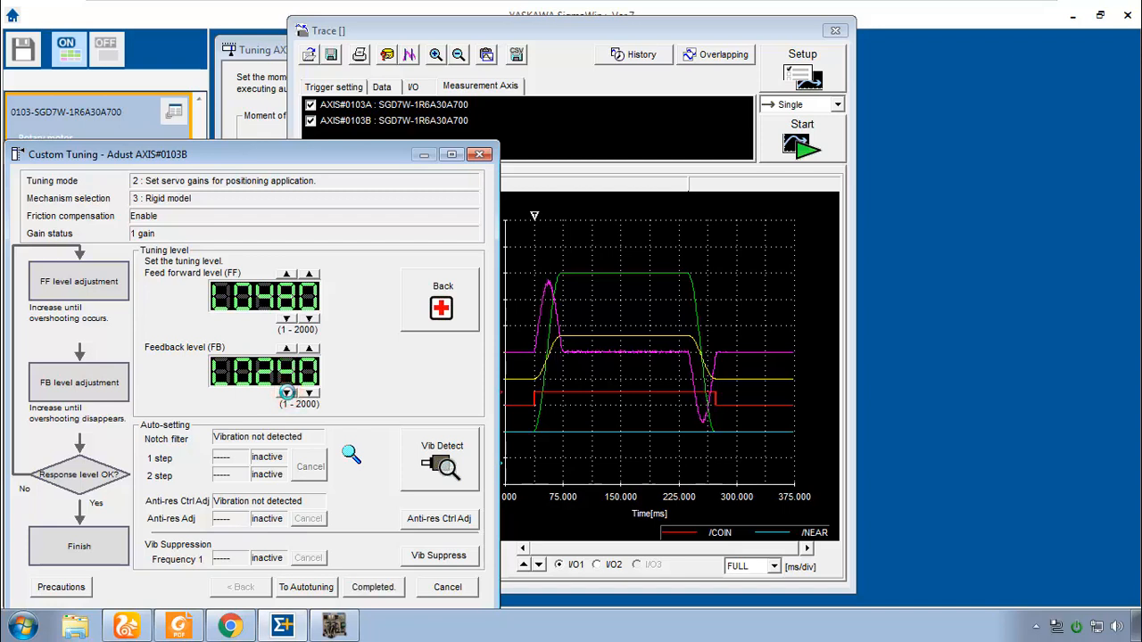
click(373, 587)
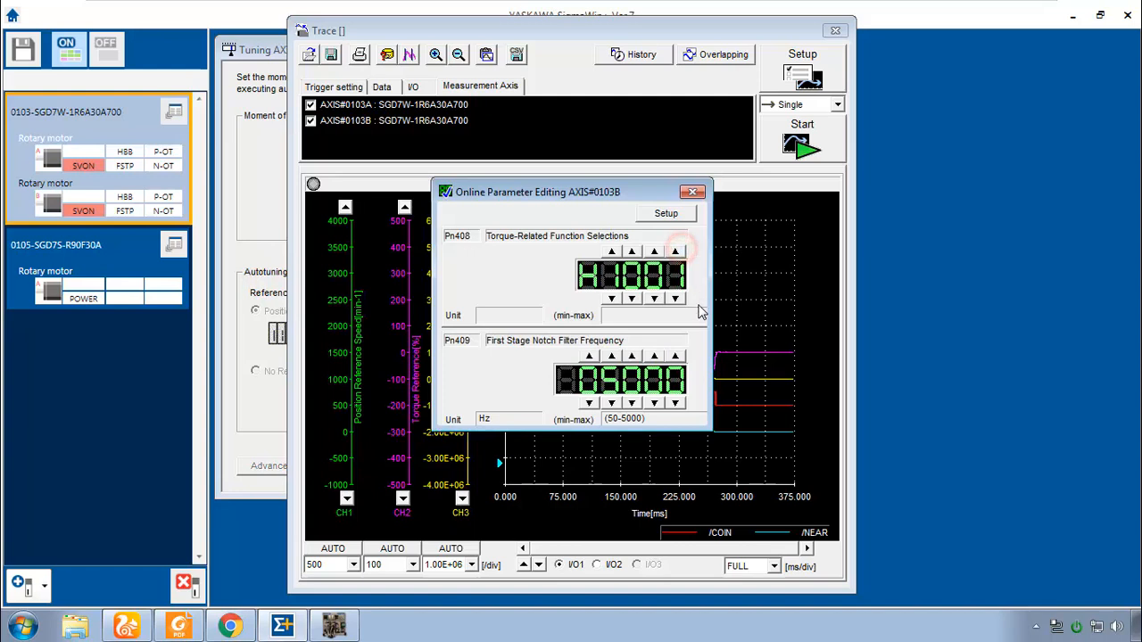
mouse_move(621, 218)
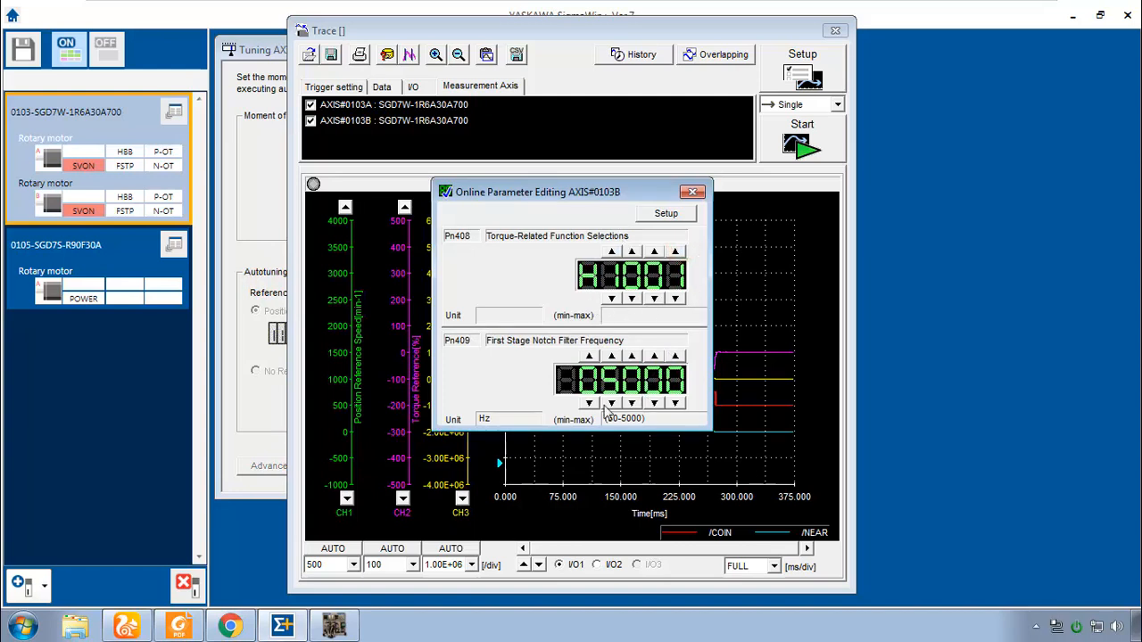
Lower Pn409 first stage notch filter frequency from 5000 to 4200 Hz and close parameter editing.
click(610, 401)
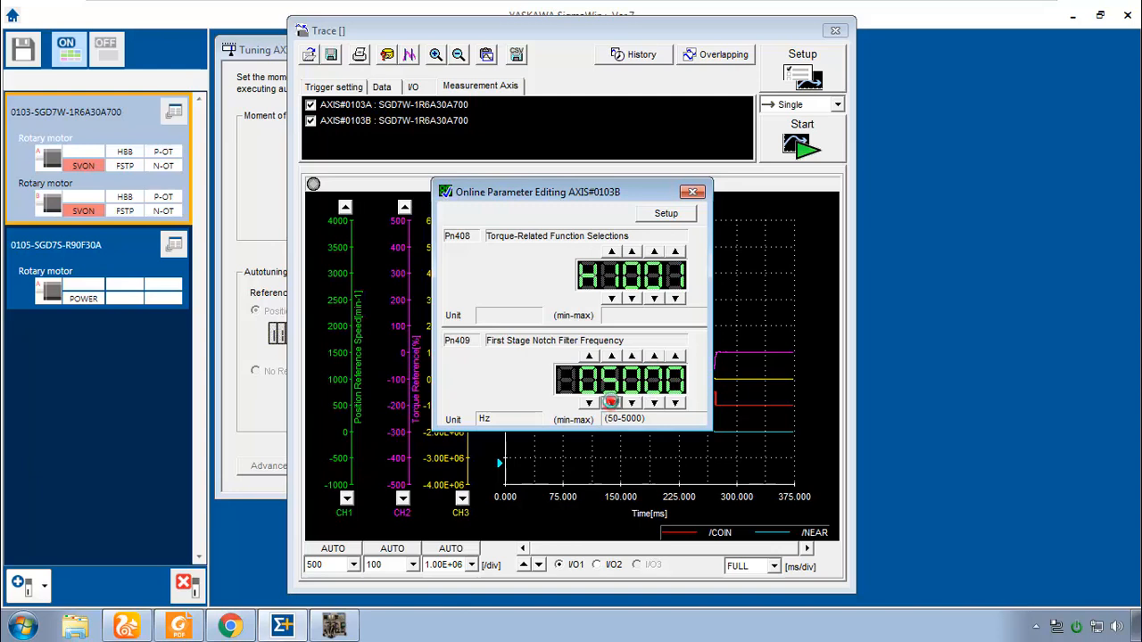
click(632, 354)
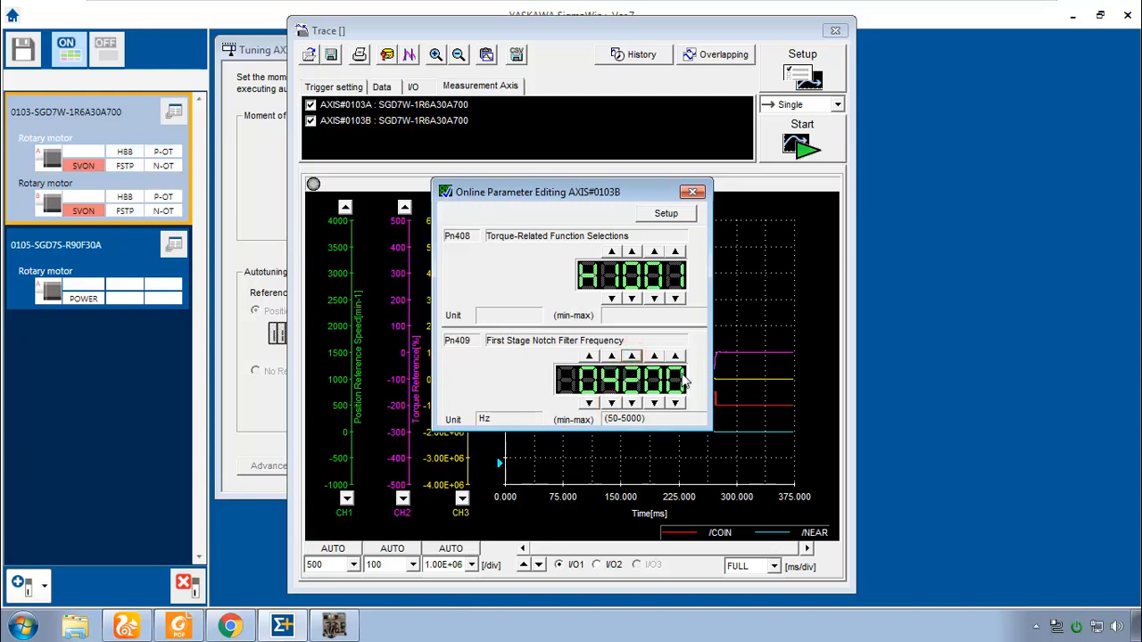
click(692, 192)
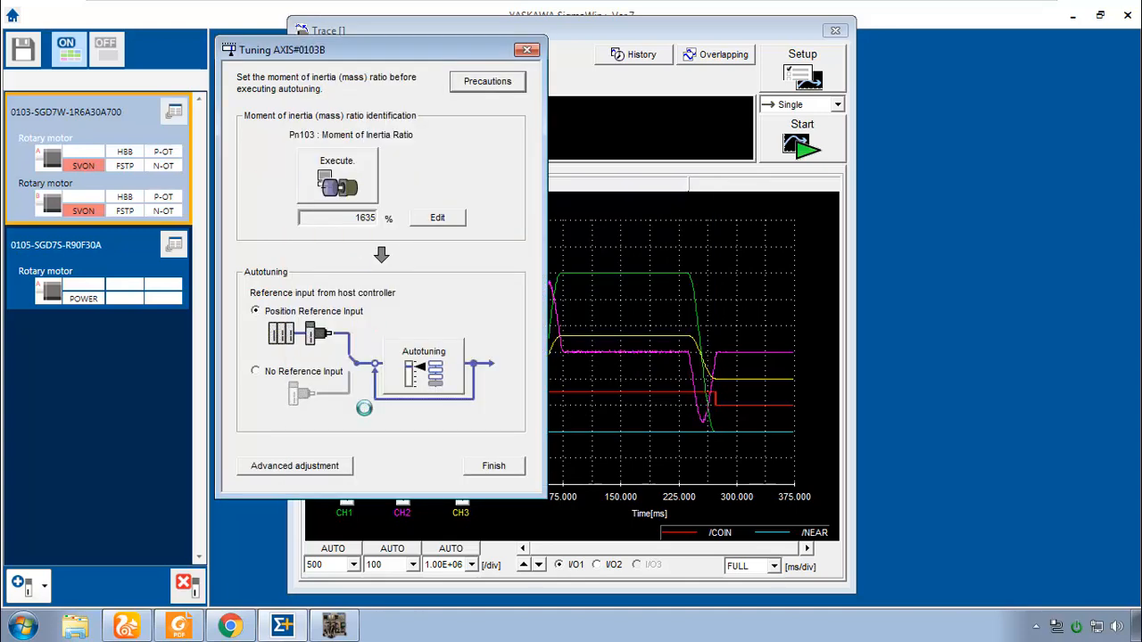
Restart Axis B custom tuning with the 4200 Hz notch and jog test moves for the armed trace.
click(295, 466)
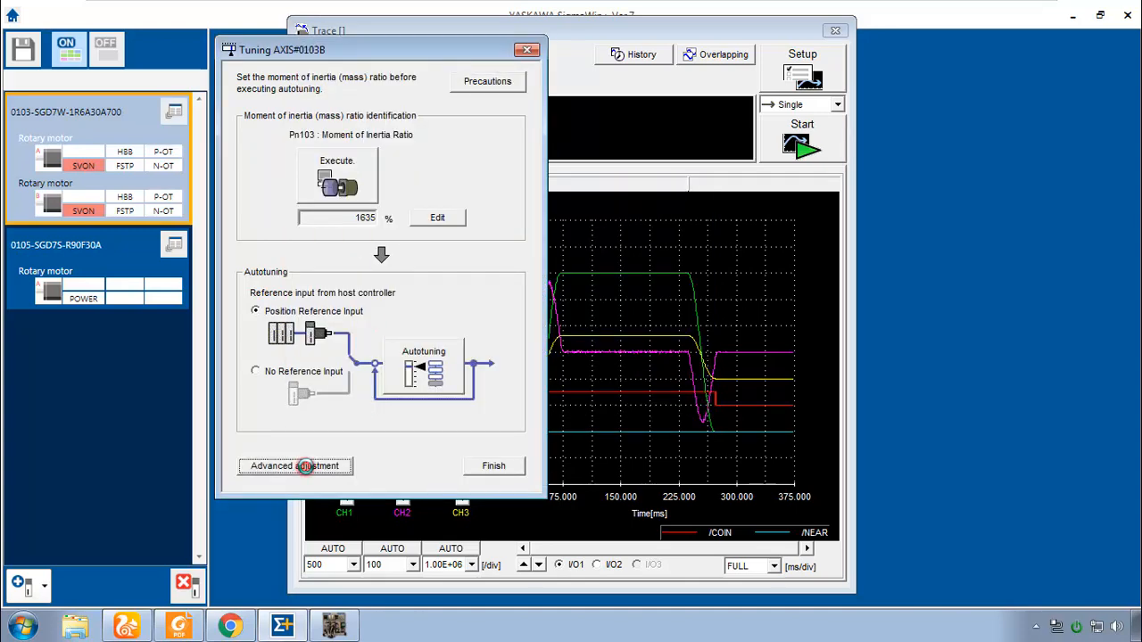
click(295, 465)
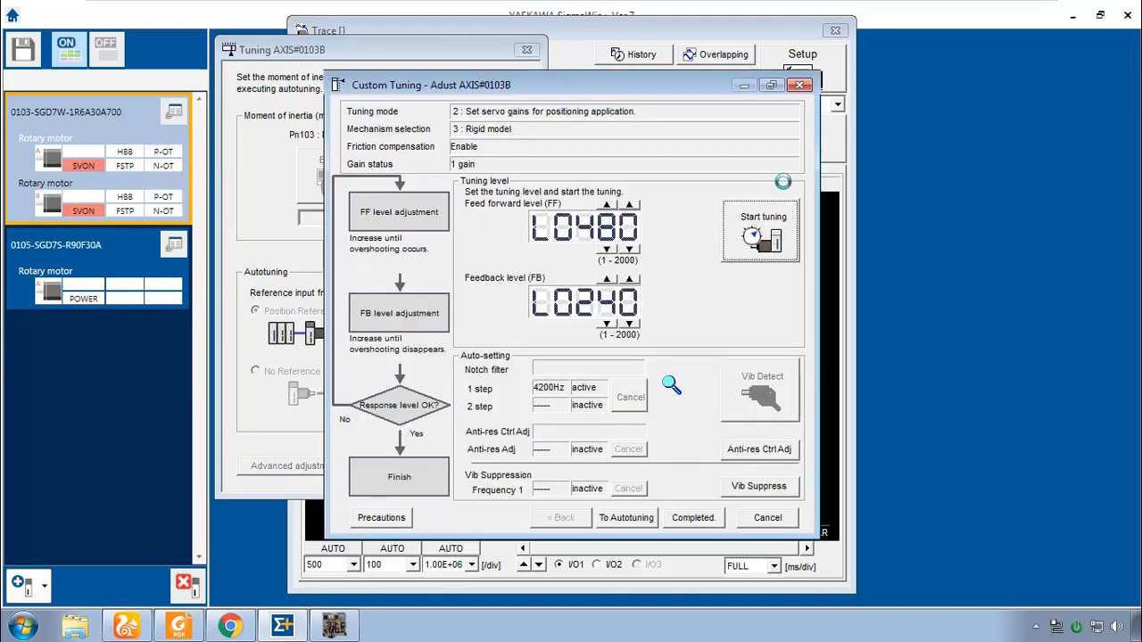
click(760, 232)
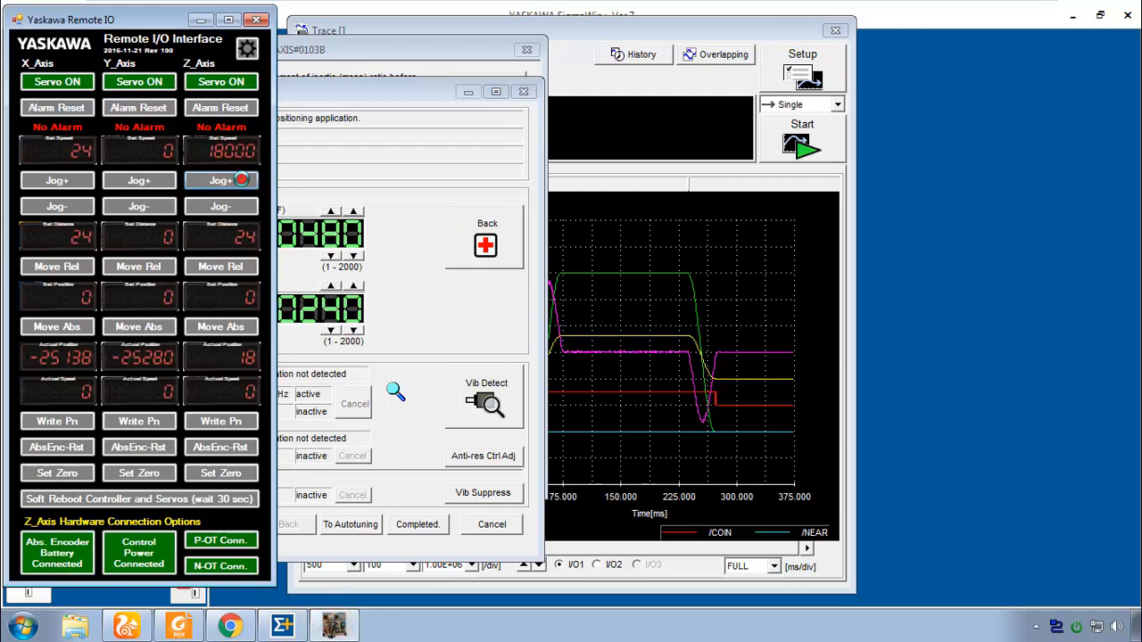
click(221, 180)
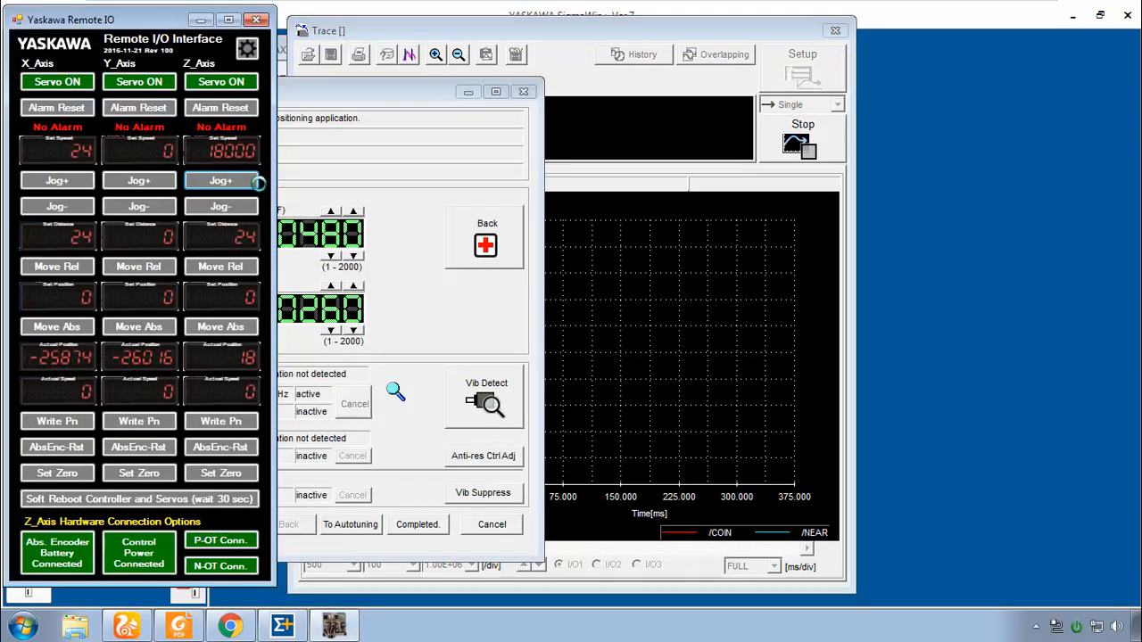
click(221, 180)
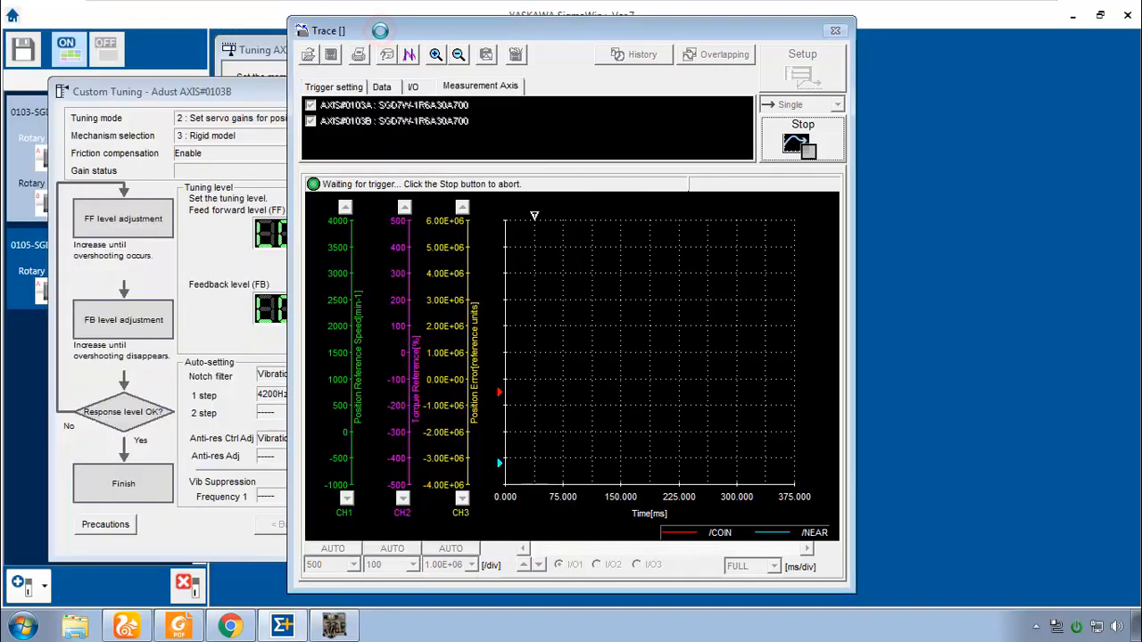
Bring up the newly captured two-axis trace and magnify the settling region at the move's end.
click(801, 139)
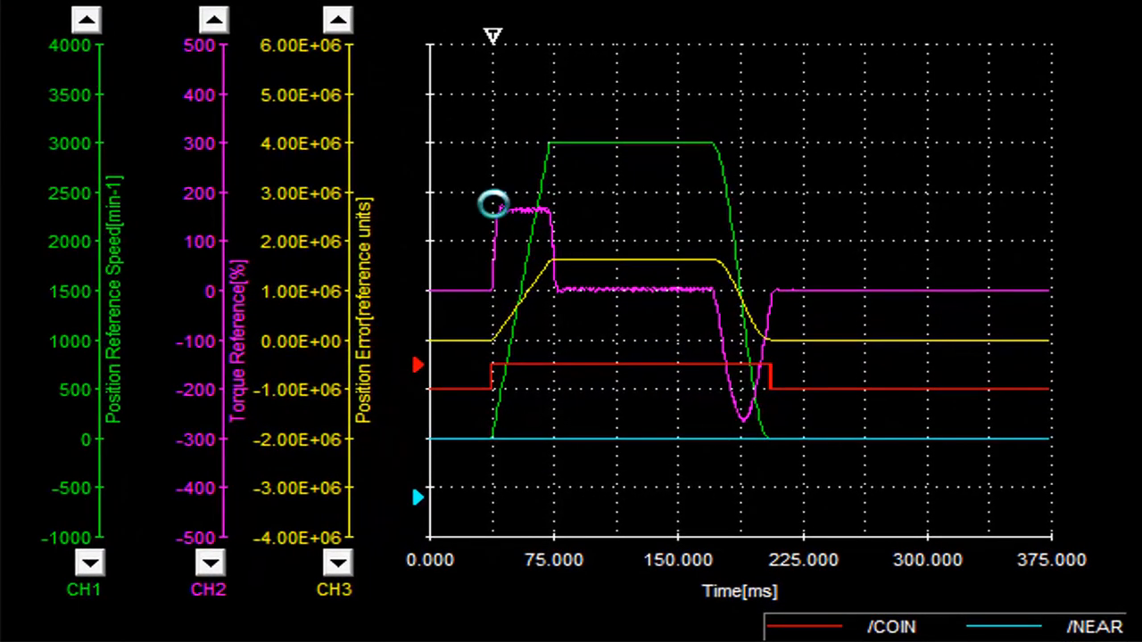
mouse_move(510, 204)
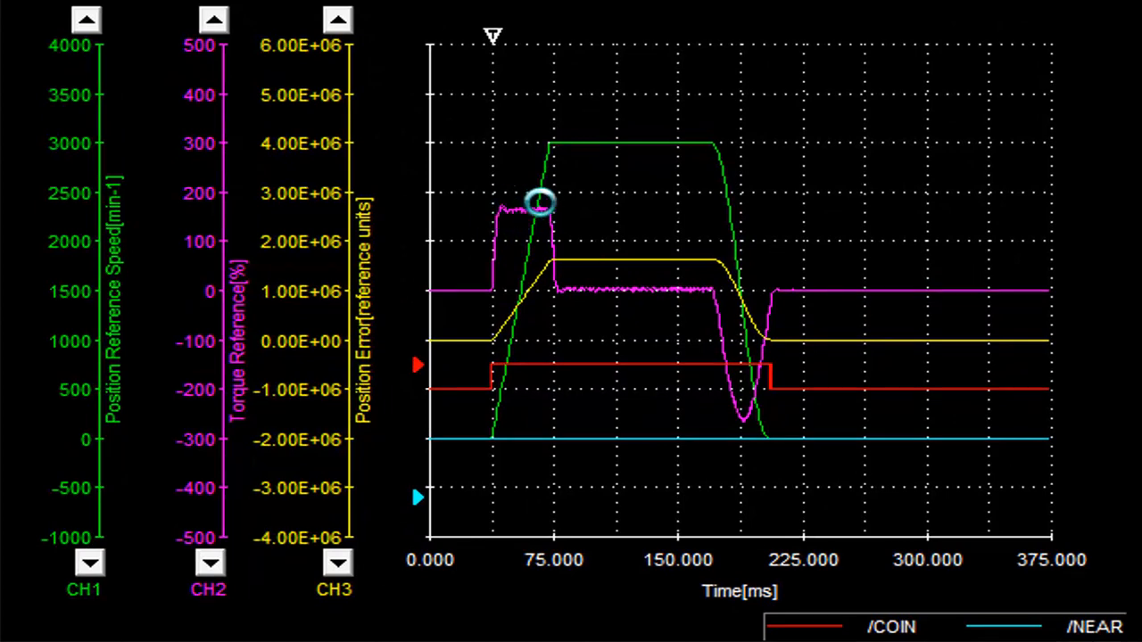
mouse_move(656, 133)
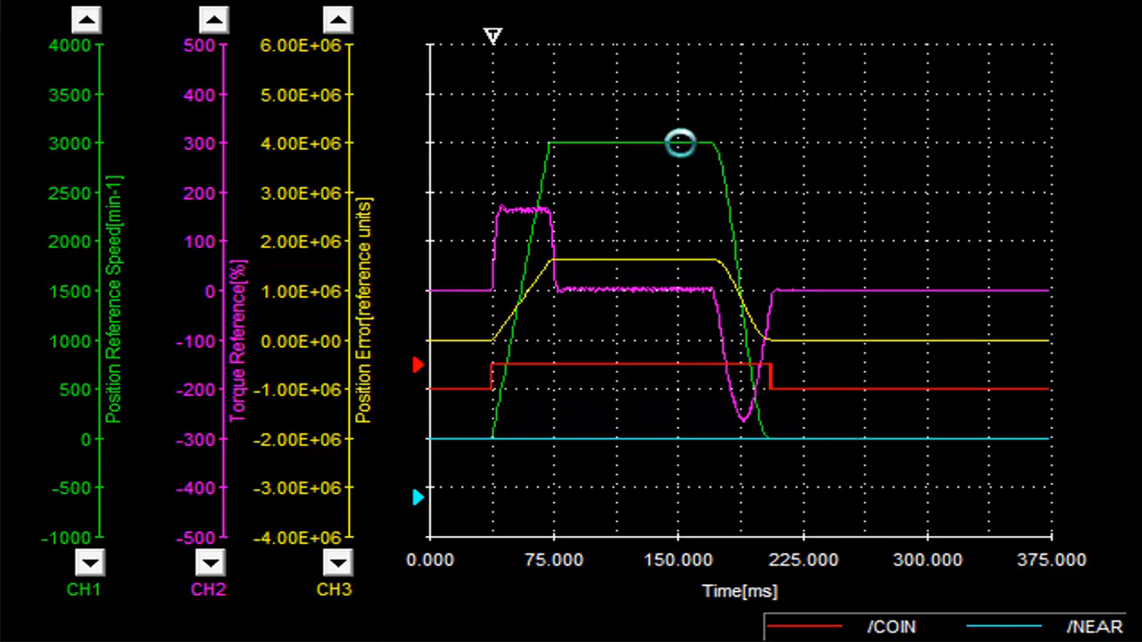
mouse_move(780, 428)
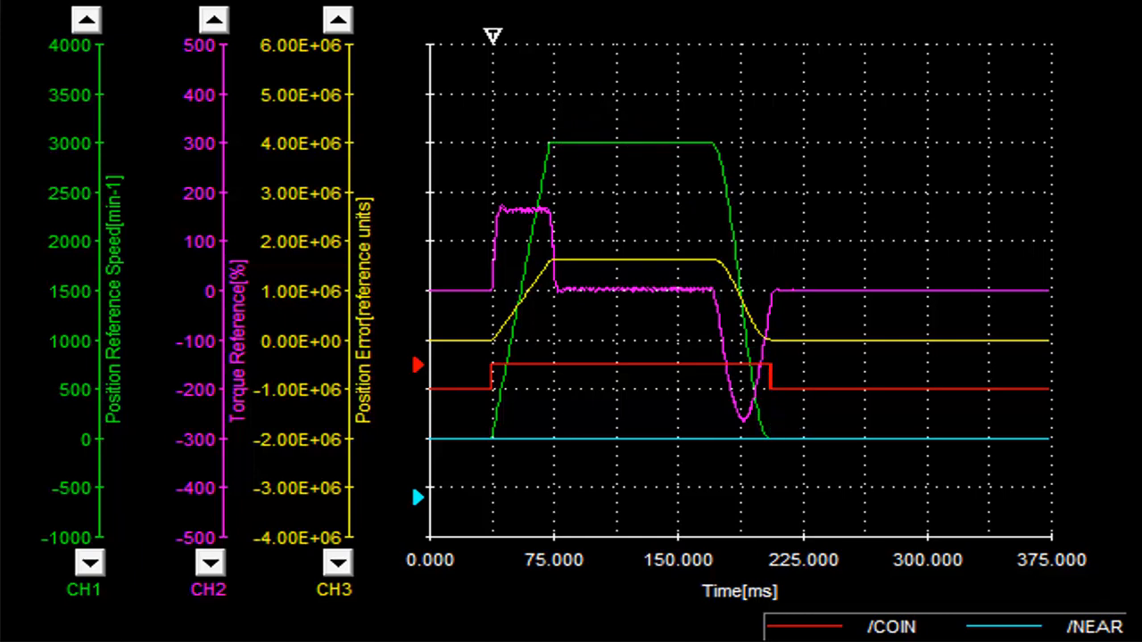
click(731, 297)
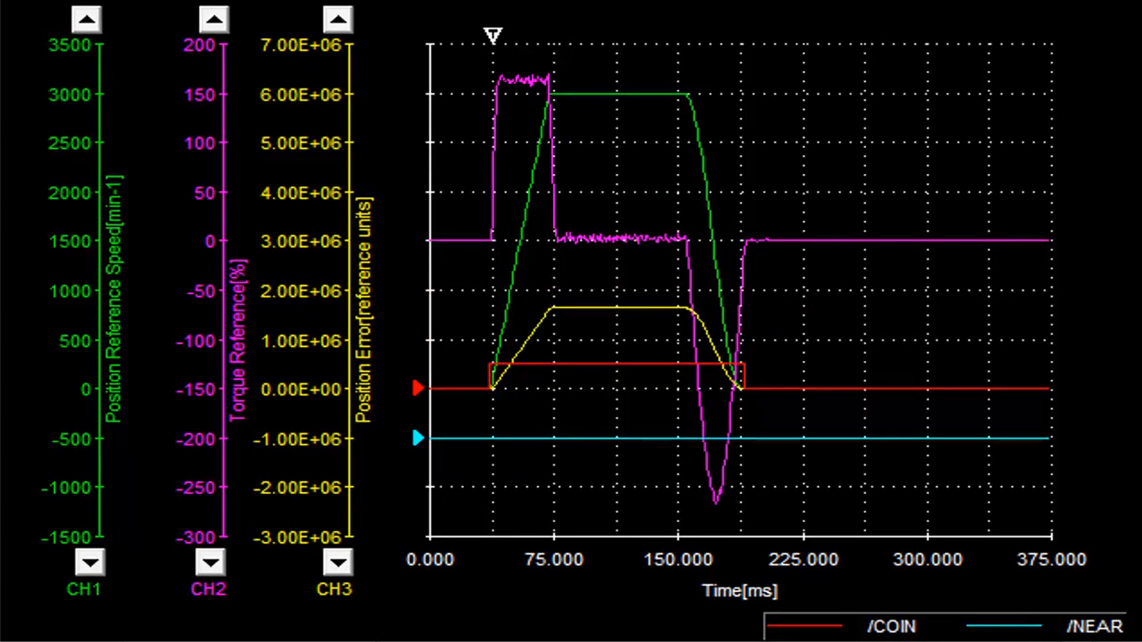
drag(705, 337, 771, 401)
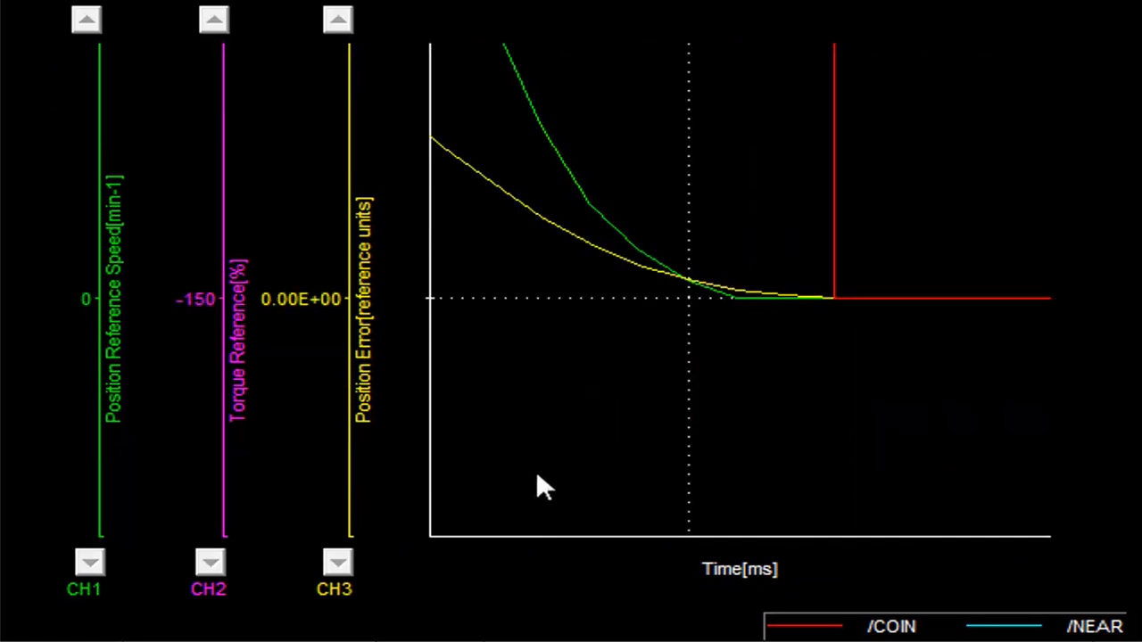
mouse_move(523, 216)
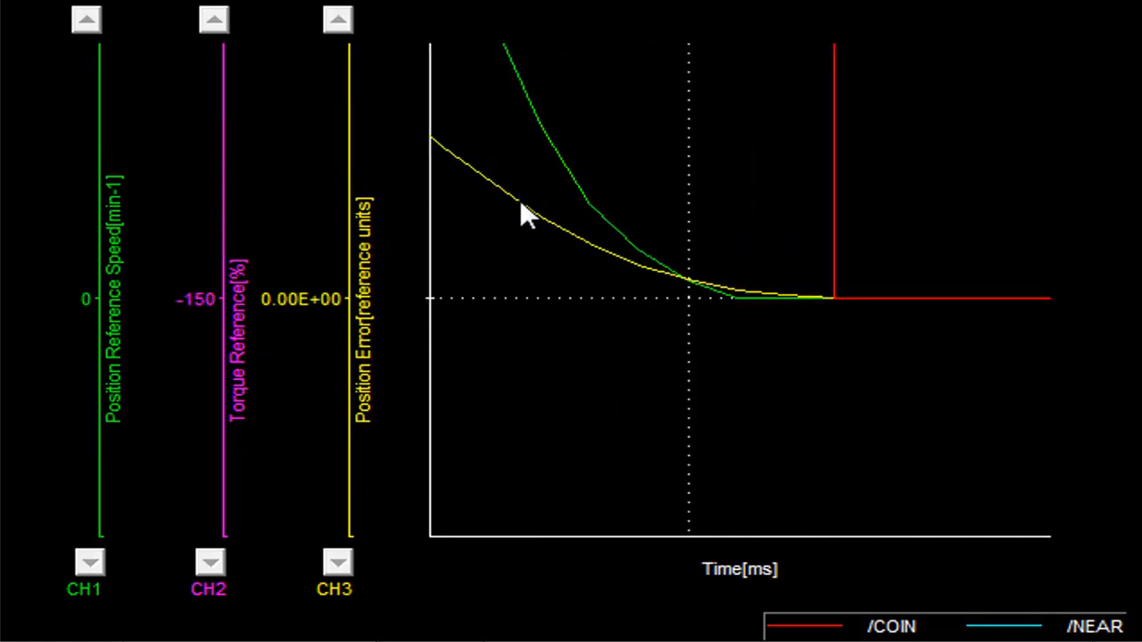
mouse_move(871, 311)
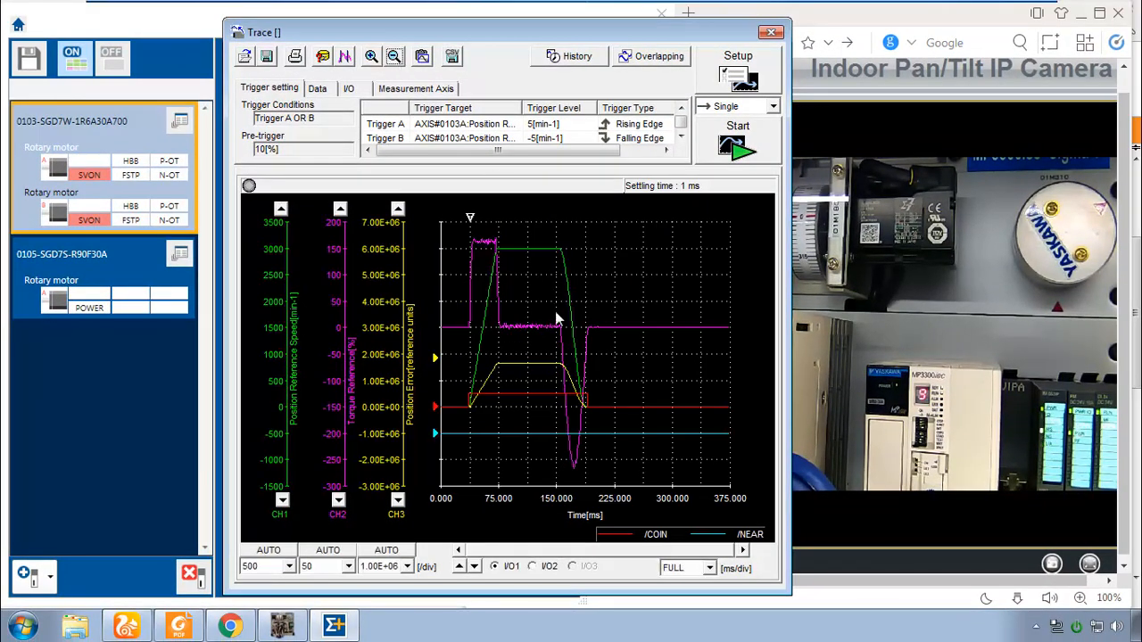
mouse_move(663, 417)
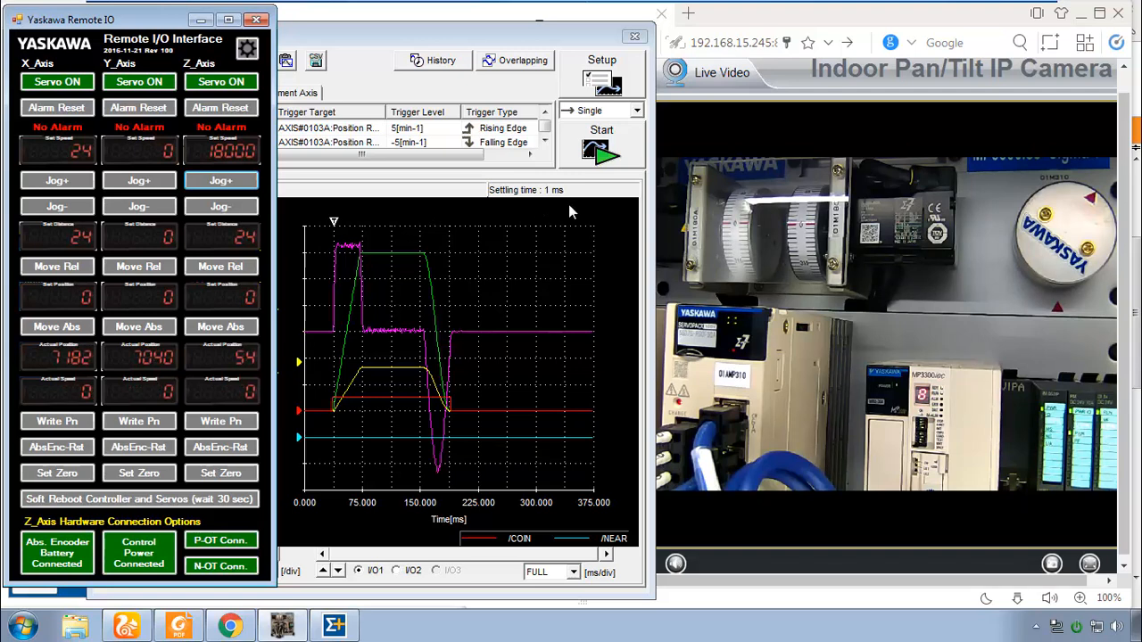
mouse_move(608, 221)
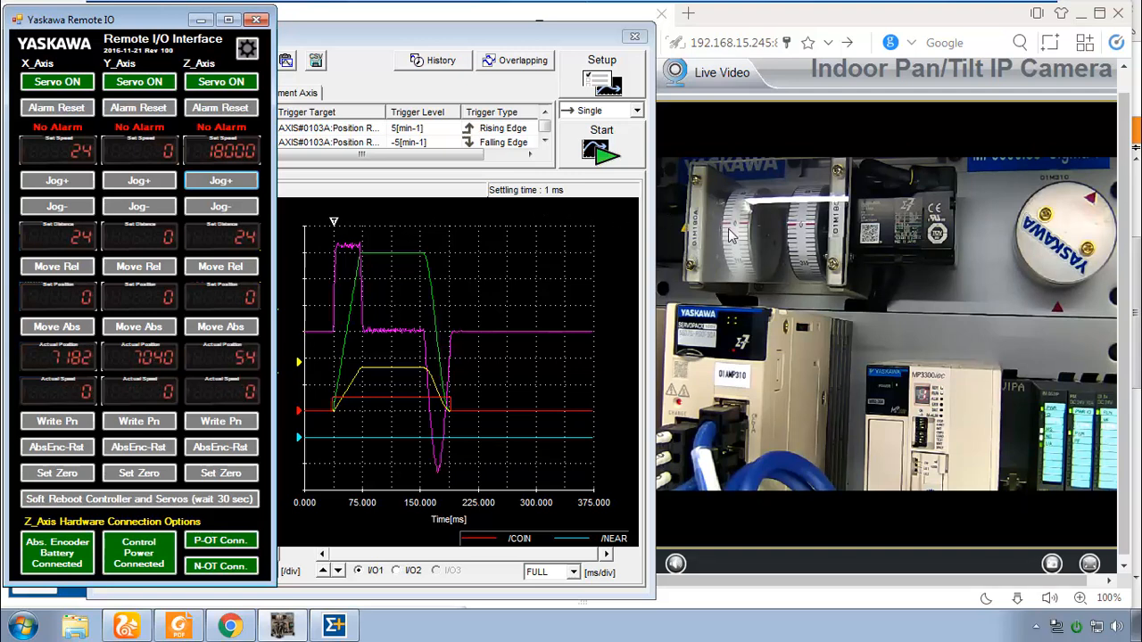
mouse_move(652, 307)
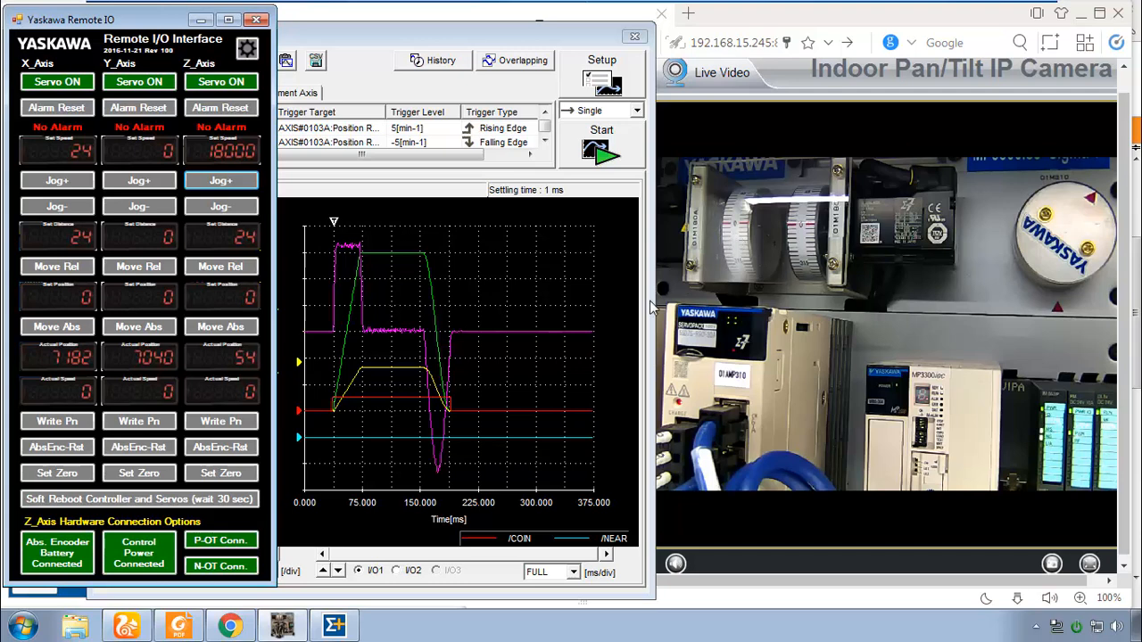
mouse_move(366, 382)
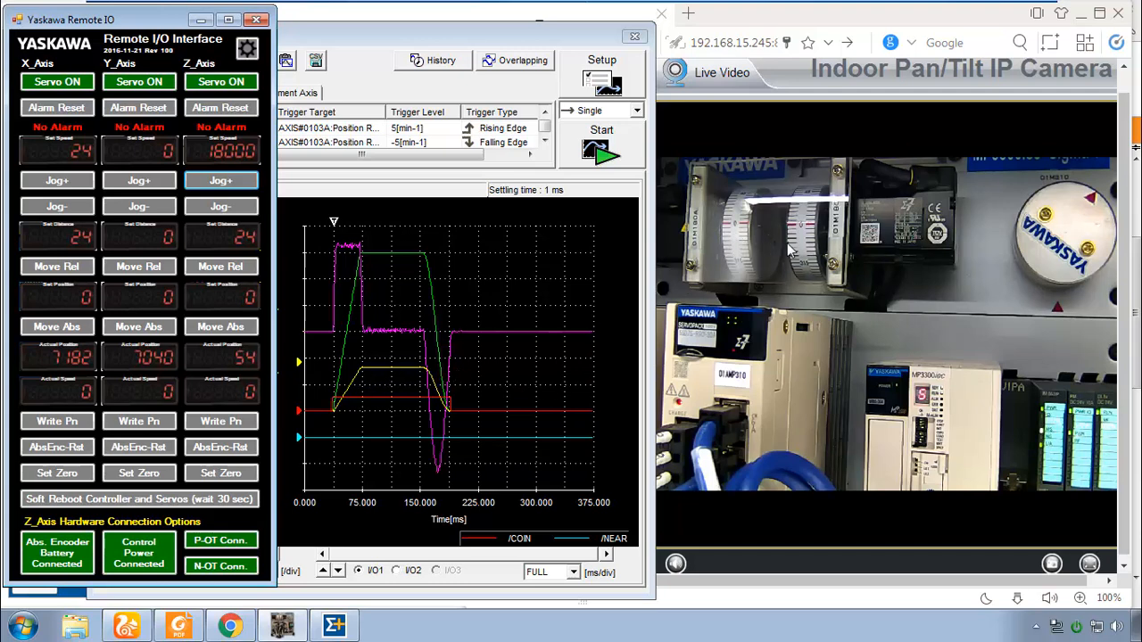
mouse_move(393, 379)
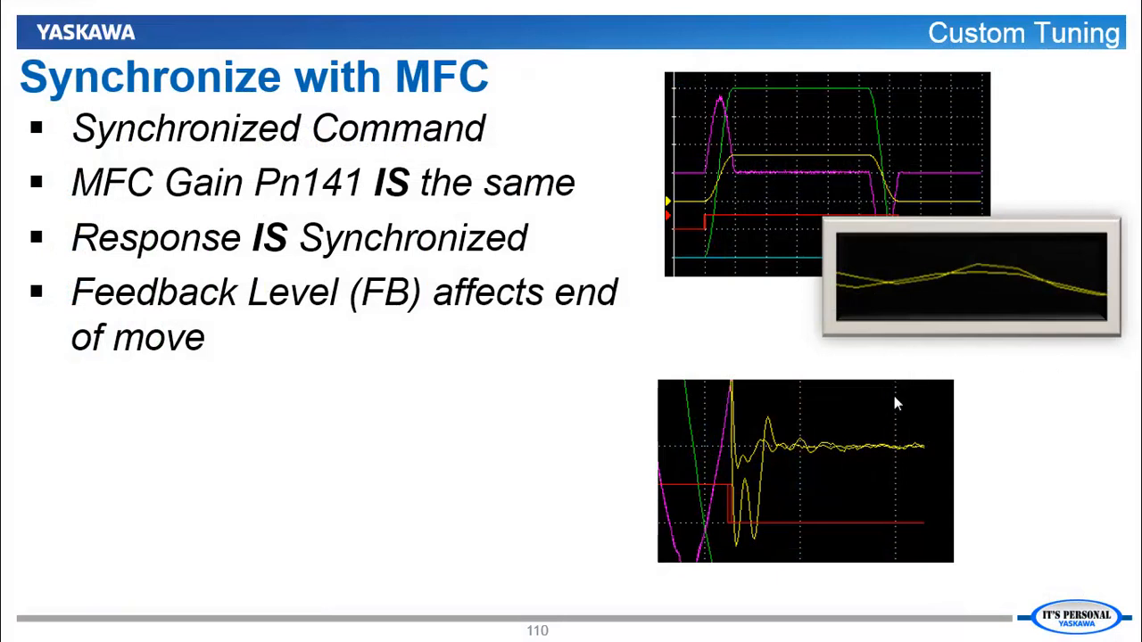
mouse_move(533, 159)
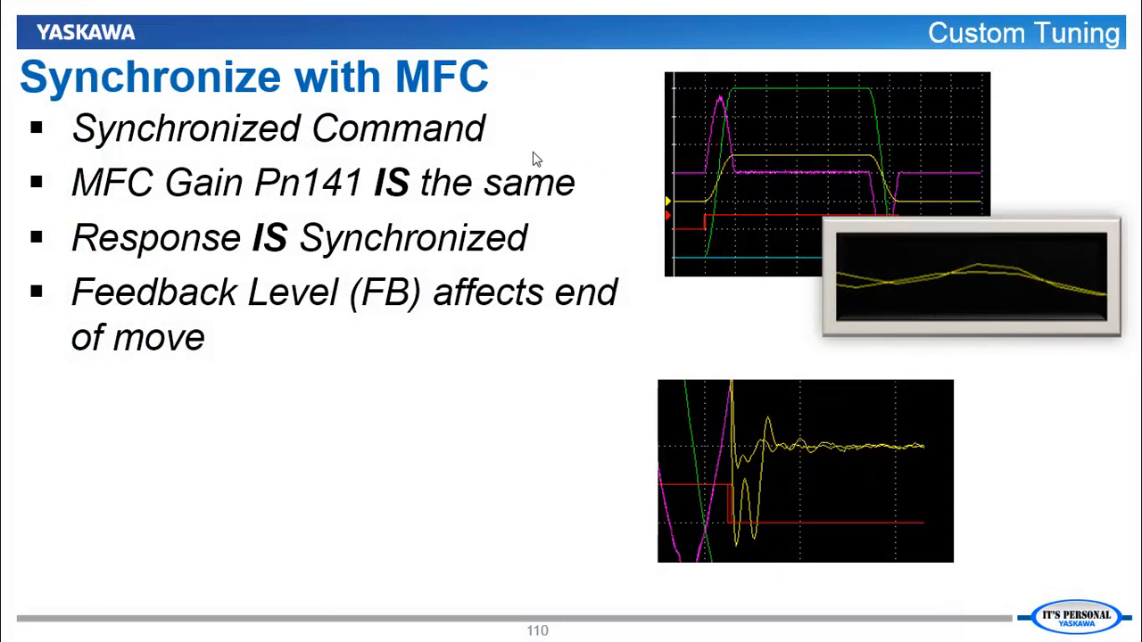
mouse_move(562, 266)
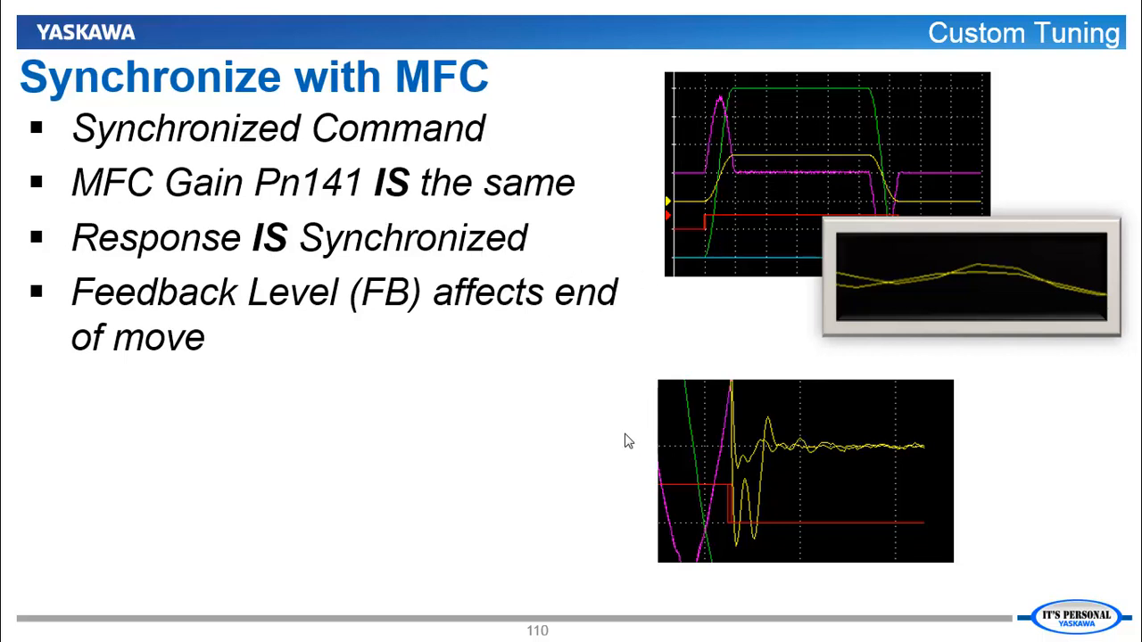
mouse_move(739, 468)
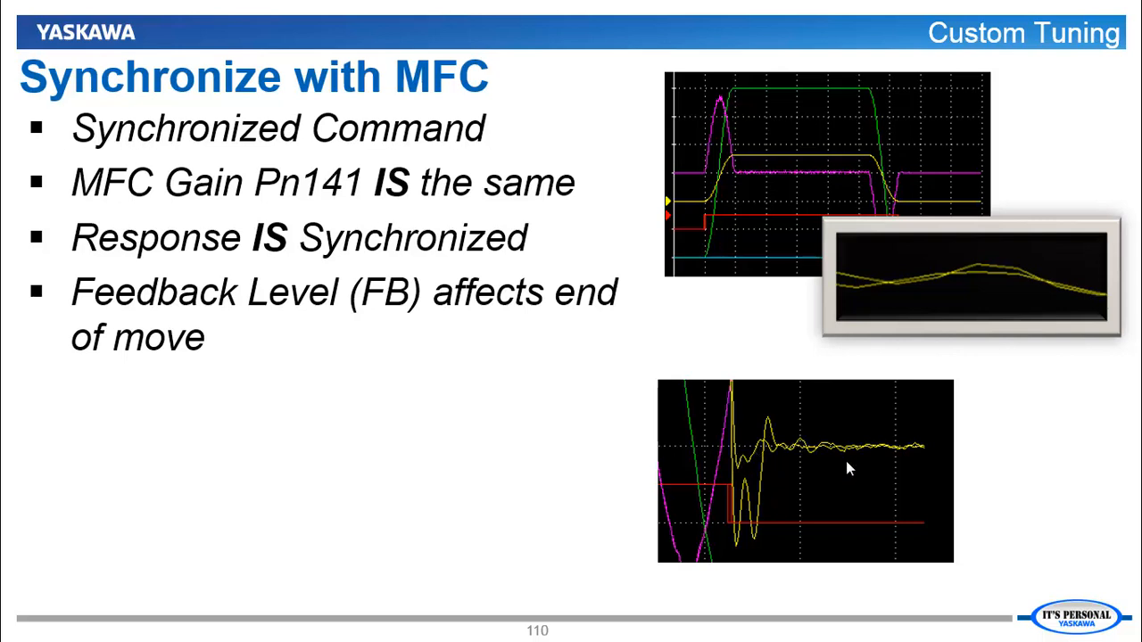
mouse_move(489, 248)
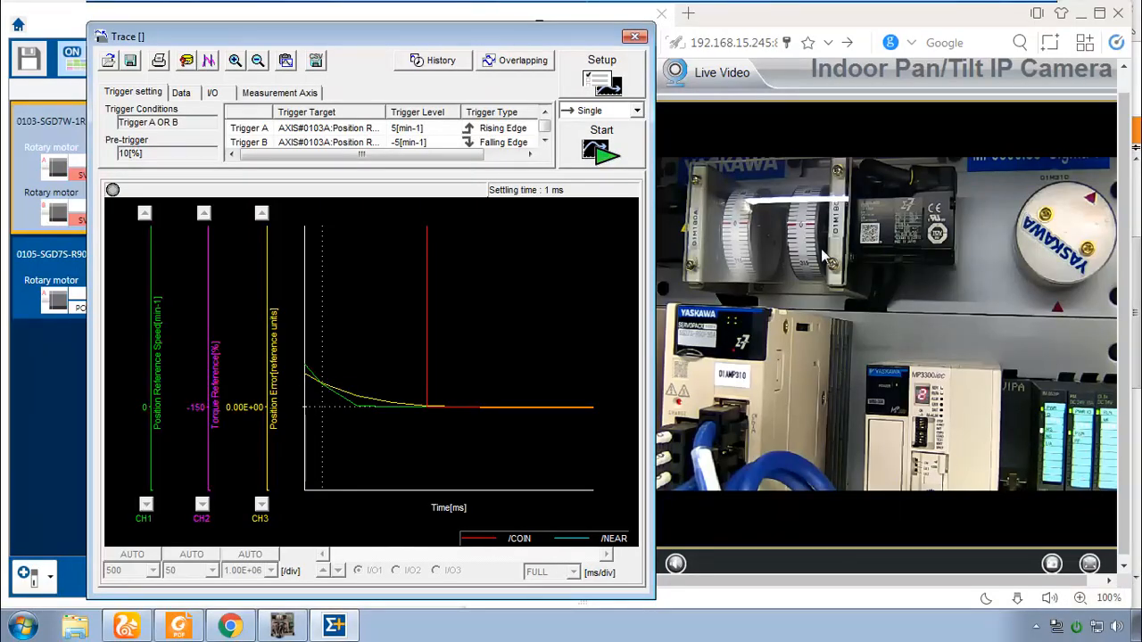
mouse_move(736, 241)
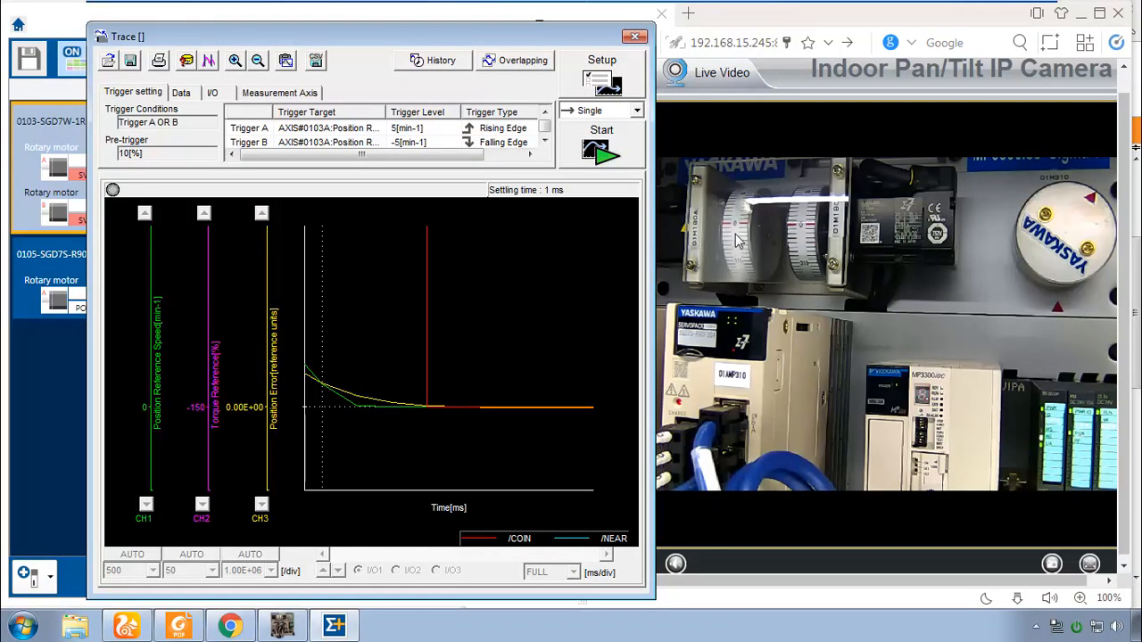
mouse_move(821, 232)
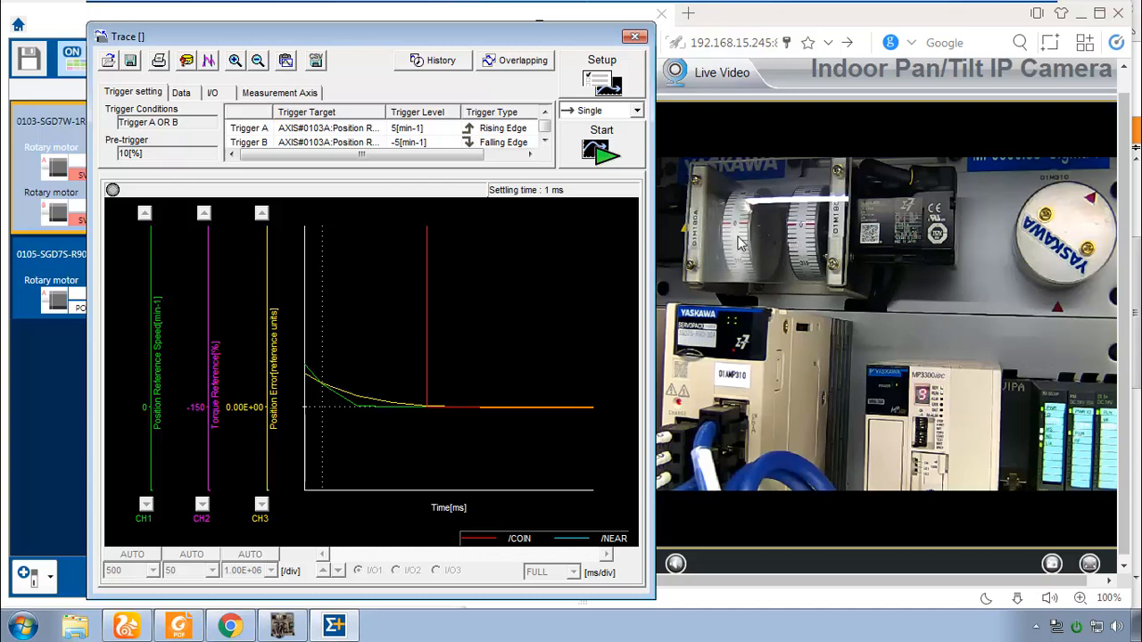
mouse_move(819, 239)
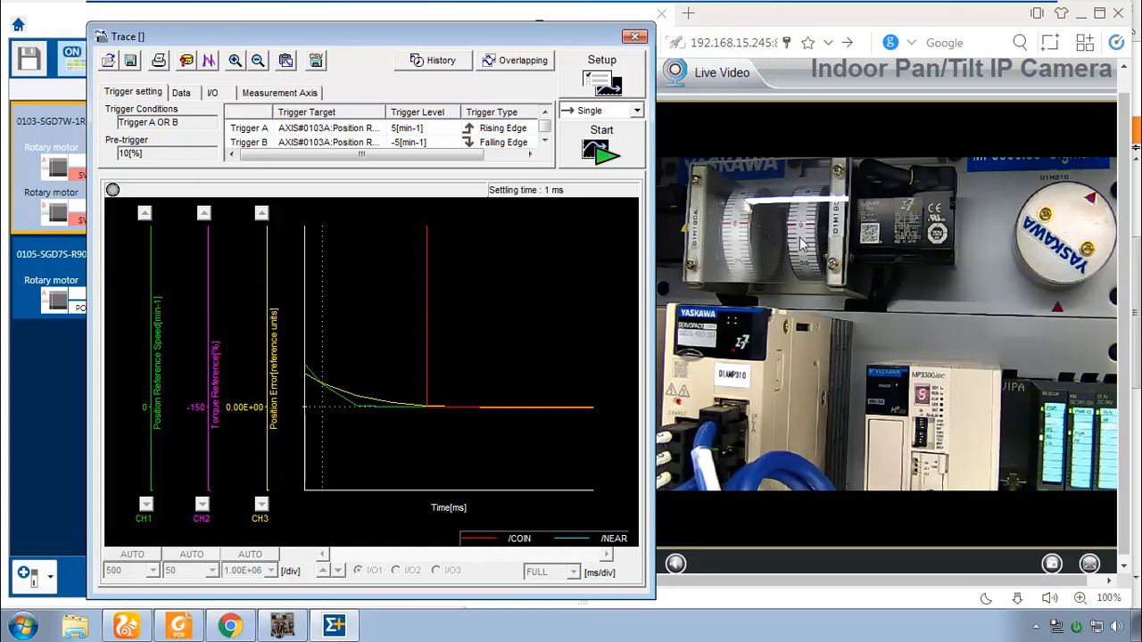
mouse_move(805, 257)
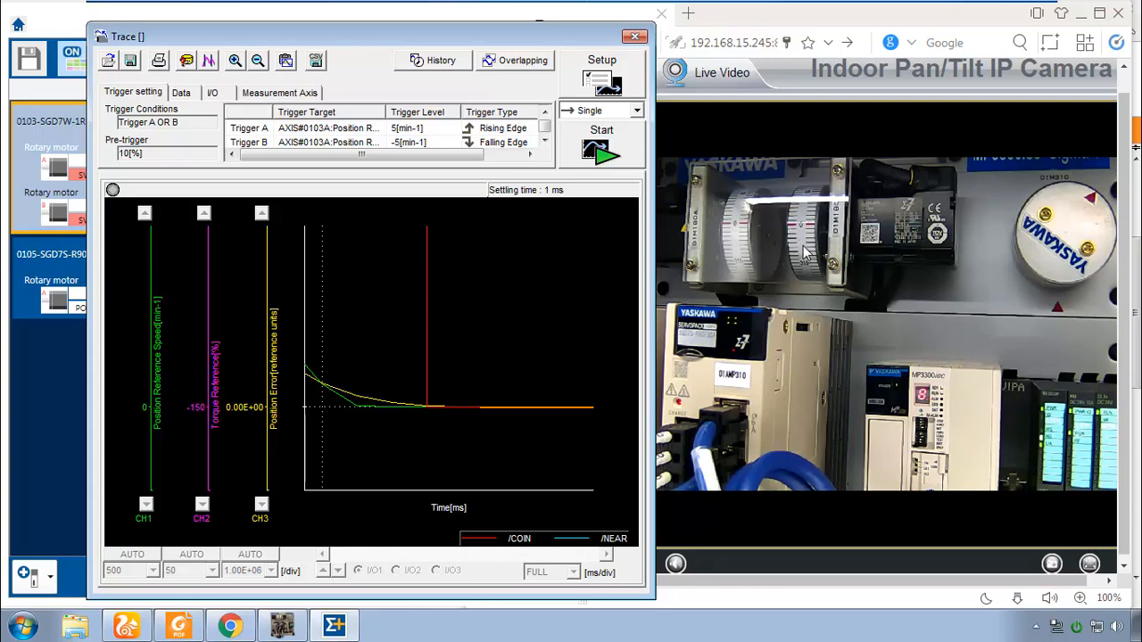
mouse_move(584, 362)
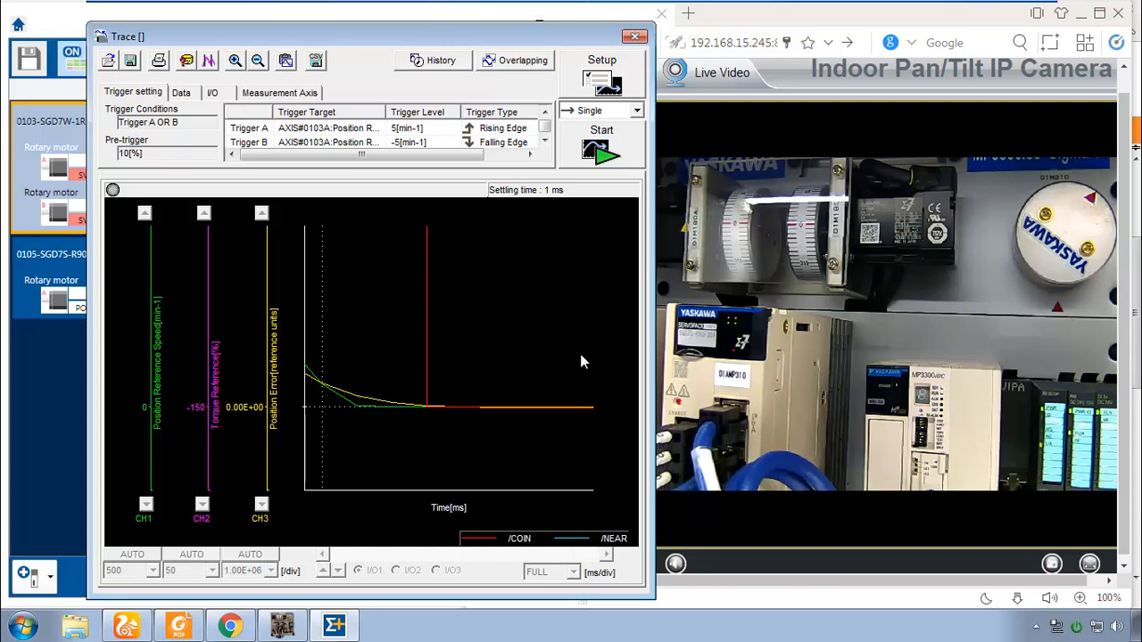
mouse_move(892, 250)
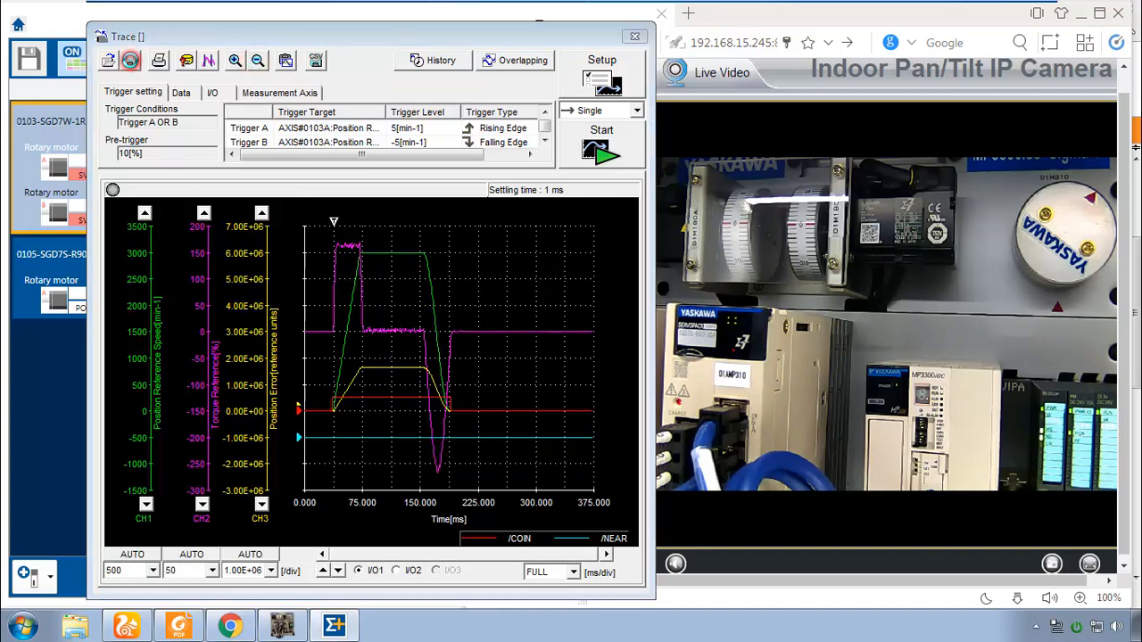
Begin saving the trace data to a file.
click(132, 61)
text(X)
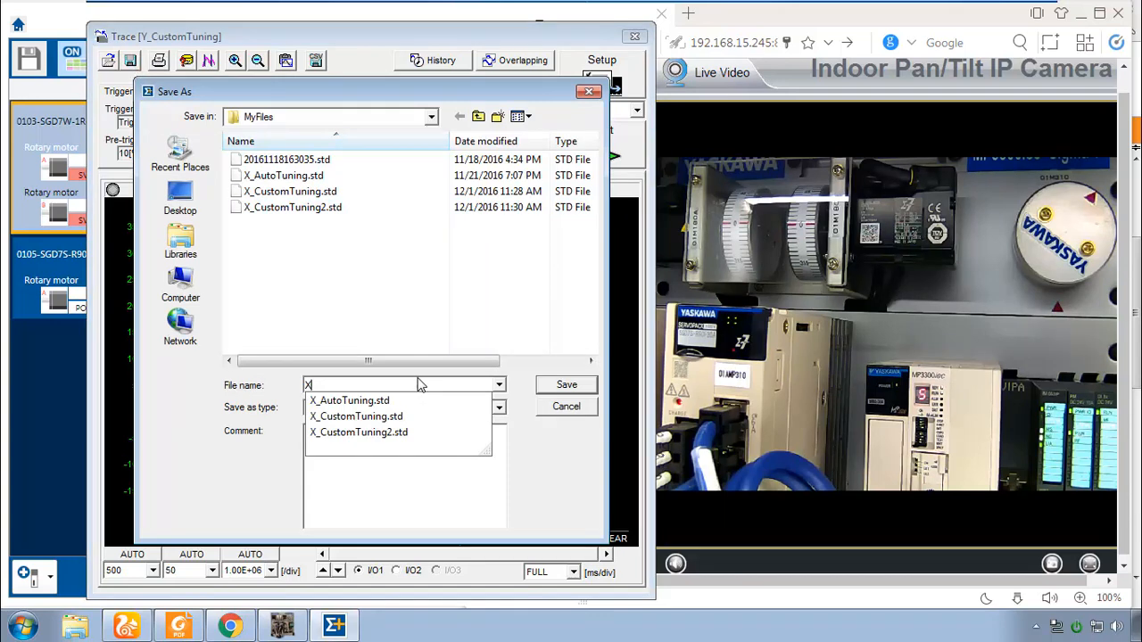
Name the trace file XY_CustomTuning and start typing a comment.
text(Y_CustomTuning)
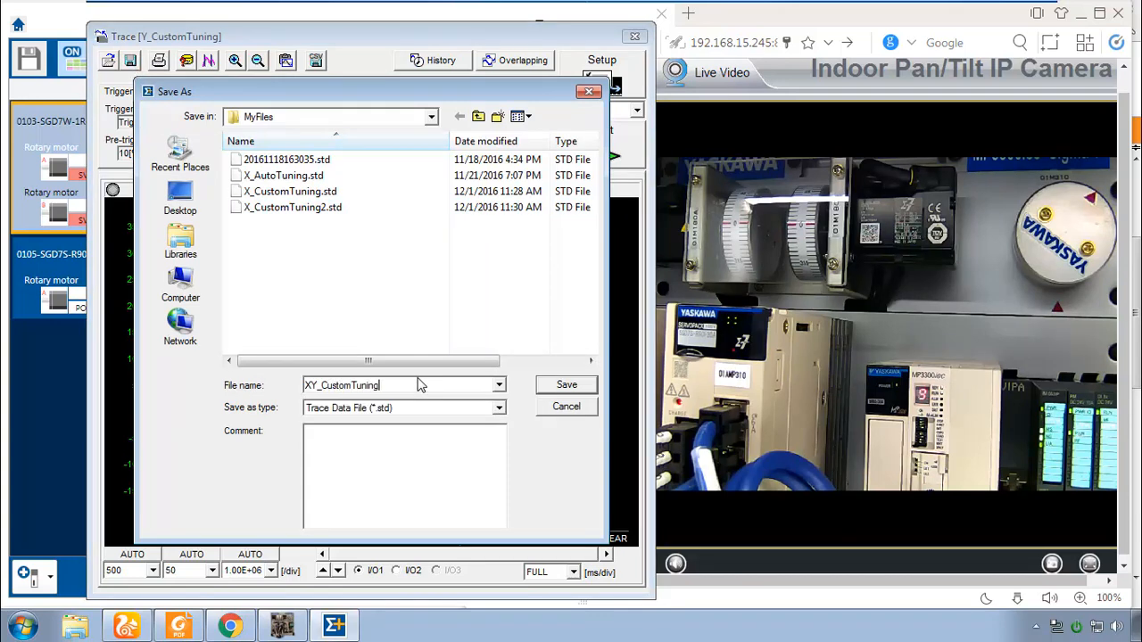
text(SYn)
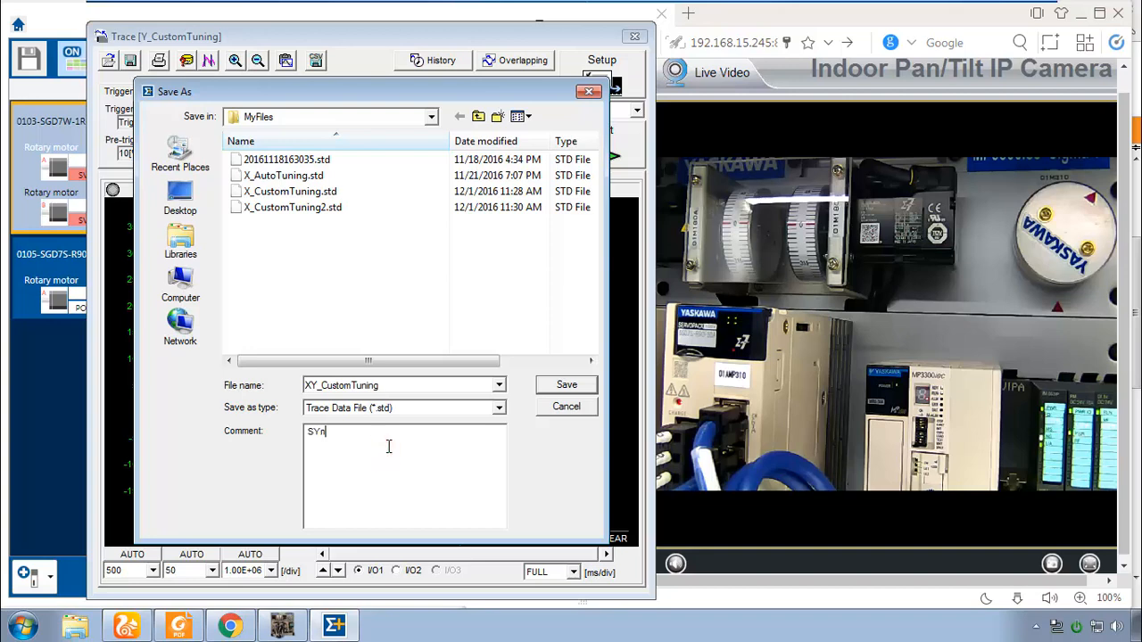